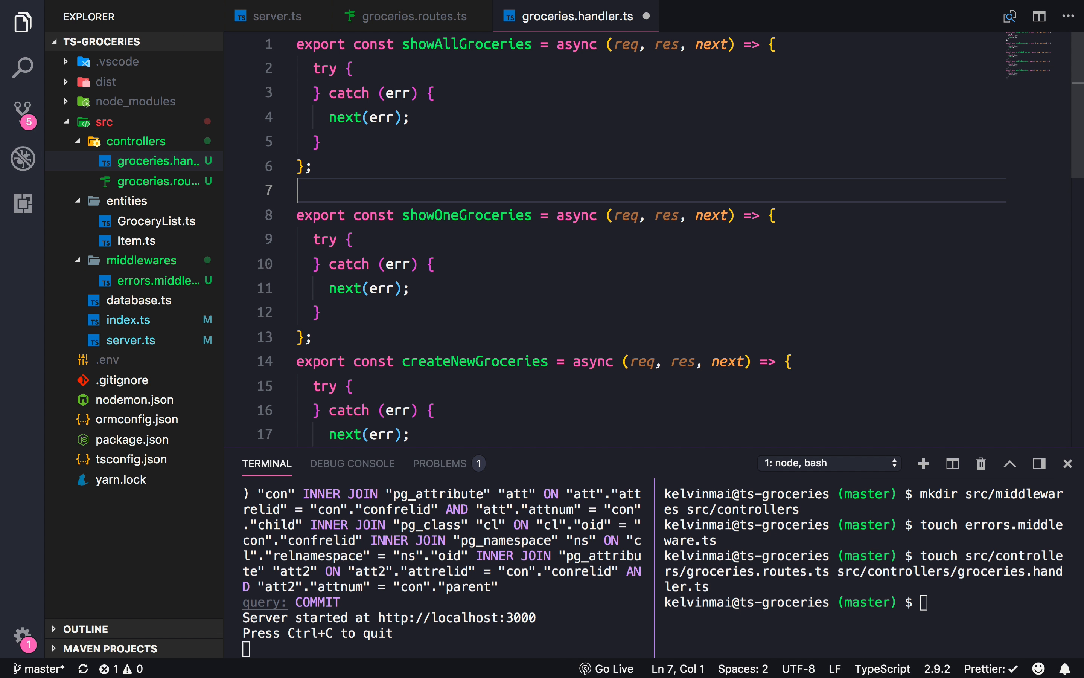
- Space the five handler stubs apart with blank lines and an empty first line, then save
left_click(300, 360)
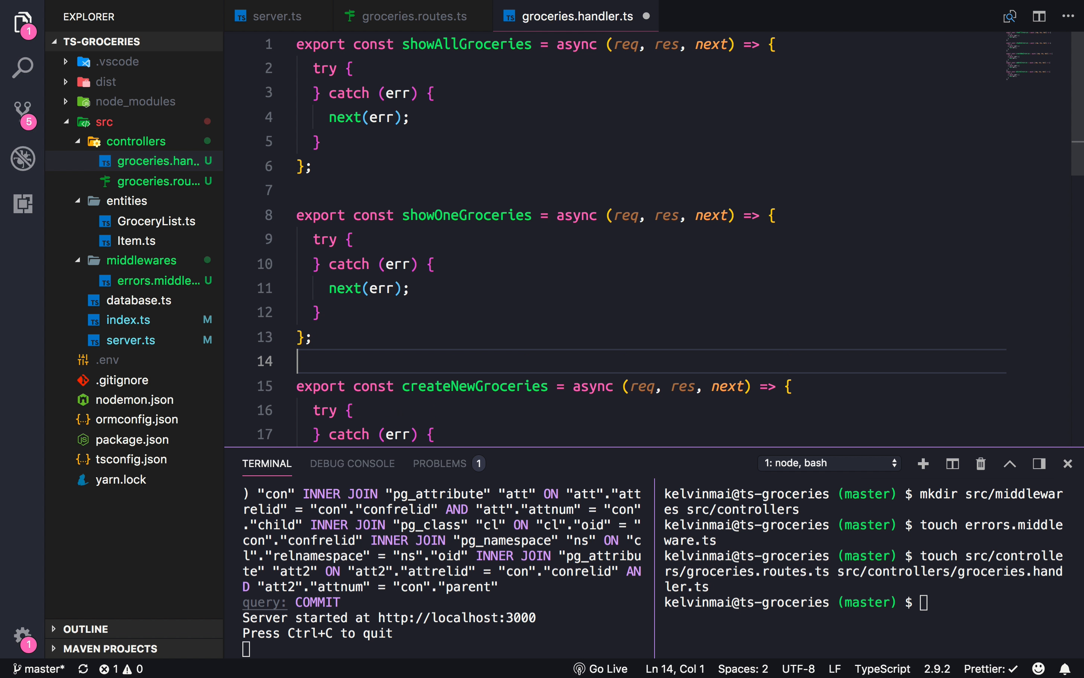
scroll("down", 3)
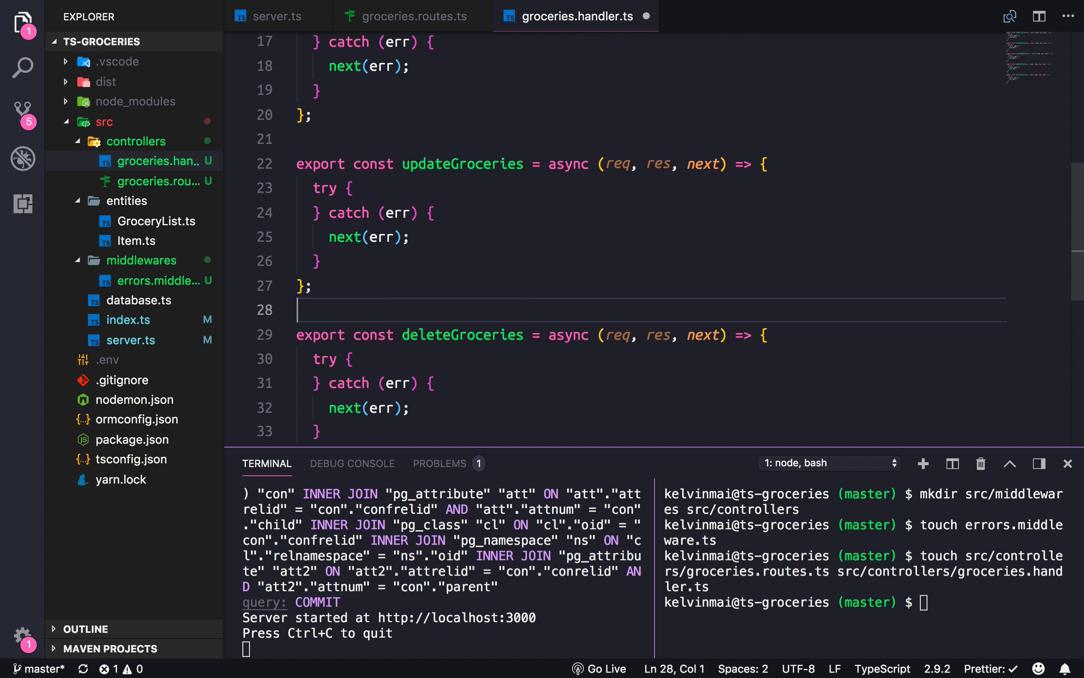
scroll("up", 3)
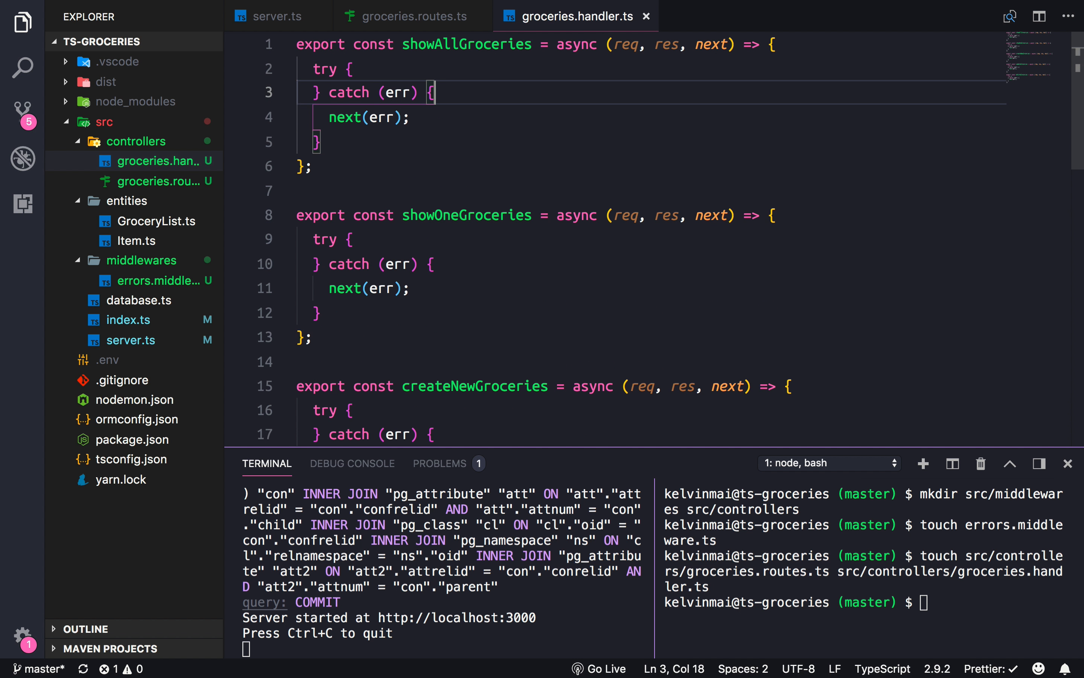
left_click(356, 68)
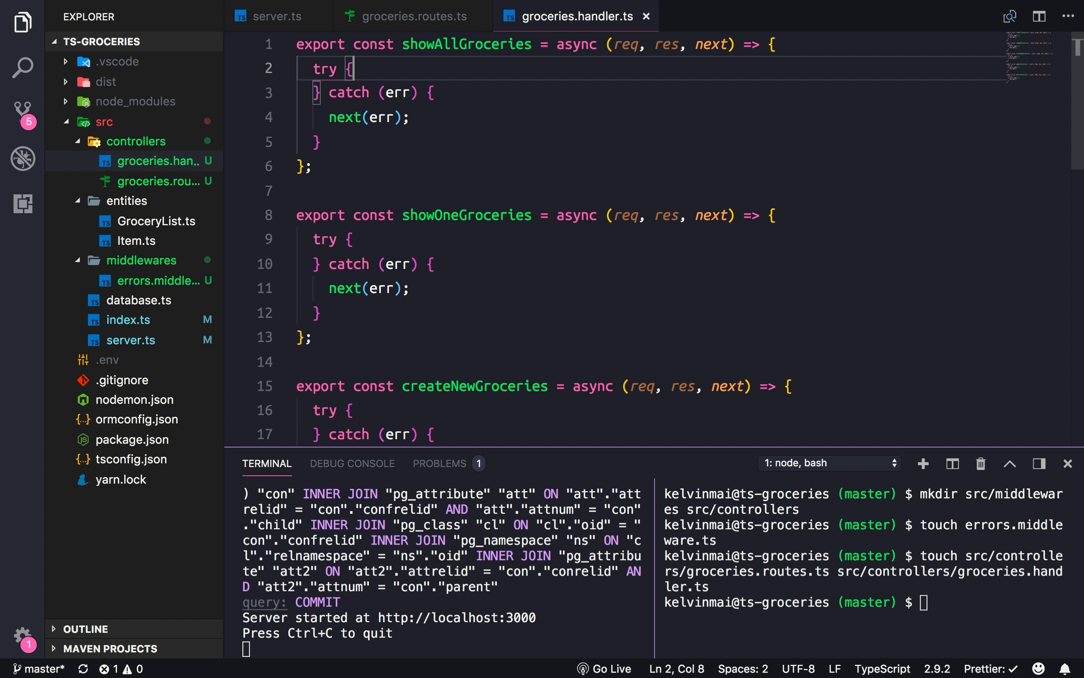
left_click(343, 117)
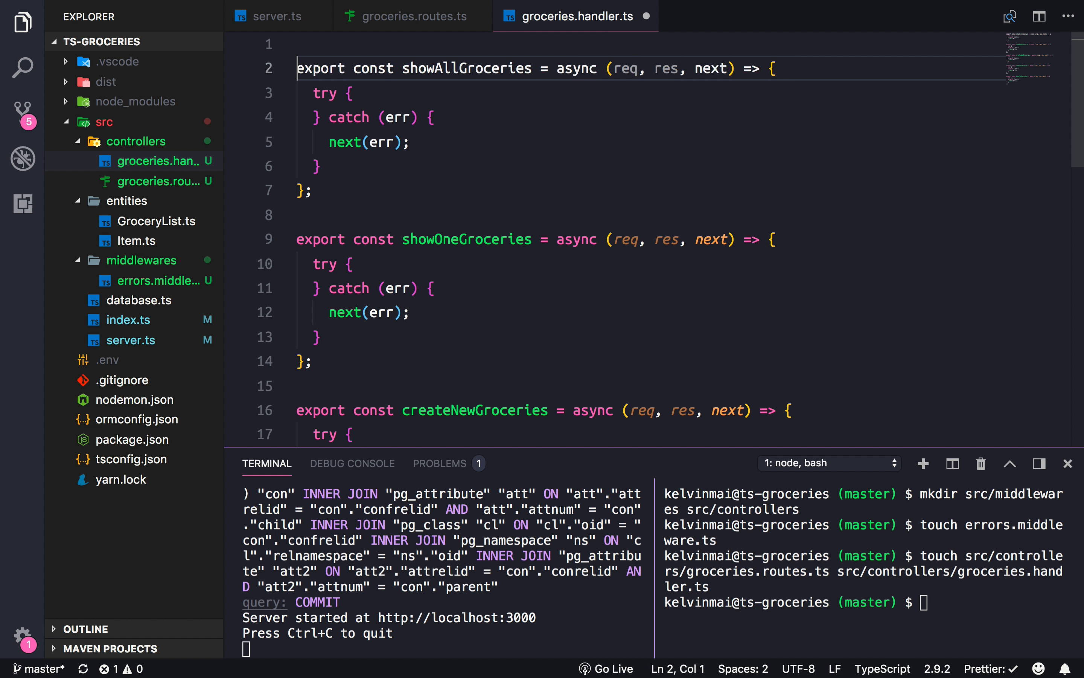
- Add an import from 'typeorm' and an empty-braces import from '../entities/GroceryList'
type("import {")
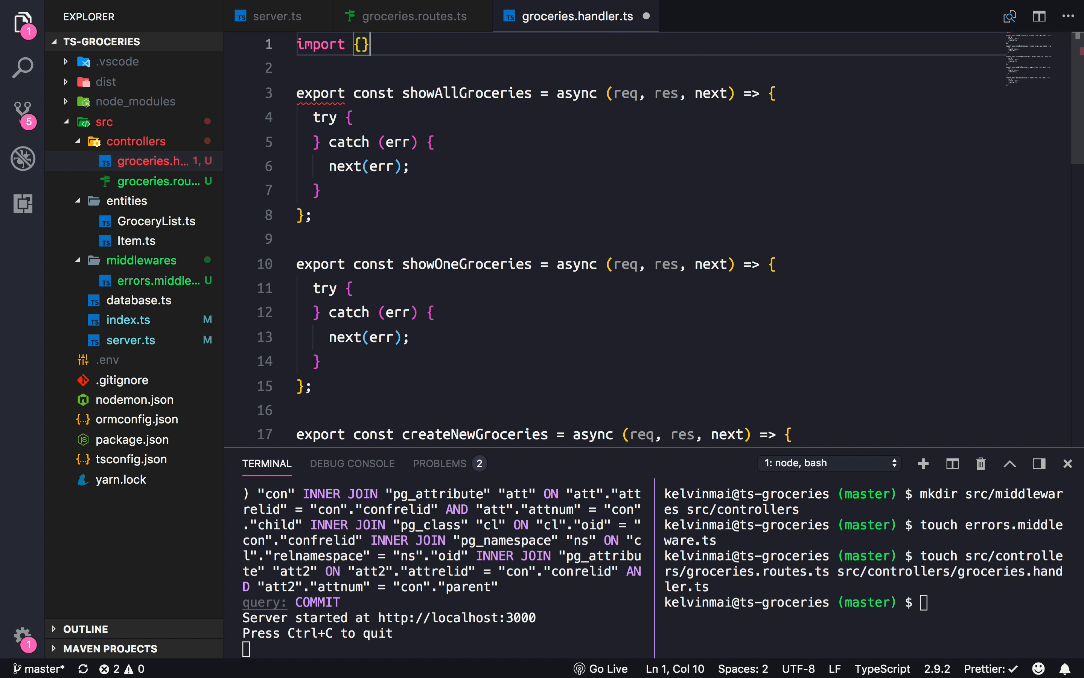
type("from 'typero")
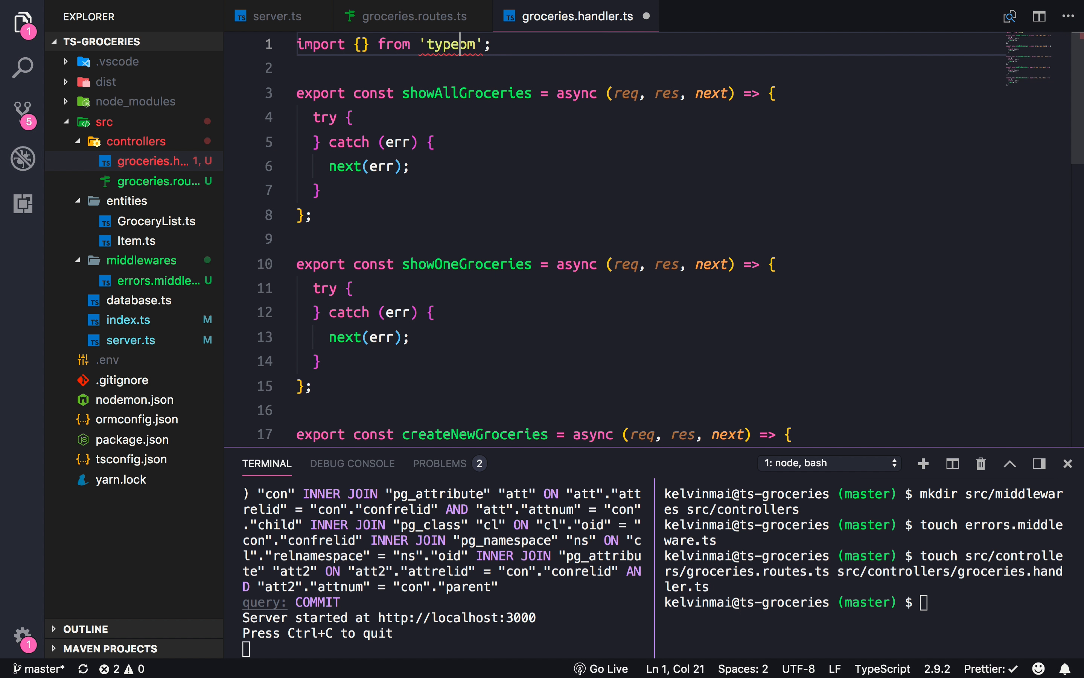
key("Enter")
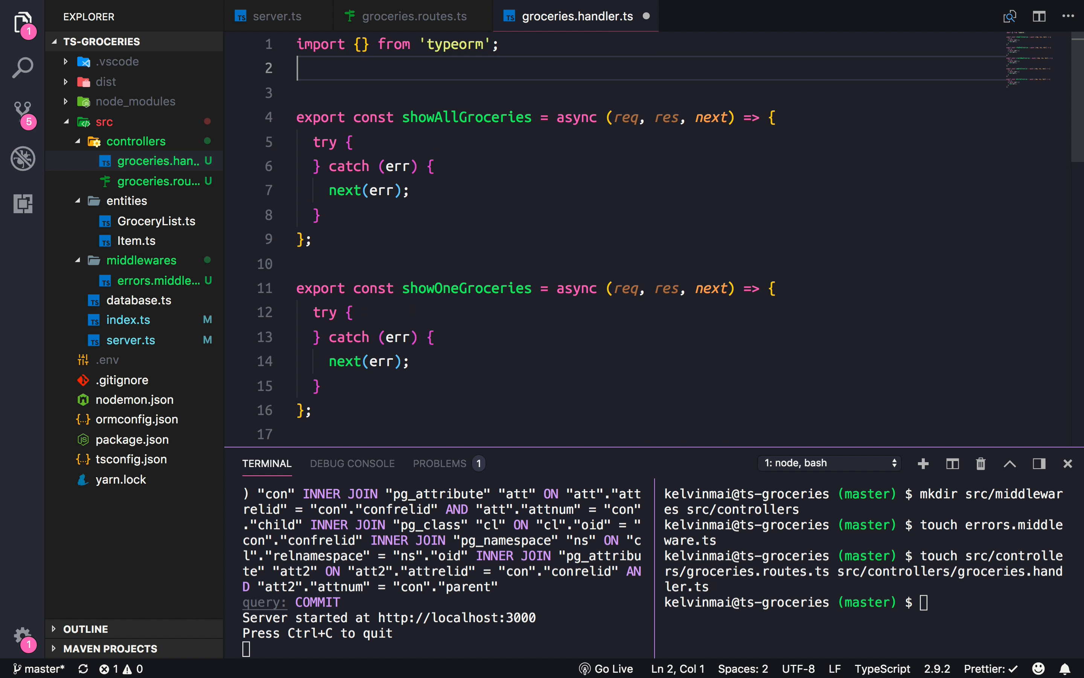
type("import {}")
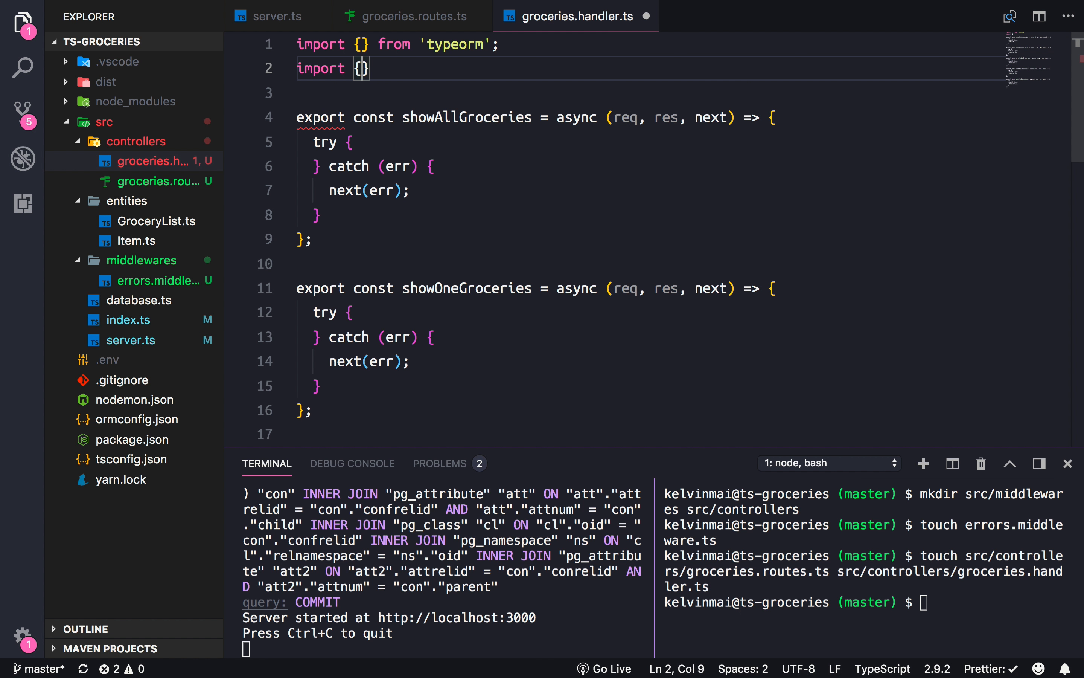
type("from")
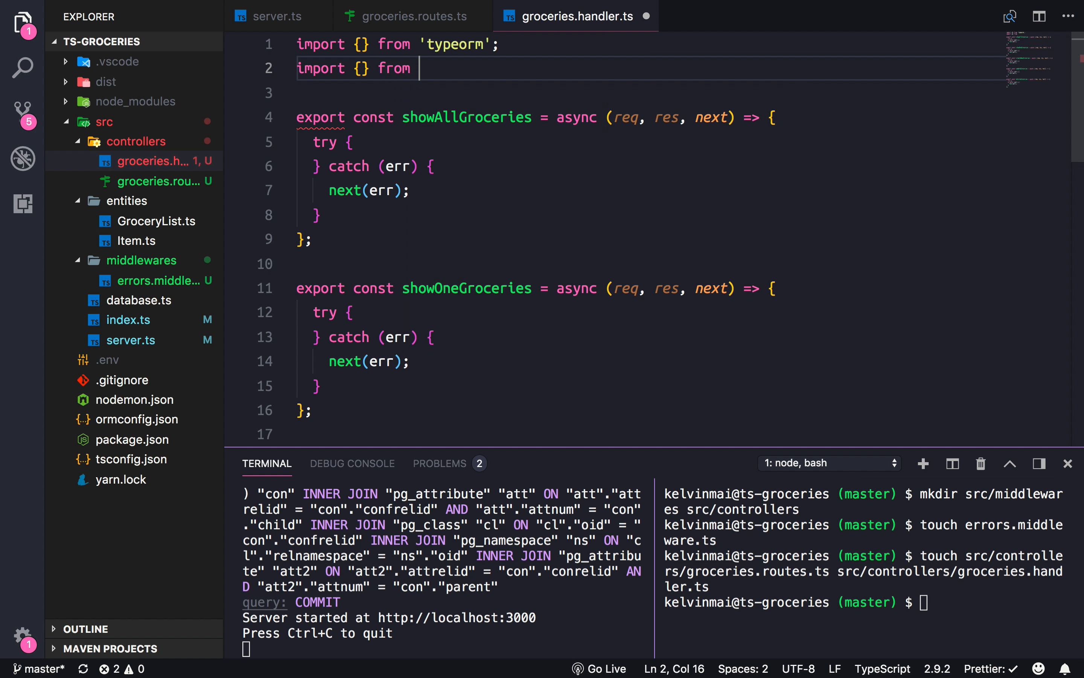
type("../entities/GroceryList';")
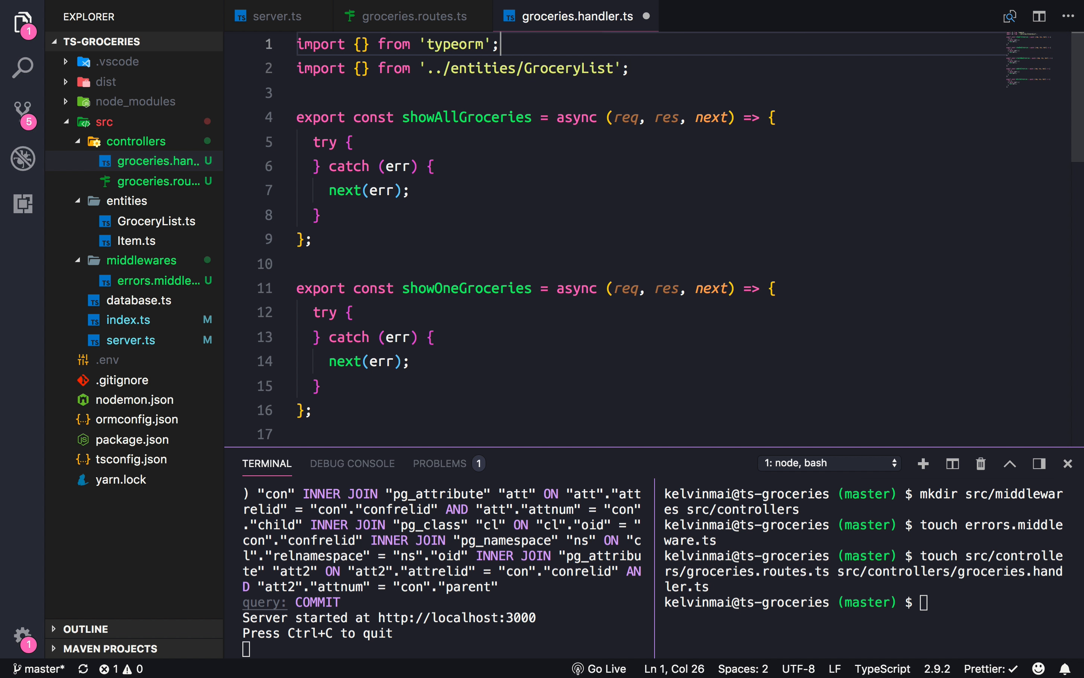
- Add an empty-braces import from '../entities/Item' ending with a semicolon
key("Enter")
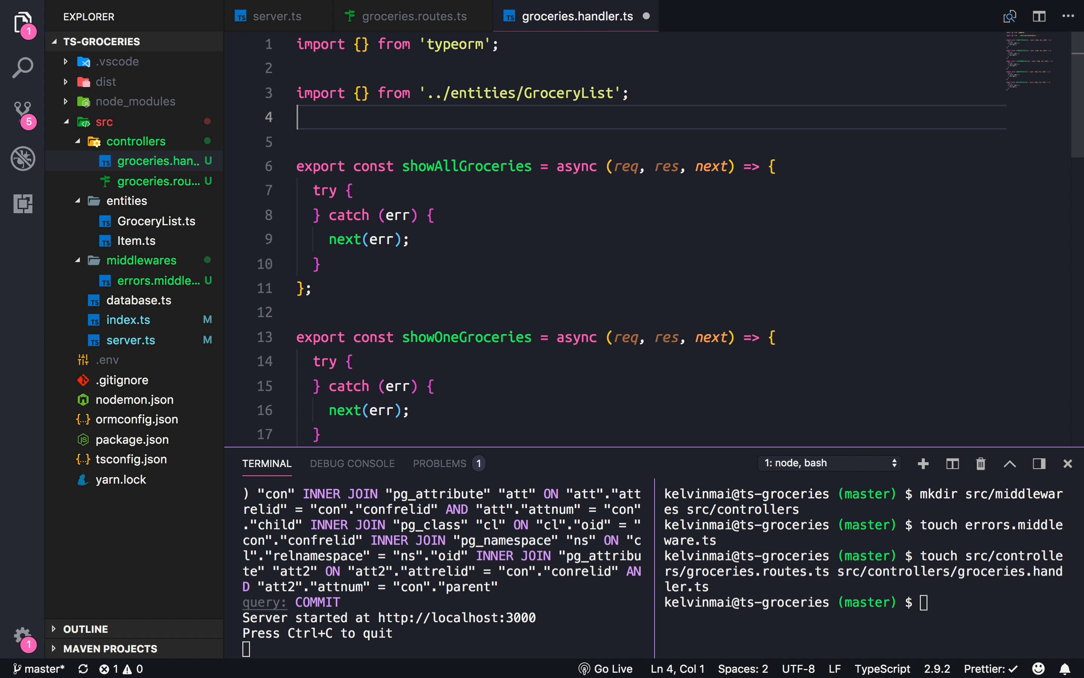
type("import {}")
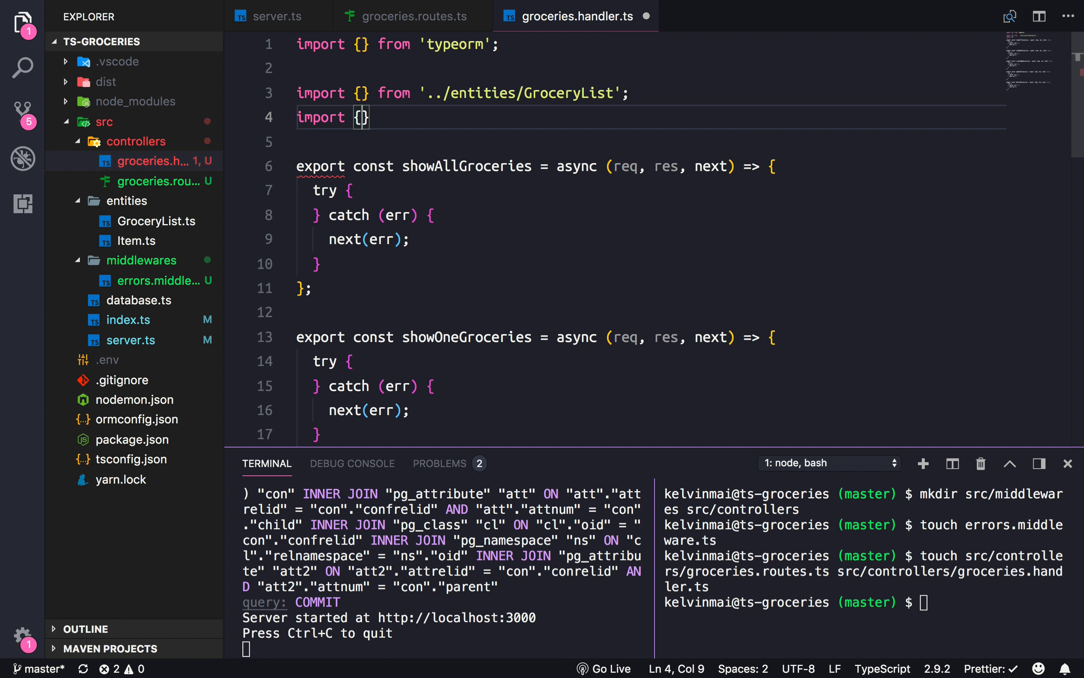
type("from")
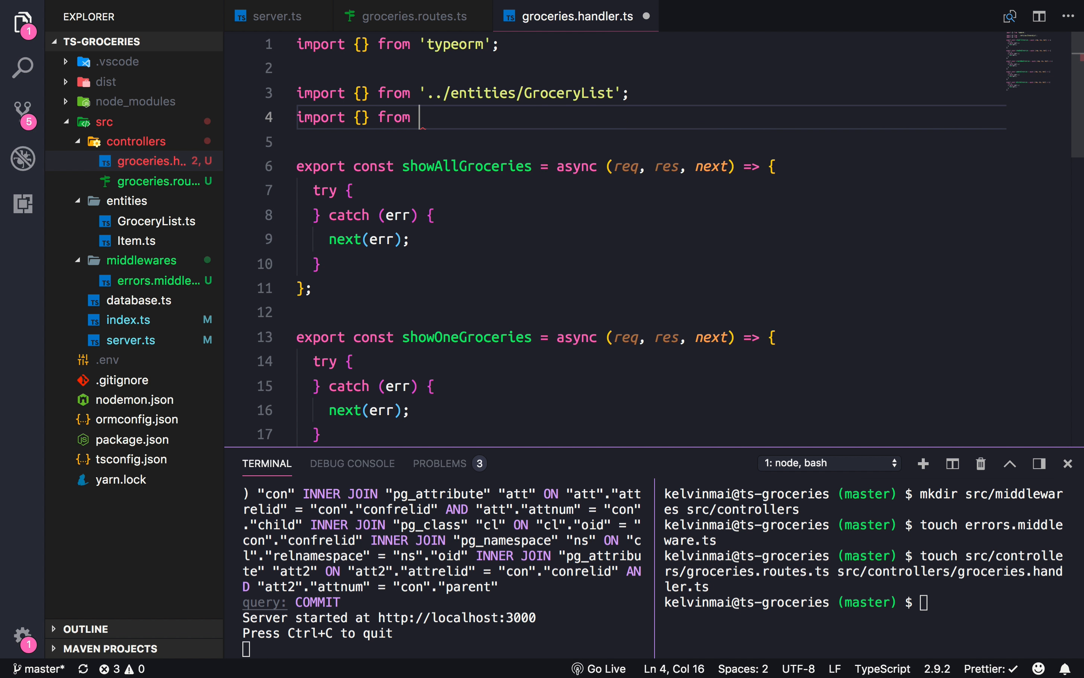
type("'../ent'")
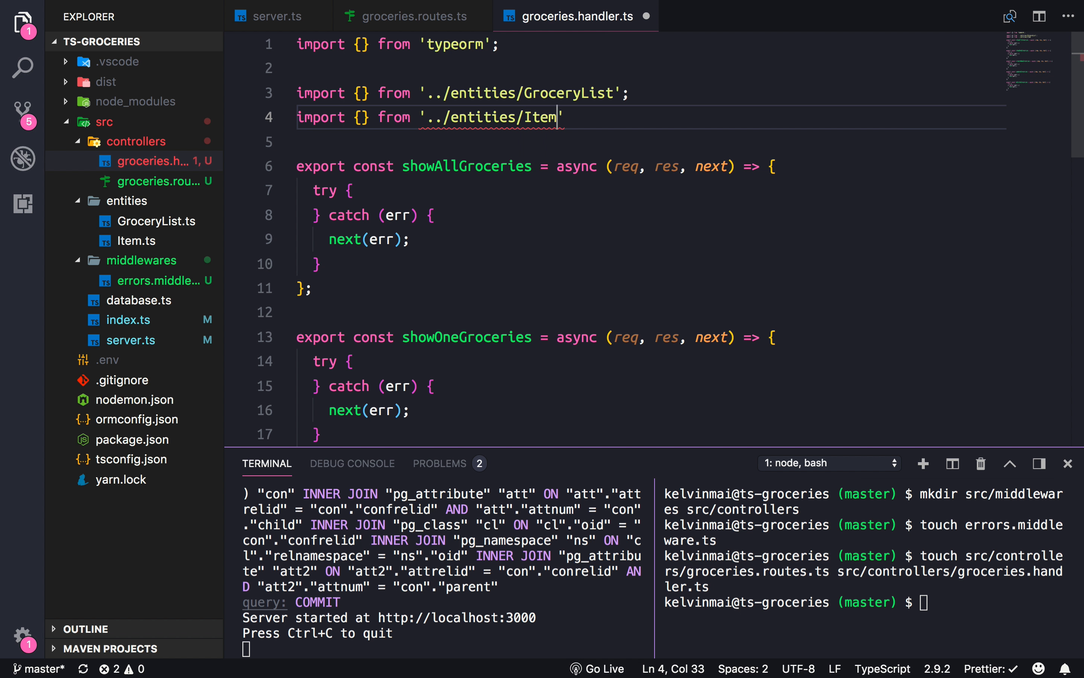
type(";")
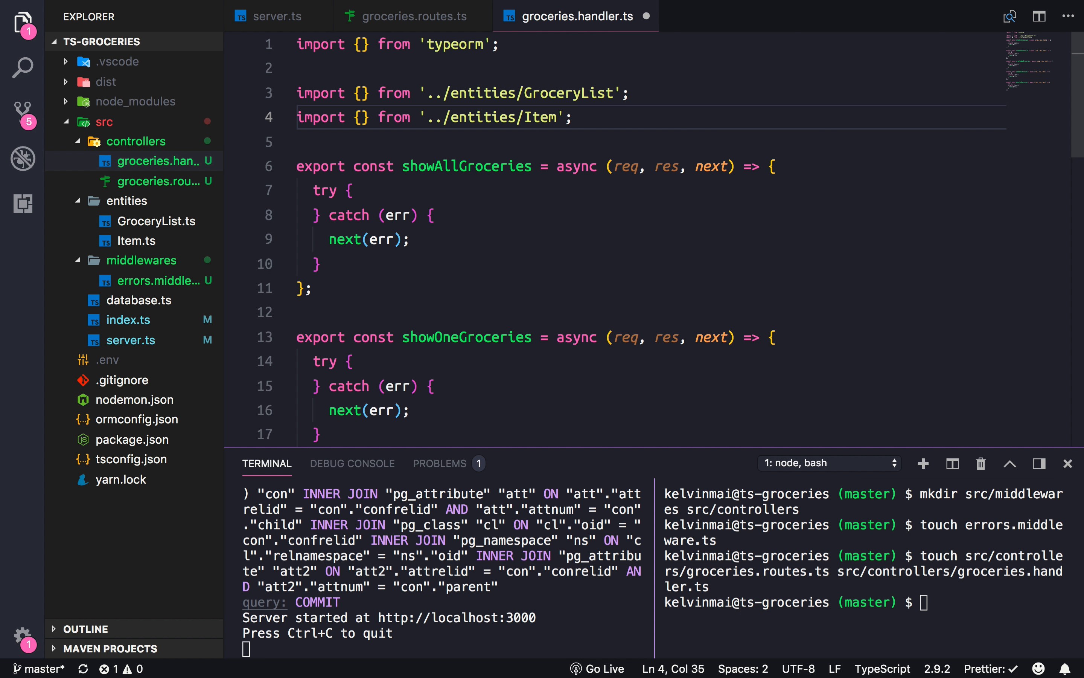
scroll("down", 3)
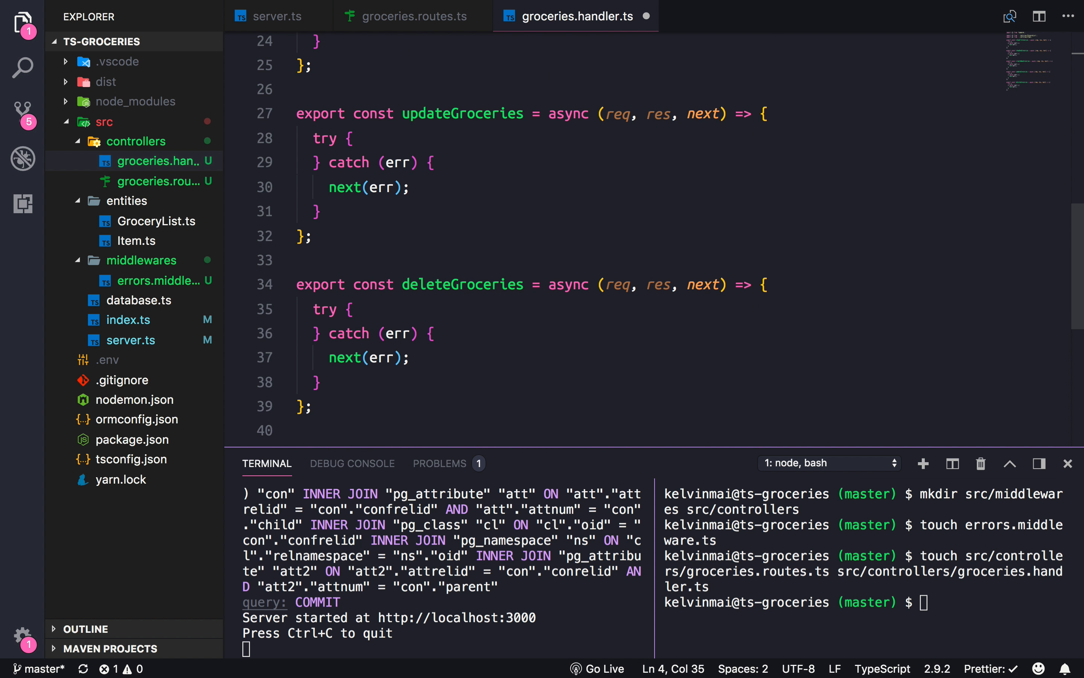
scroll("up", 3)
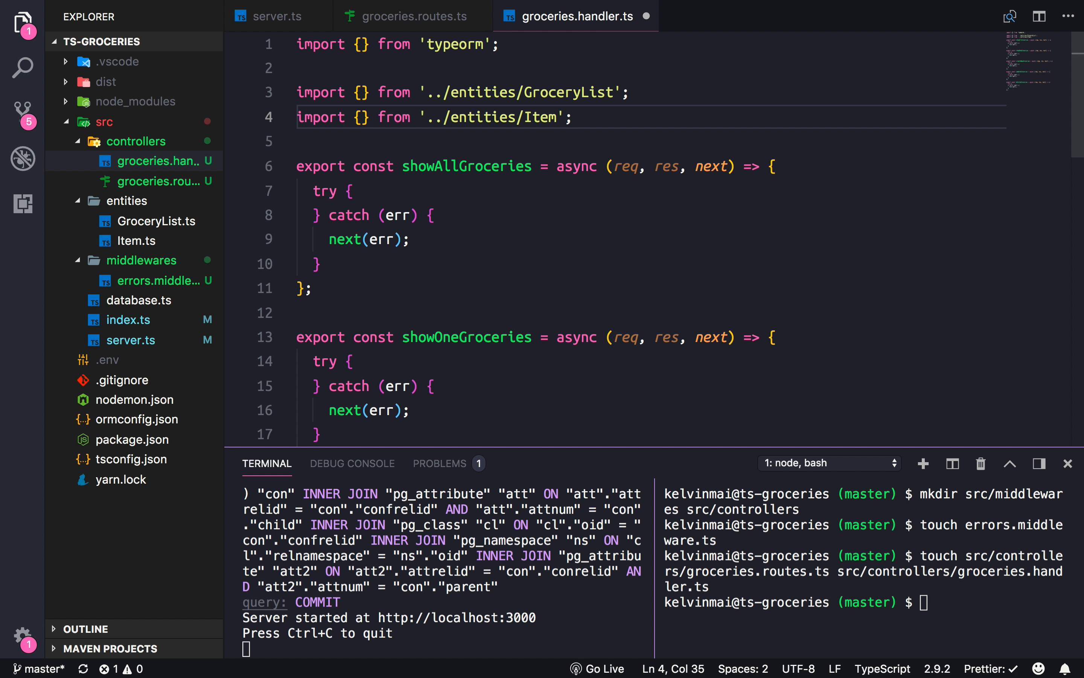
- Fill the import braces with GroceryList and Item
left_click(359, 117)
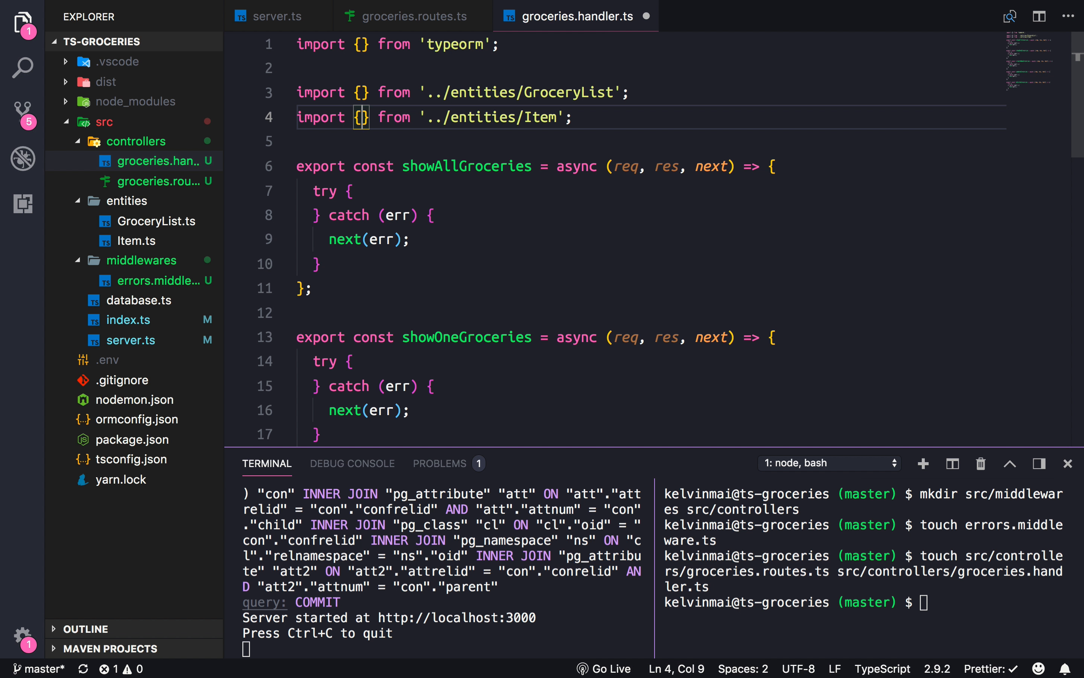
left_click(360, 92)
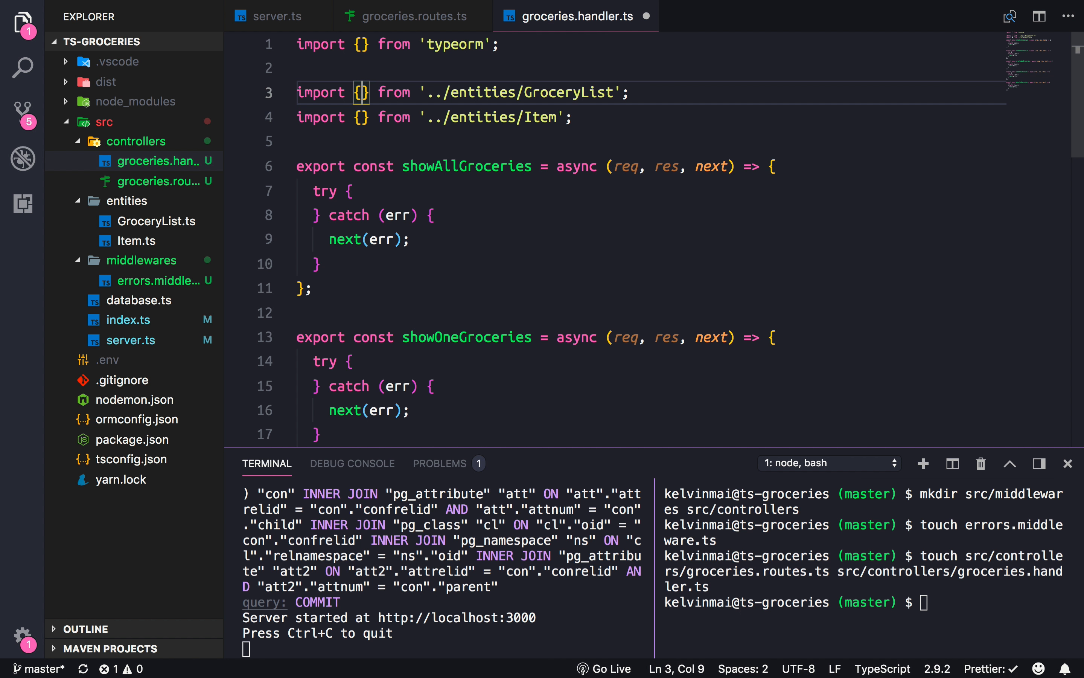
type("GroceryList")
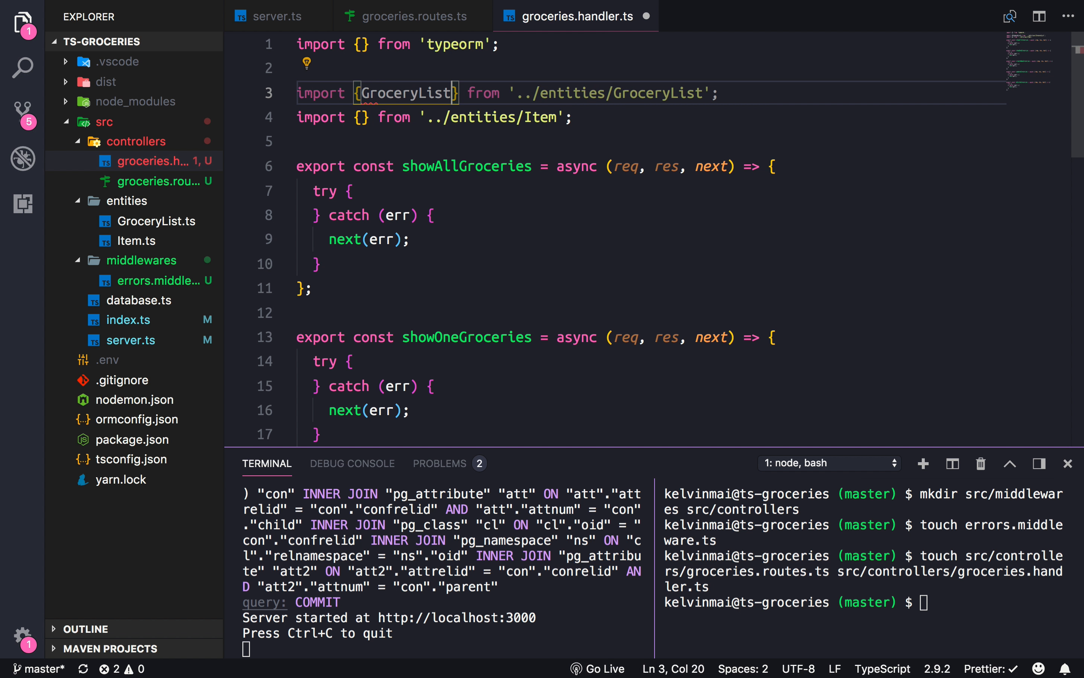
type("L")
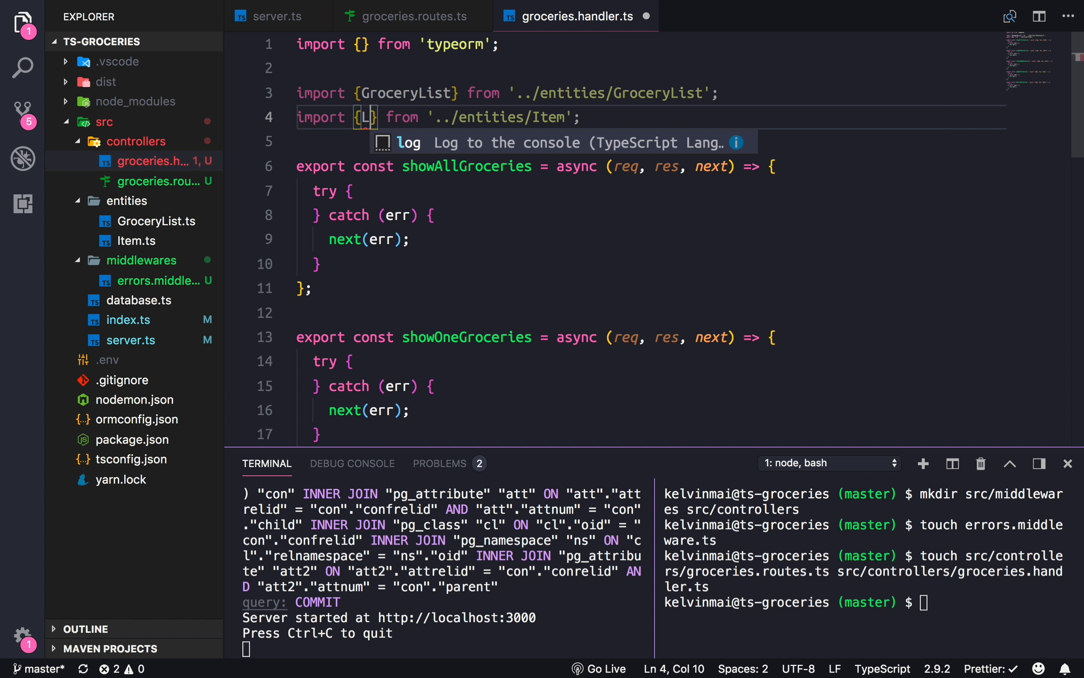
type("Item")
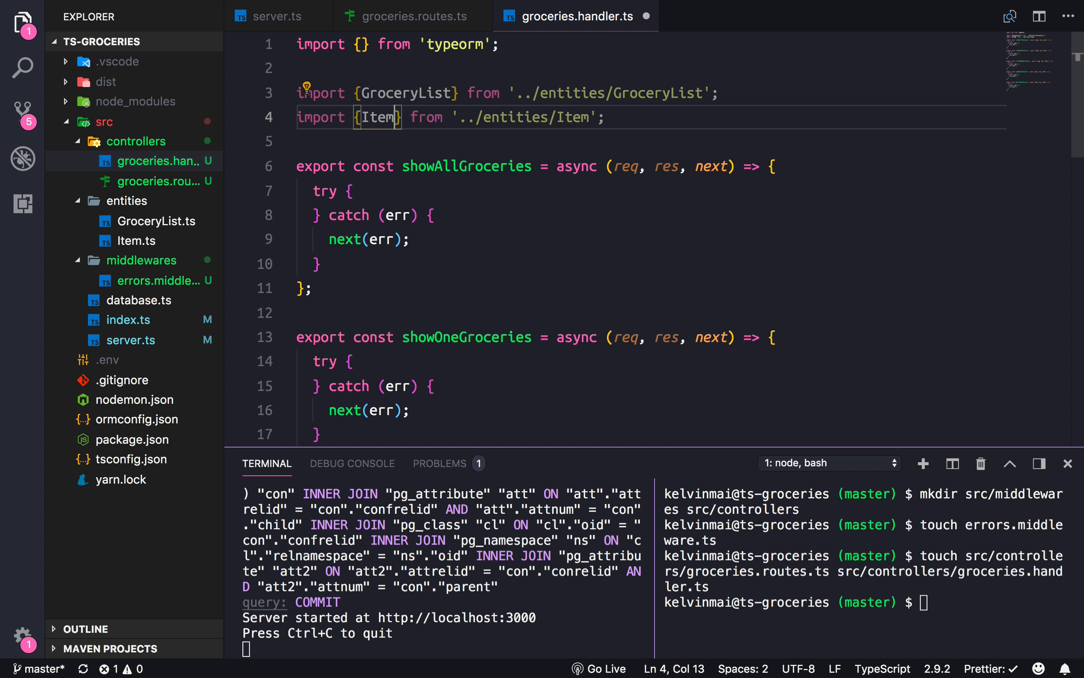
left_click(353, 190)
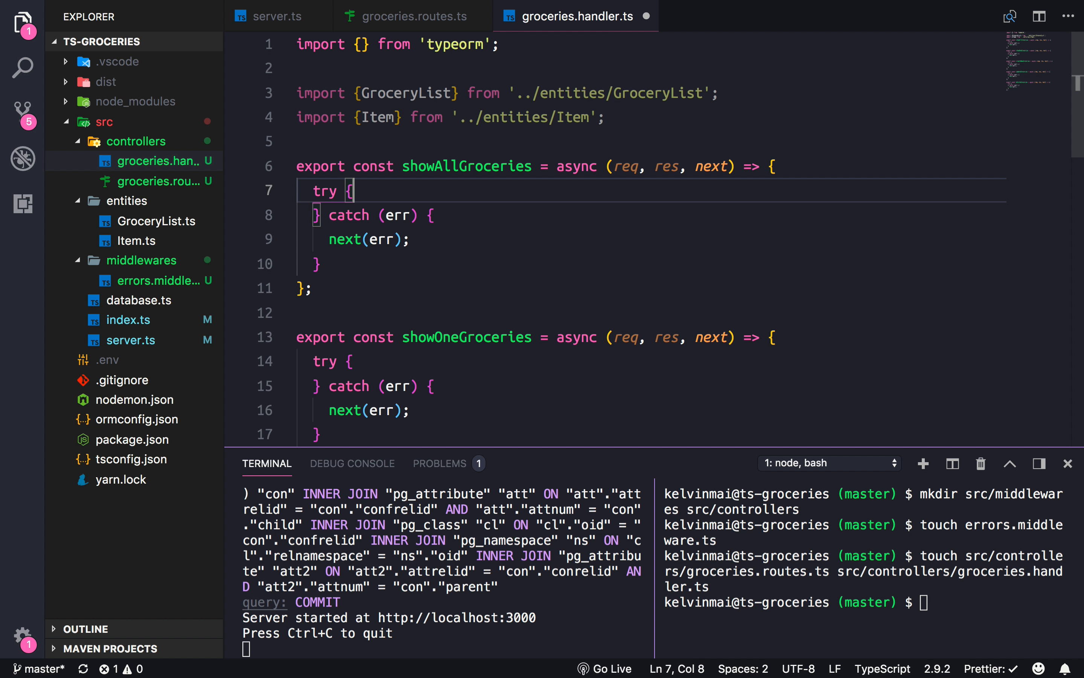
- In showAllGroceries, declare const groceries: GroceryList[] = await GroceryList.find()
key("Enter")
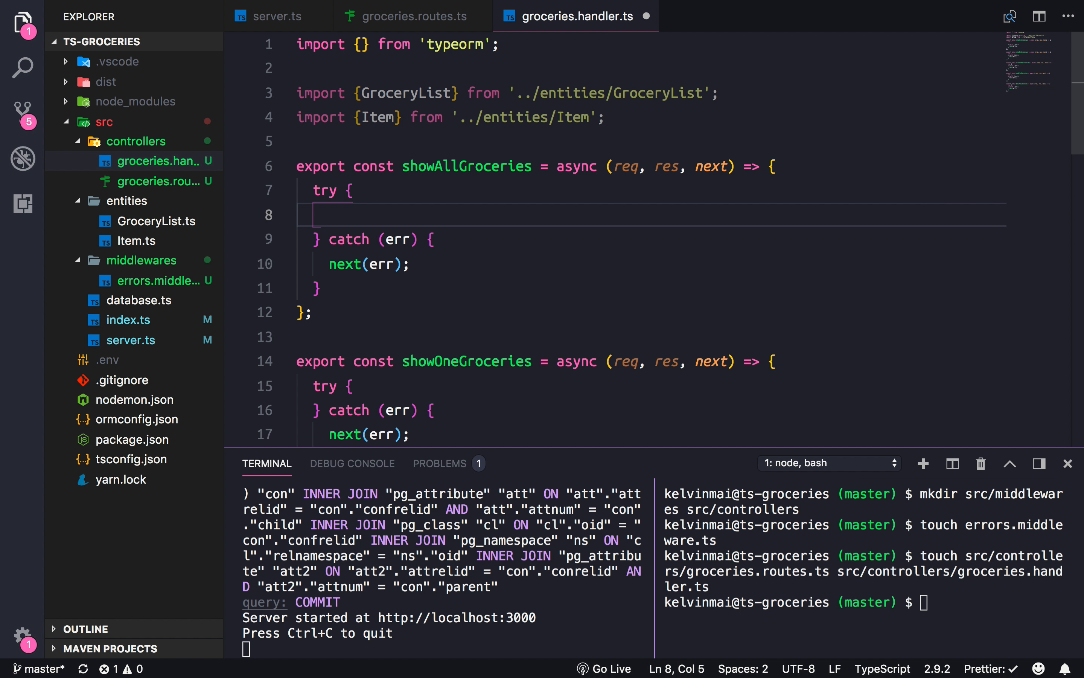
type("conts")
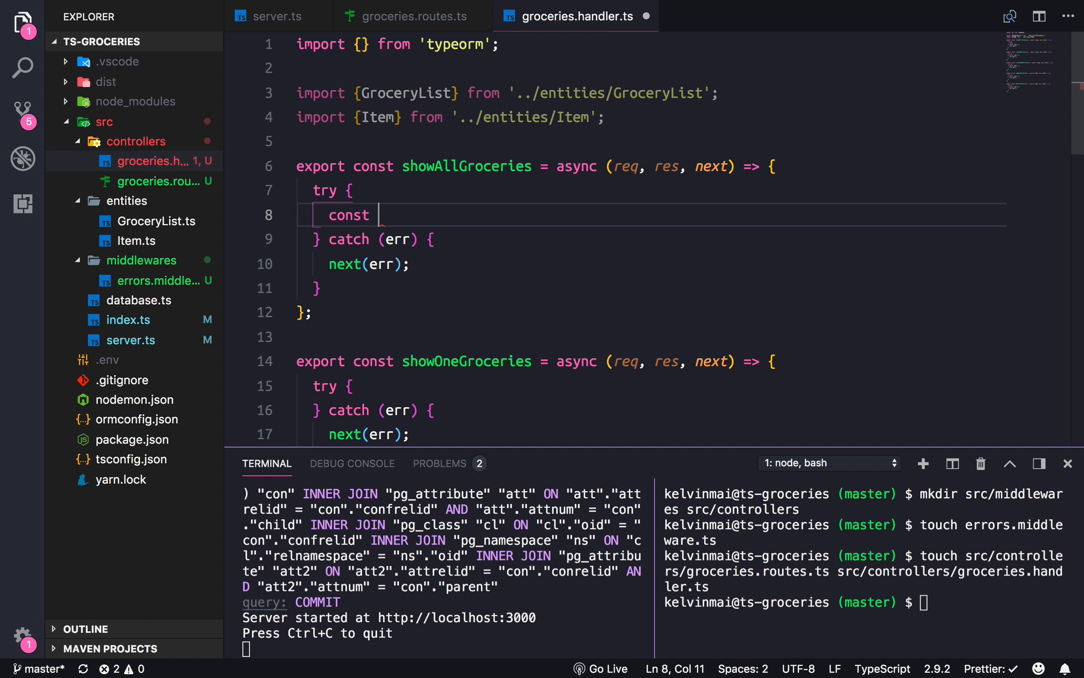
type("groce")
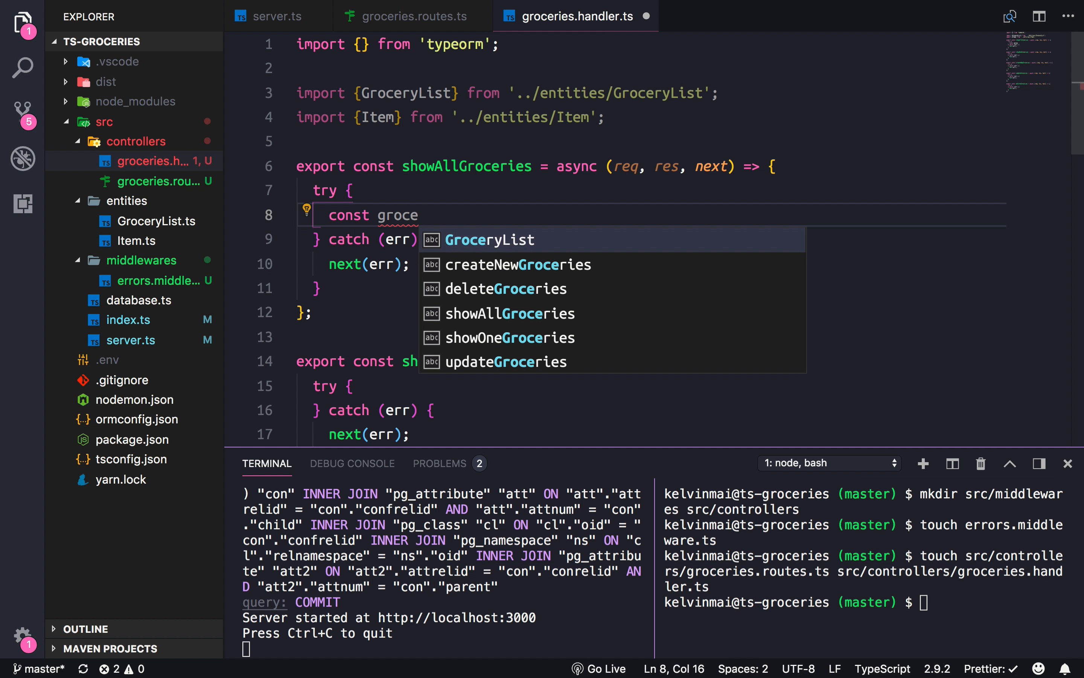
type("ries =")
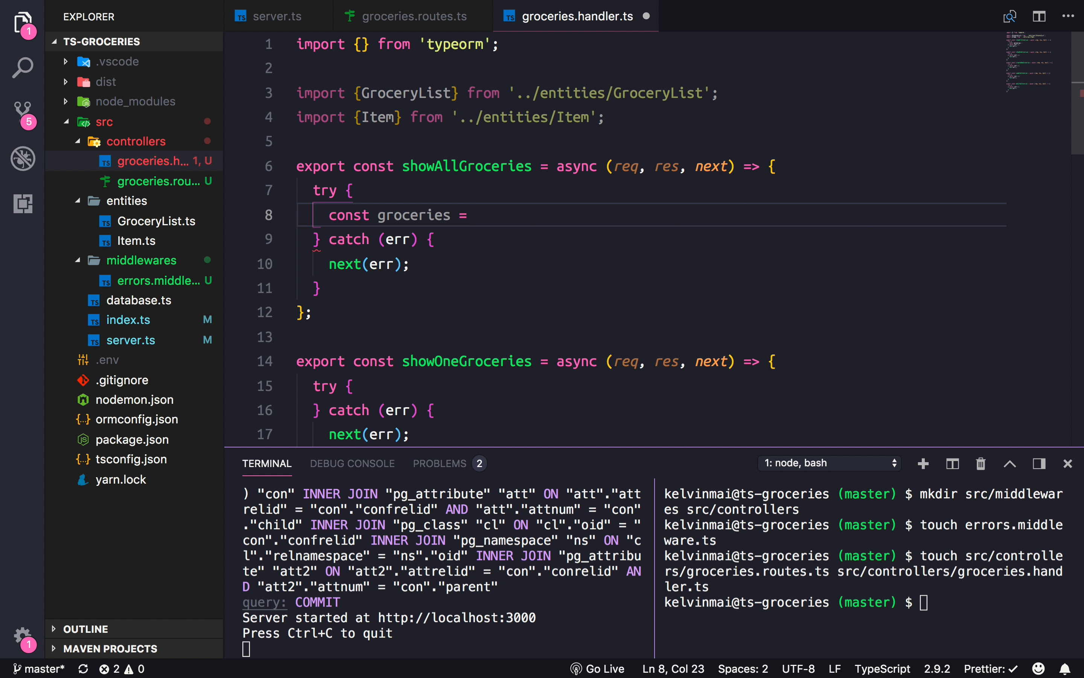
type("await GroceryList")
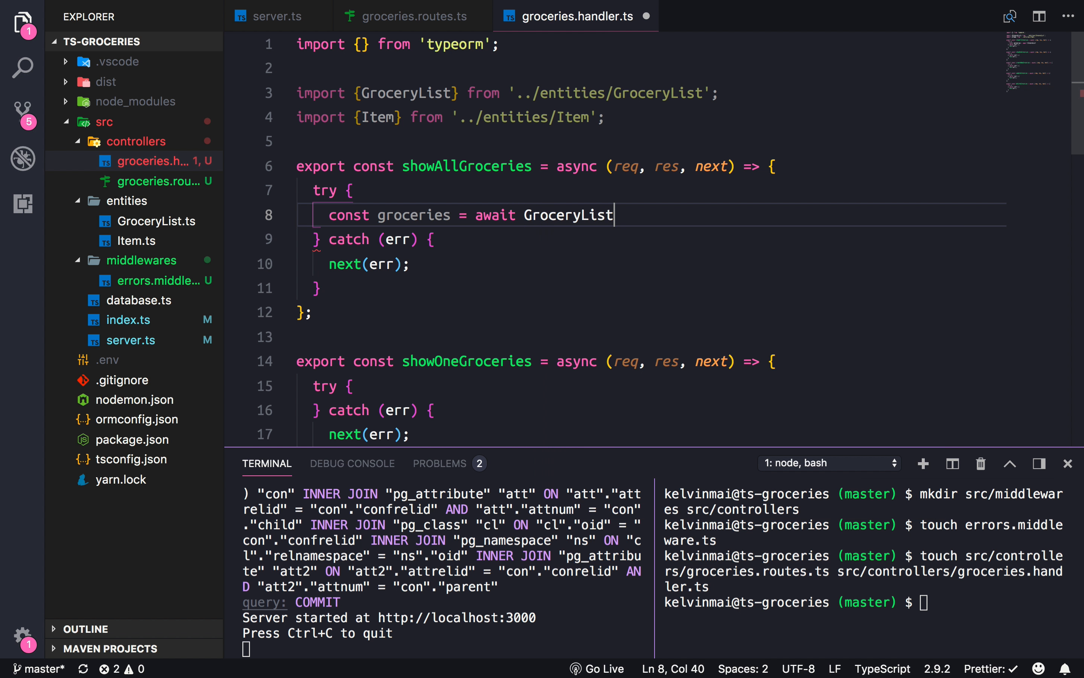
type(".find();")
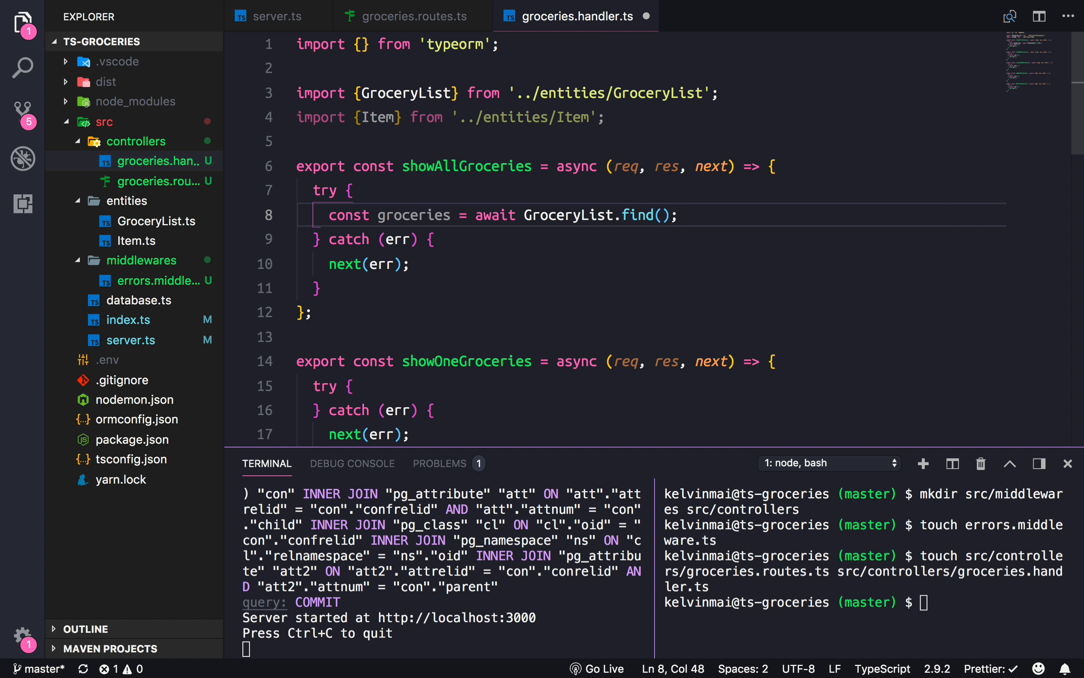
double_click(414, 216)
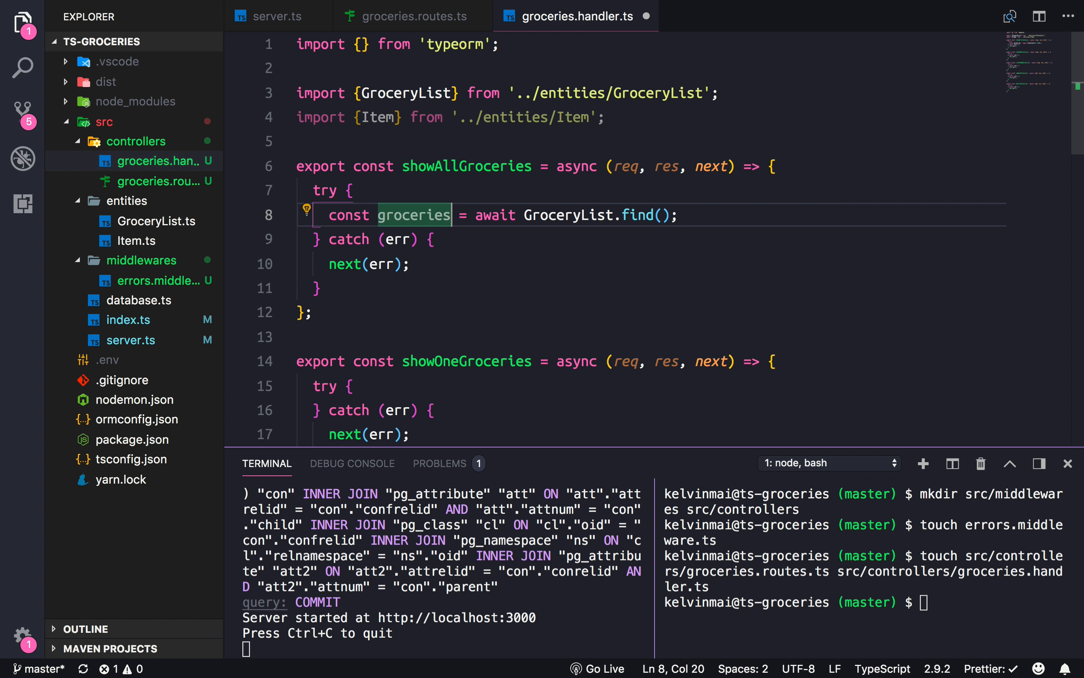
type(": GroceryList")
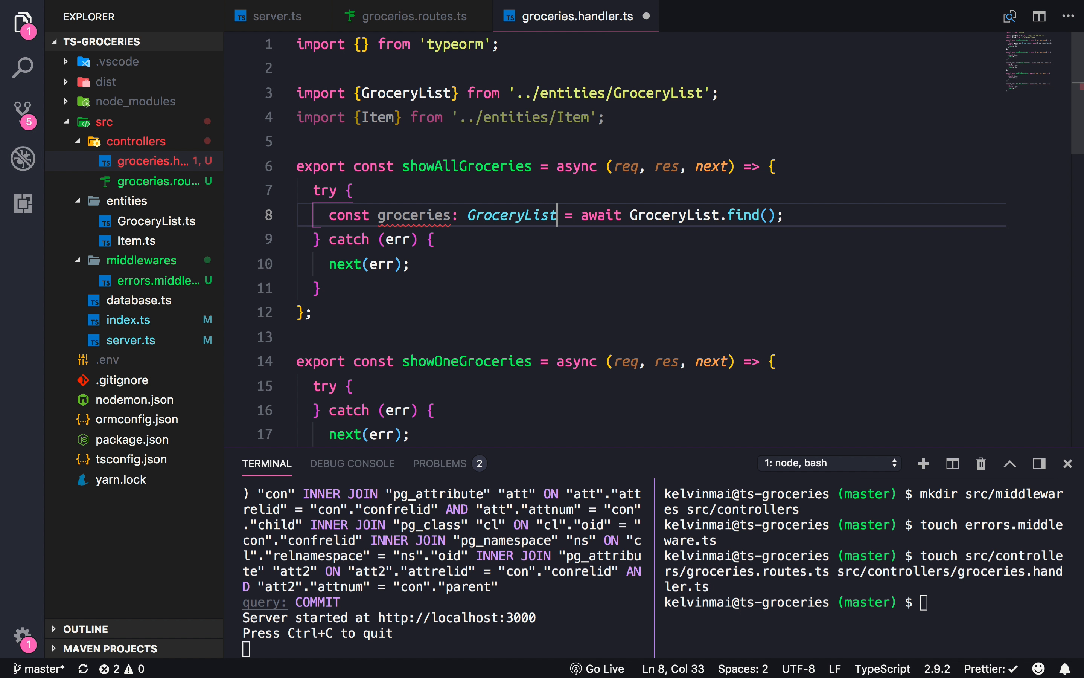
type("[]")
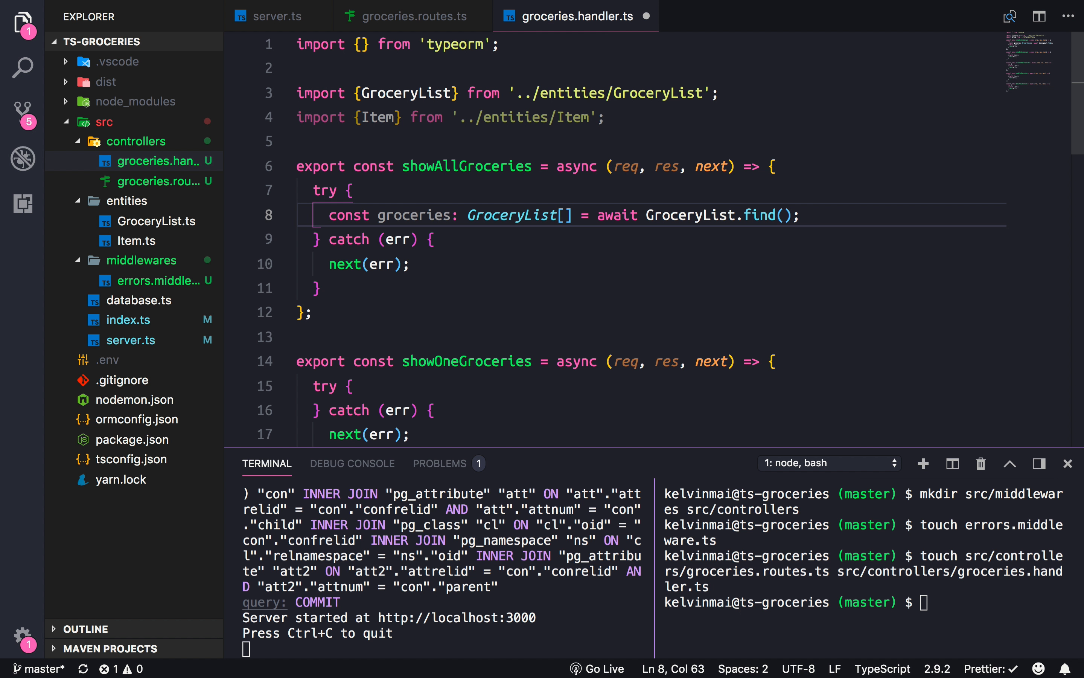
- Return res.status(200).json(groceries) and confirm GET /api/groceries yields an empty array in Postman
type("res.")
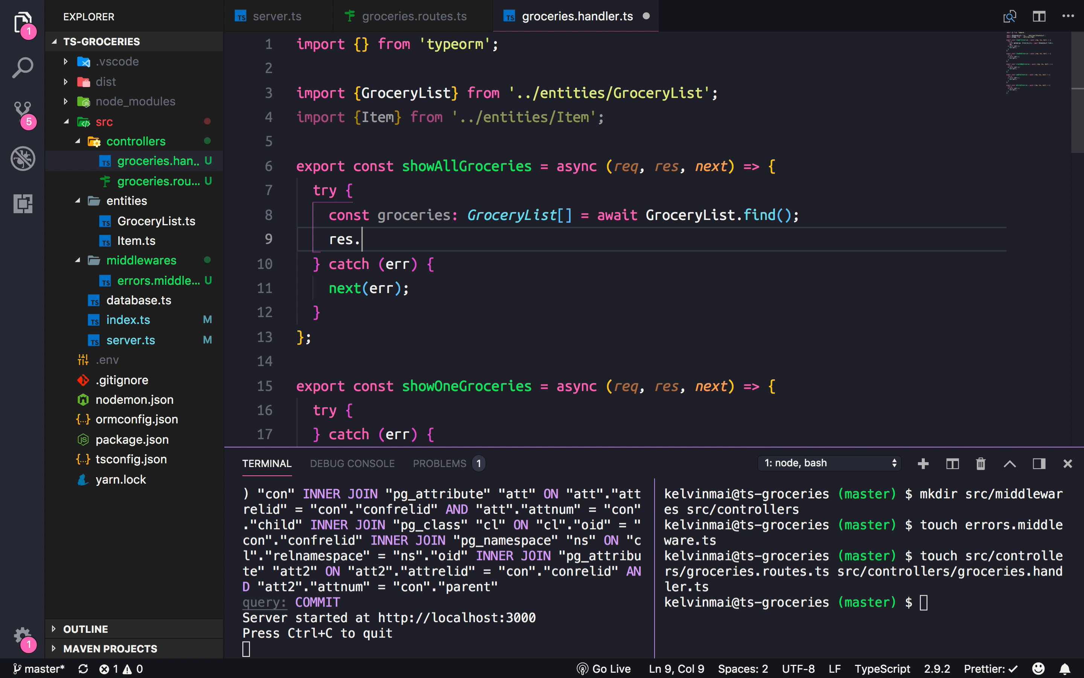
type("status(200")
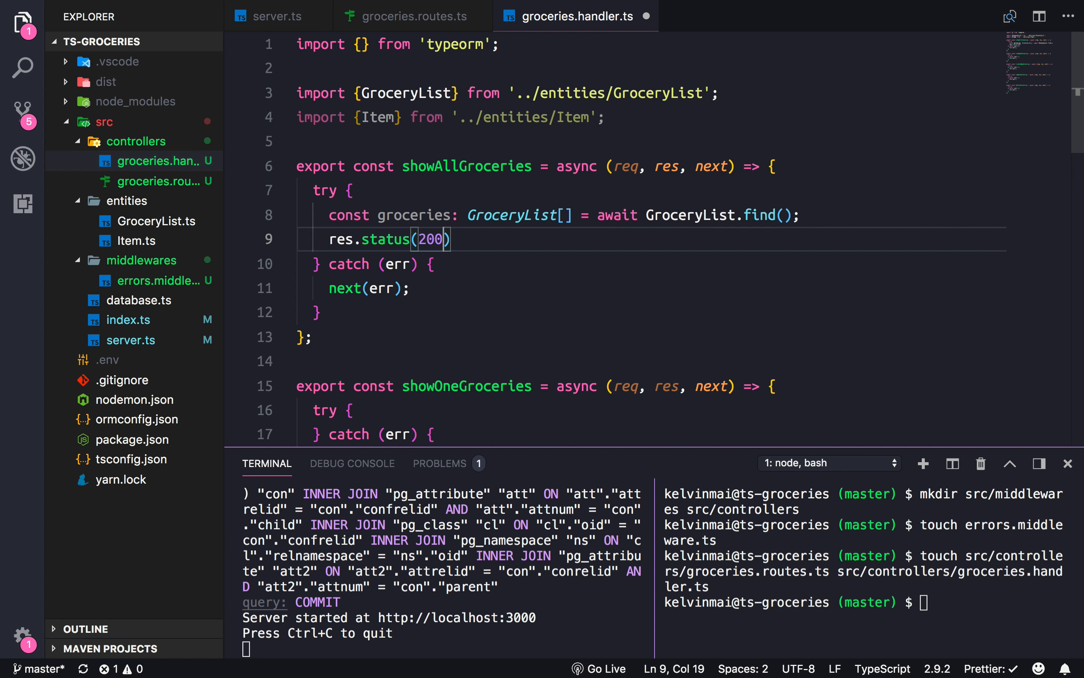
type(".")
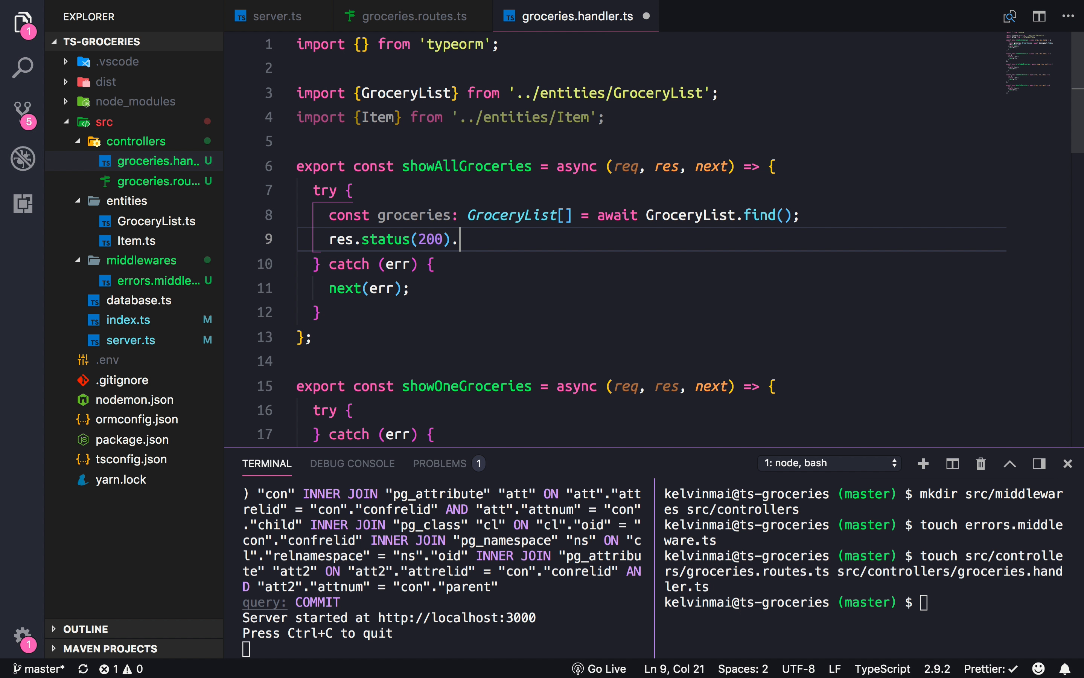
type("json(g")
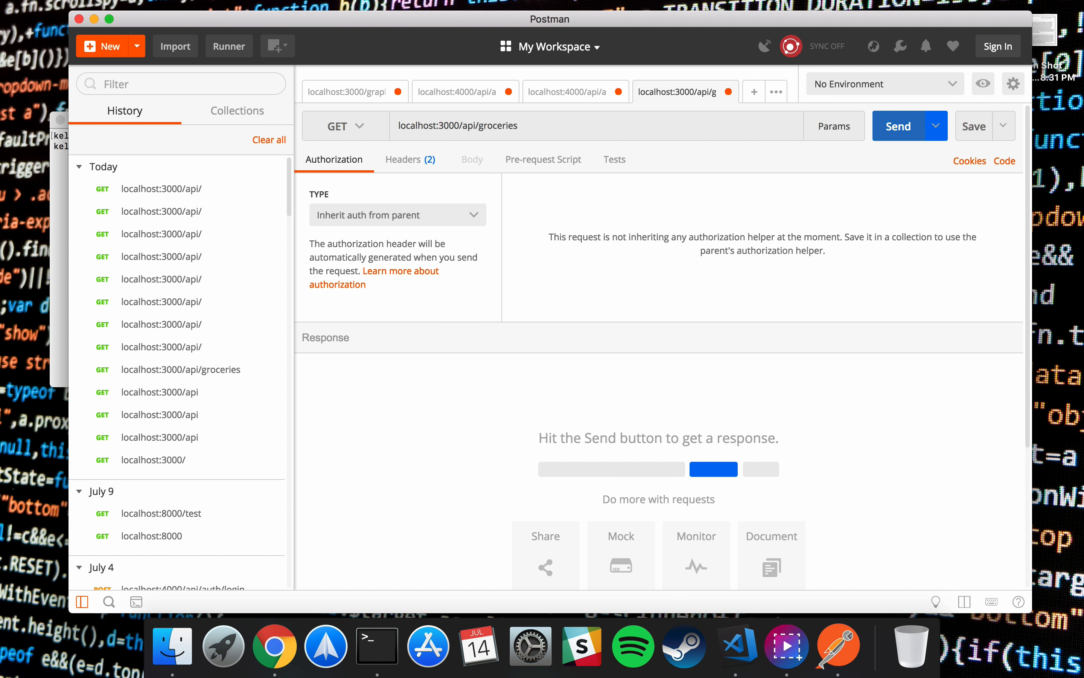
left_click(900, 126)
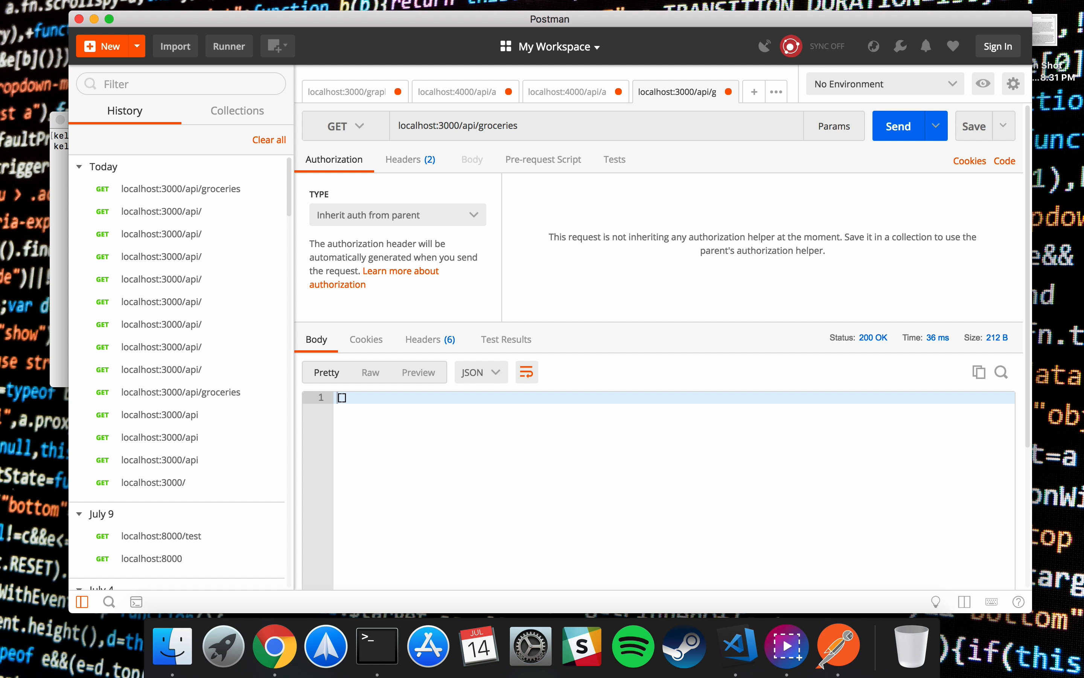
left_click(736, 647)
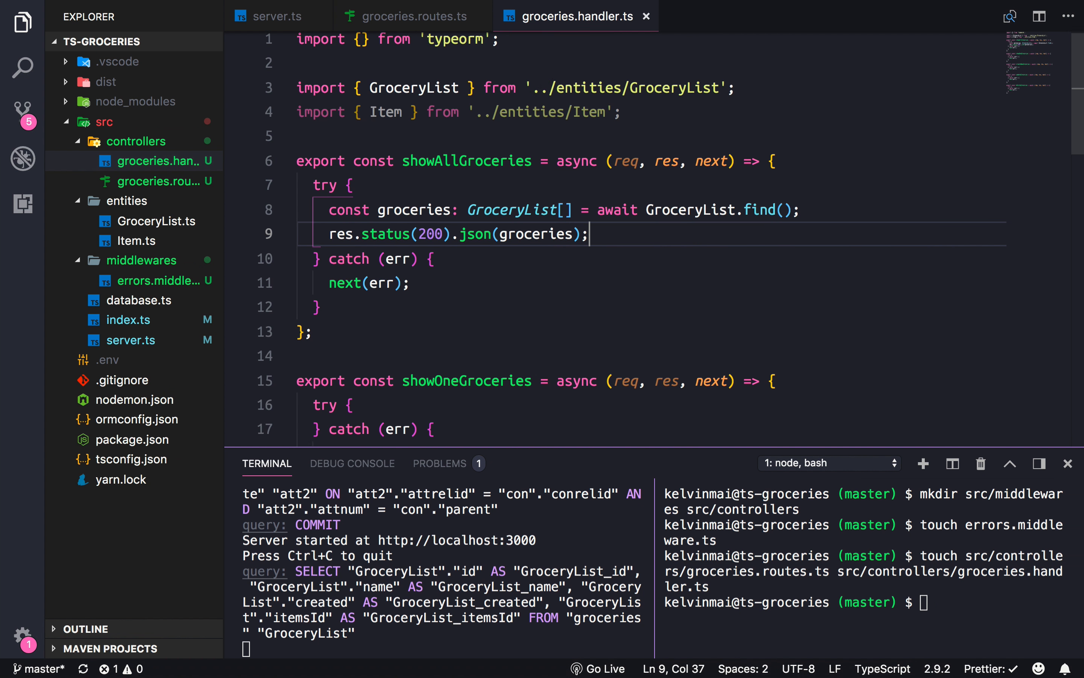
- In showOneGroceries, start const grocery: GroceryList = await GroceryList query, checking the :id route in groceries.routes.ts
scroll("down", 3)
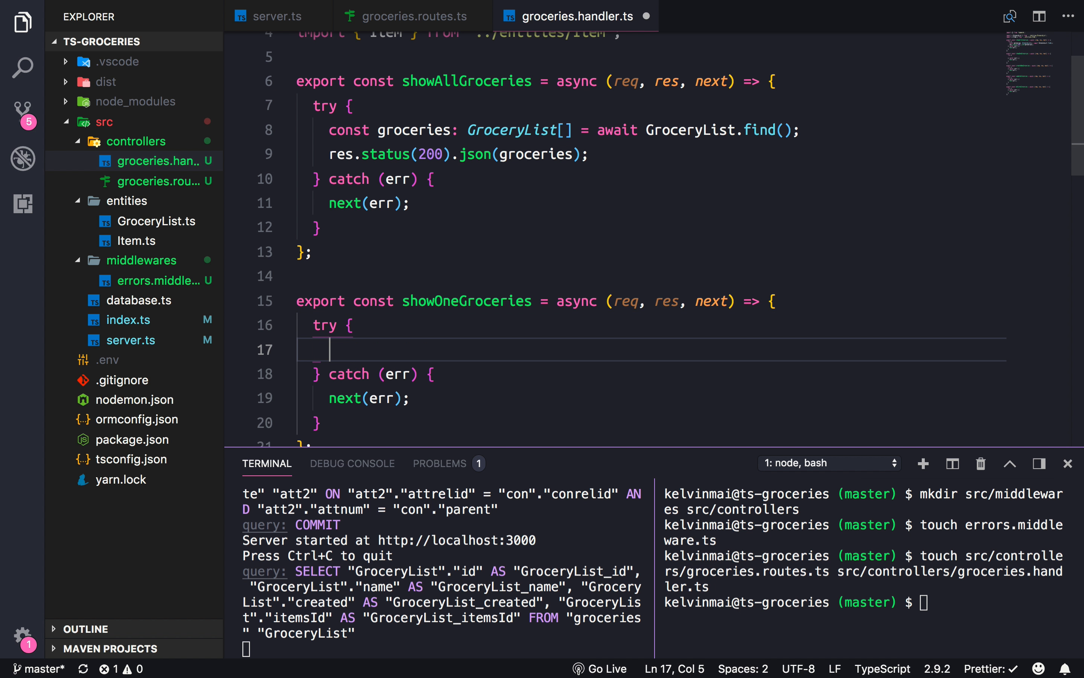
type("const groce")
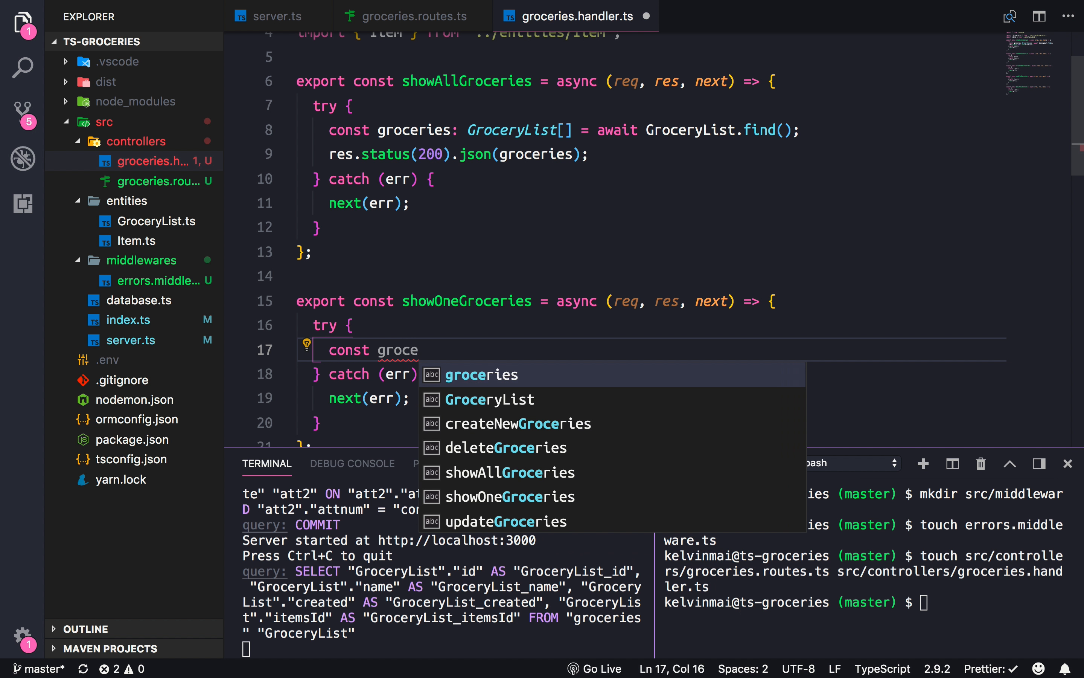
type("ry")
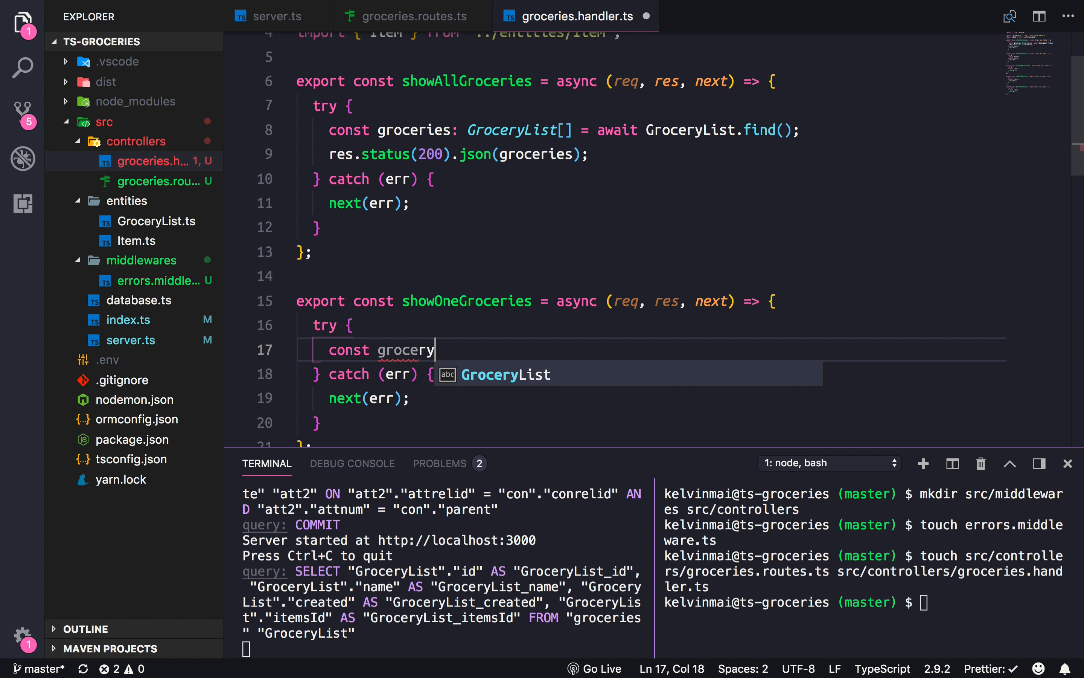
type(": GroceryList")
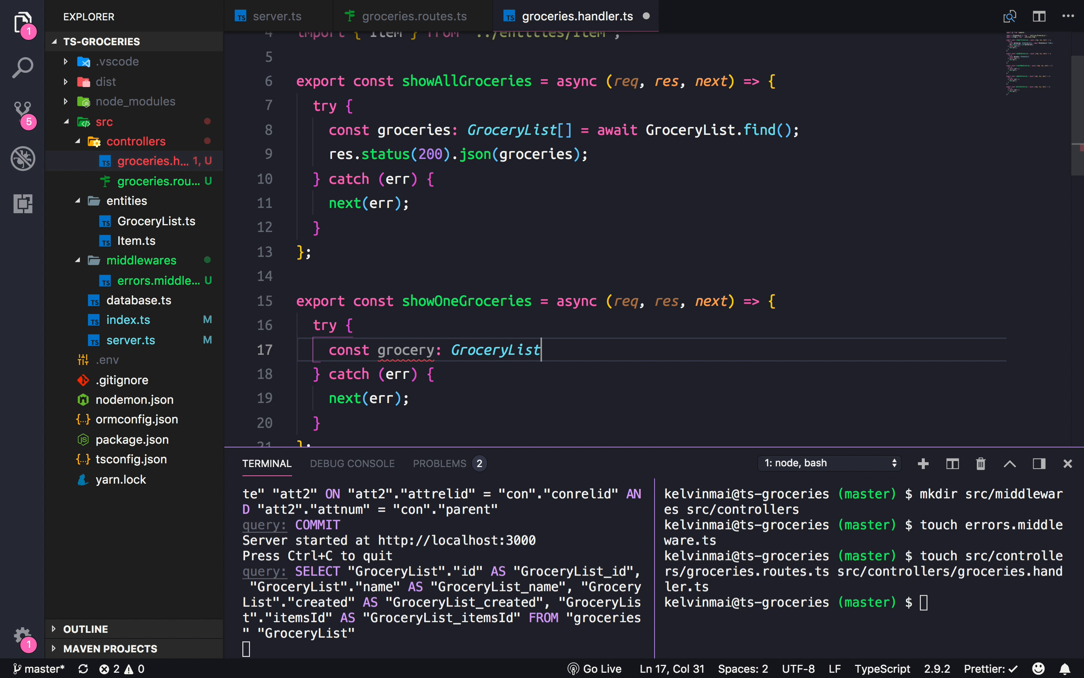
type("= await GroceryList.find(")
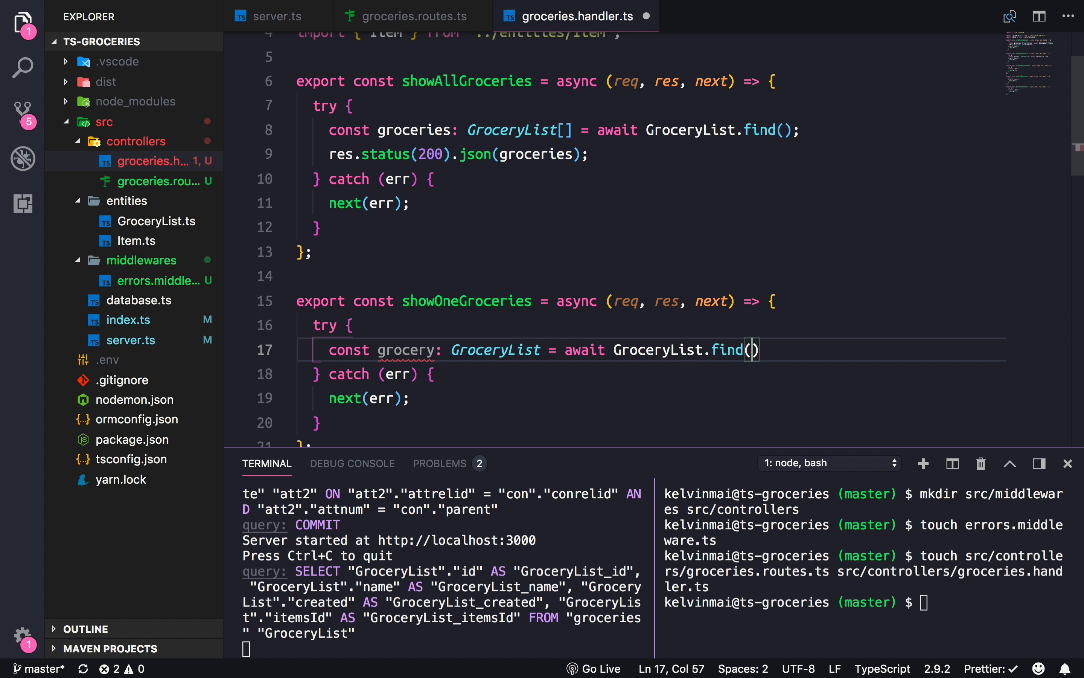
mouse_move(404, 350)
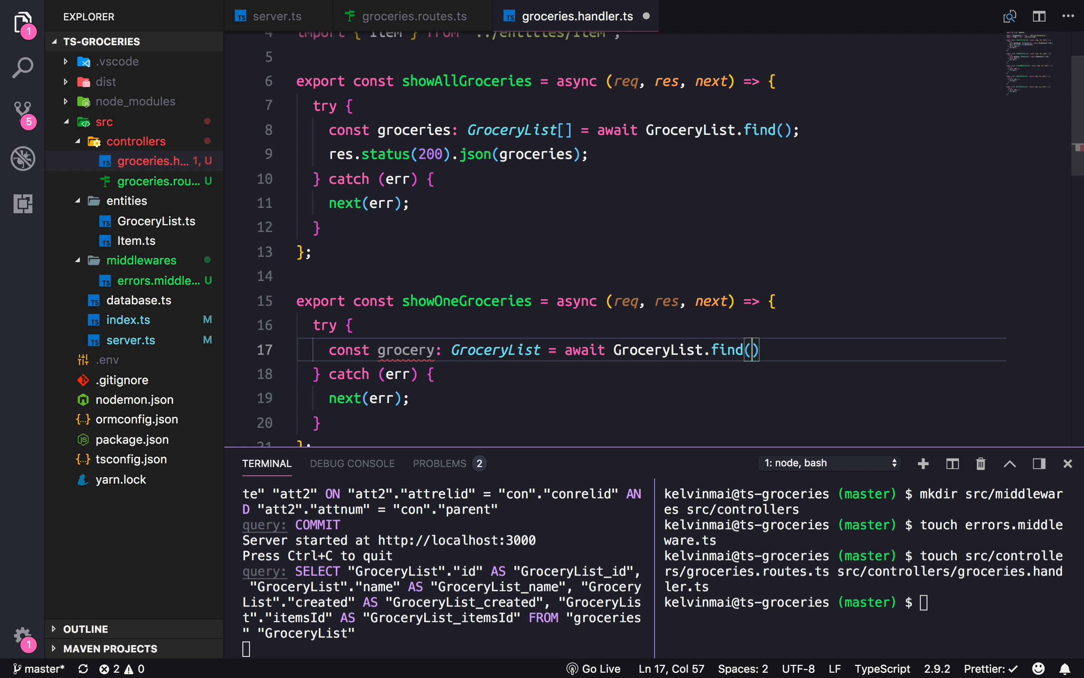
left_click(411, 15)
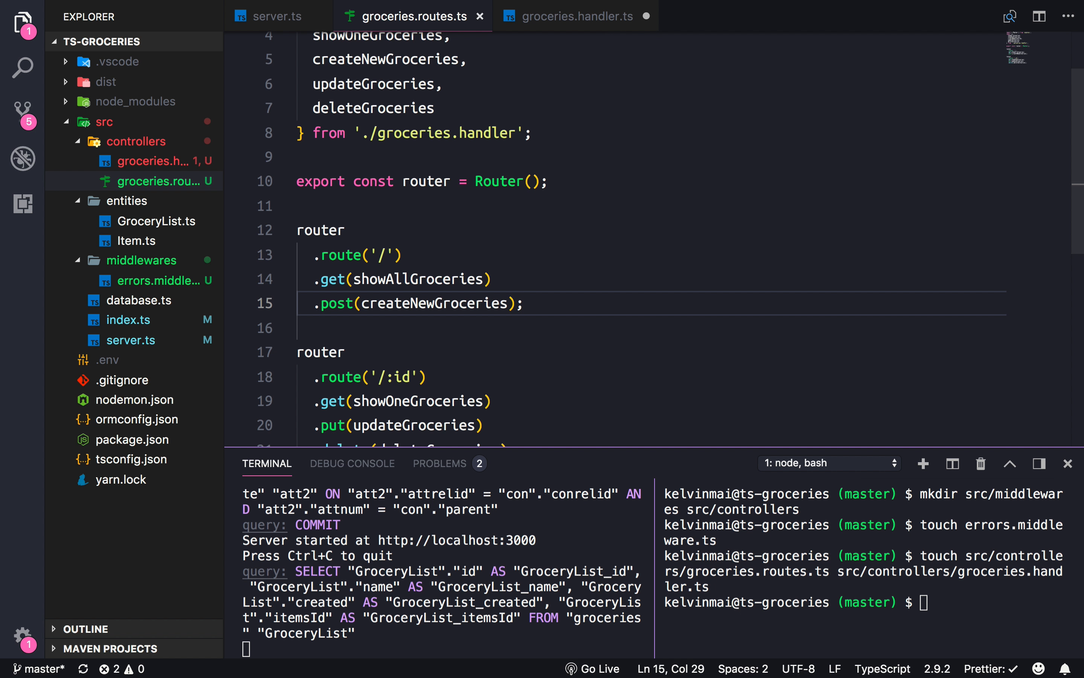
left_click(576, 16)
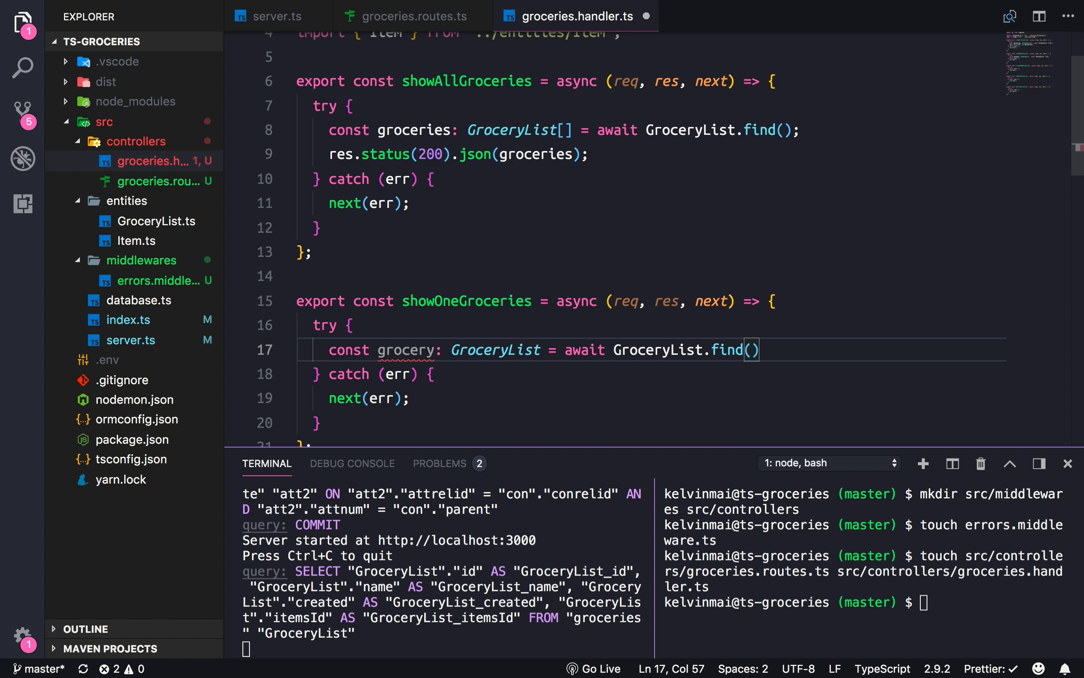
- Read const {id} = req.params above the query and filter it with where: {id}
key("Enter")
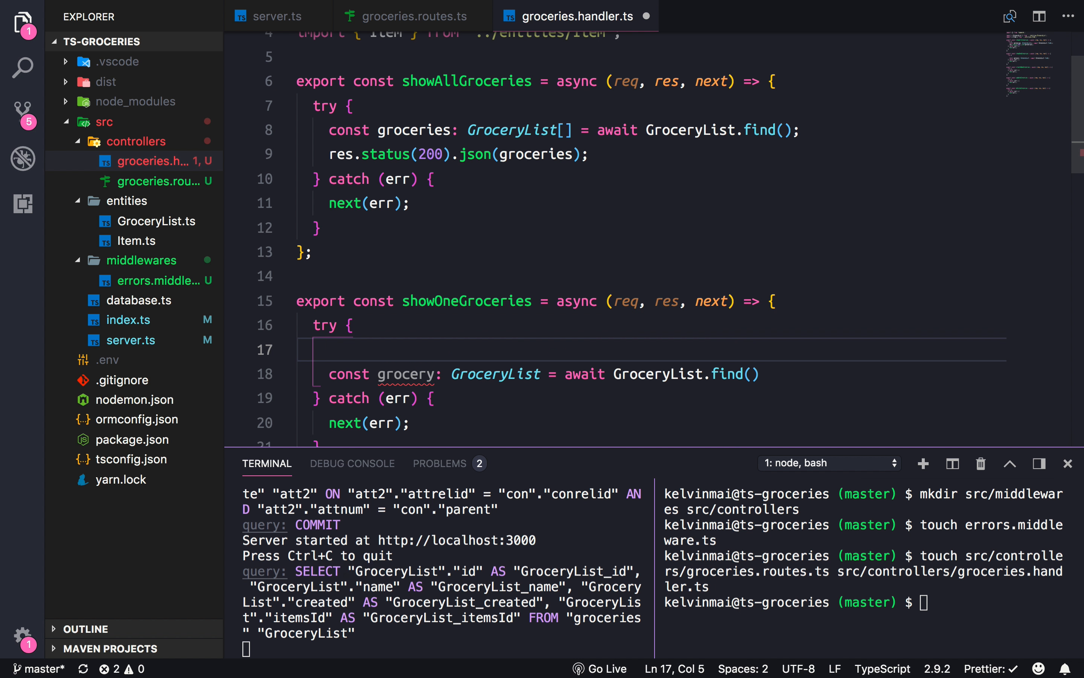
type("const {}")
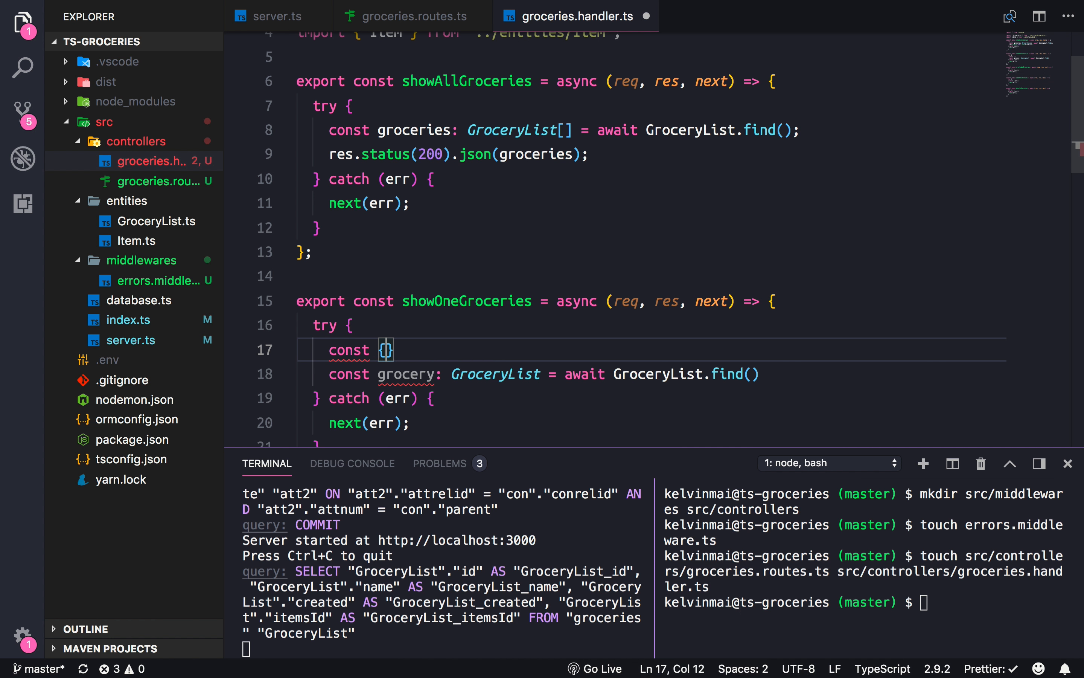
type("id} = f")
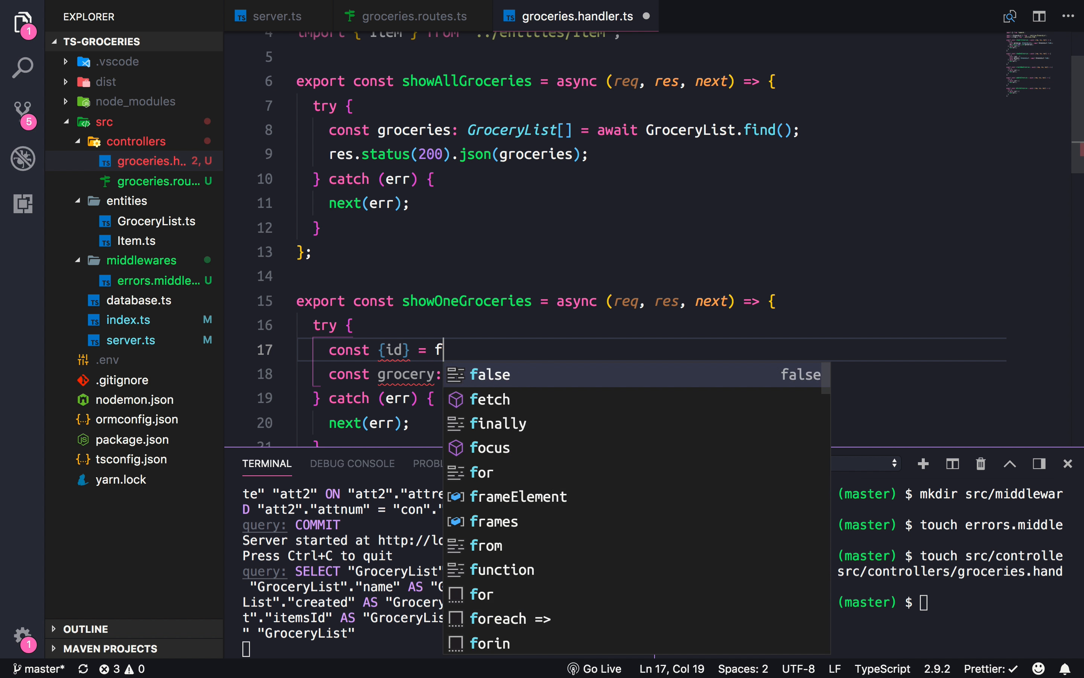
type("req")
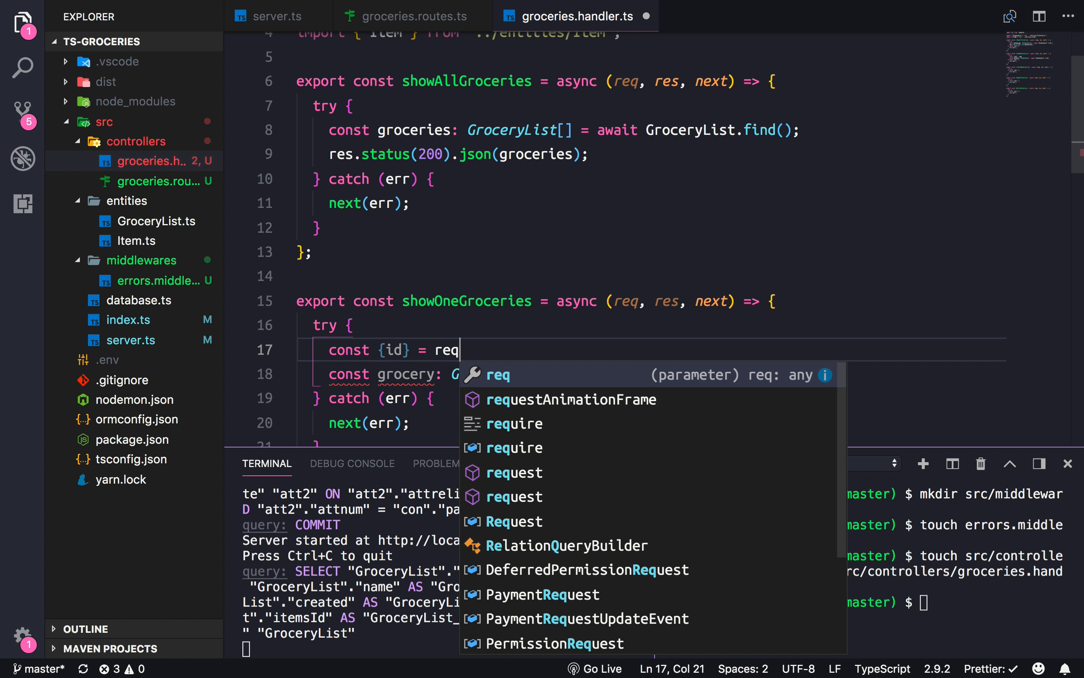
type(".params;")
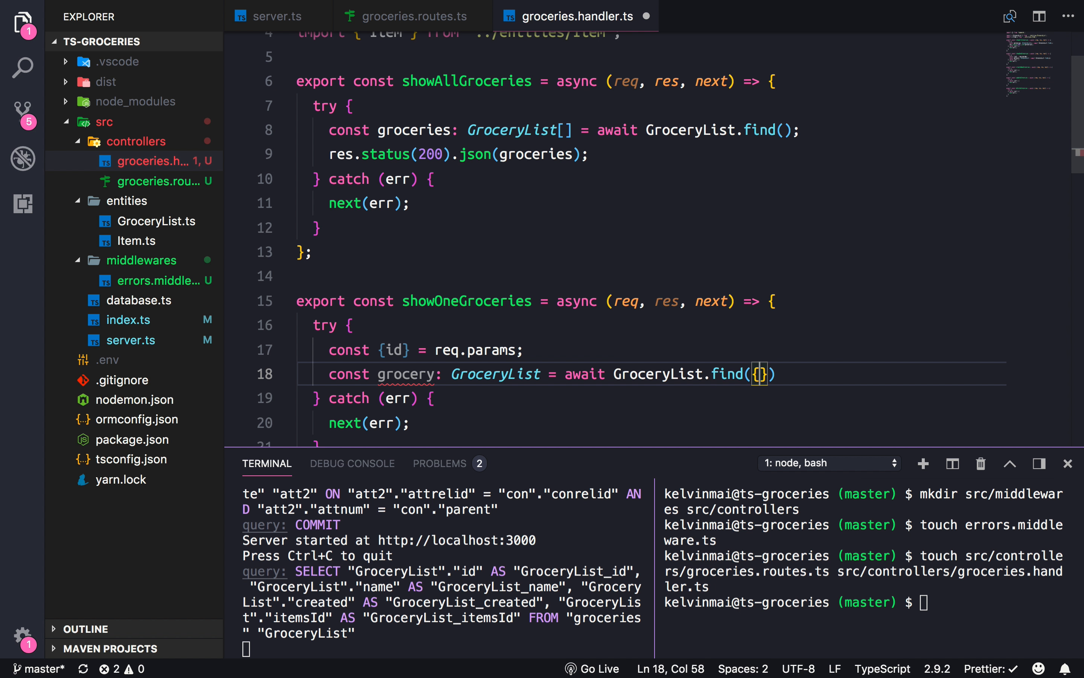
type("where: {id}")
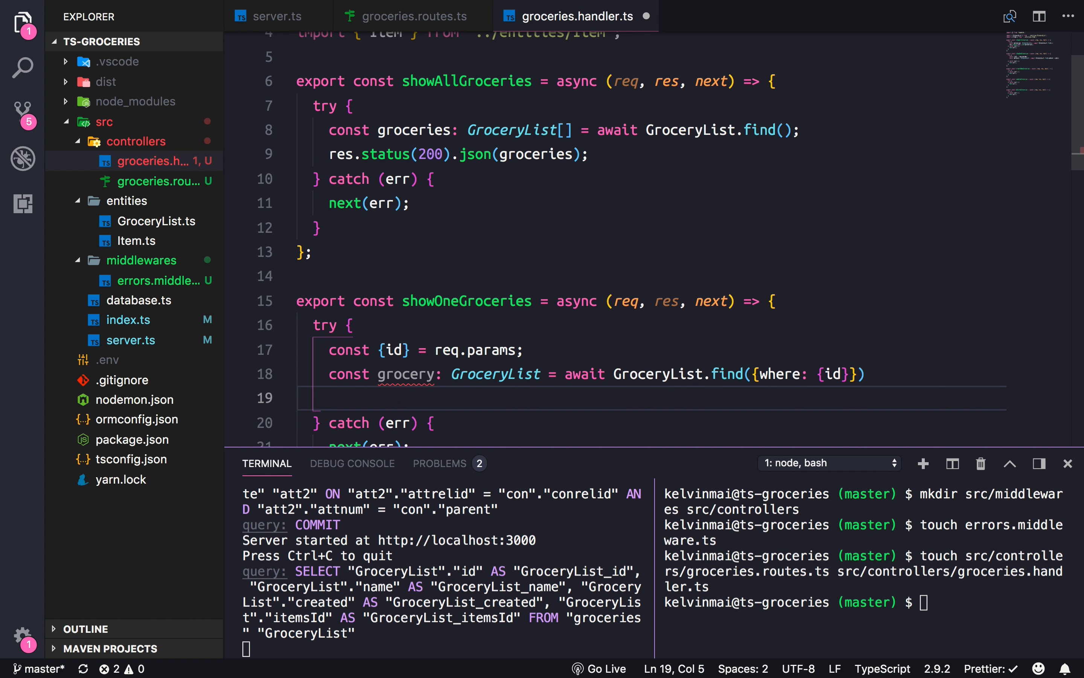
- Return the found grocery with res.status(200).json(grocery)
type("res.status(200")
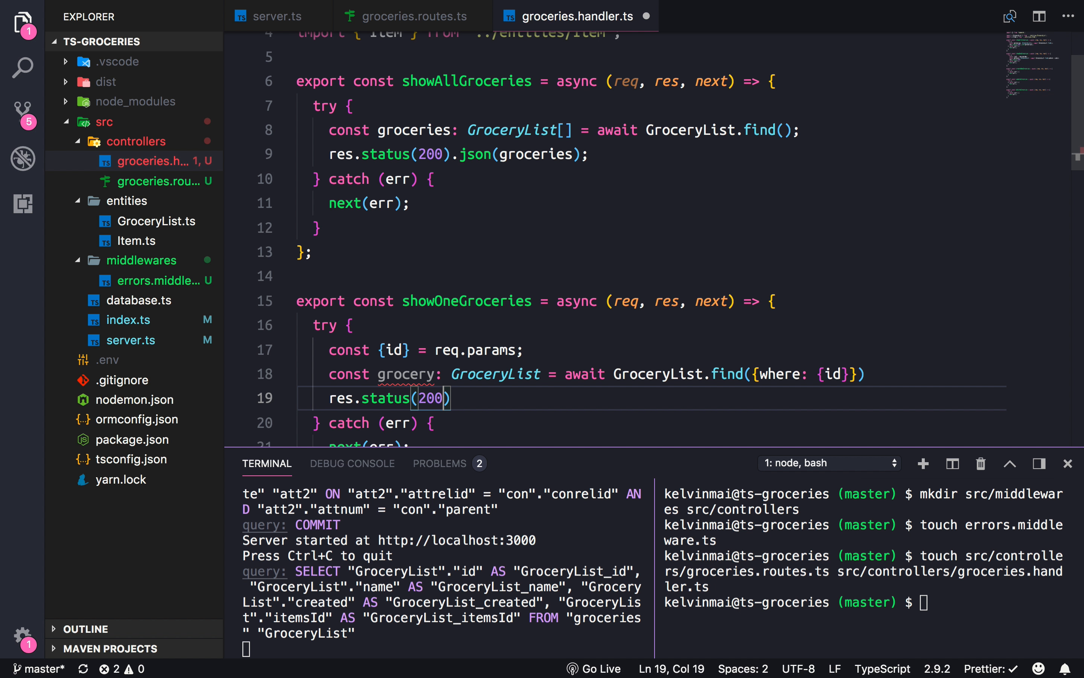
type(".json")
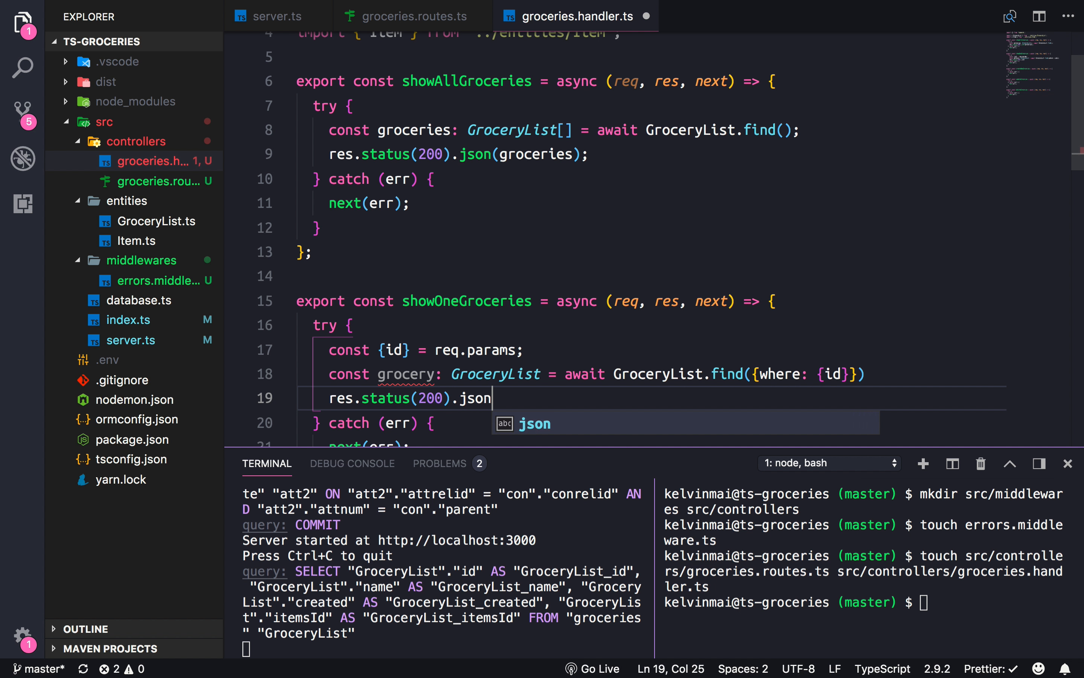
type("(G")
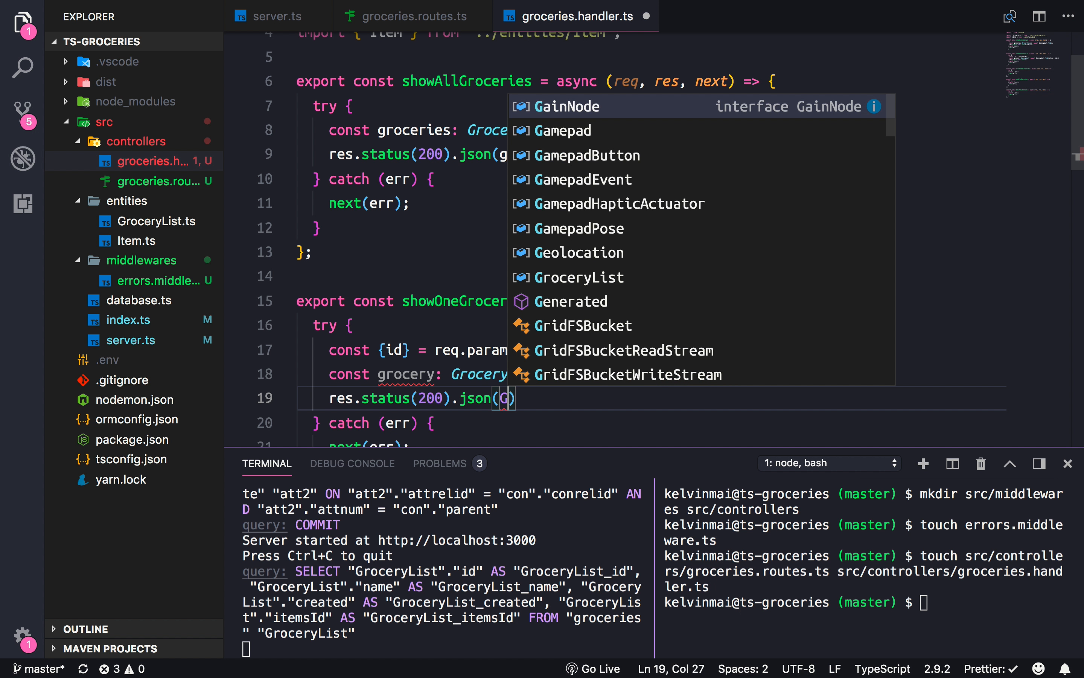
type("rocery")
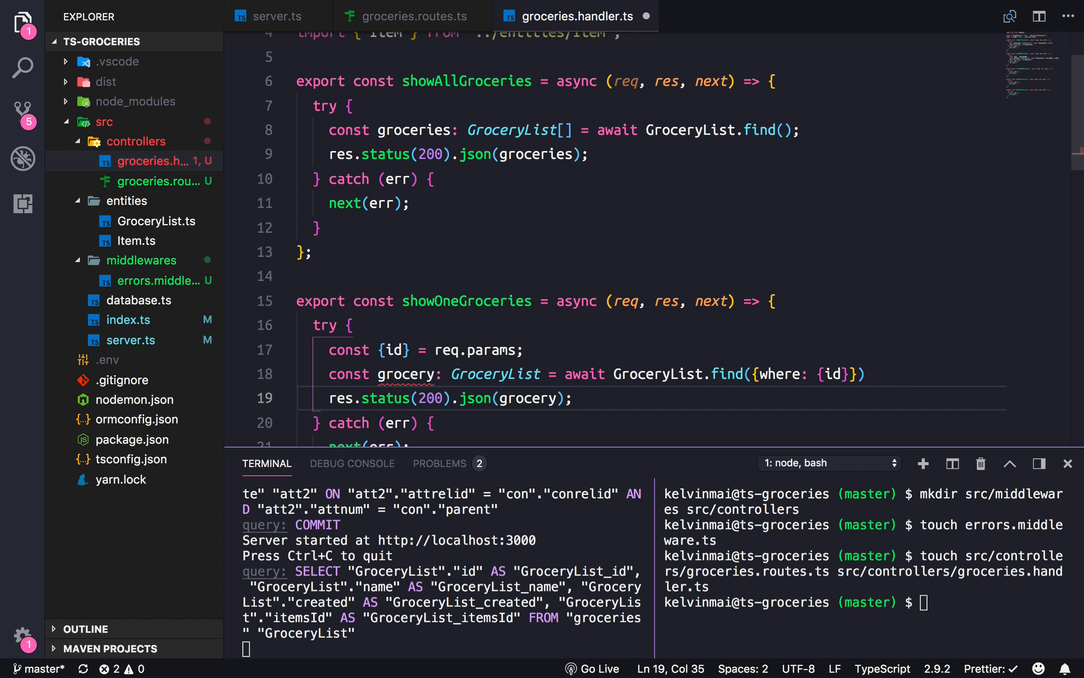
mouse_move(403, 375)
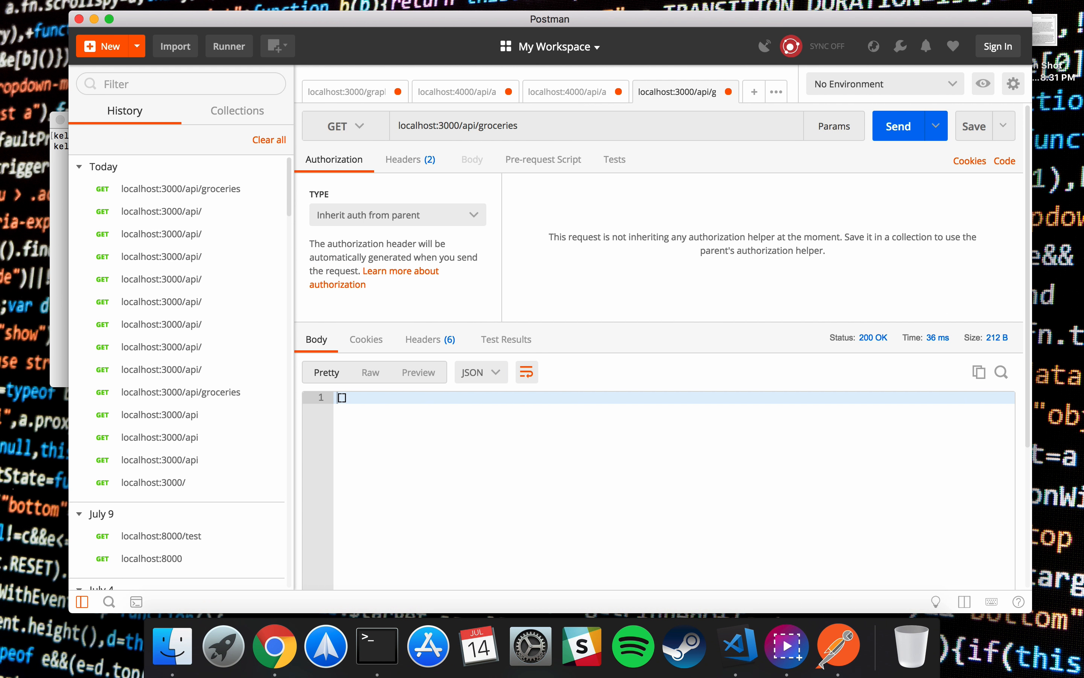
- Send GET /api/groceries/1 (fails with invalid uuid 500), then re-send /api/groceries successfully
type("/")
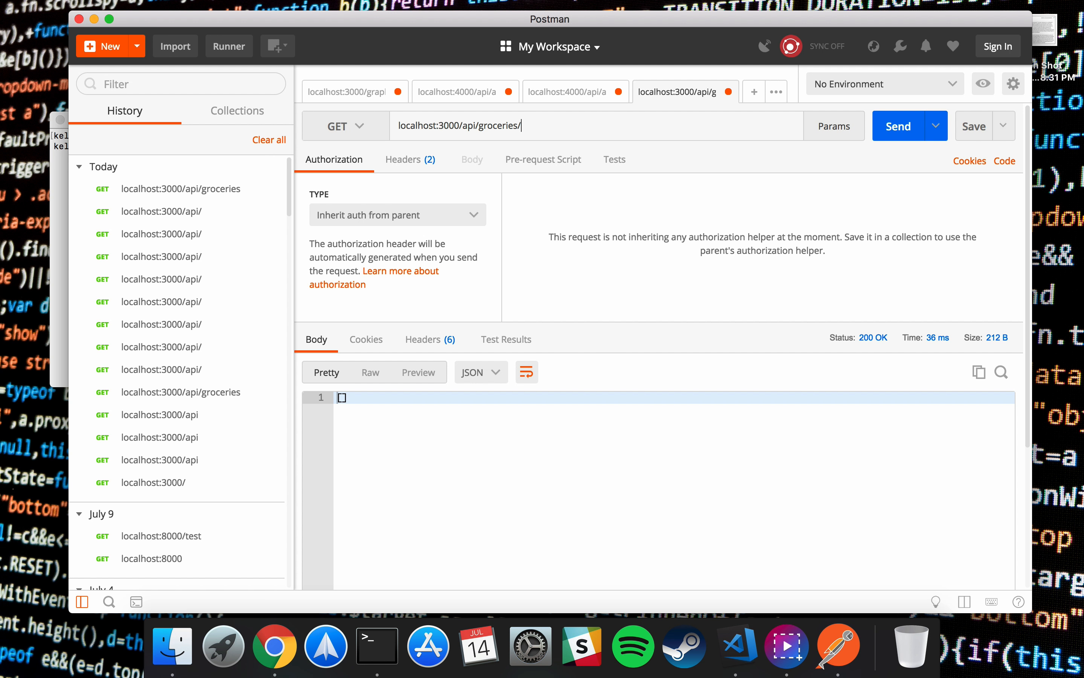
left_click(897, 126)
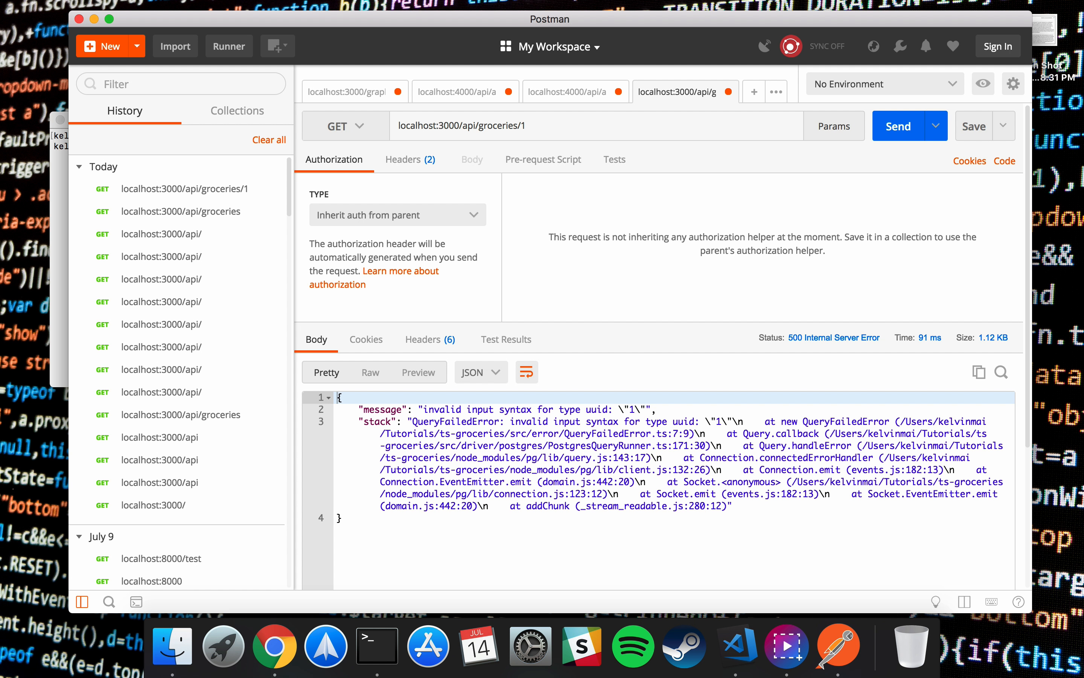
key("Backspace")
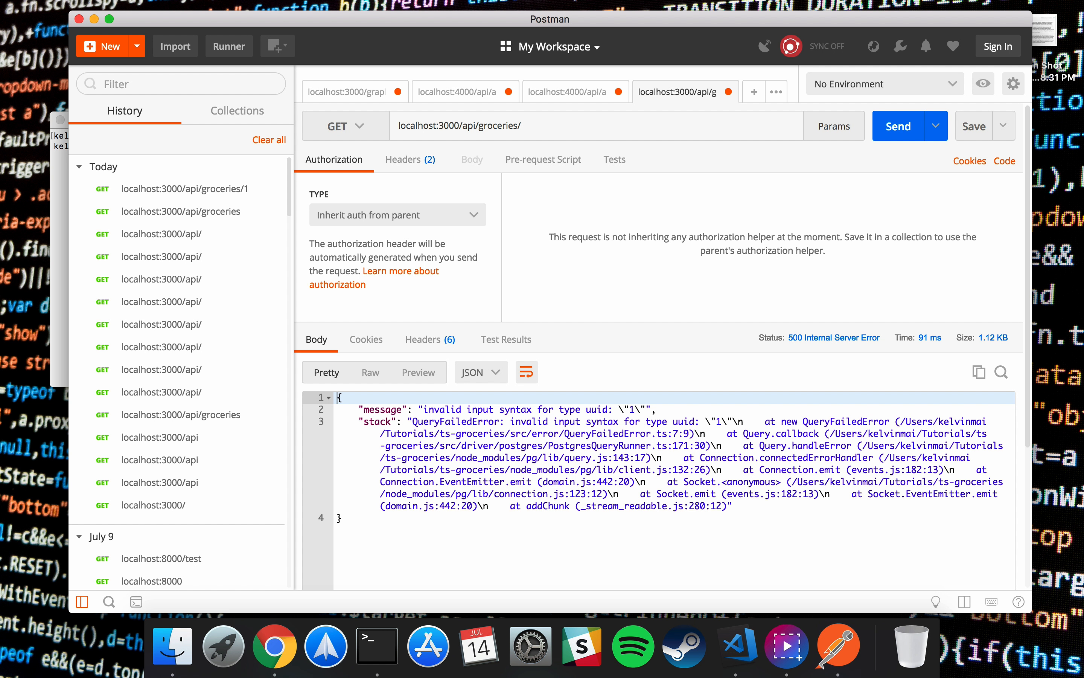
left_click(897, 126)
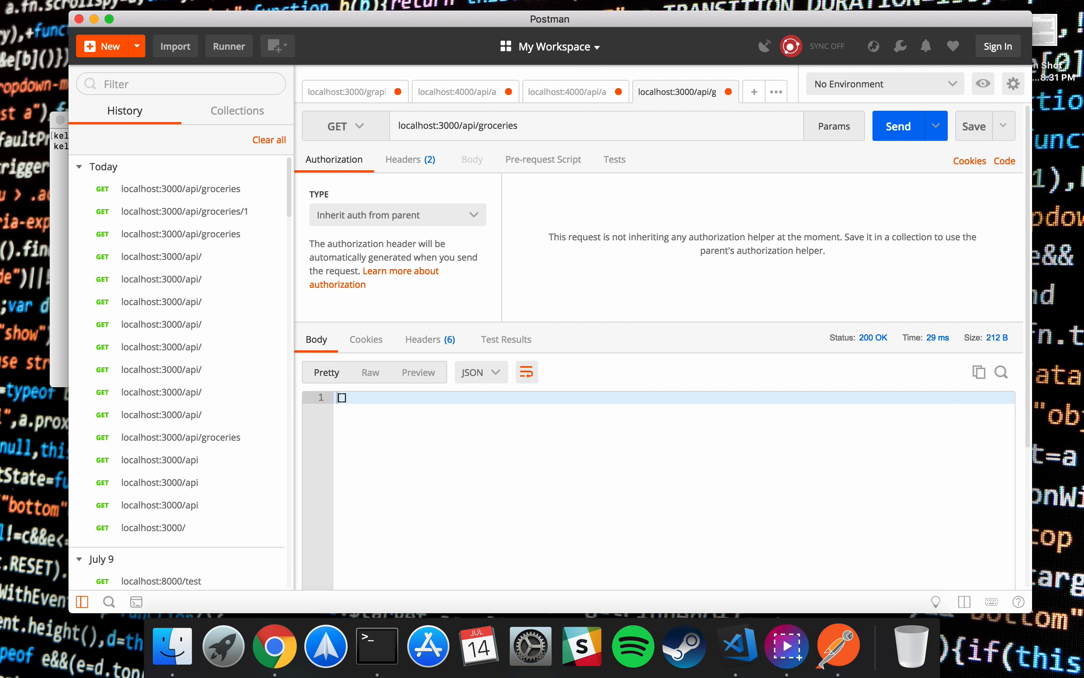
left_click(735, 647)
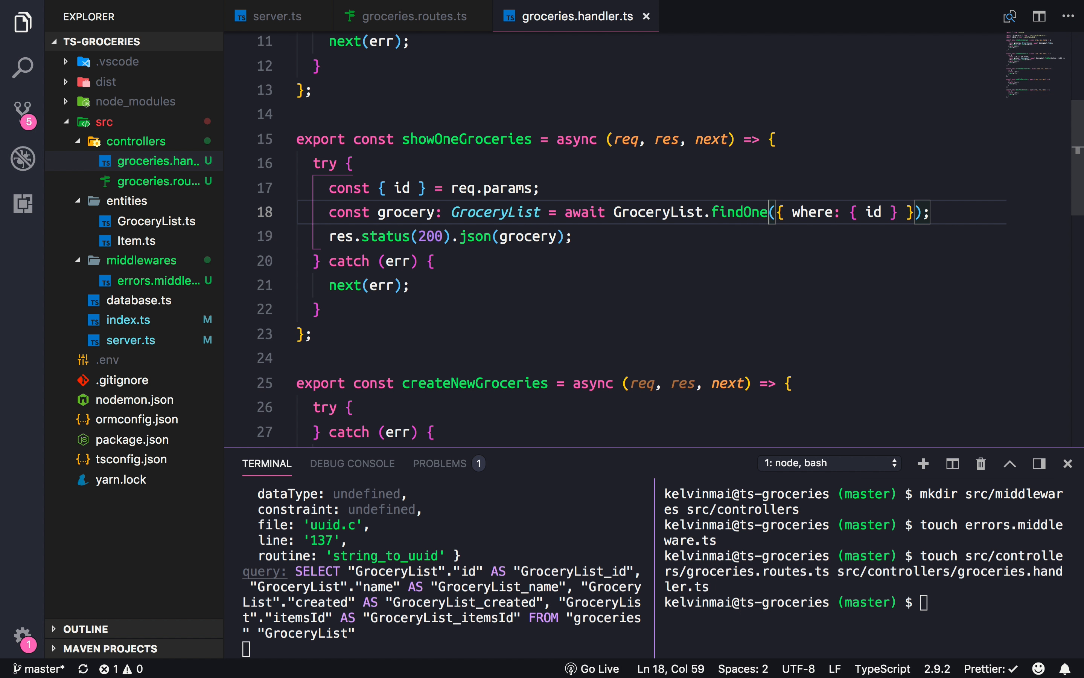
- After the lookup, add if (!grocery) throw new Error('Grocery List doesn't exist')
double_click(404, 211)
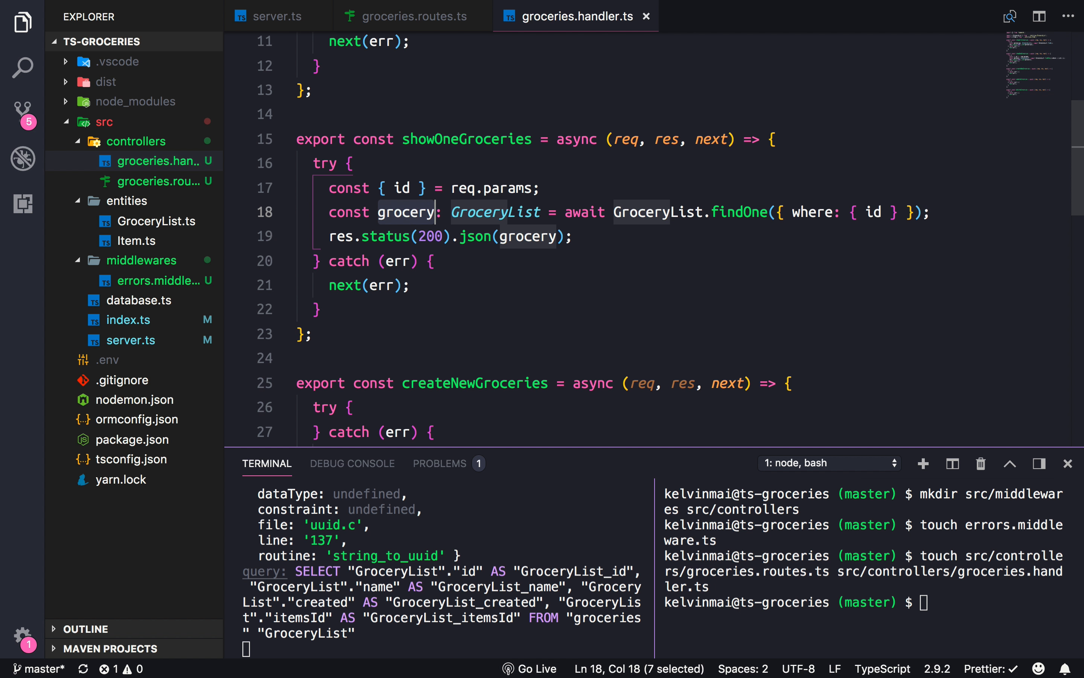
double_click(407, 212)
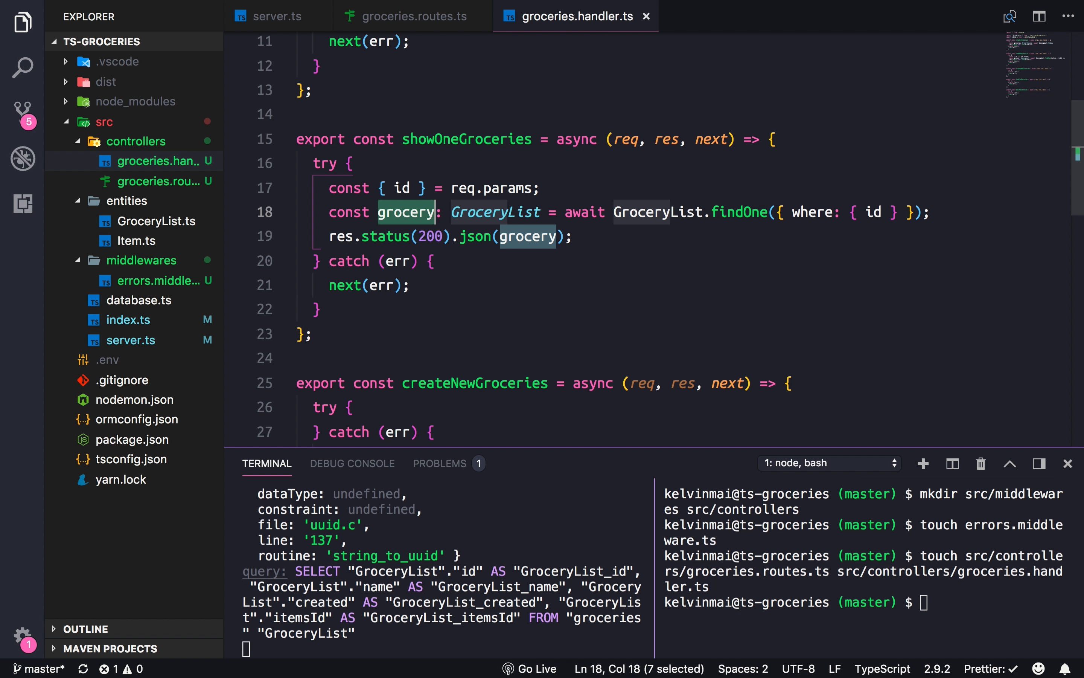
key("enter")
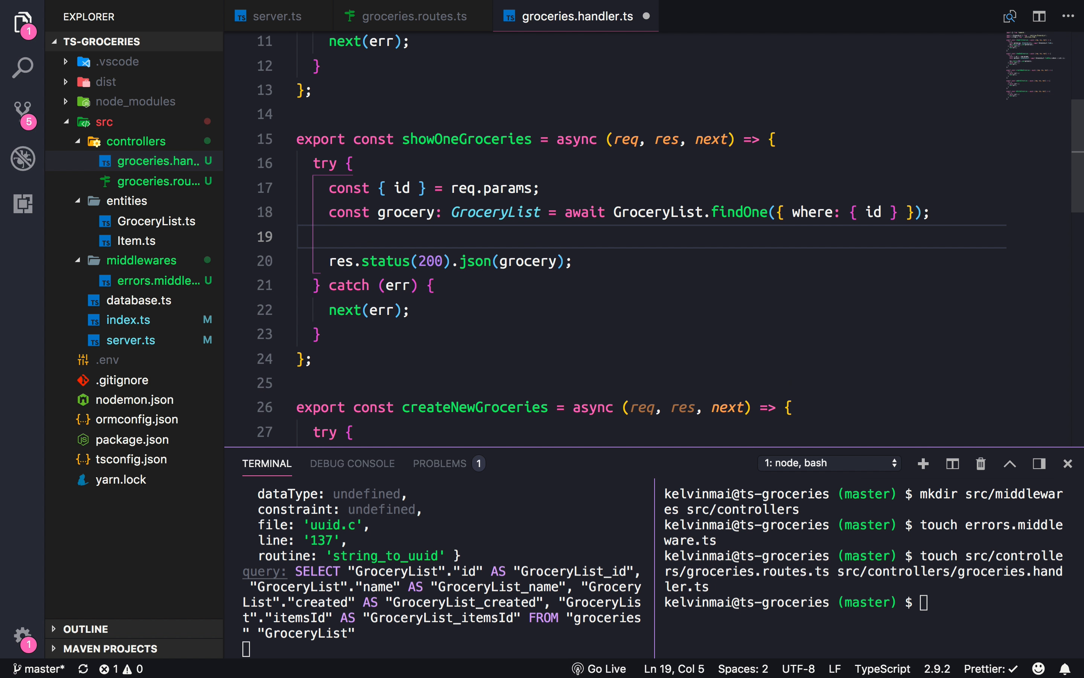
type("if (")
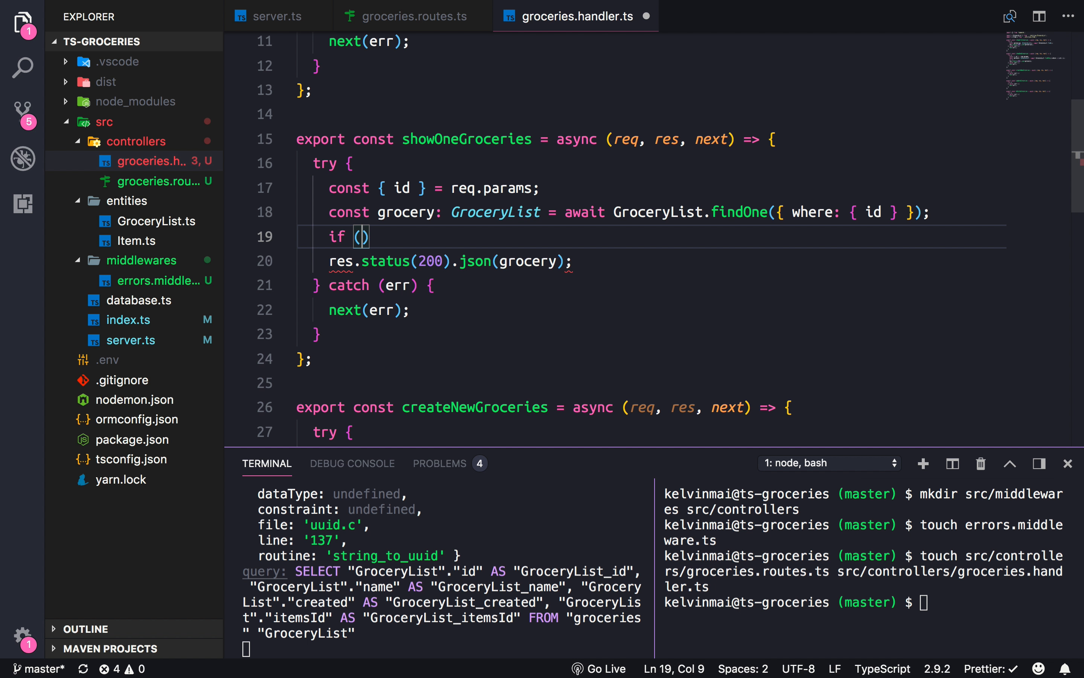
type("!grocery")
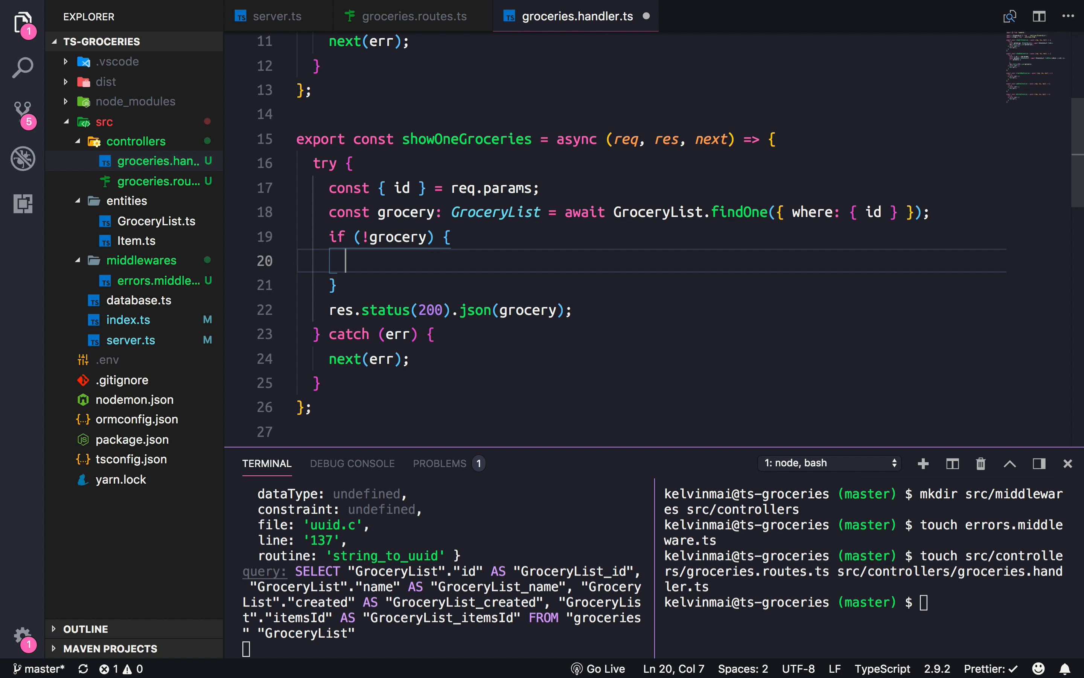
type("throw")
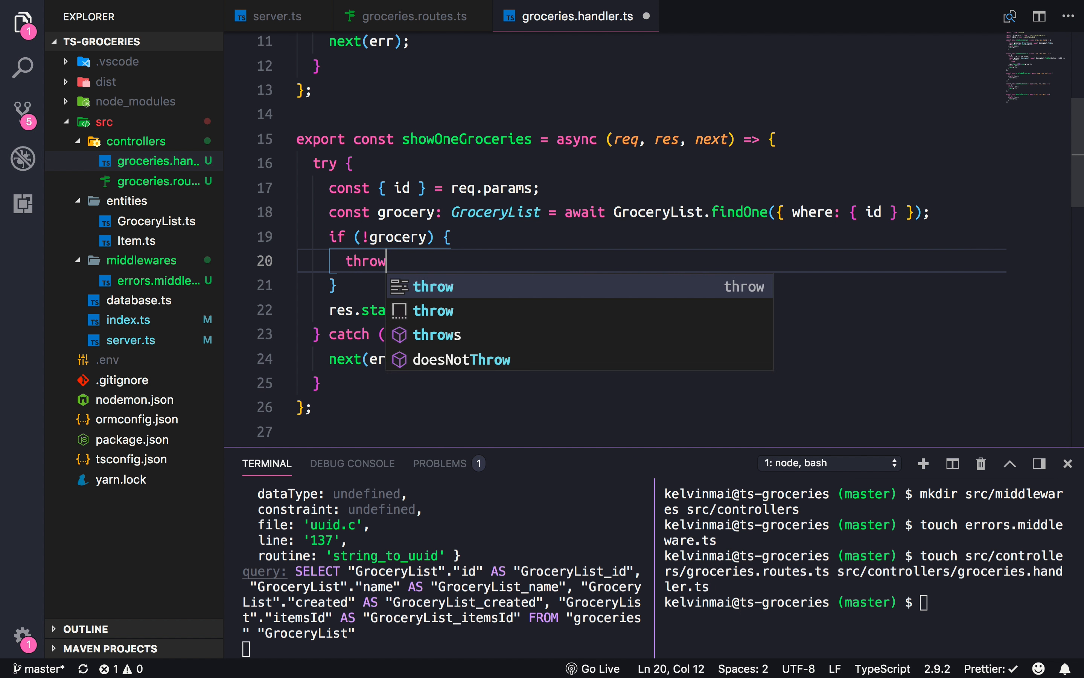
type("new")
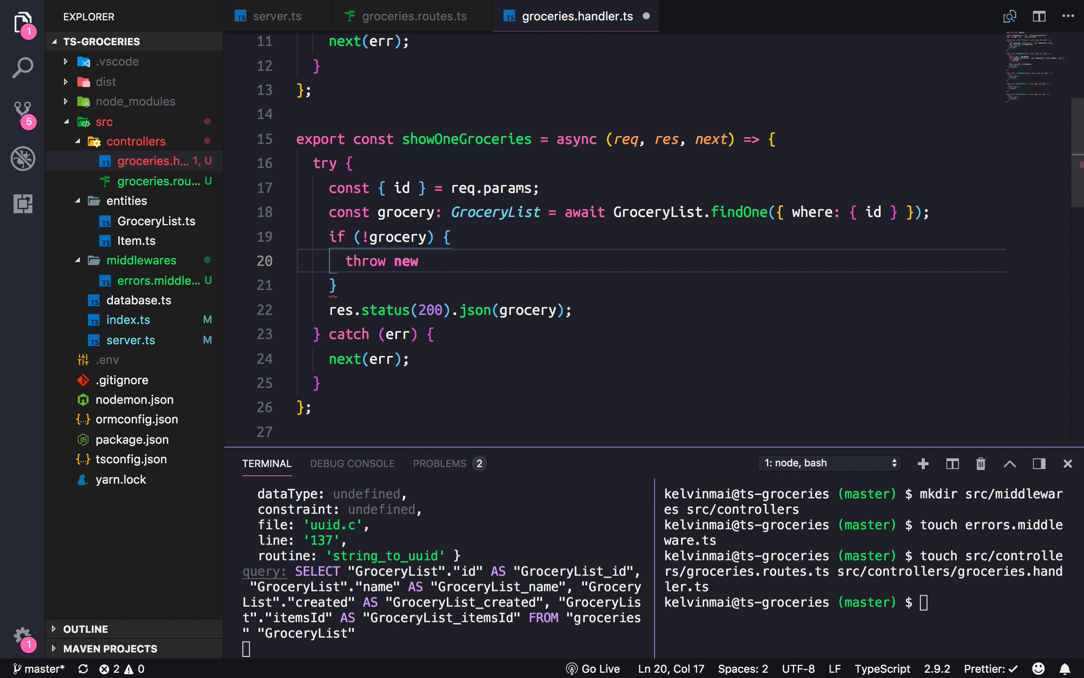
type("Error()")
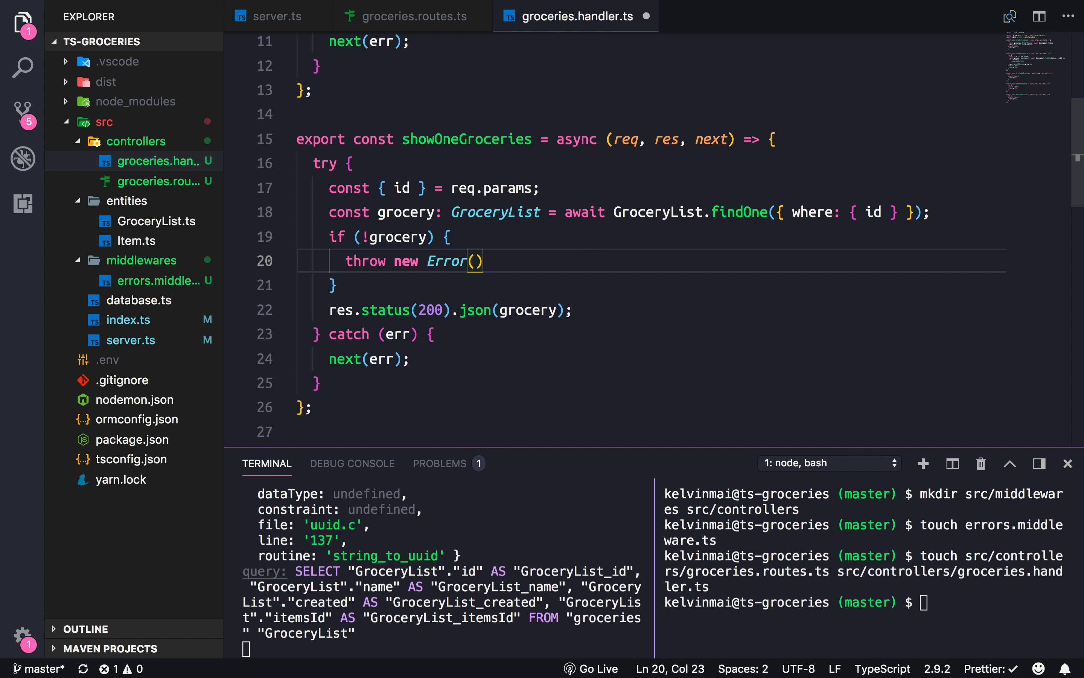
type("''")
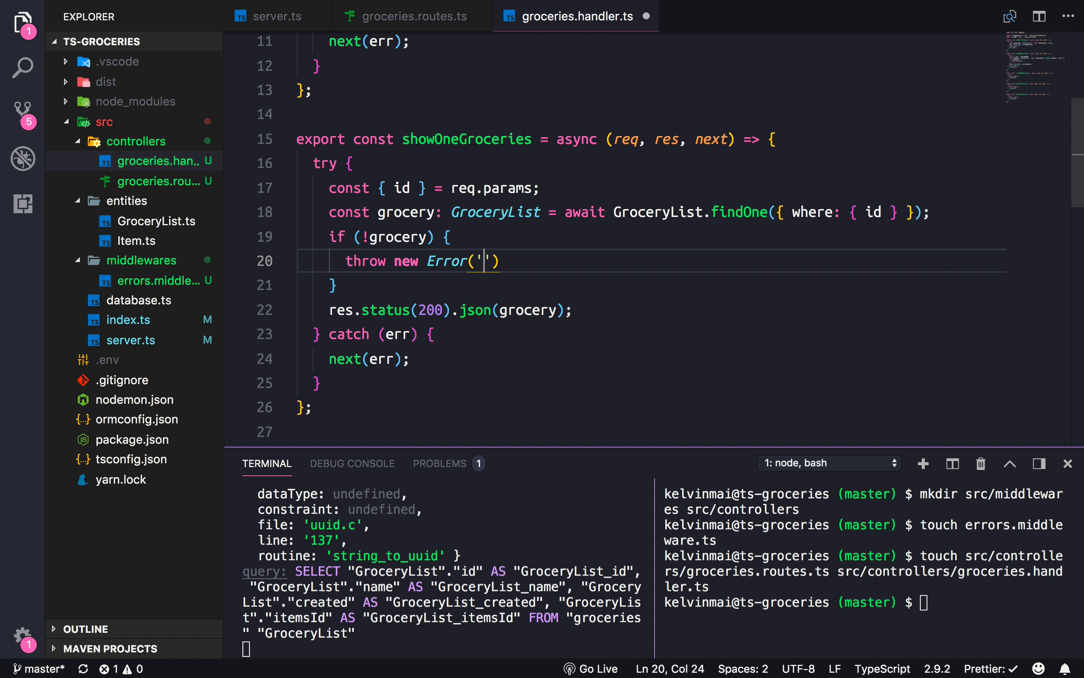
type("Grocery")
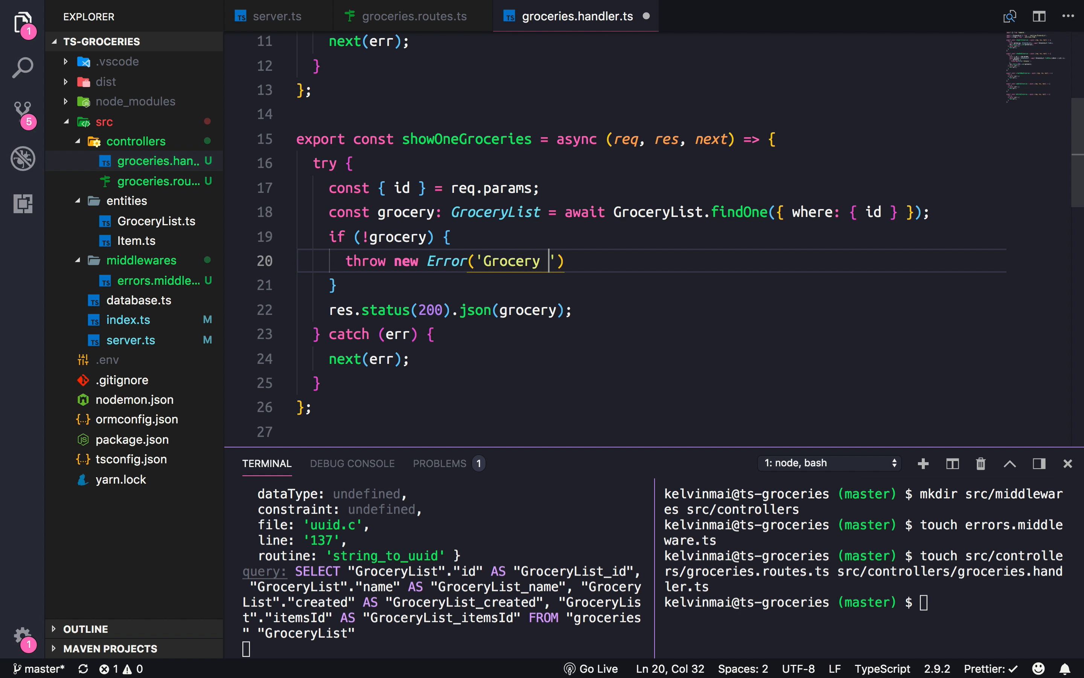
type("List")
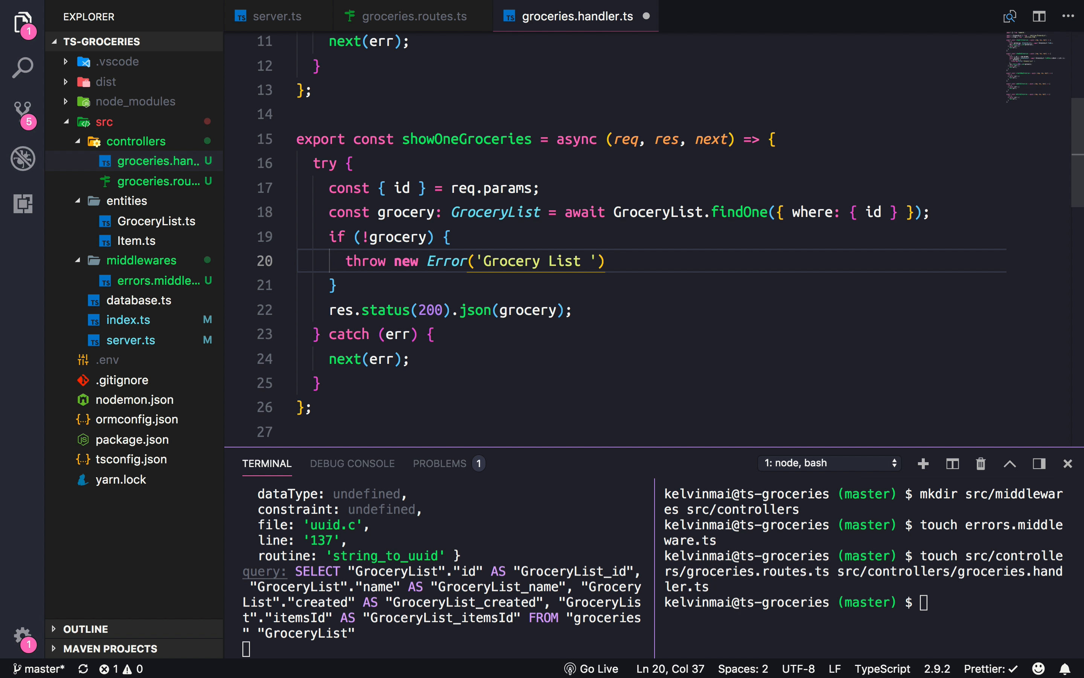
type("doesn't")
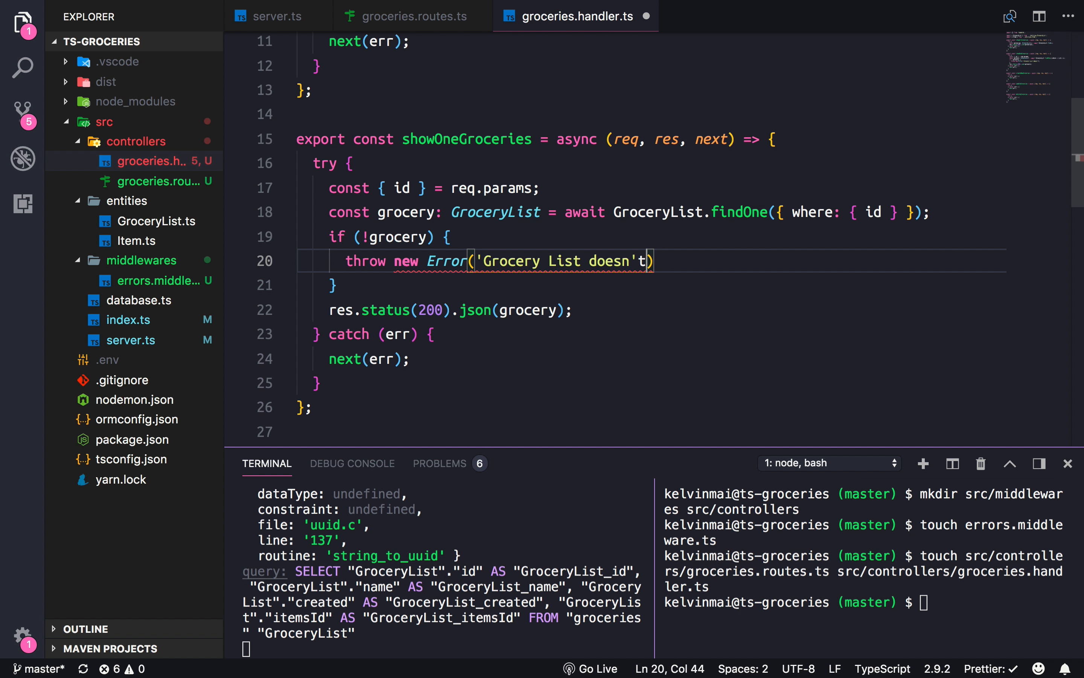
type("exist")
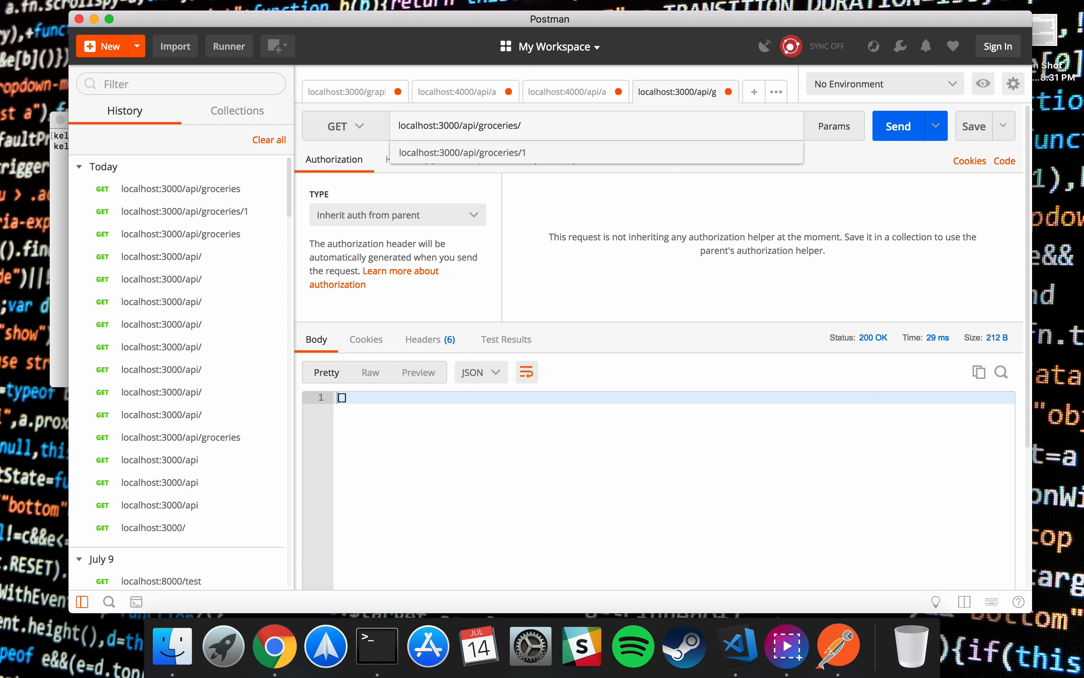
- Send the GET localhost:3000/api/groceries/1 request in Postman
left_click(898, 125)
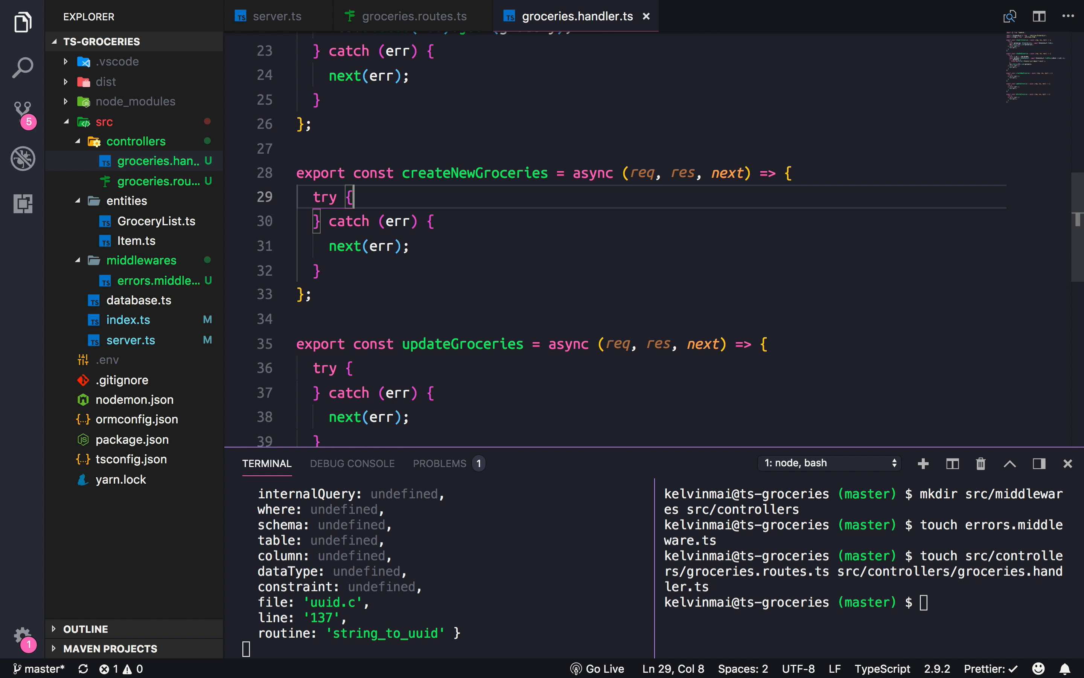
- In createNewGroceries, declare const grocery: GroceryList = await GroceryList.create(req.body)
key("enter")
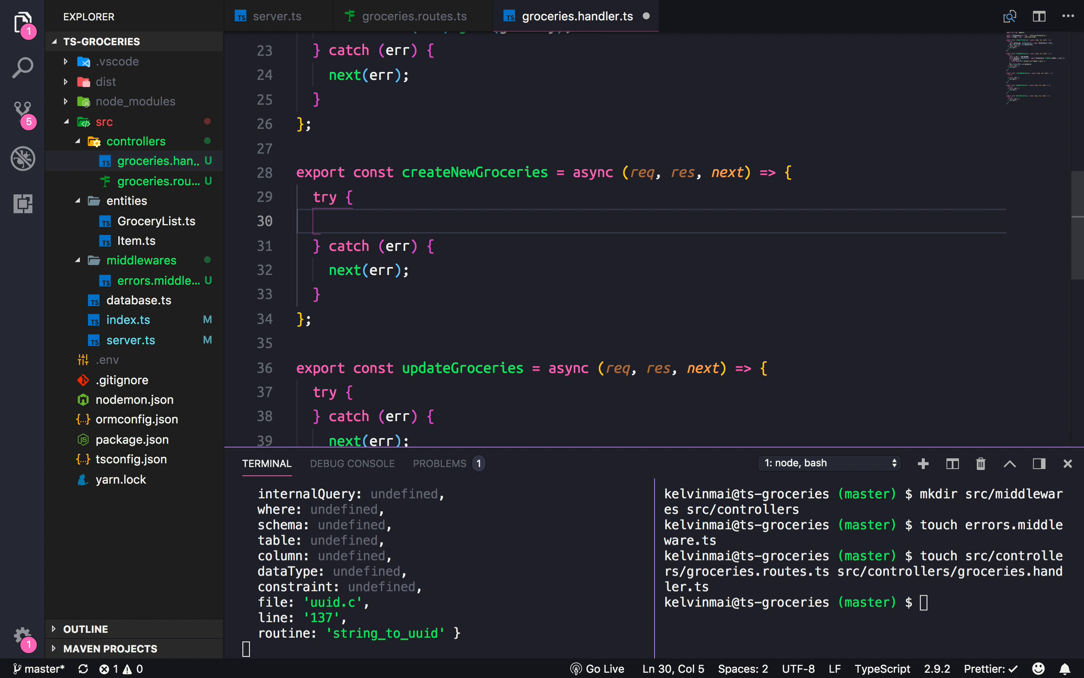
type("const")
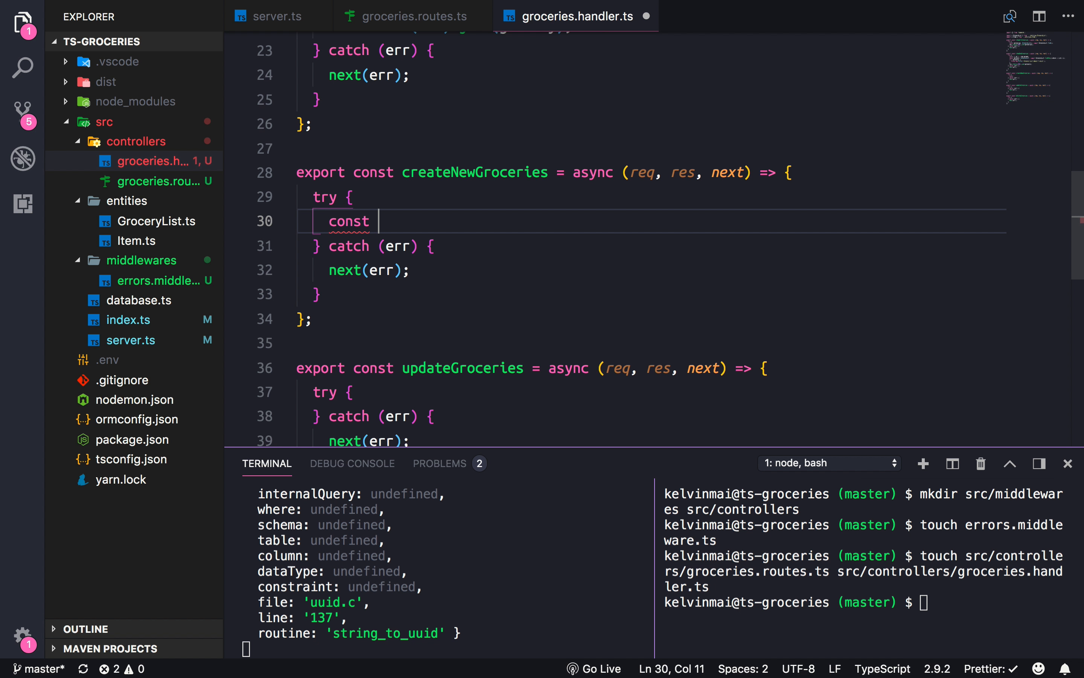
type("grocery")
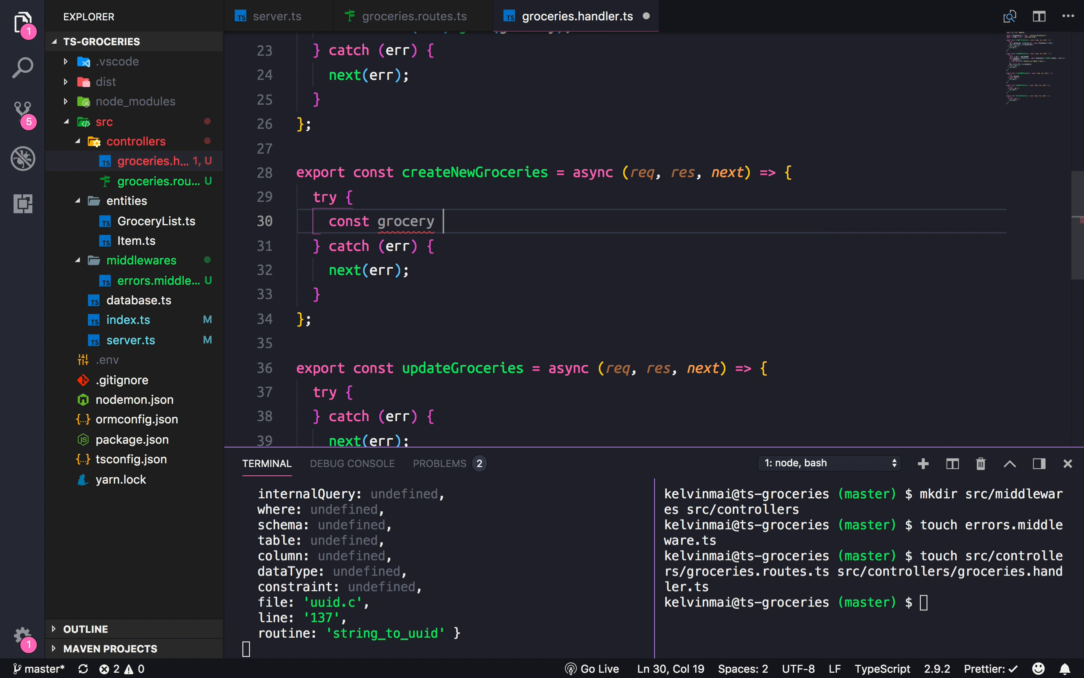
type(": GroceryList = await")
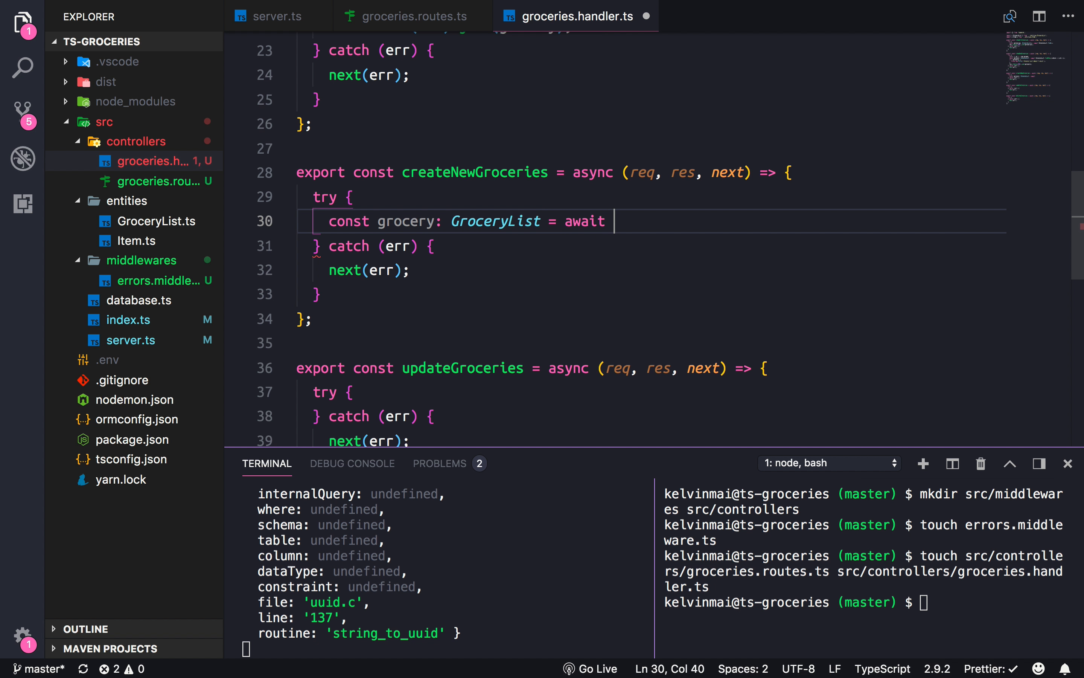
scroll("up", 3)
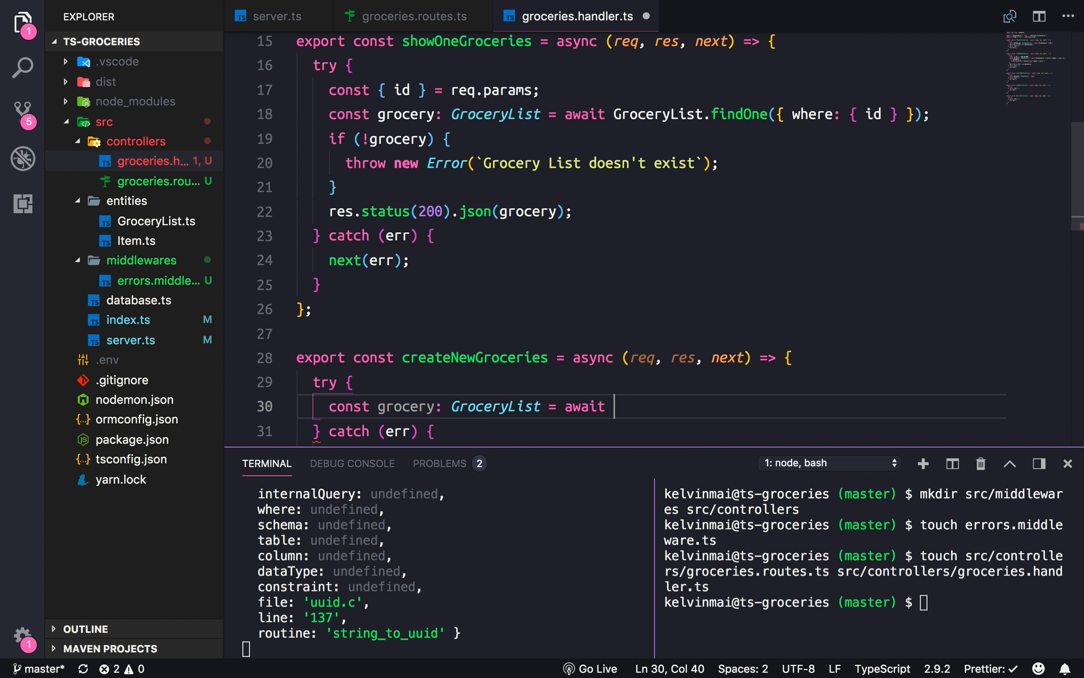
type("GroceryList.create")
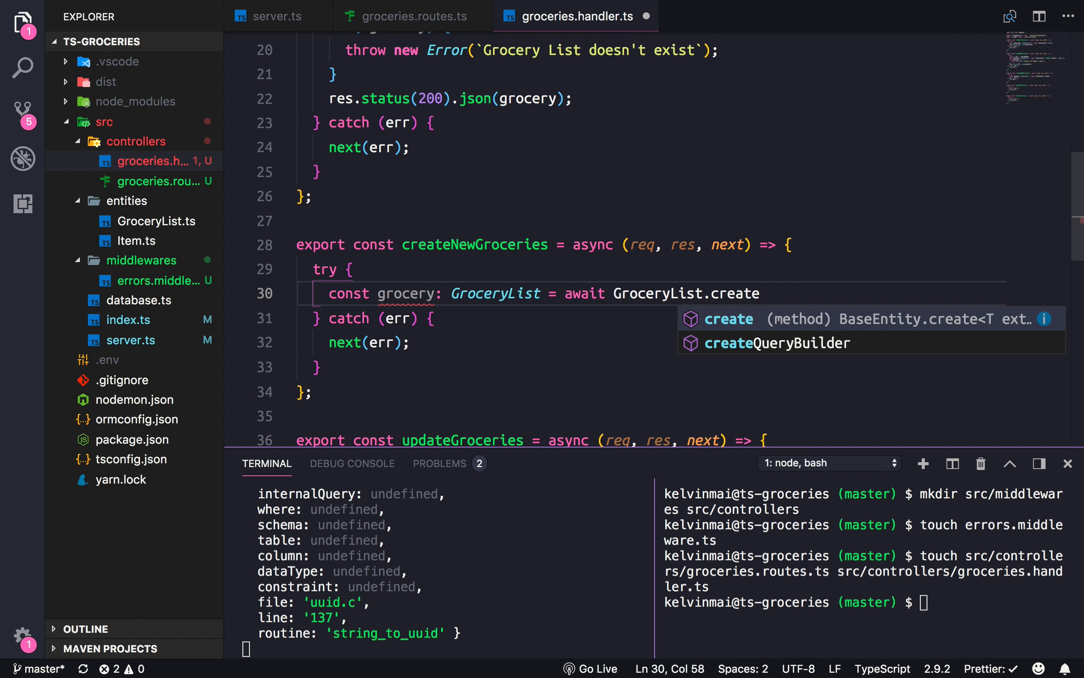
type("(body)")
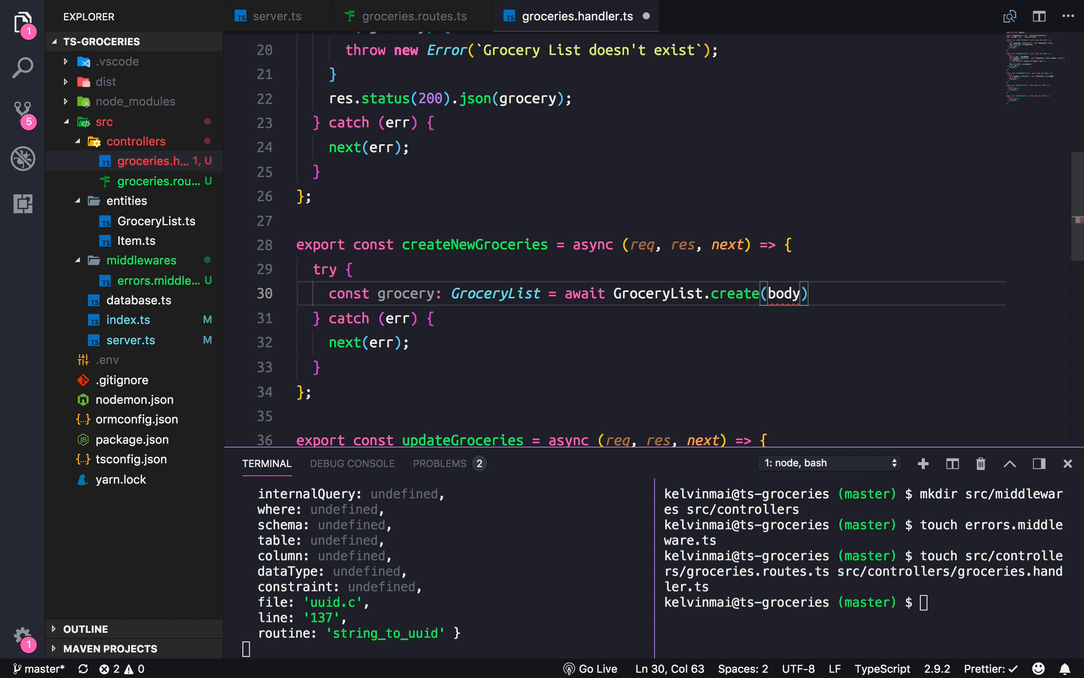
type("req.")
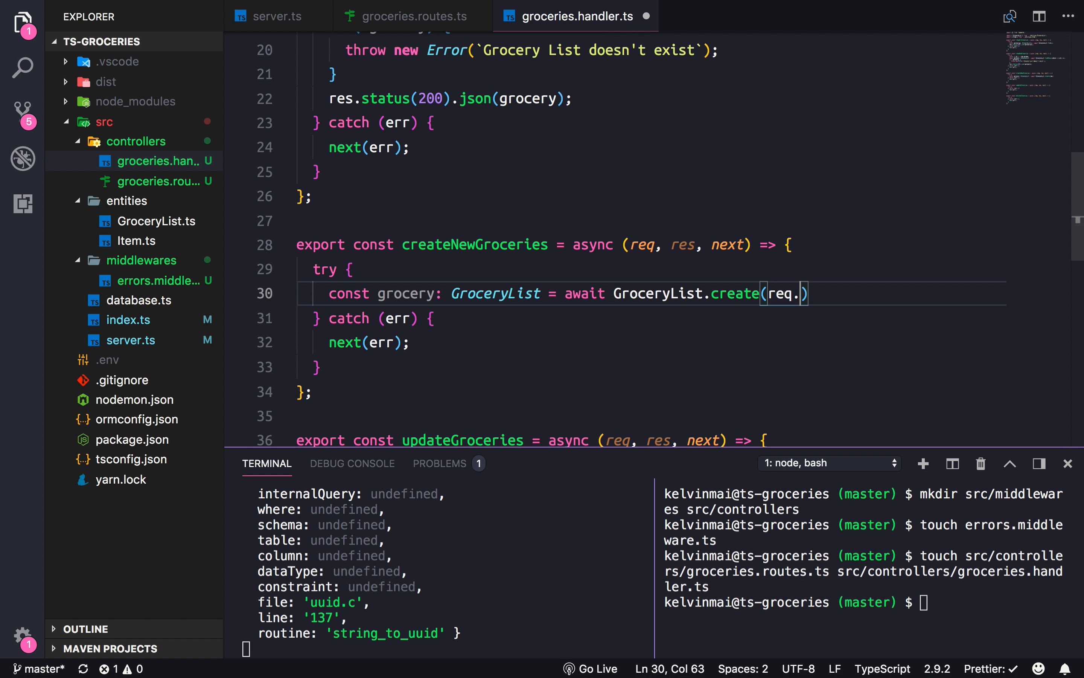
type("body);")
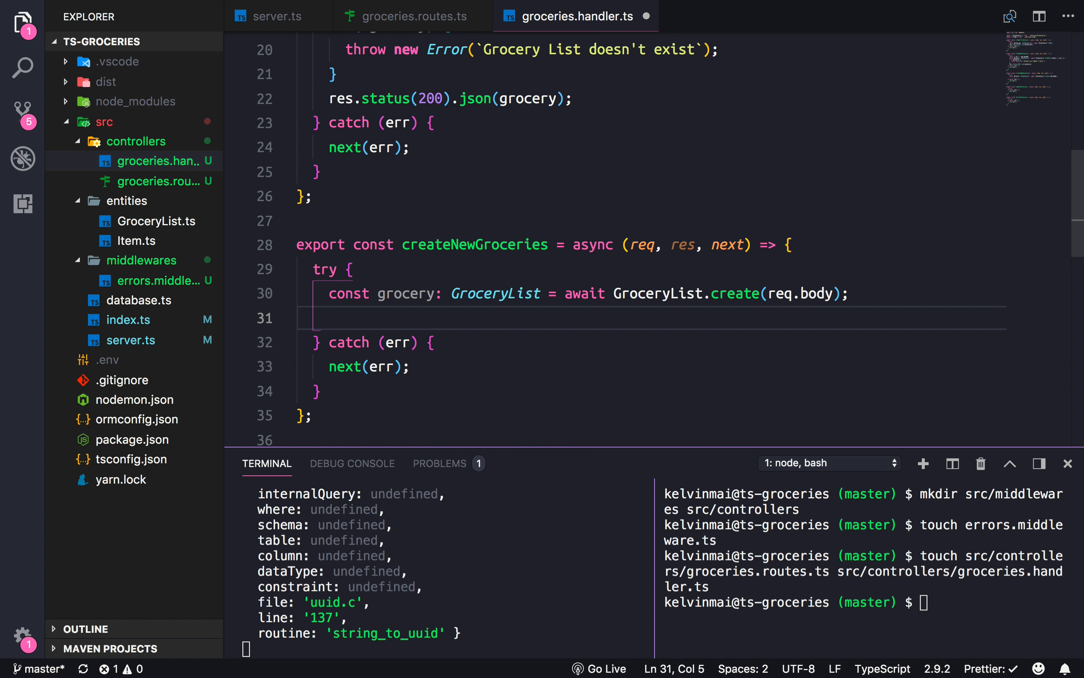
- Return res.status(201).json(grocery), save, and clear the terminal
type("res.status")
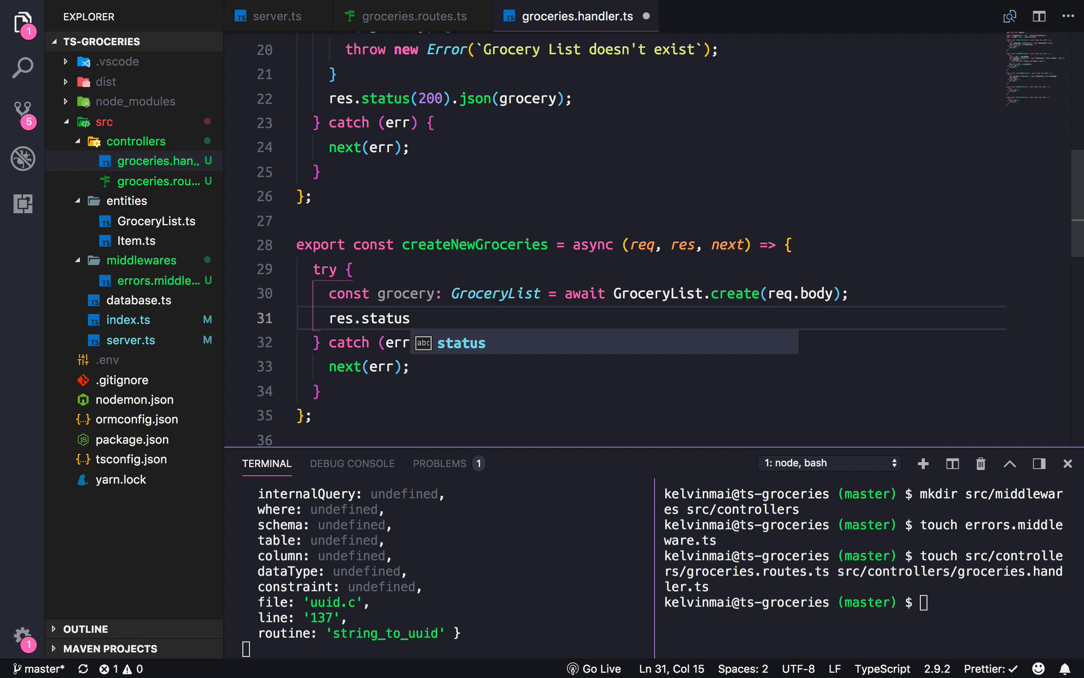
type("(201)")
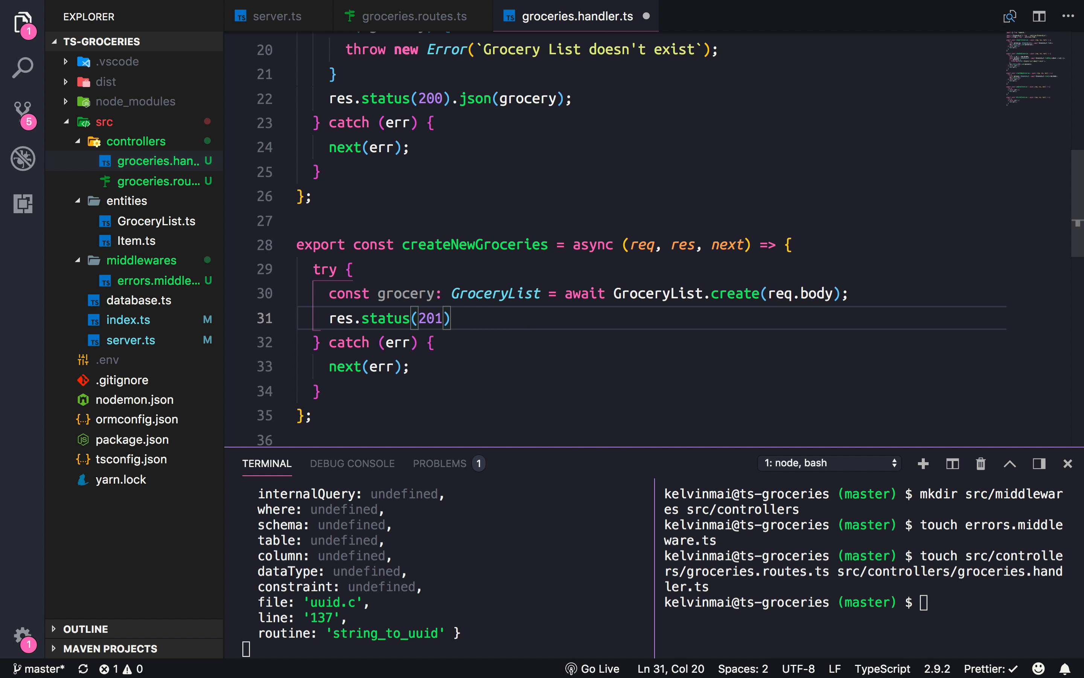
type(".json(gr")
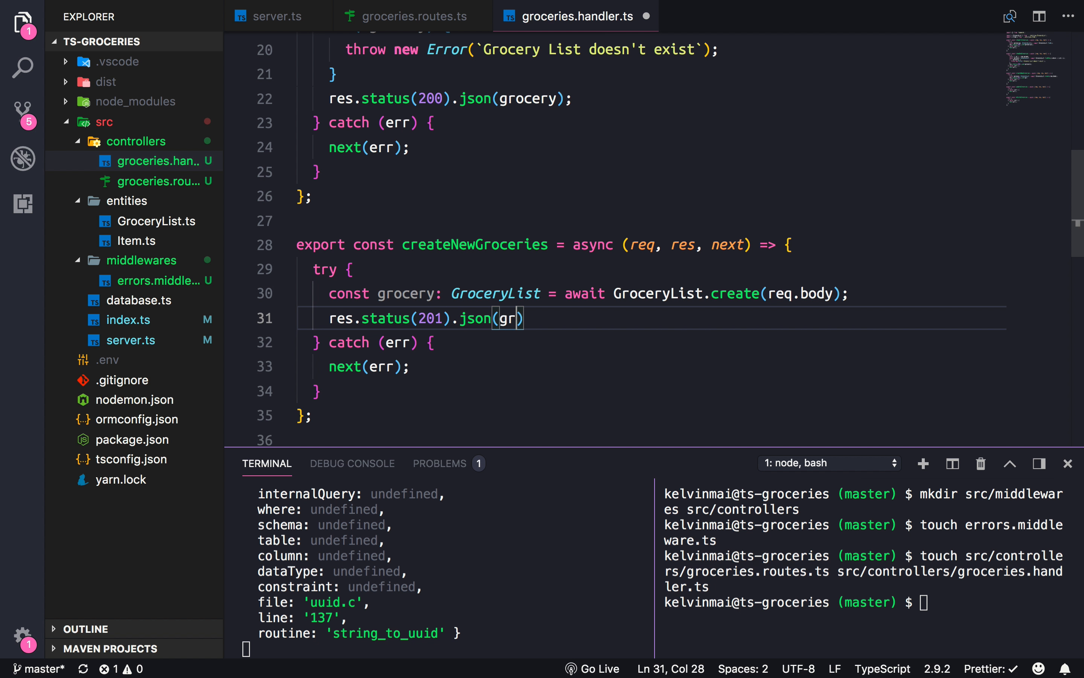
type("ocery")
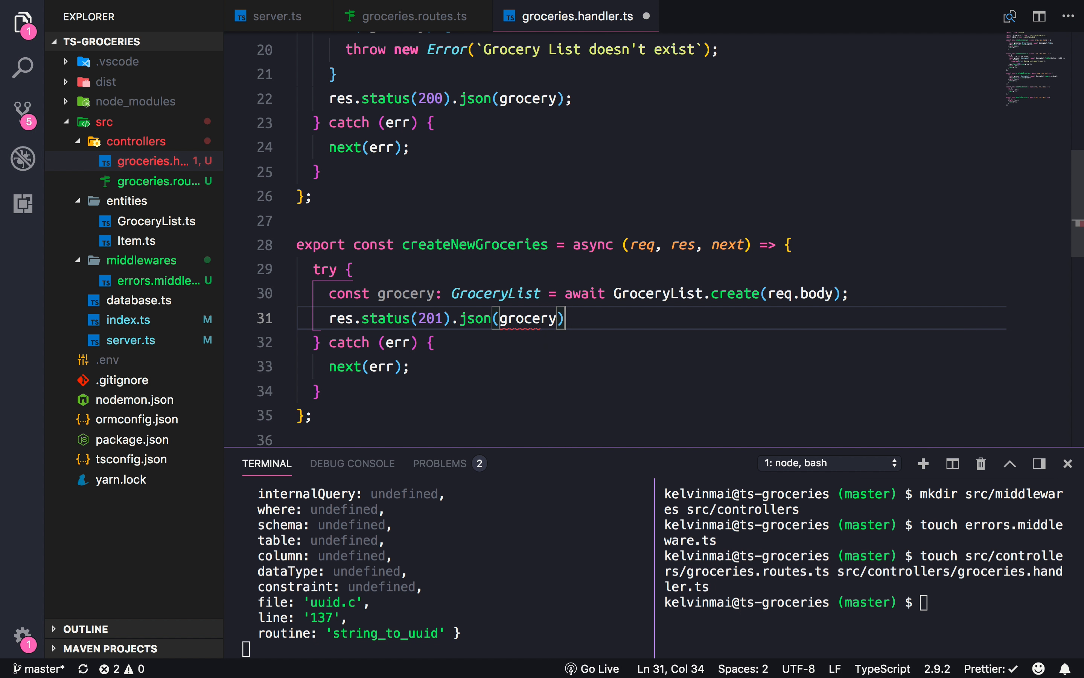
type(";")
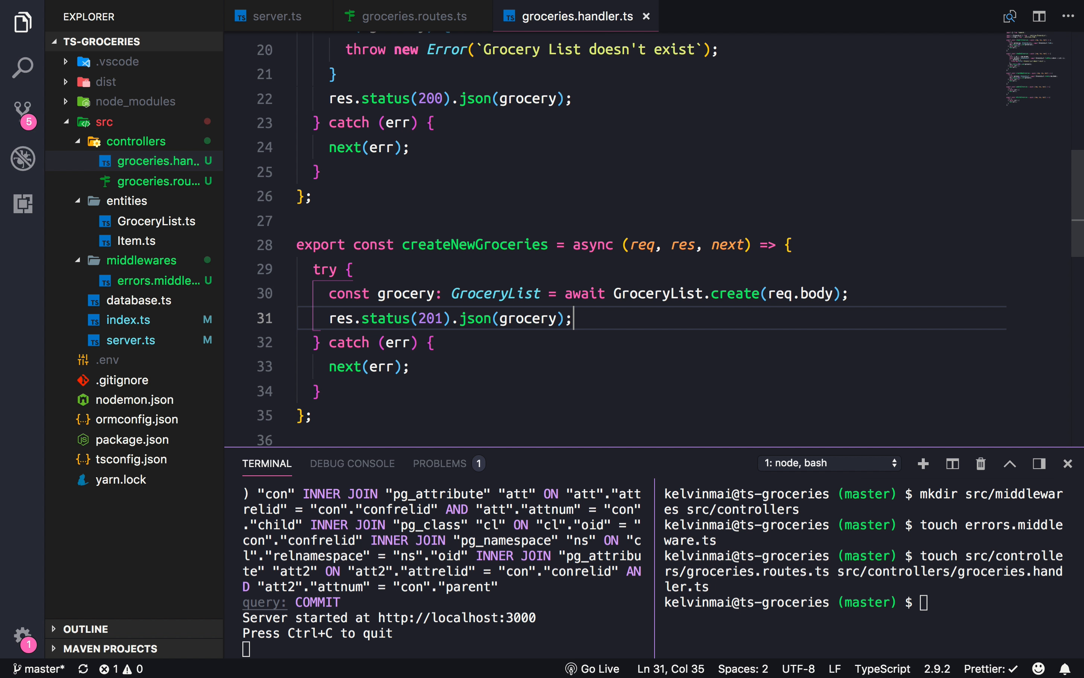
type("clear")
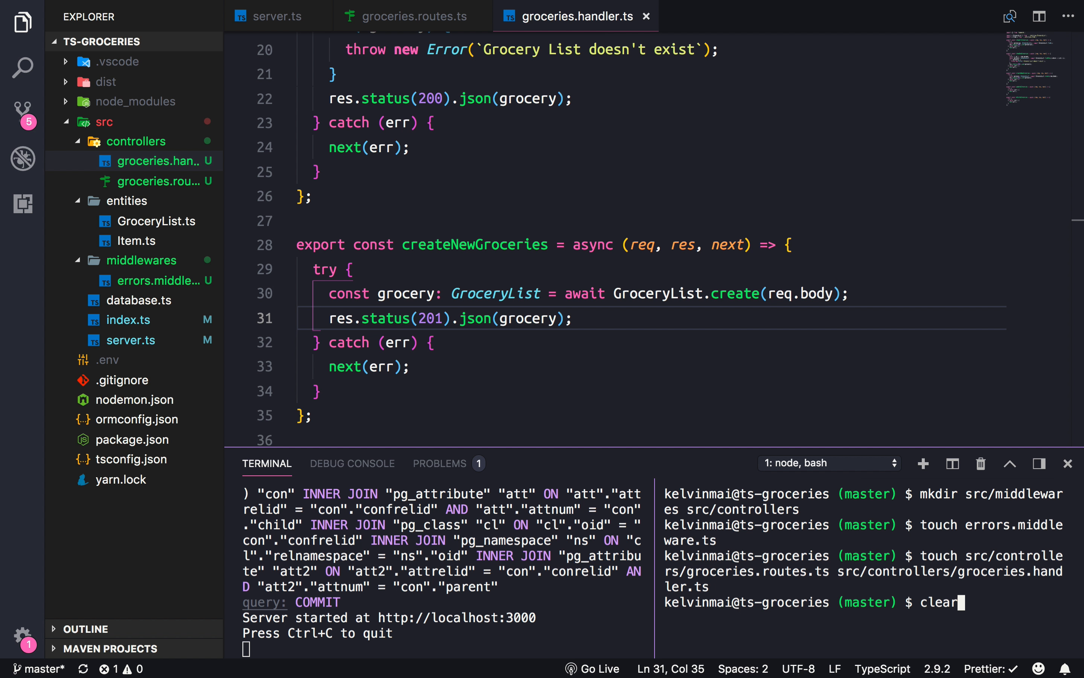
key("Return")
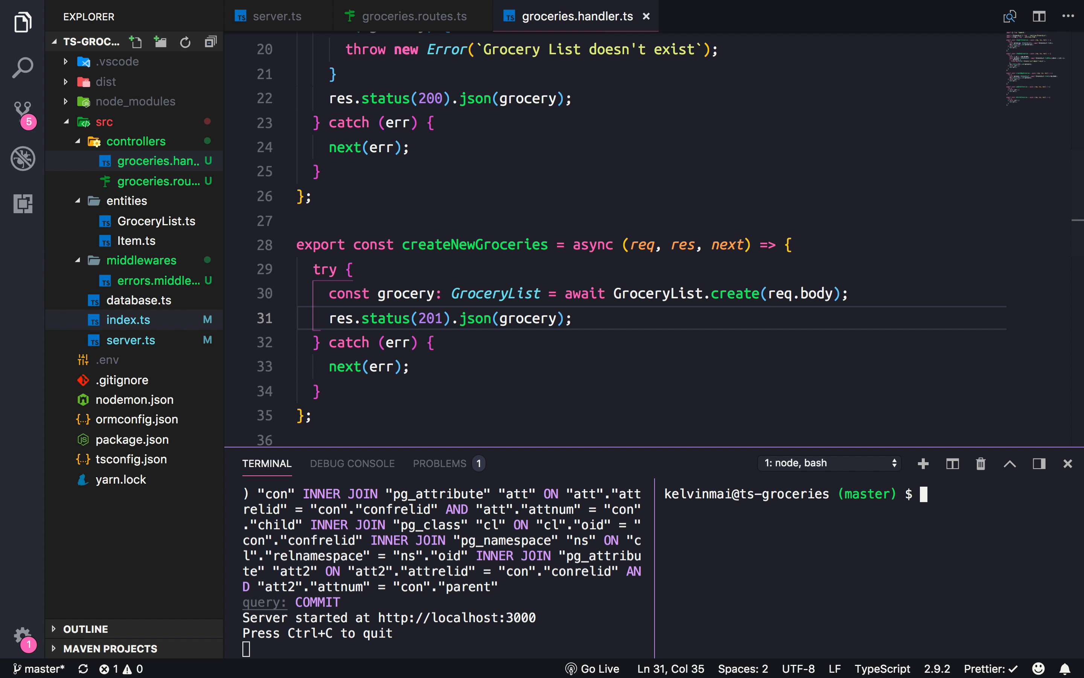
left_click(128, 319)
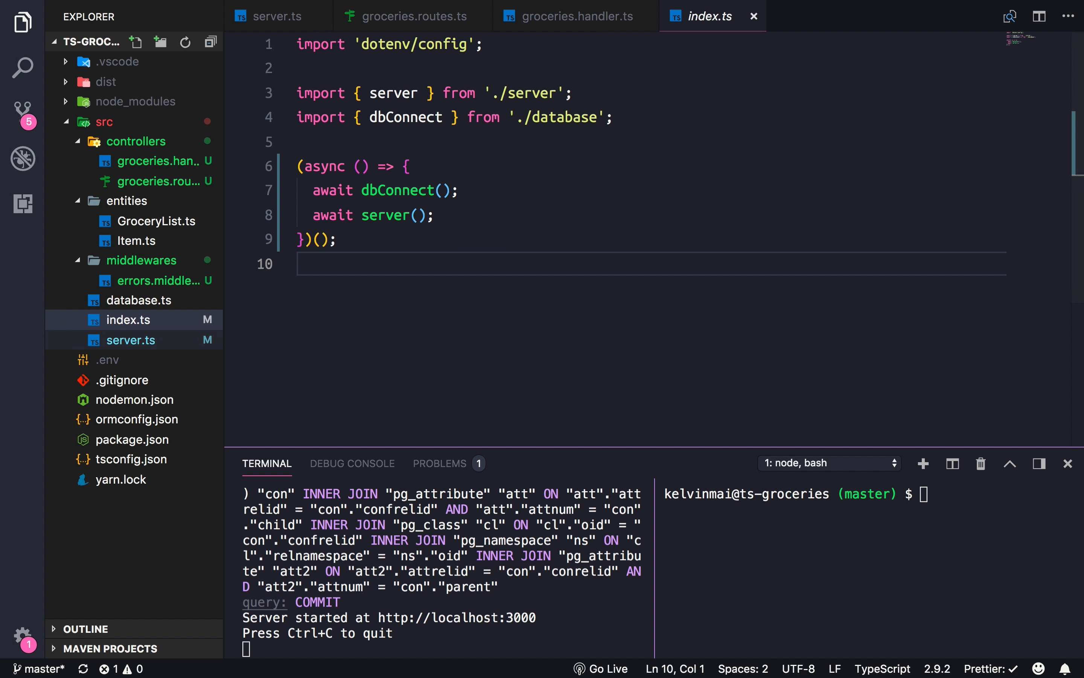
left_click(272, 15)
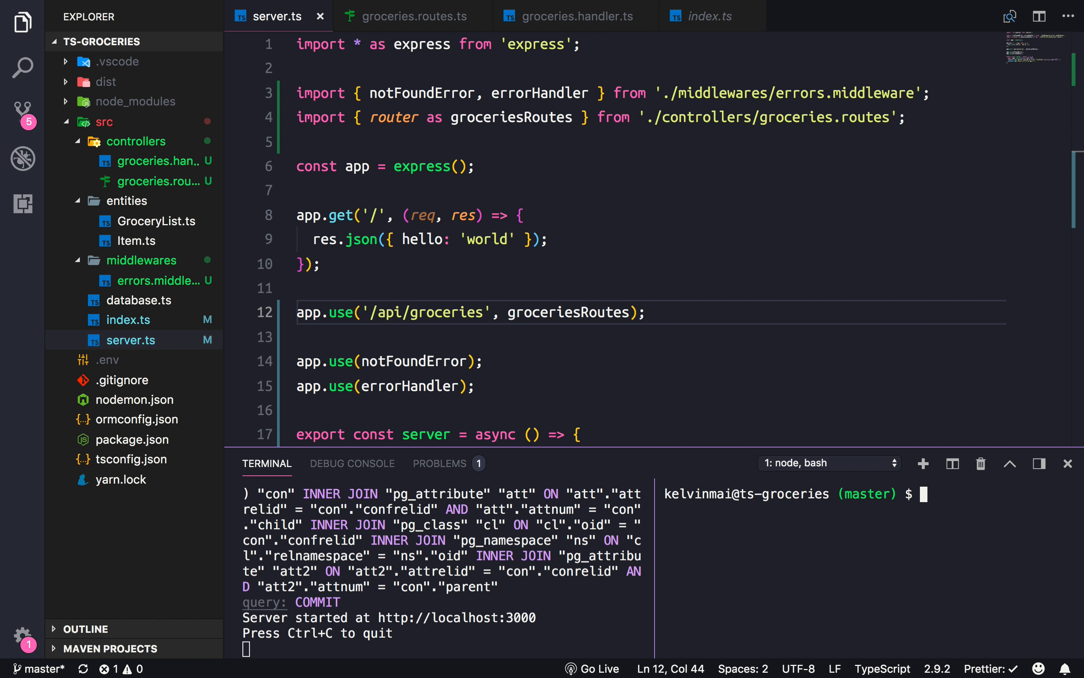
type("yarn add bod")
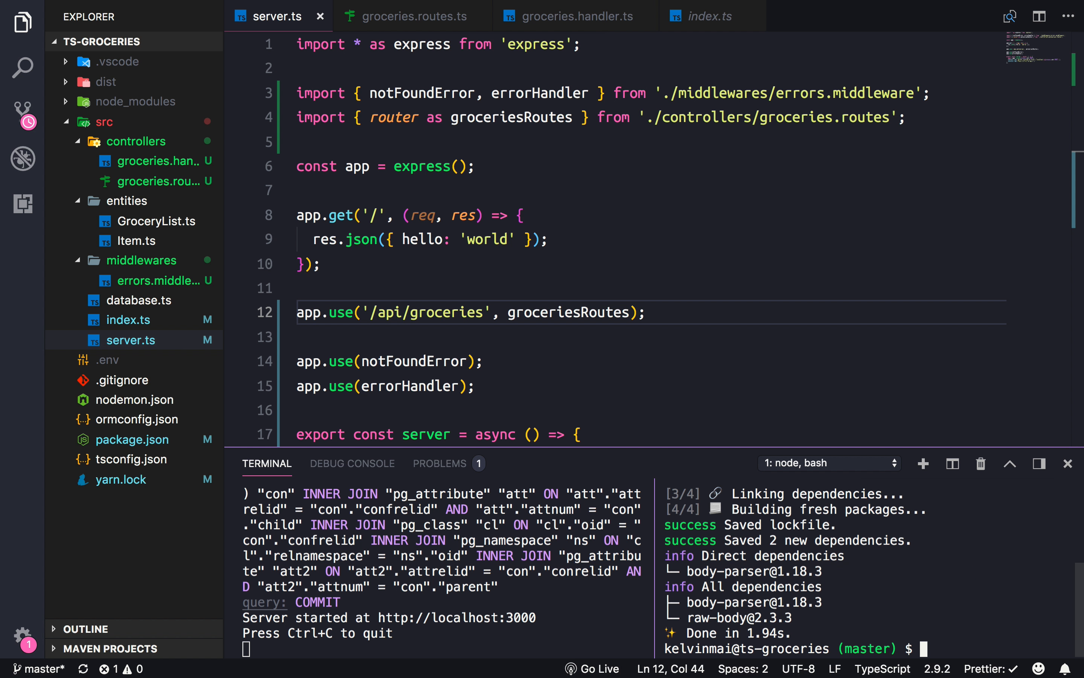
type("yarn add")
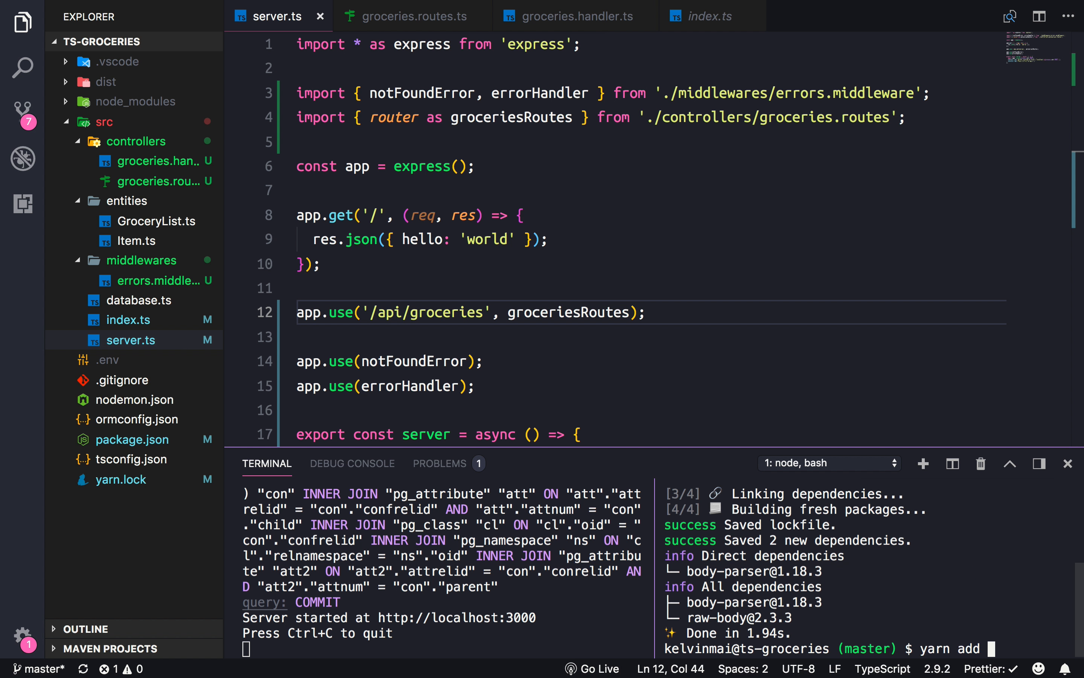
type("@ty")
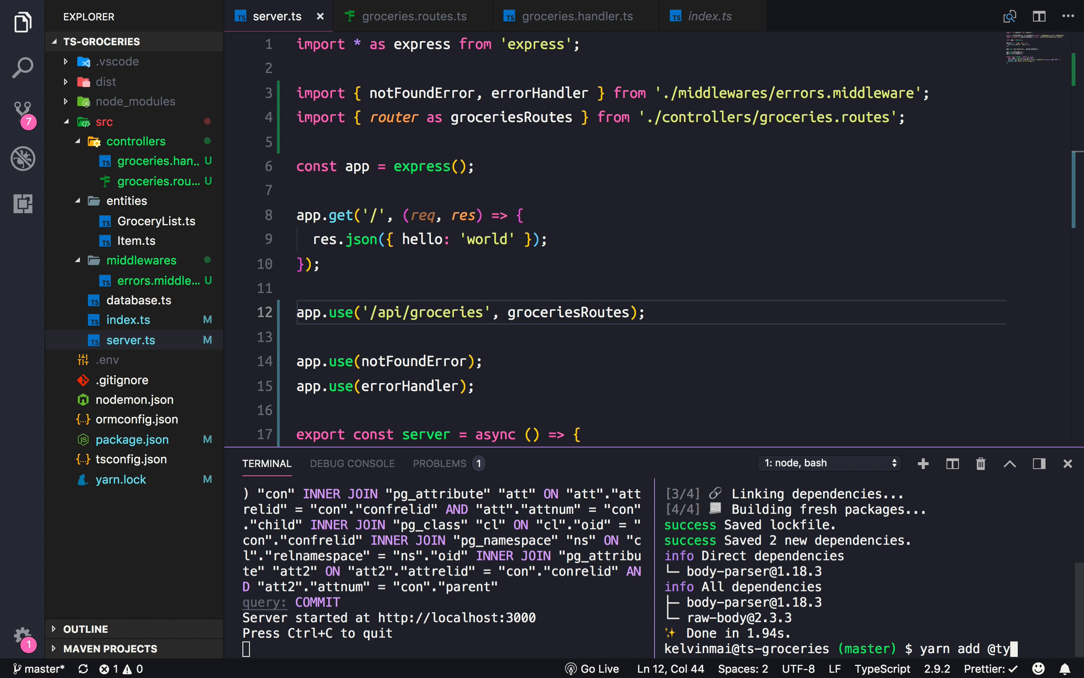
type("pes/")
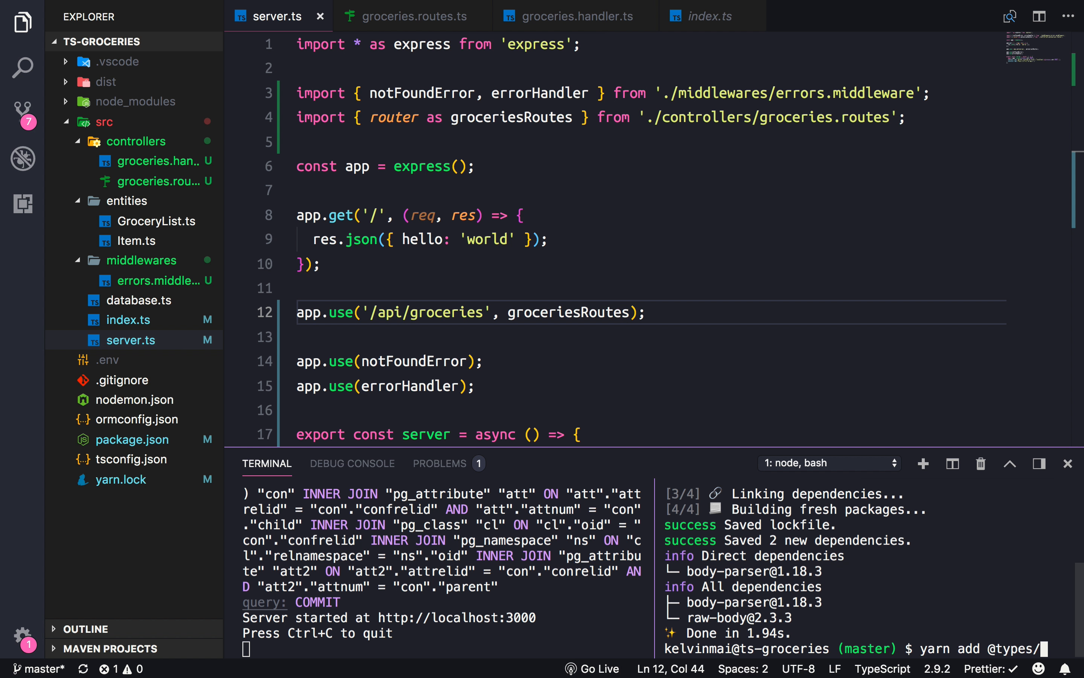
type("body-parser")
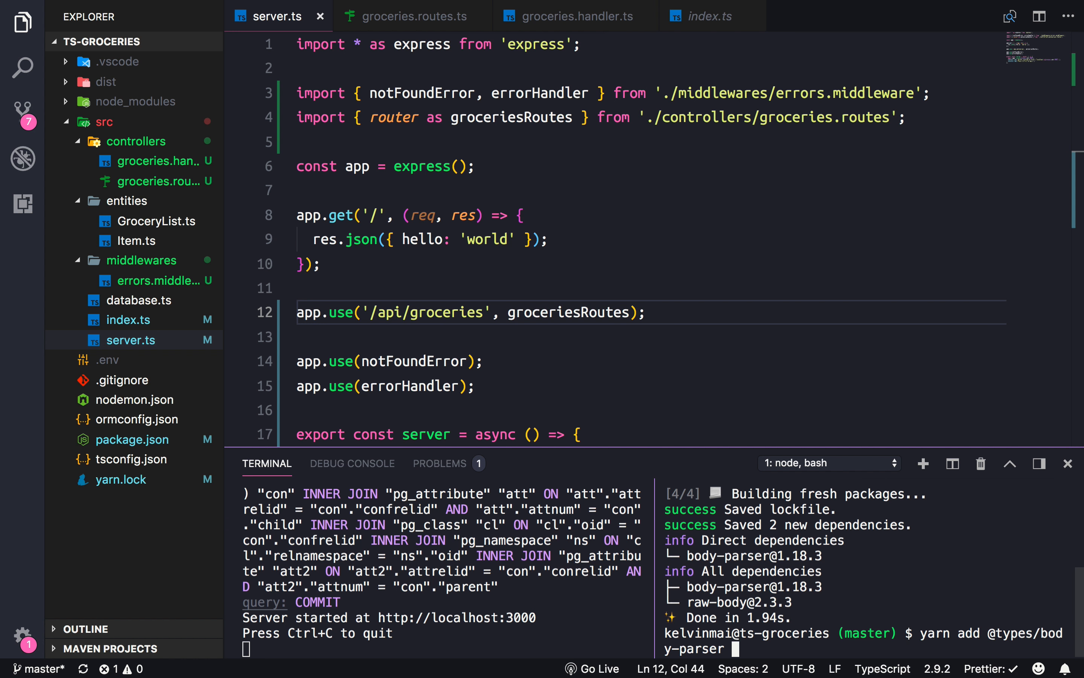
type("-D")
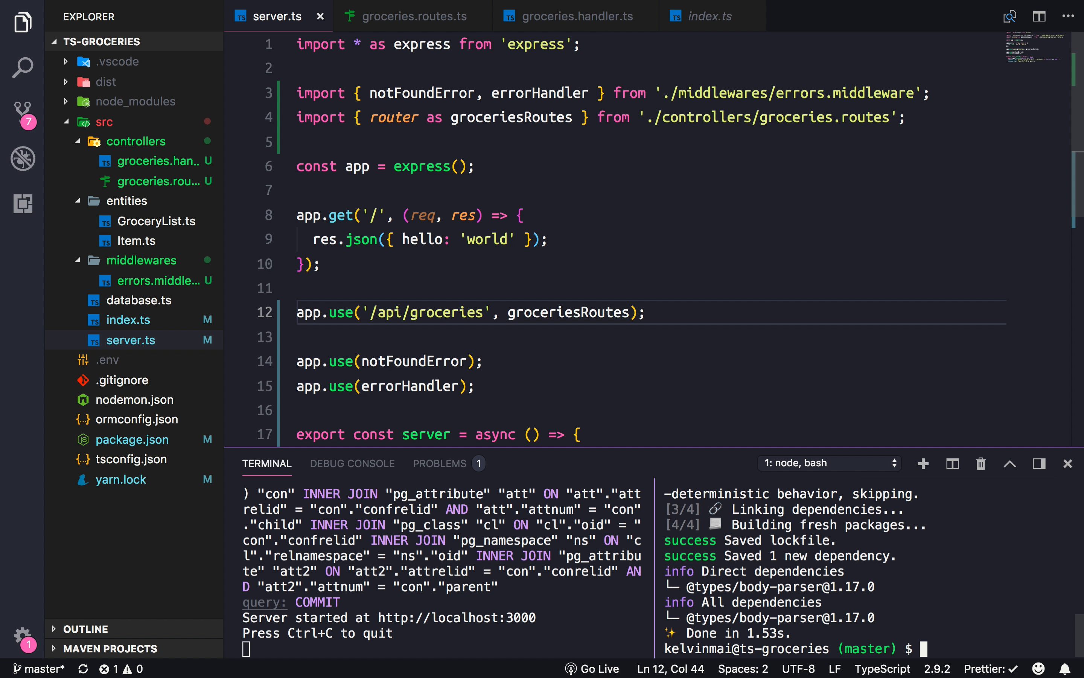
- Add import * as bodyParser from 'body-parser' to server.ts
type("import")
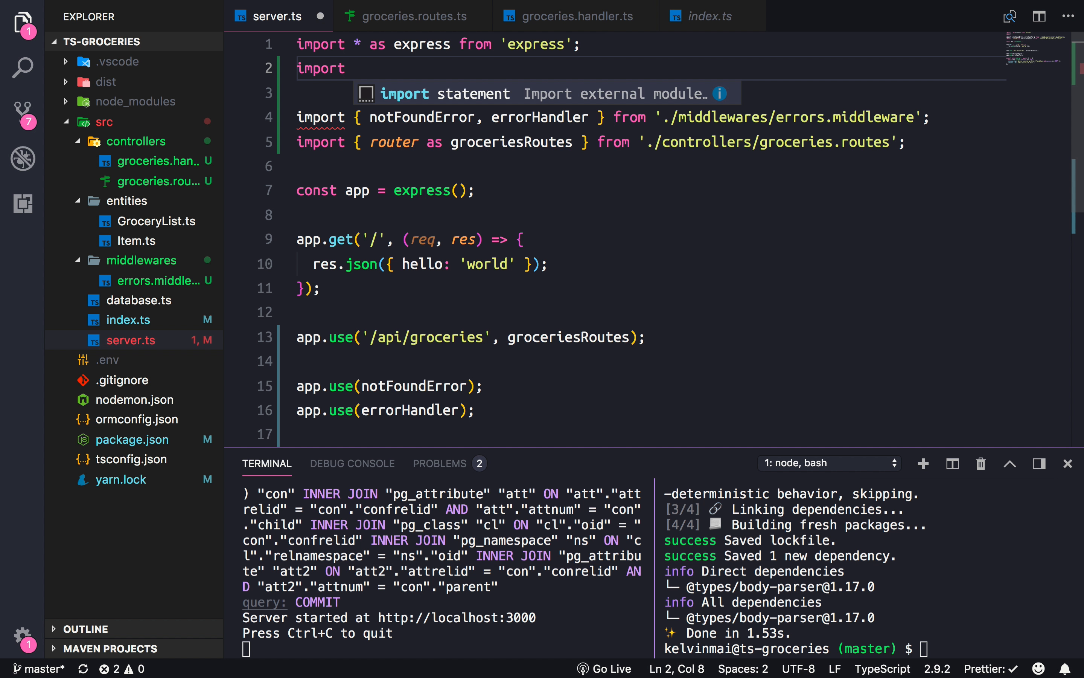
type("* as body-")
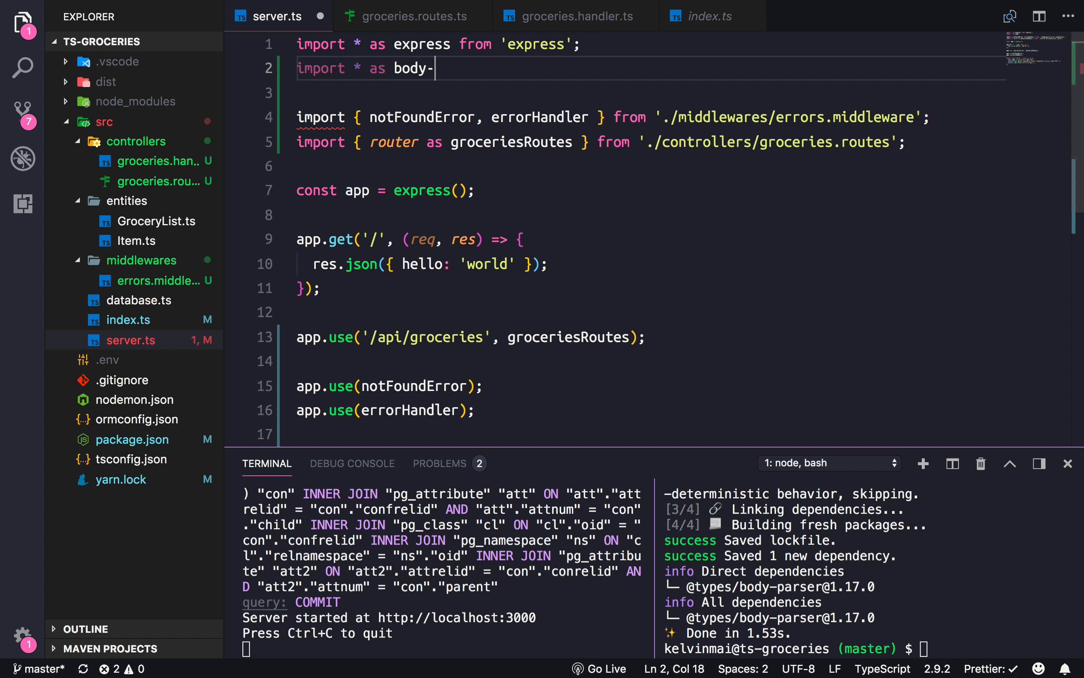
type("parser f")
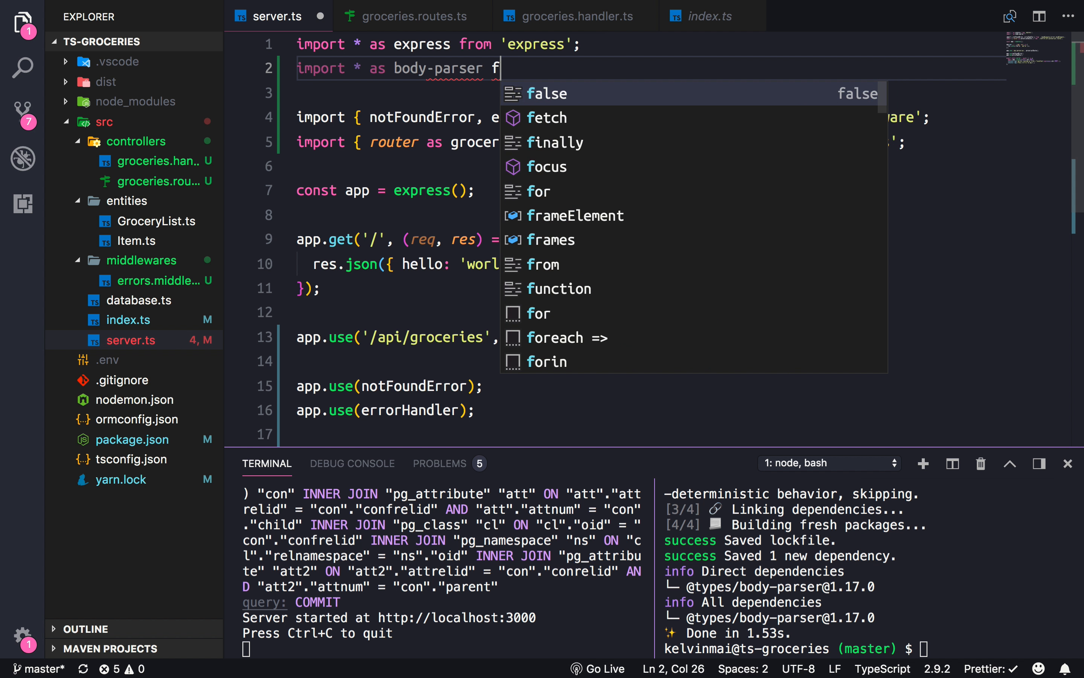
type("rom 'body")
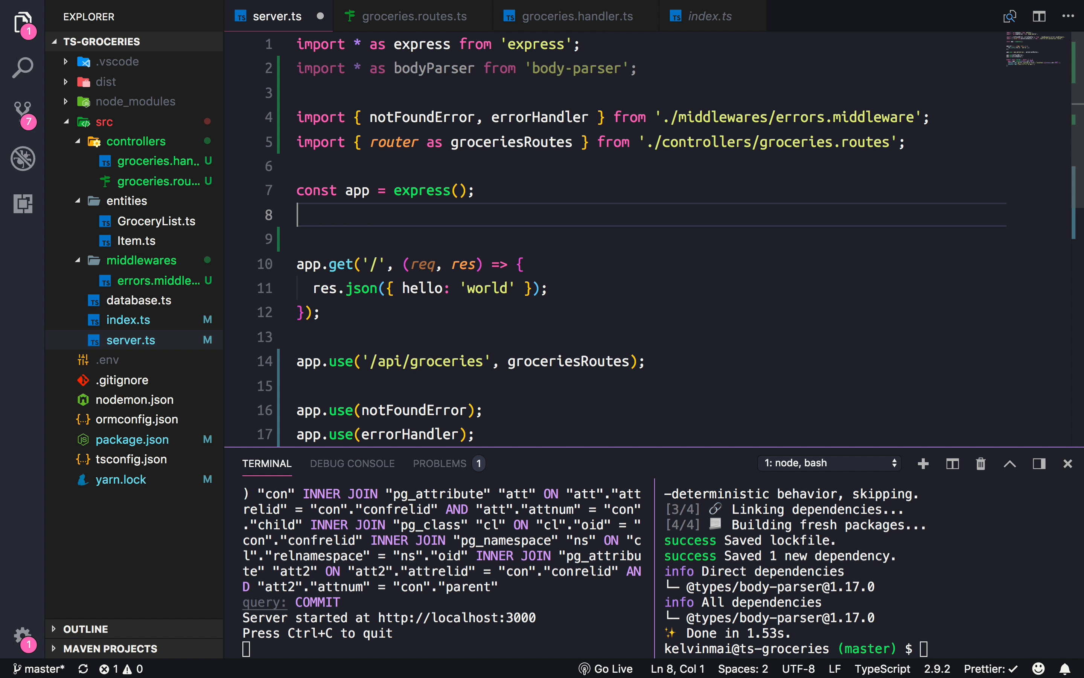
- Register app.use(bodyParser.json()); after creating the Express app
scroll("down", 3)
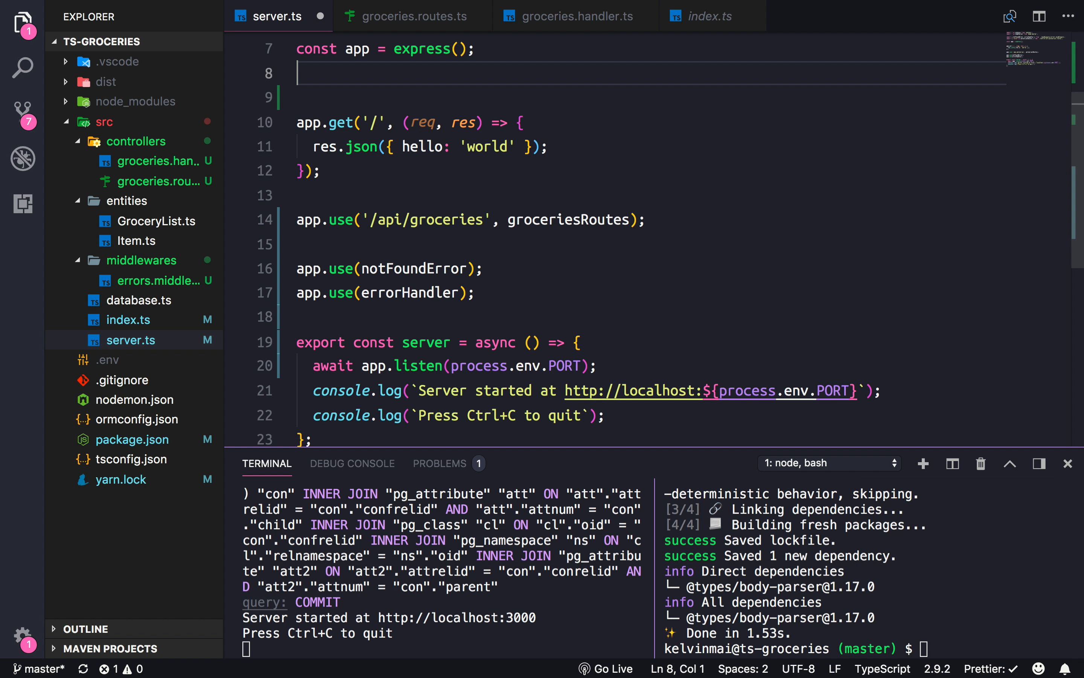
type("app.use")
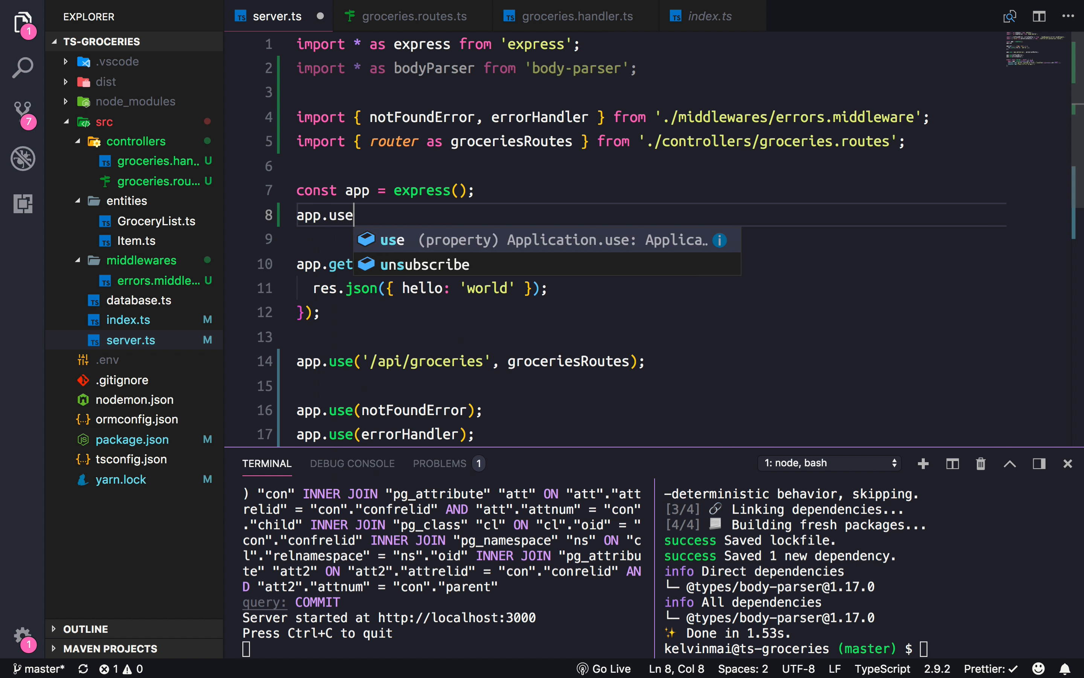
type("(bodyParser.json(")
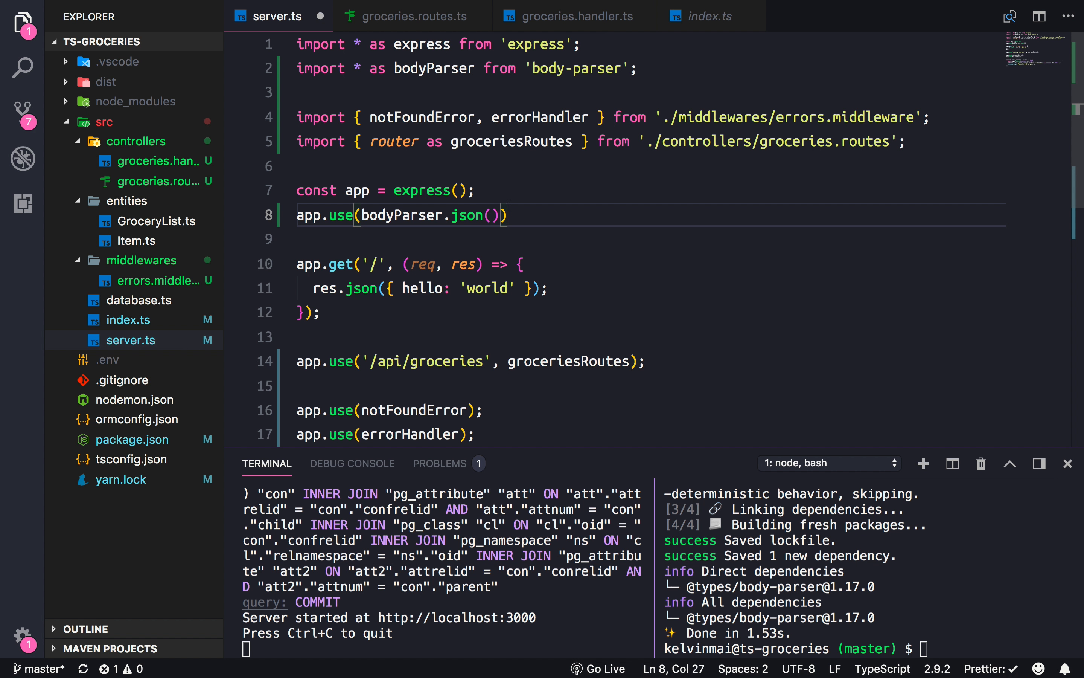
type(";")
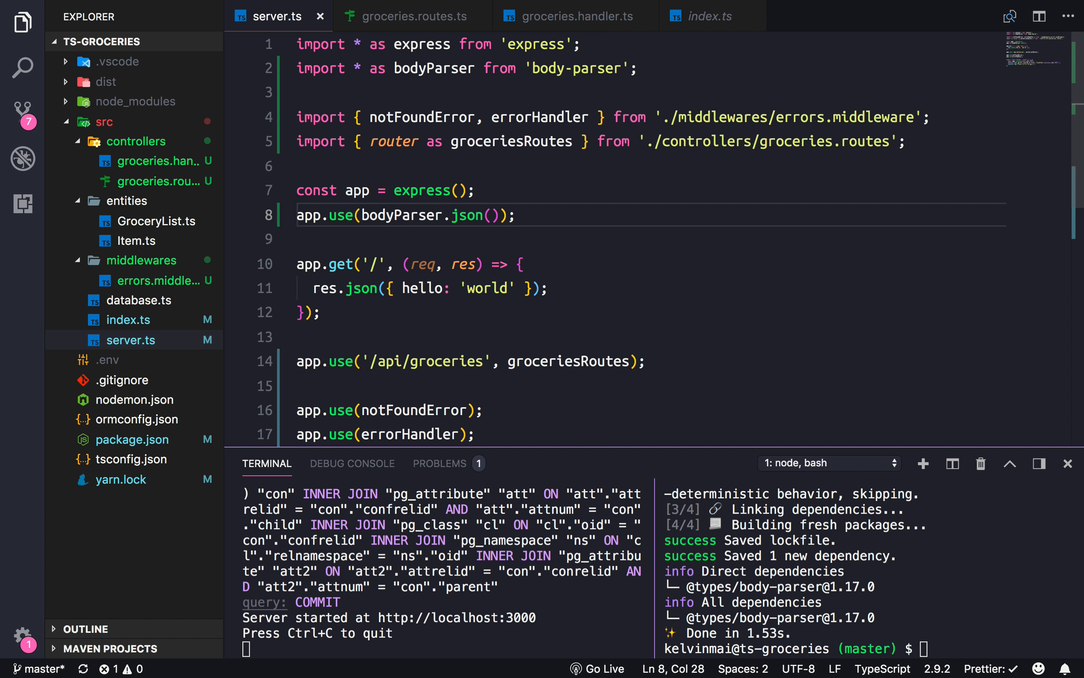
- Review groceries.routes.ts and groceries.handler.ts, then read entities/GroceryList.ts to see the list's columns
left_click(402, 15)
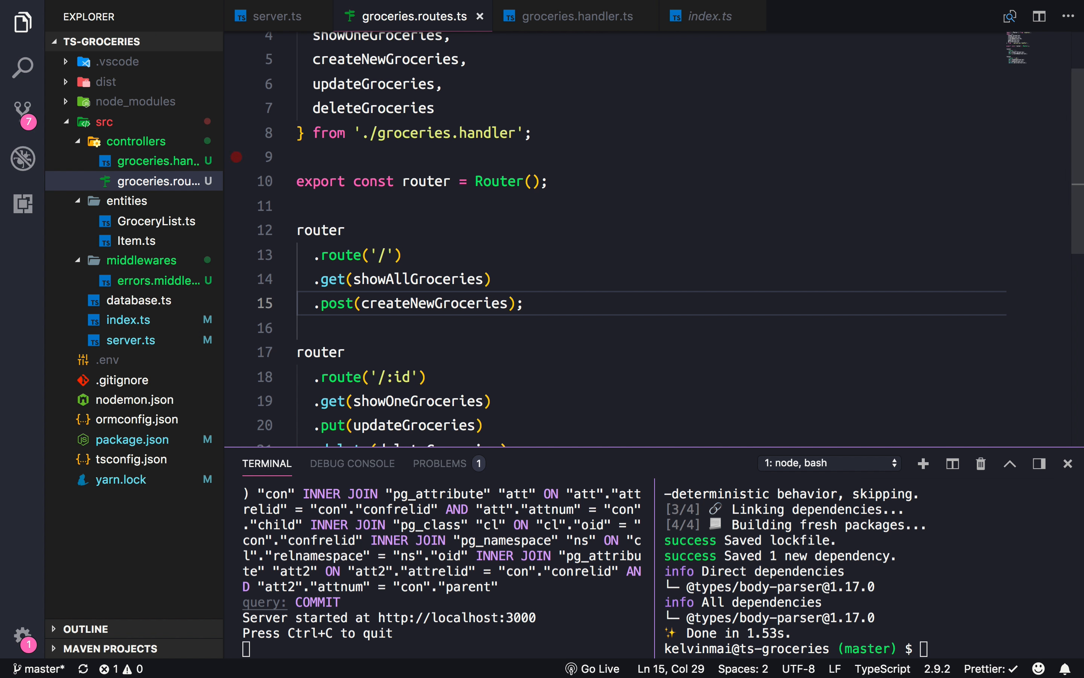
left_click(571, 16)
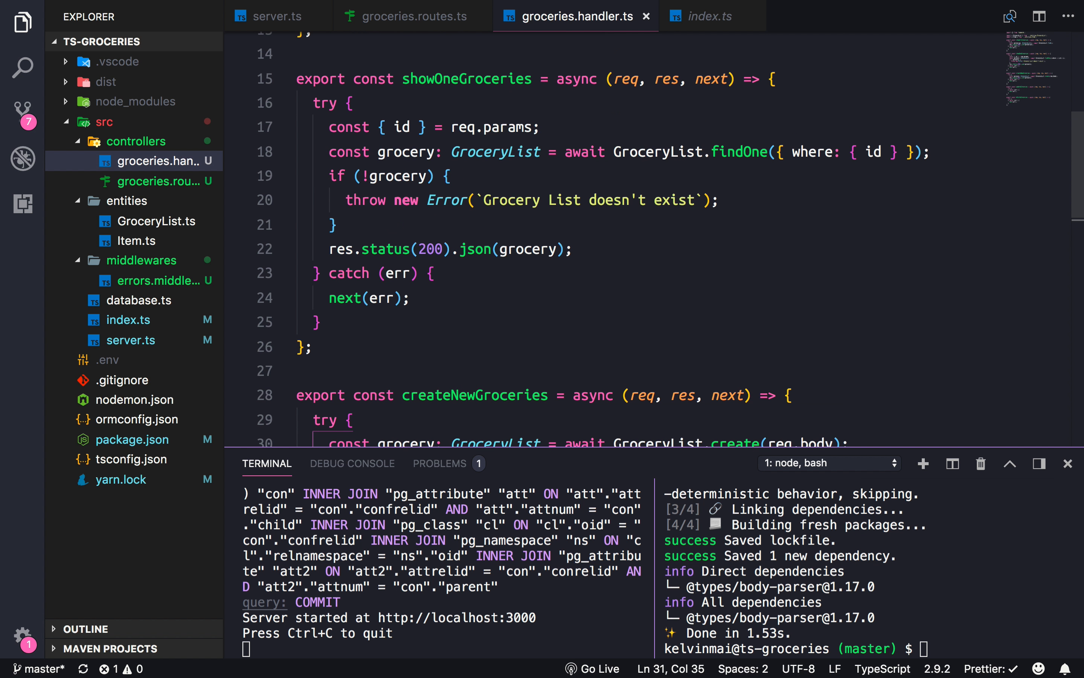
scroll("down", 3)
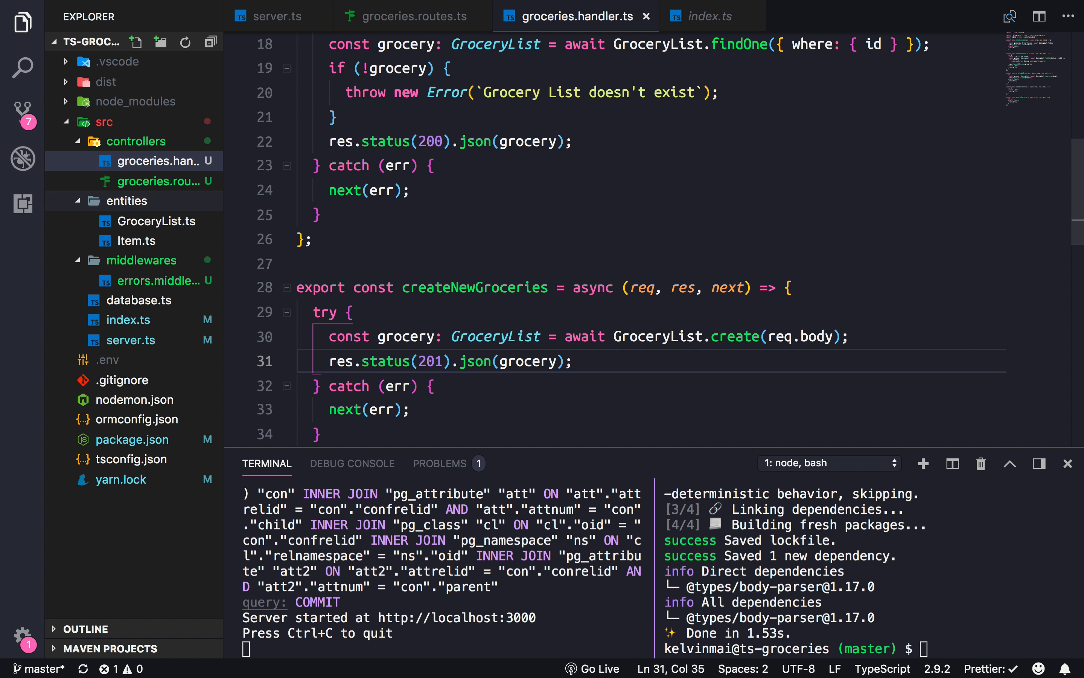
left_click(154, 221)
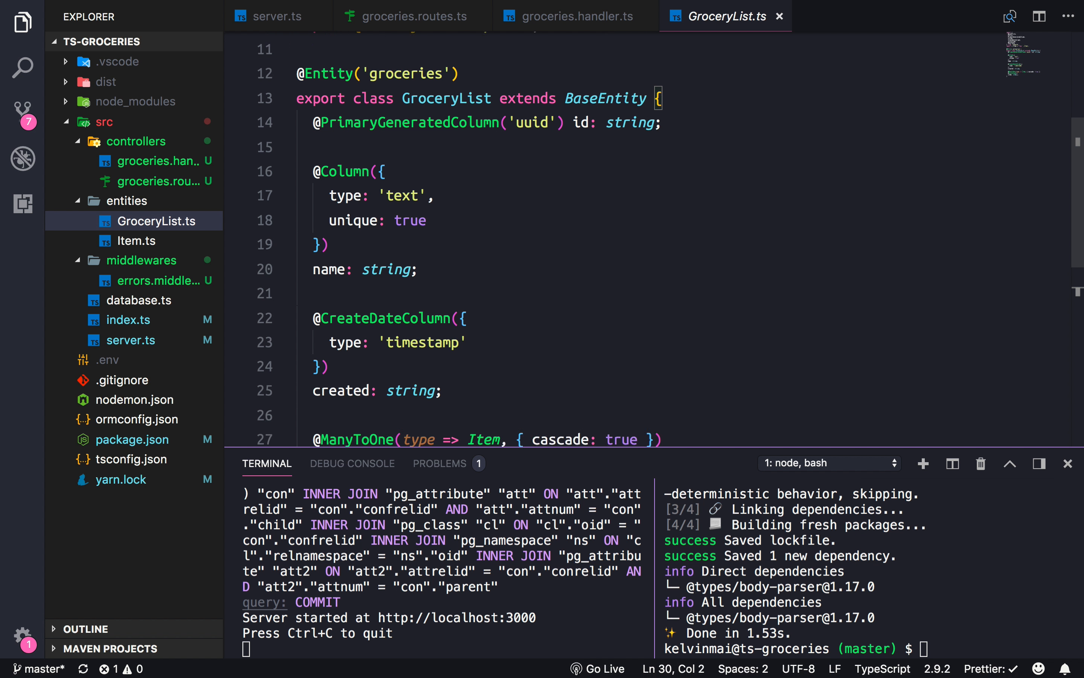
scroll("down", 3)
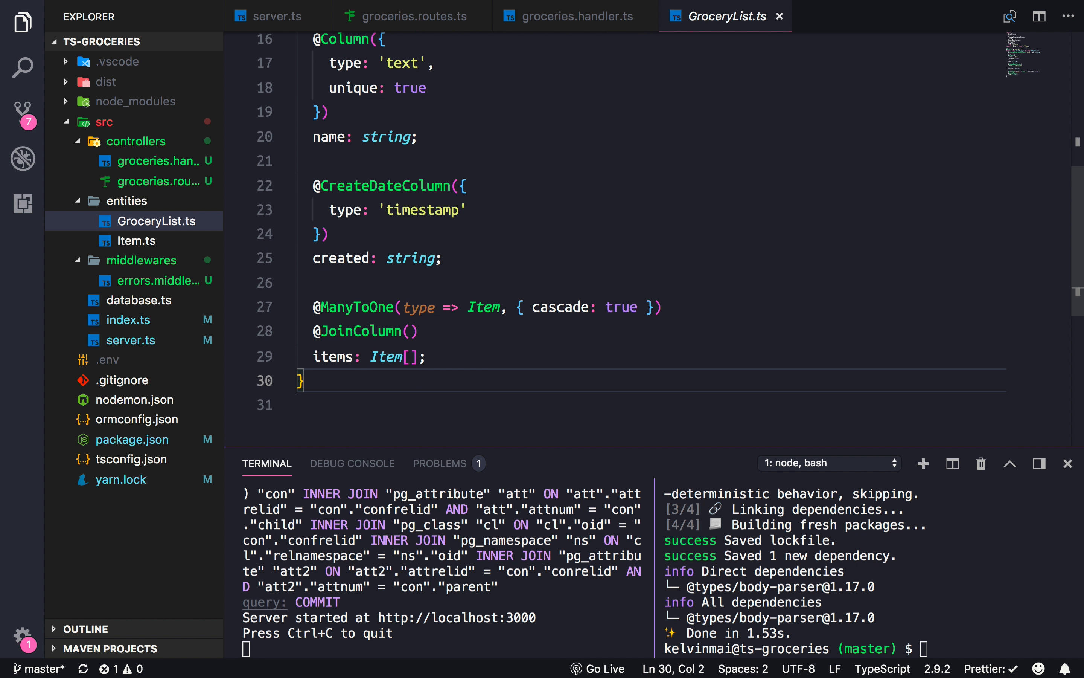
scroll("up", 3)
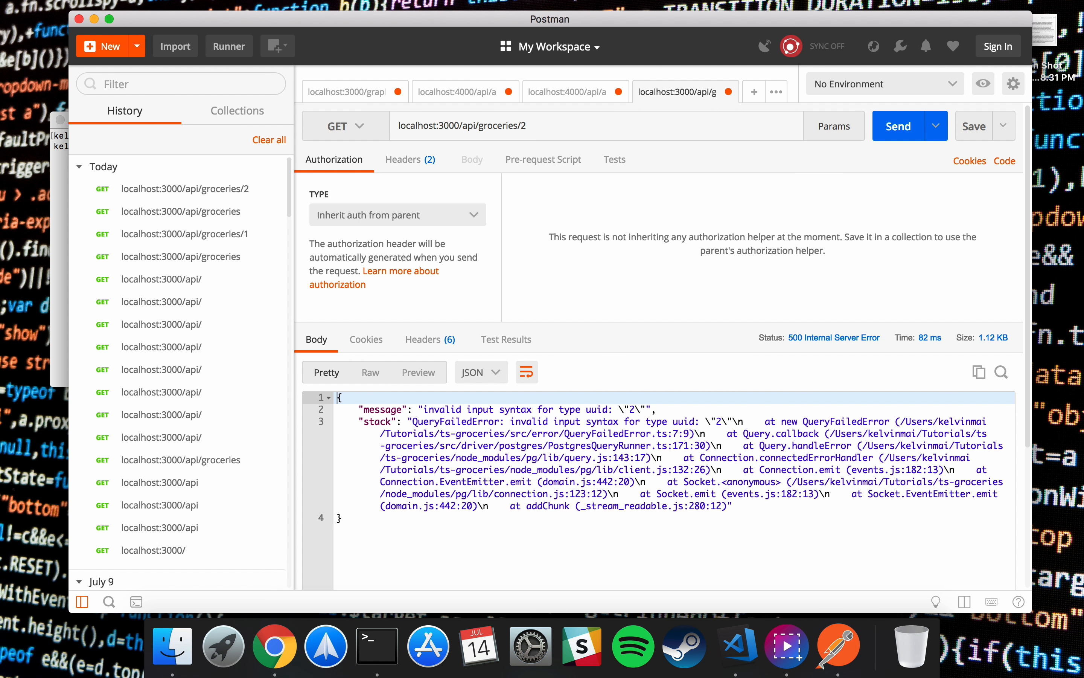
- Point the request at /api/groceries/ with no id, method POST, and an emptied JSON body
key("Backspace")
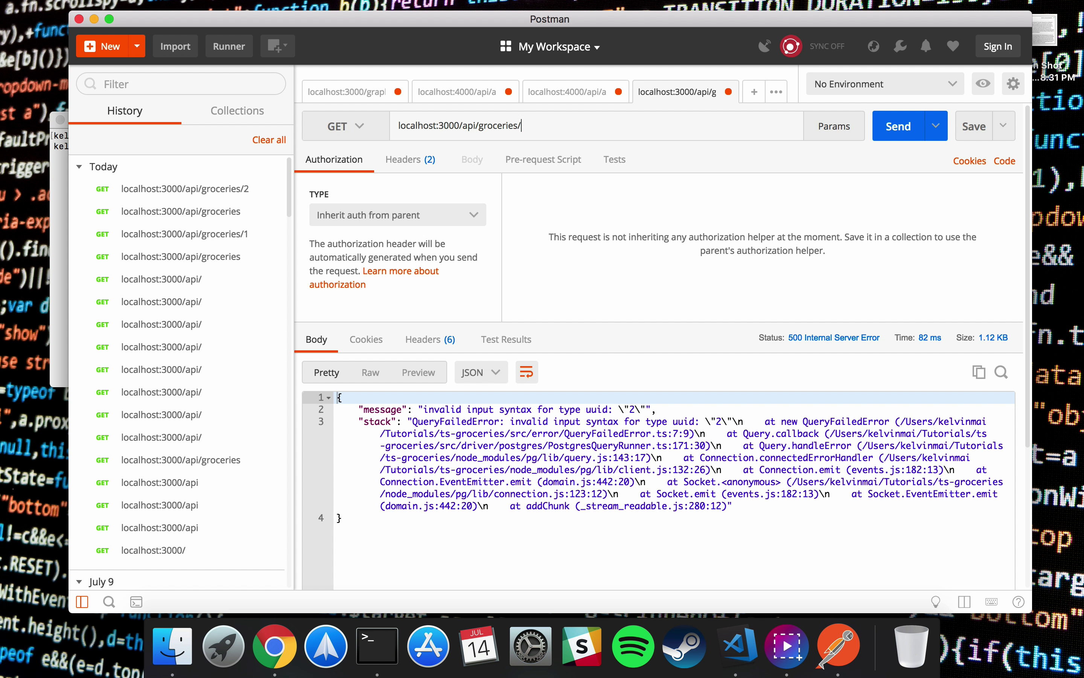
left_click(345, 126)
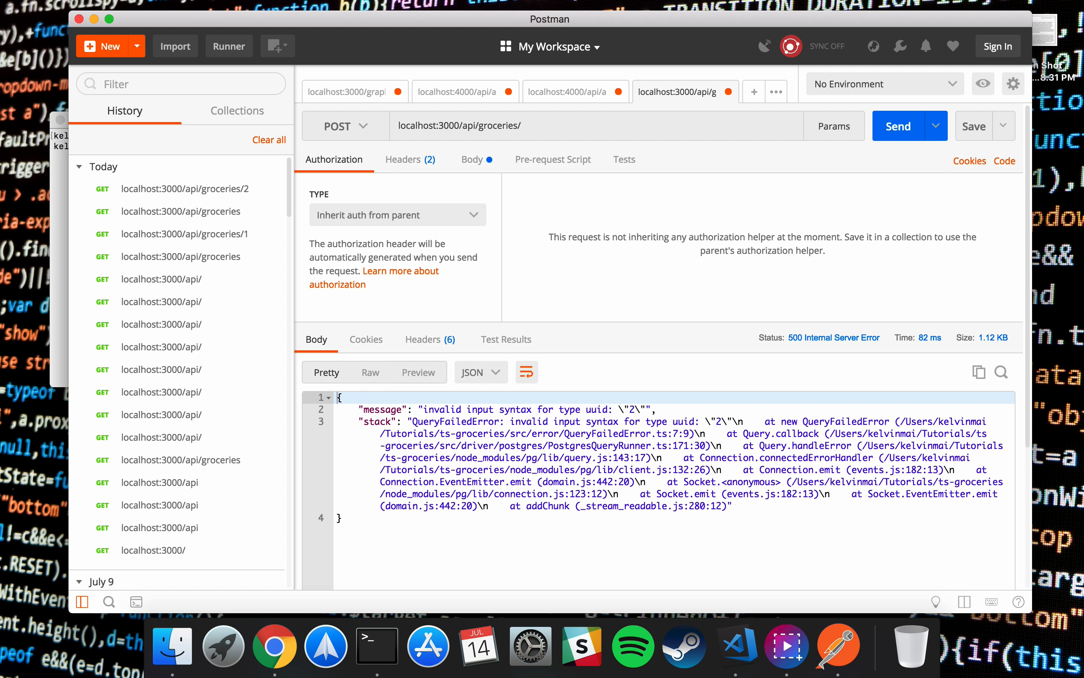
left_click(471, 159)
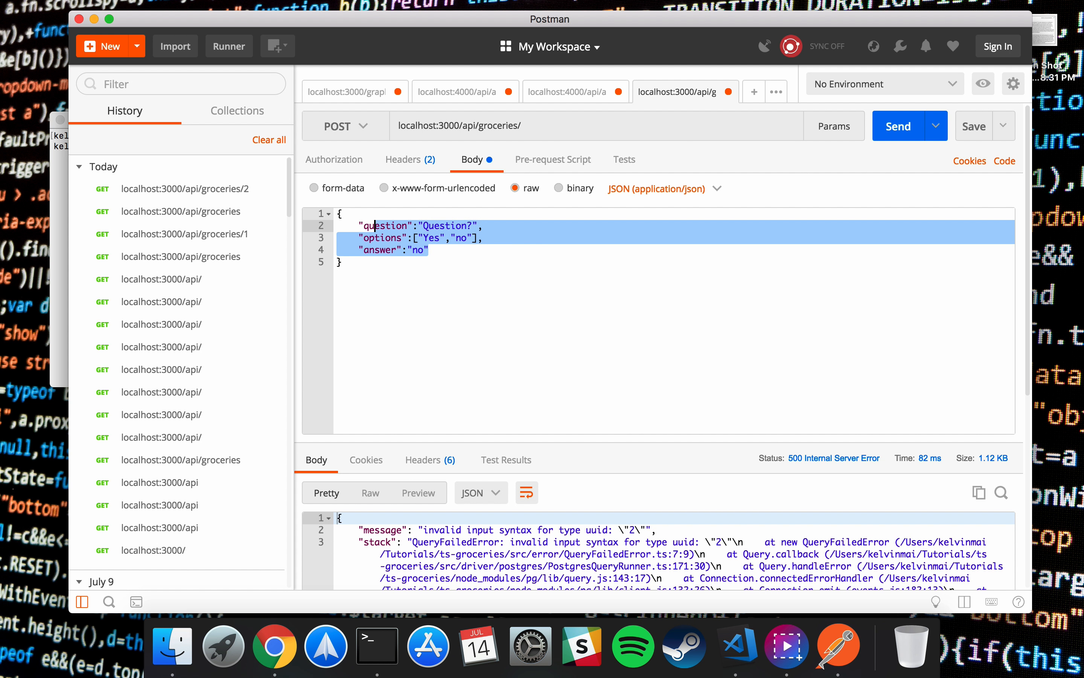
key("Delete")
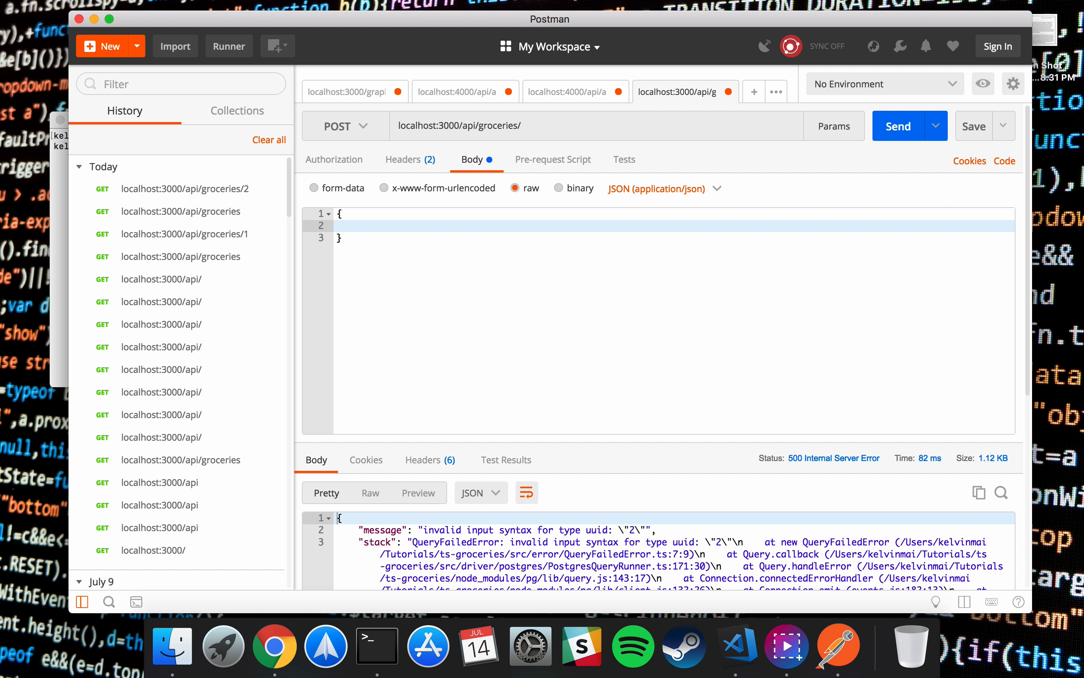
- Send the body {"name":"walmart"} and receive 201 Created with the new grocery list
type("\"")
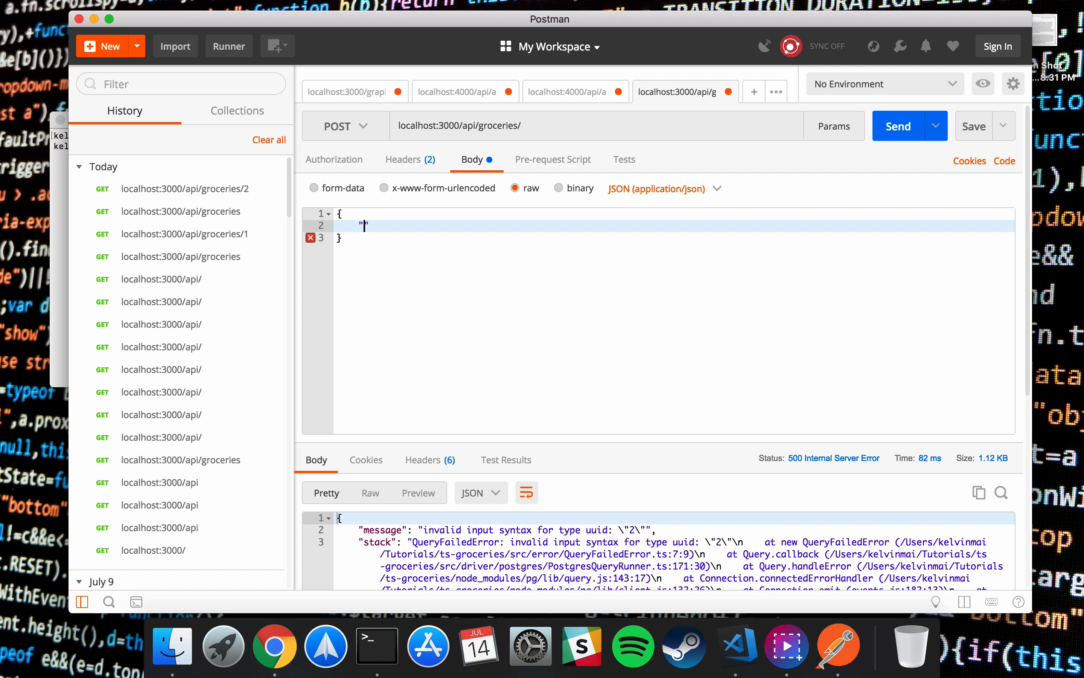
type("name\":\"walrm")
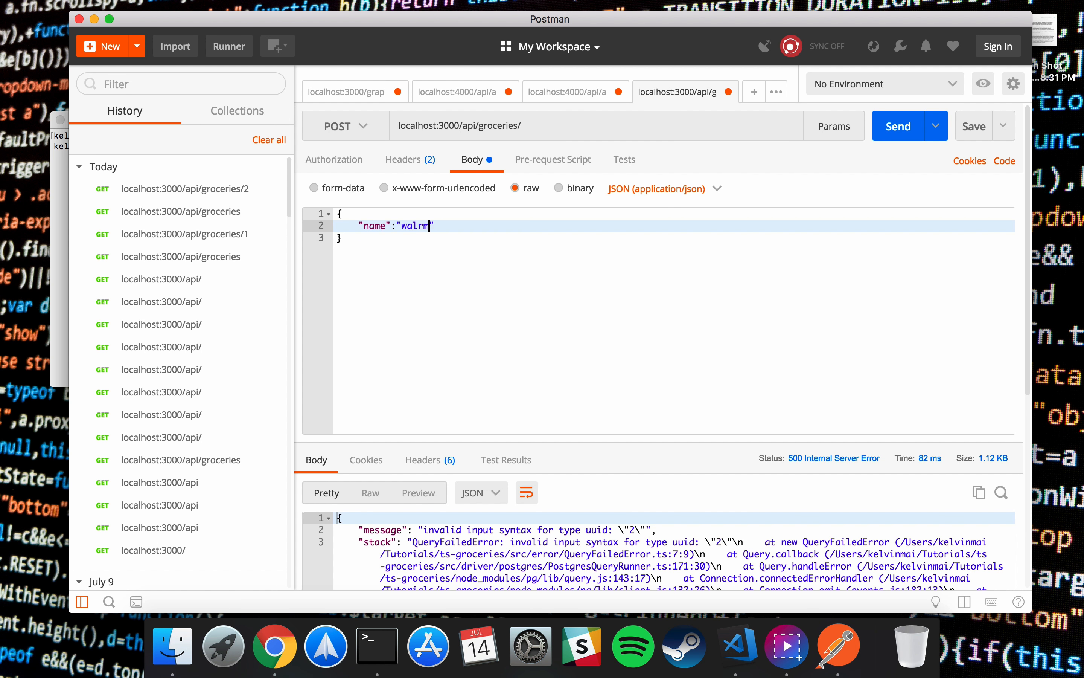
type("art")
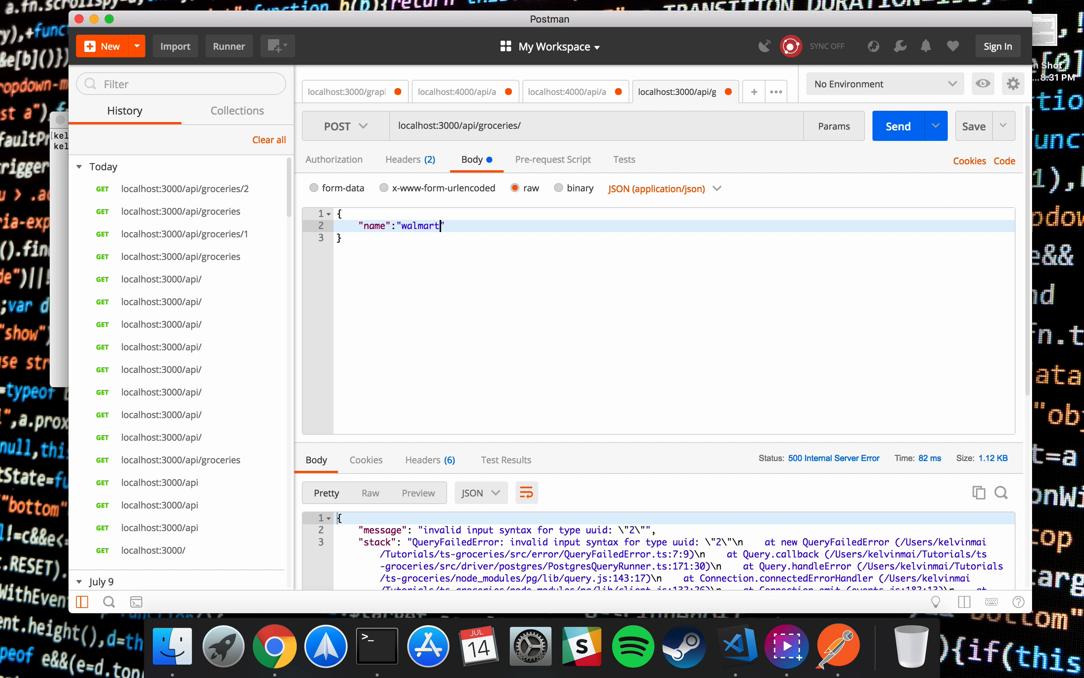
left_click(899, 126)
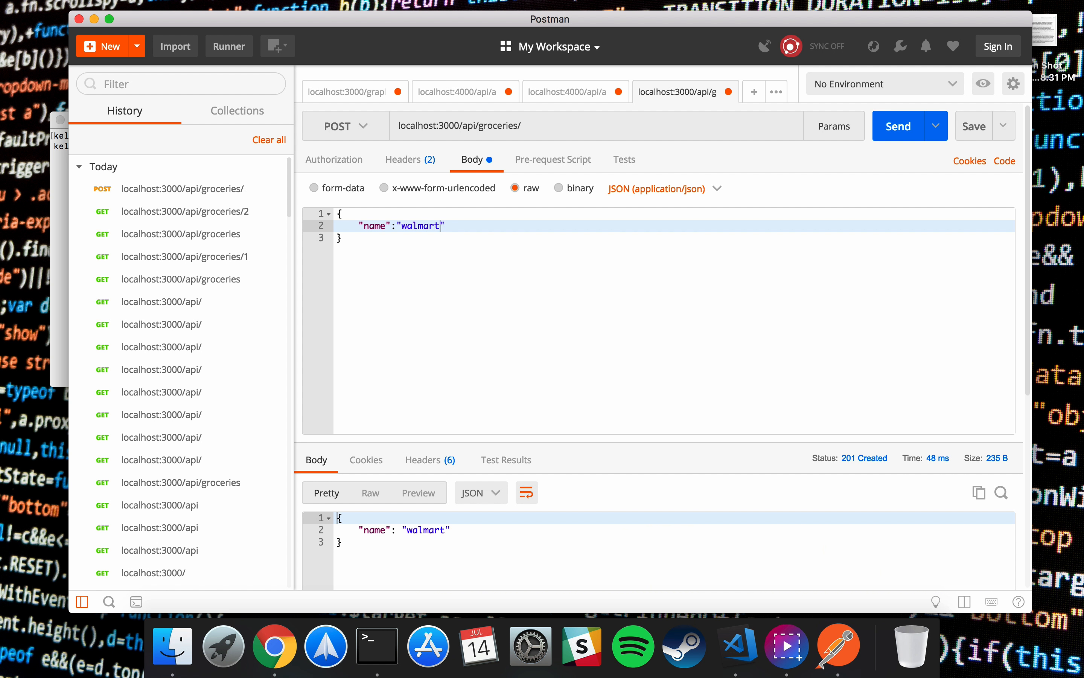
left_click(736, 646)
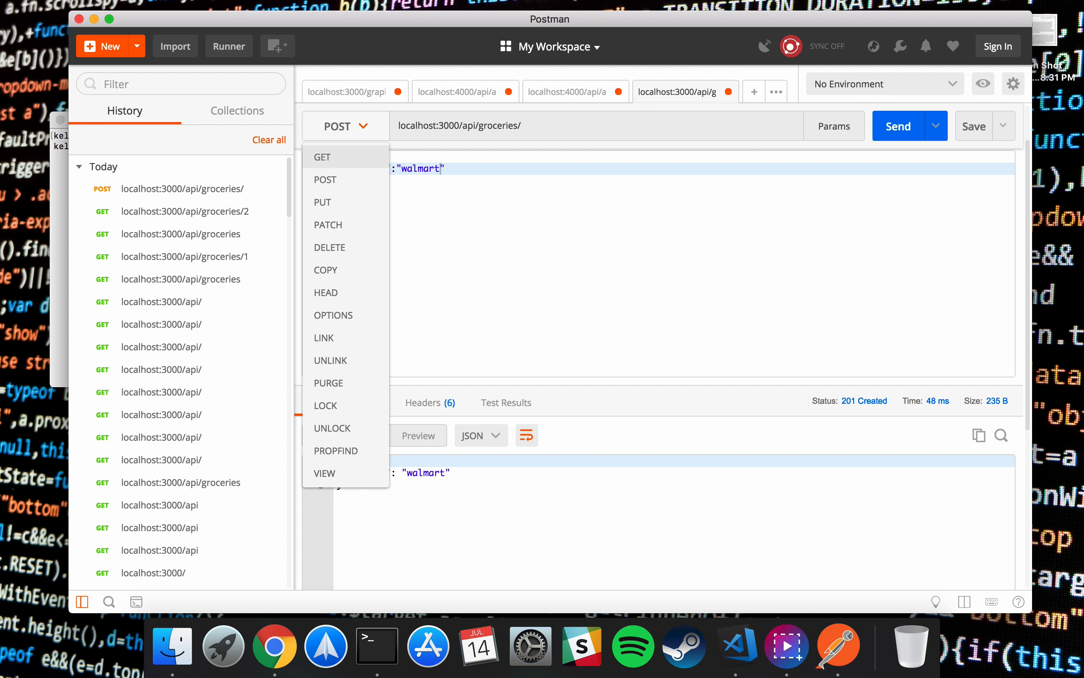
left_click(322, 156)
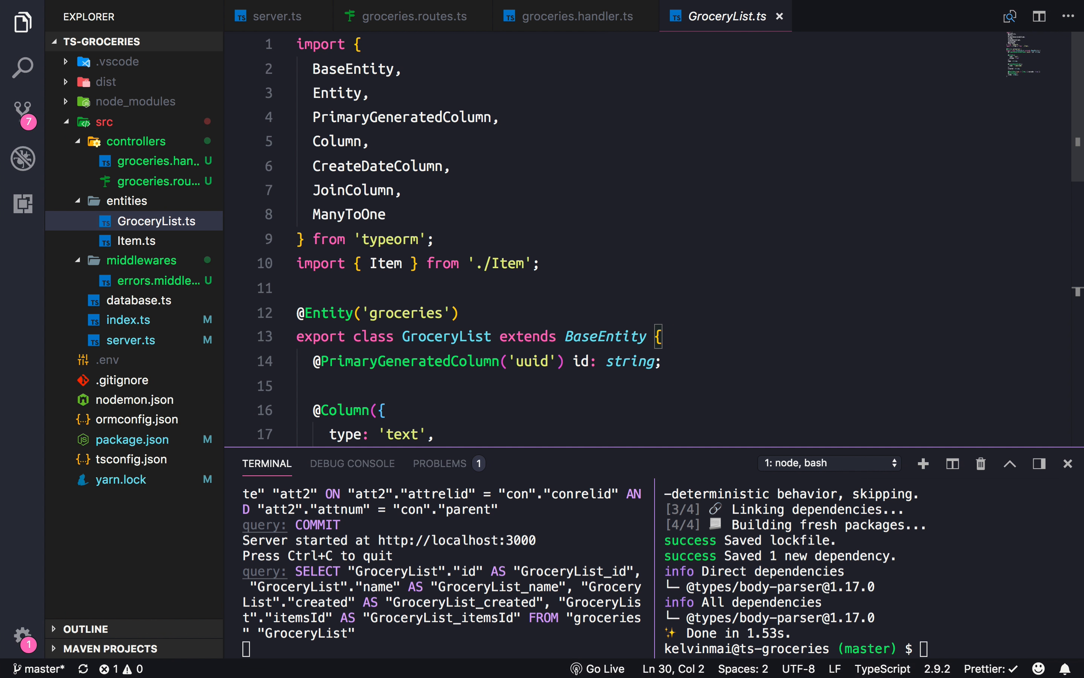
- Add 'await grocery.save();' after GroceryList.create(req.body) in createNewGroceries
left_click(576, 16)
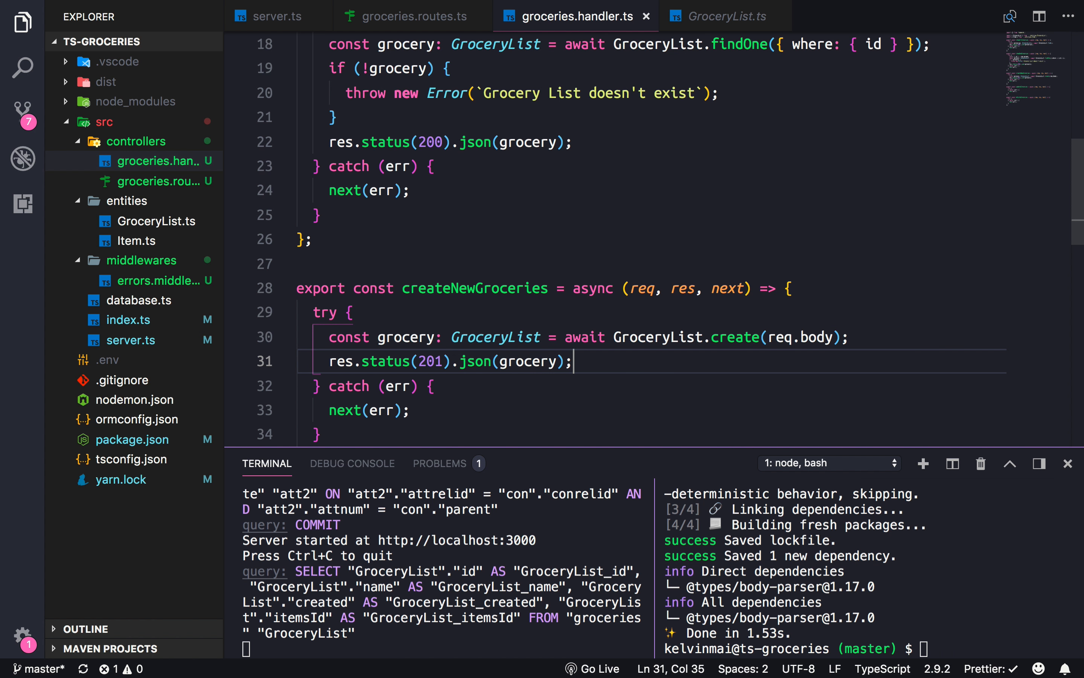
key("Enter")
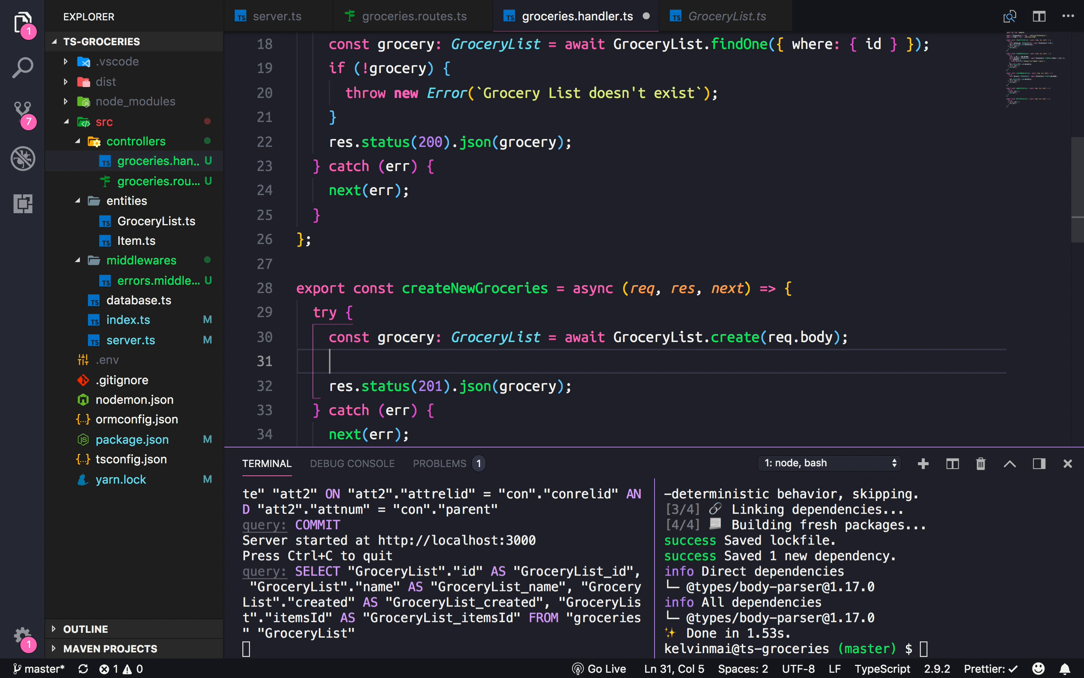
type("g")
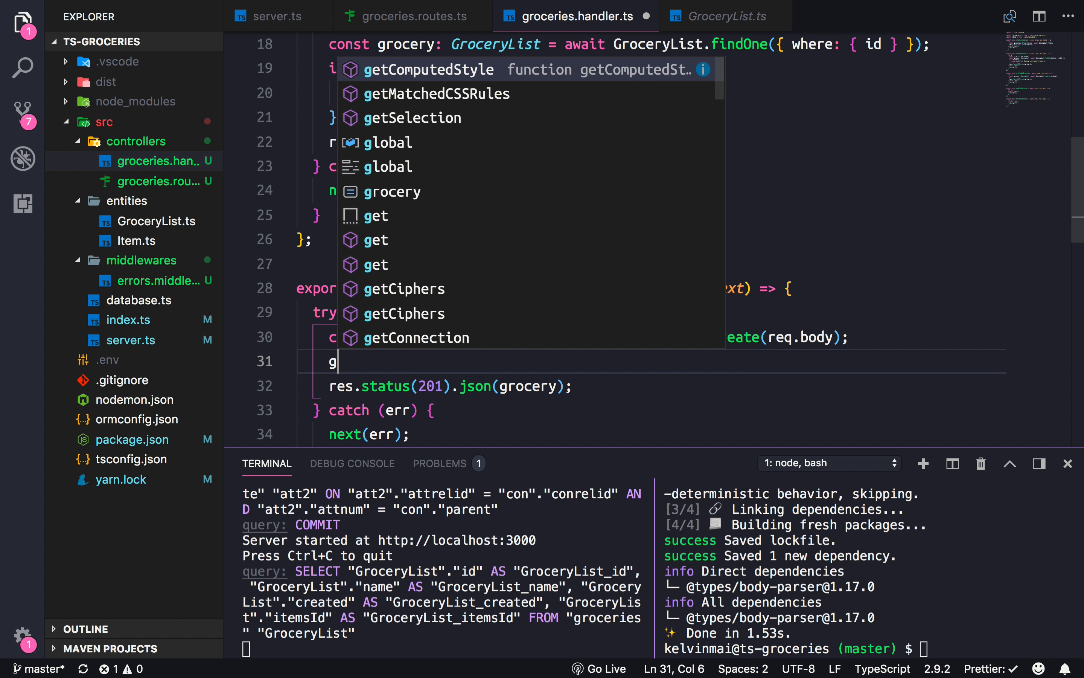
type("rocery.save();")
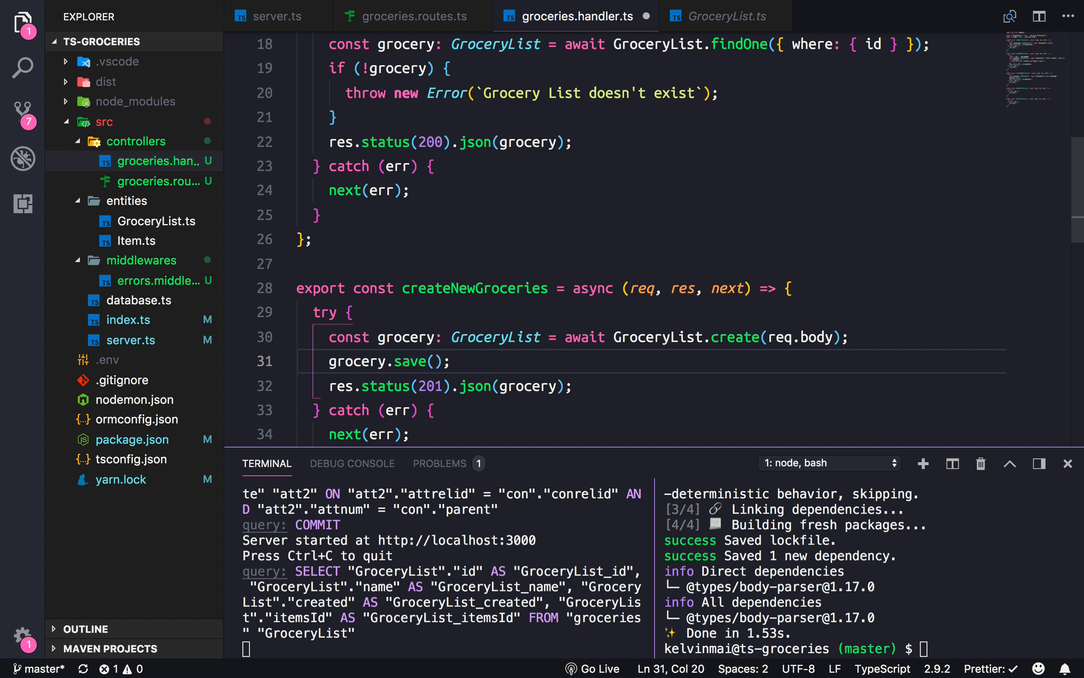
type("await")
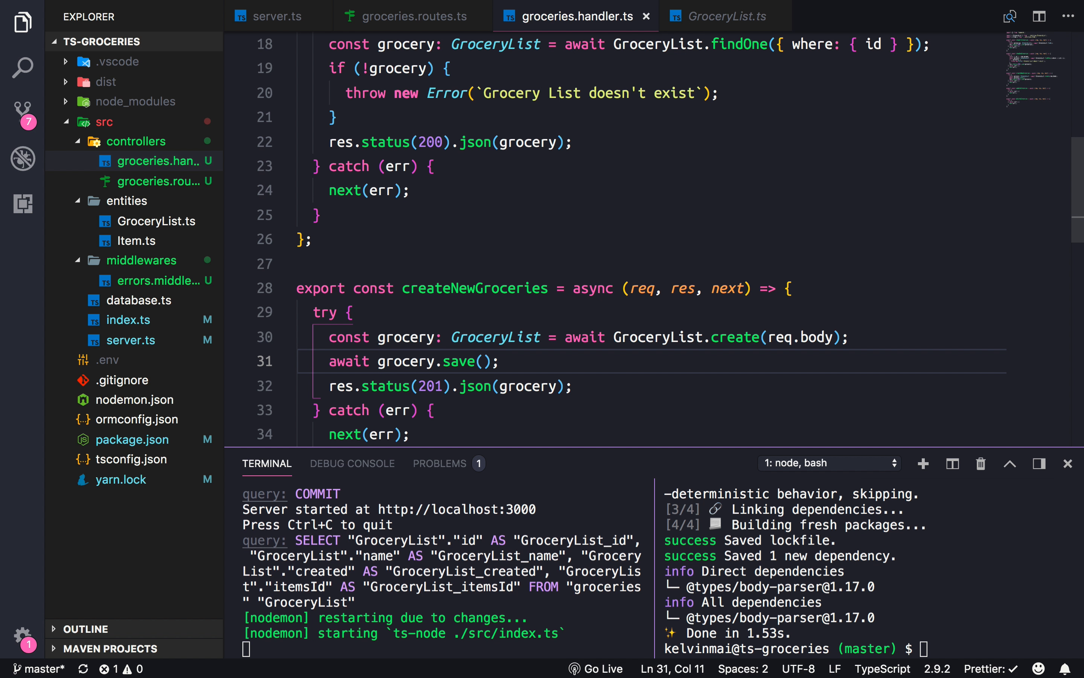
double_click(408, 361)
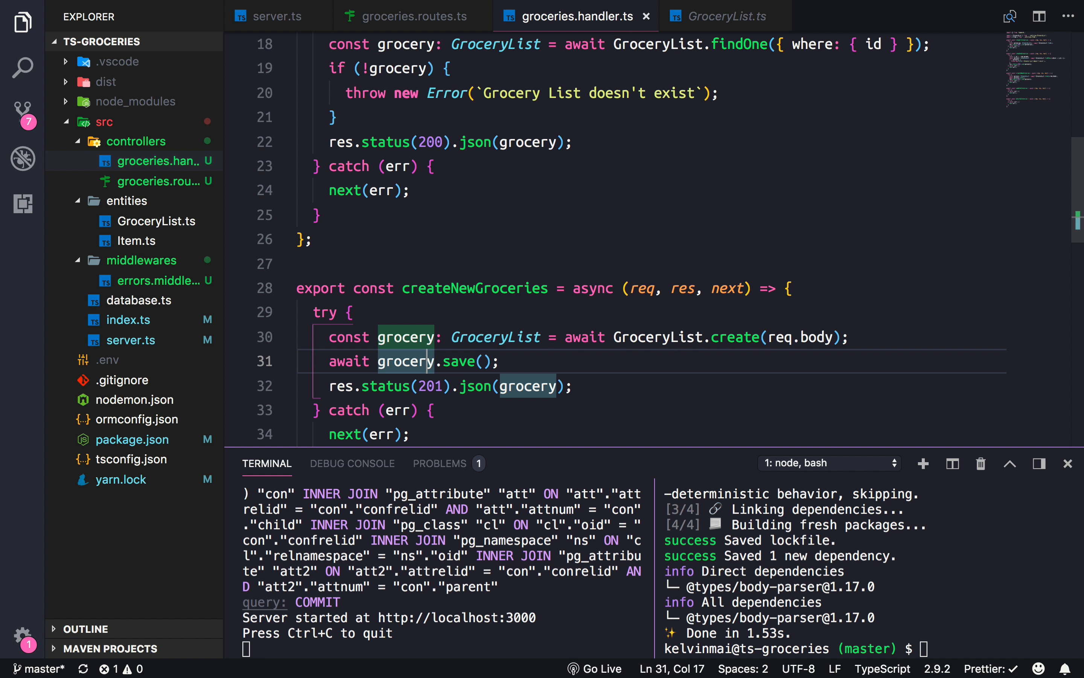
- POST to localhost:3000/api/groceries/ again so the walmart list is actually persisted
left_click(418, 361)
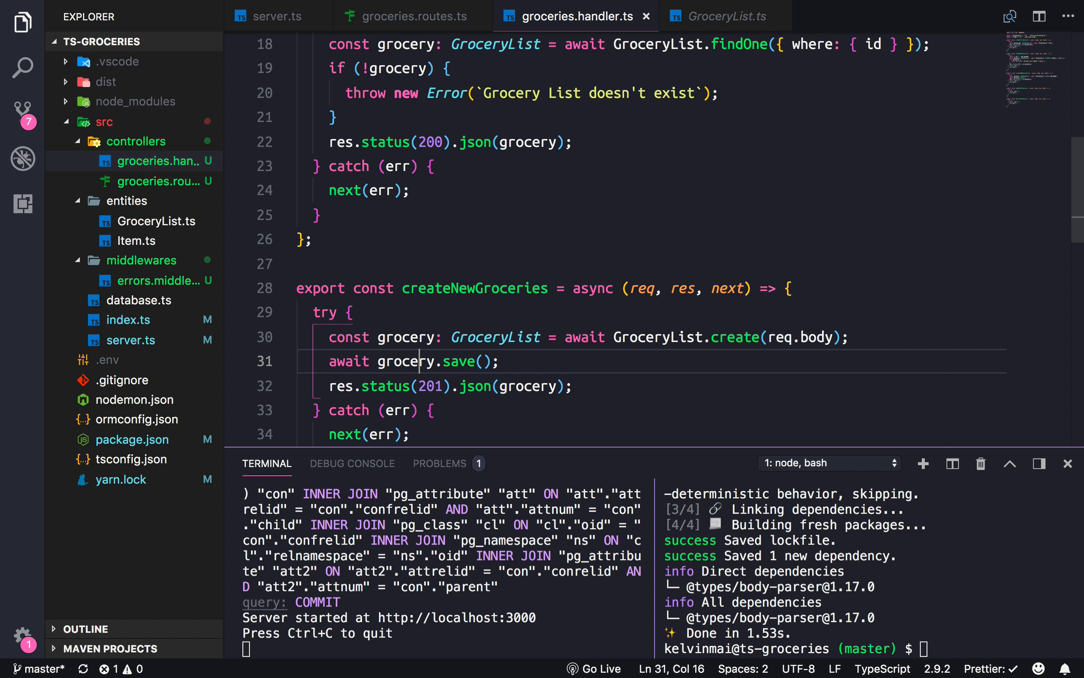
double_click(349, 361)
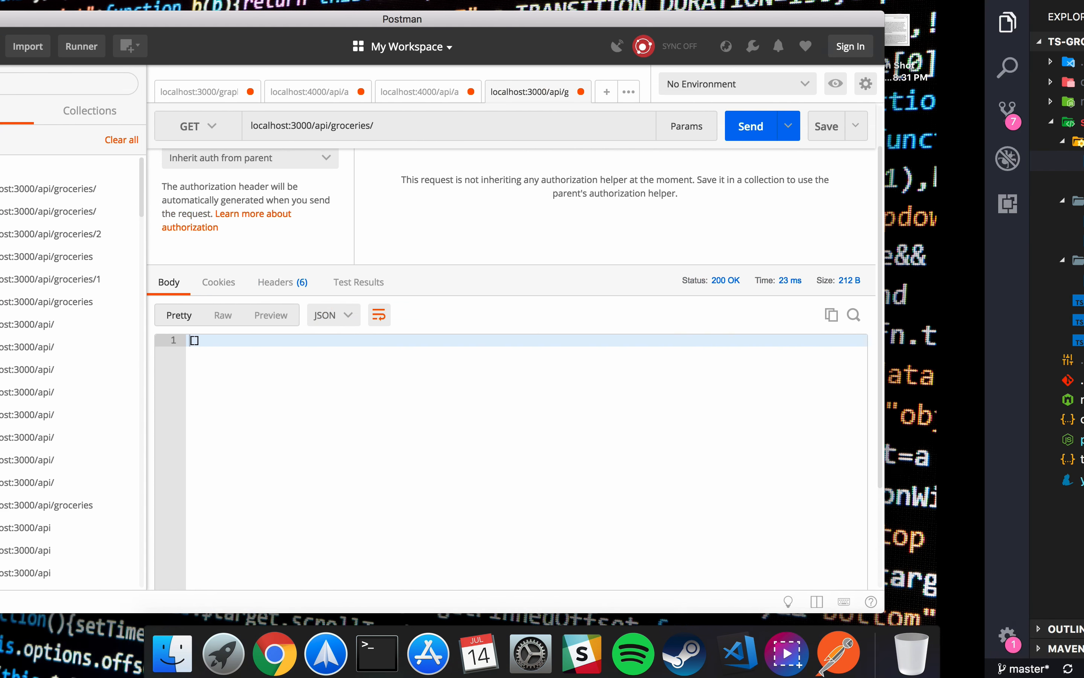
left_click(195, 125)
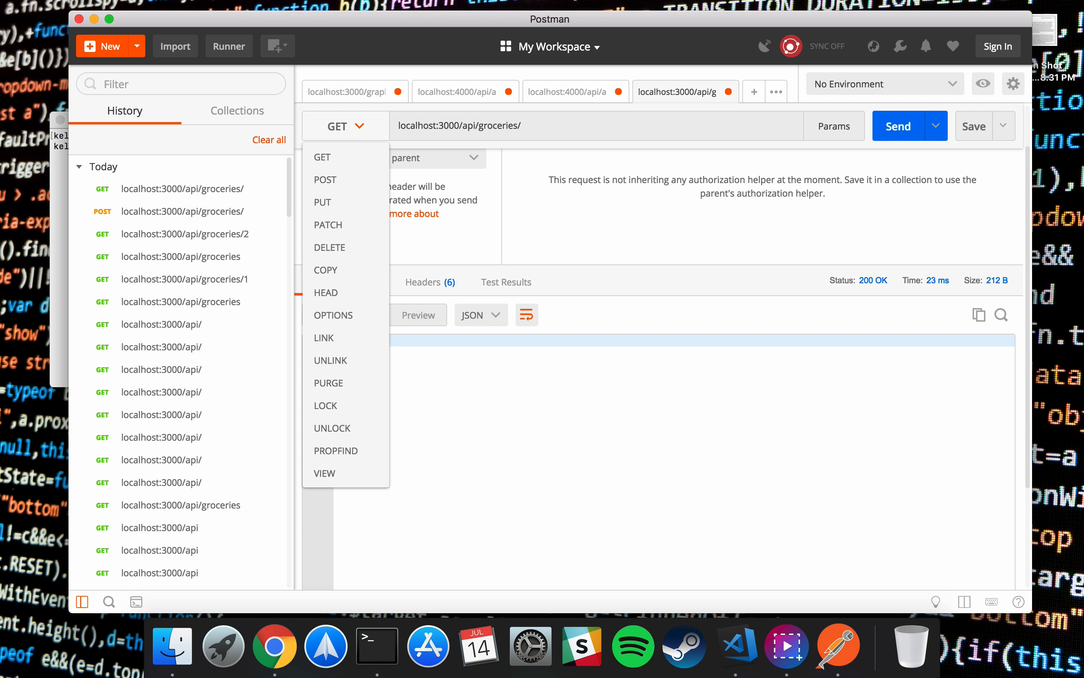
left_click(325, 180)
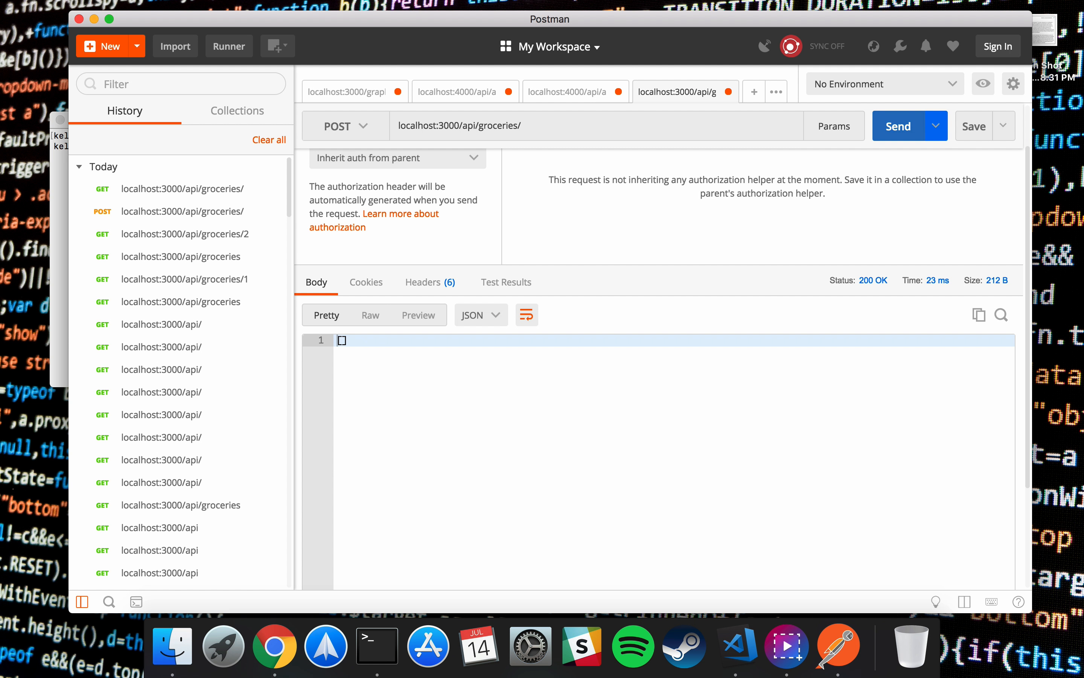
left_click(898, 126)
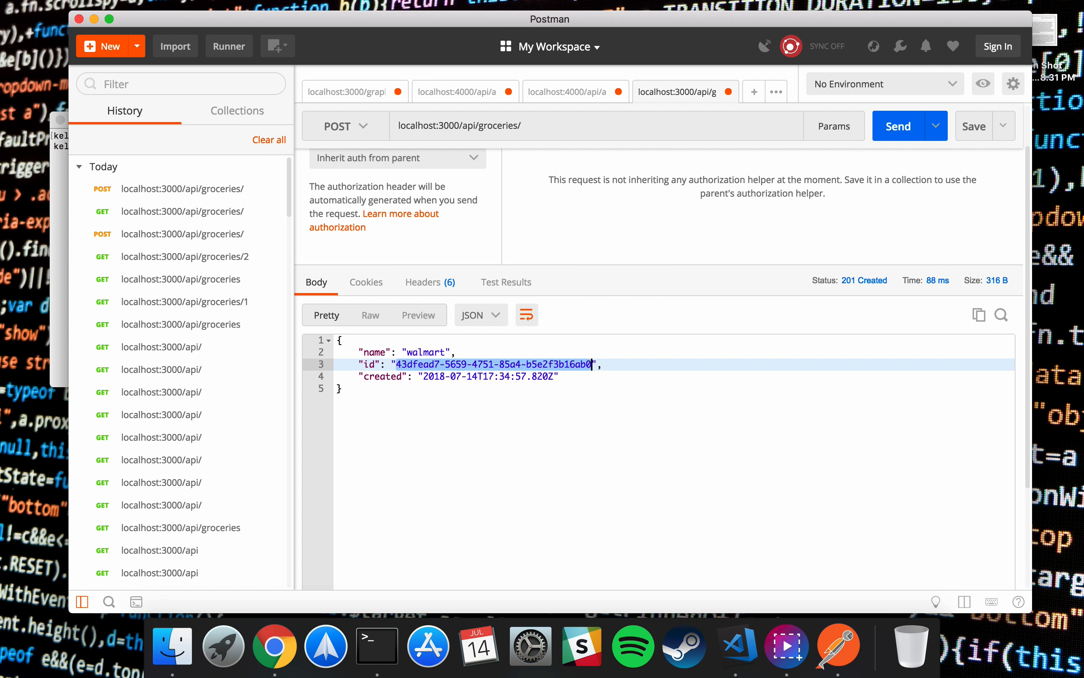
- GET all grocery lists, then GET the walmart list by its generated id
left_click(504, 376)
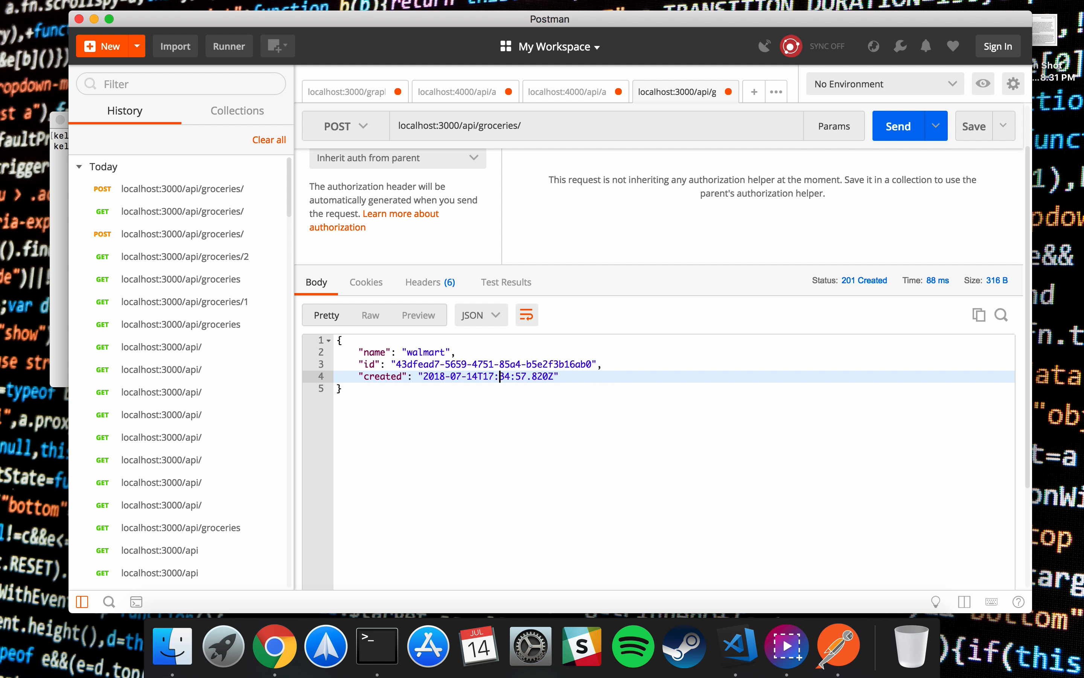
left_click(344, 125)
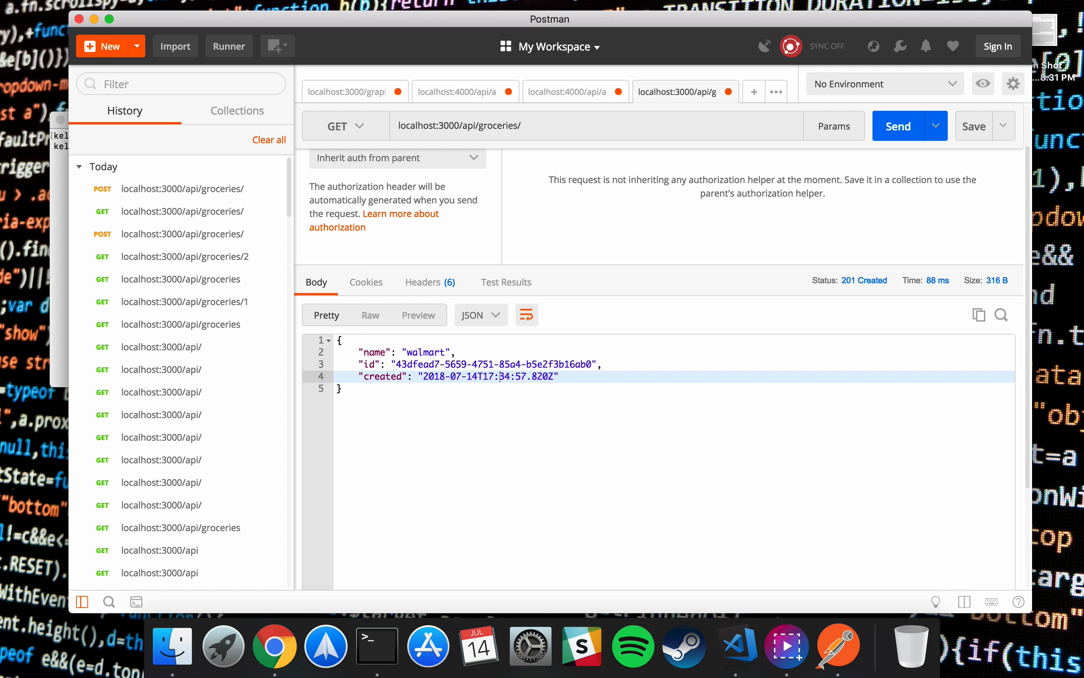
left_click(898, 125)
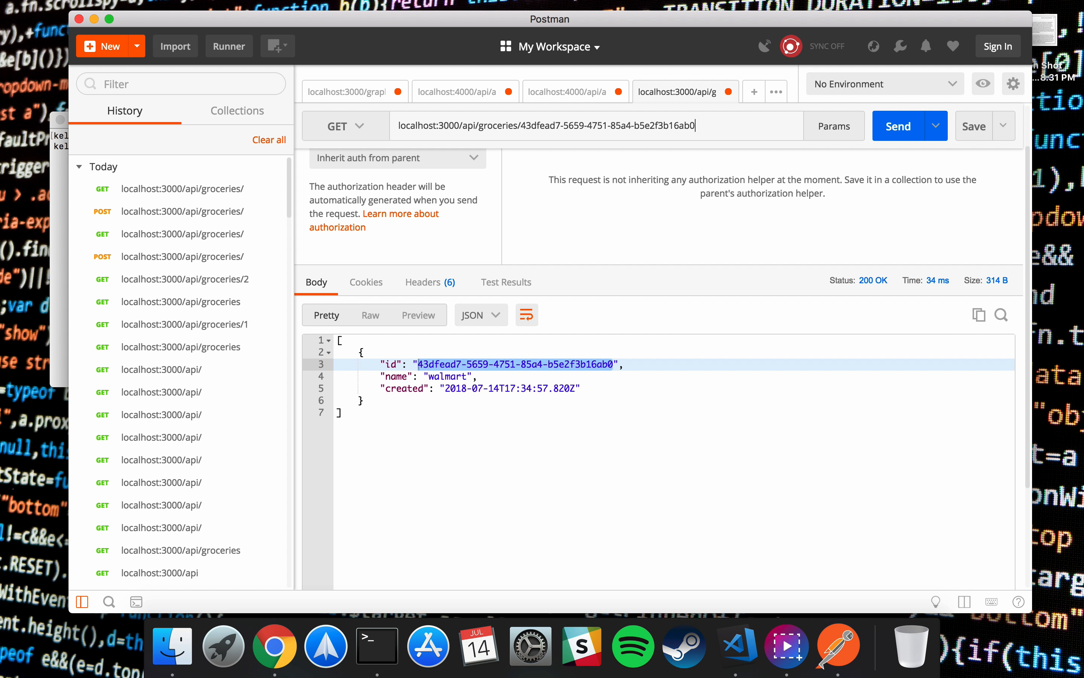
left_click(899, 126)
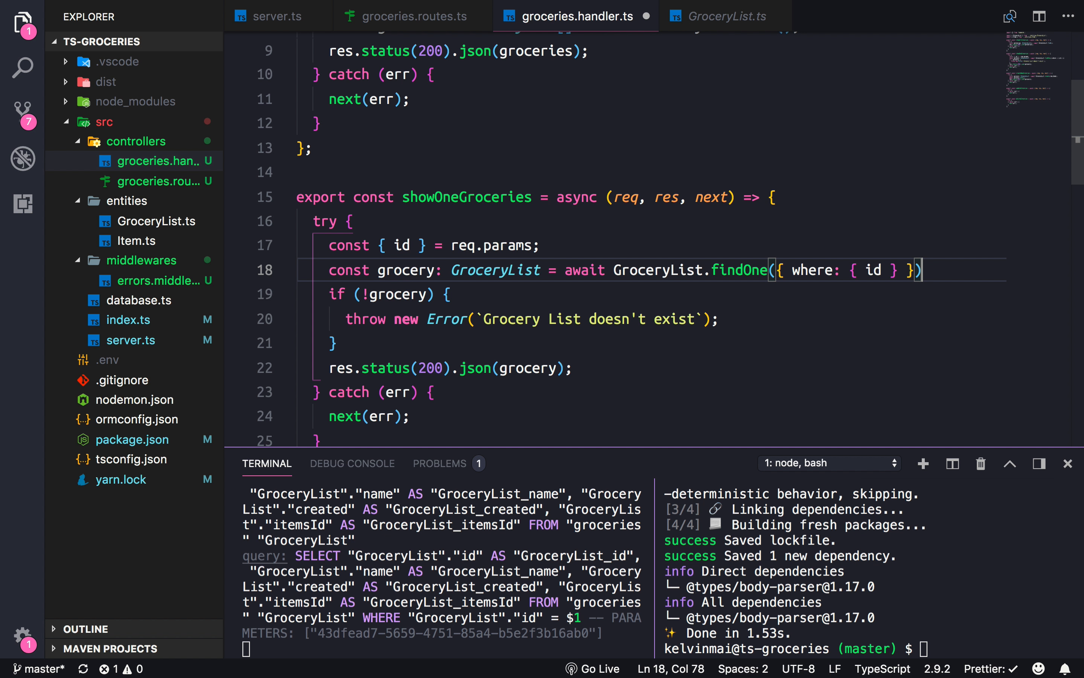
- Extend showOneGroceries' findOne to { where: { id }, relations: ['items'] }
type(",")
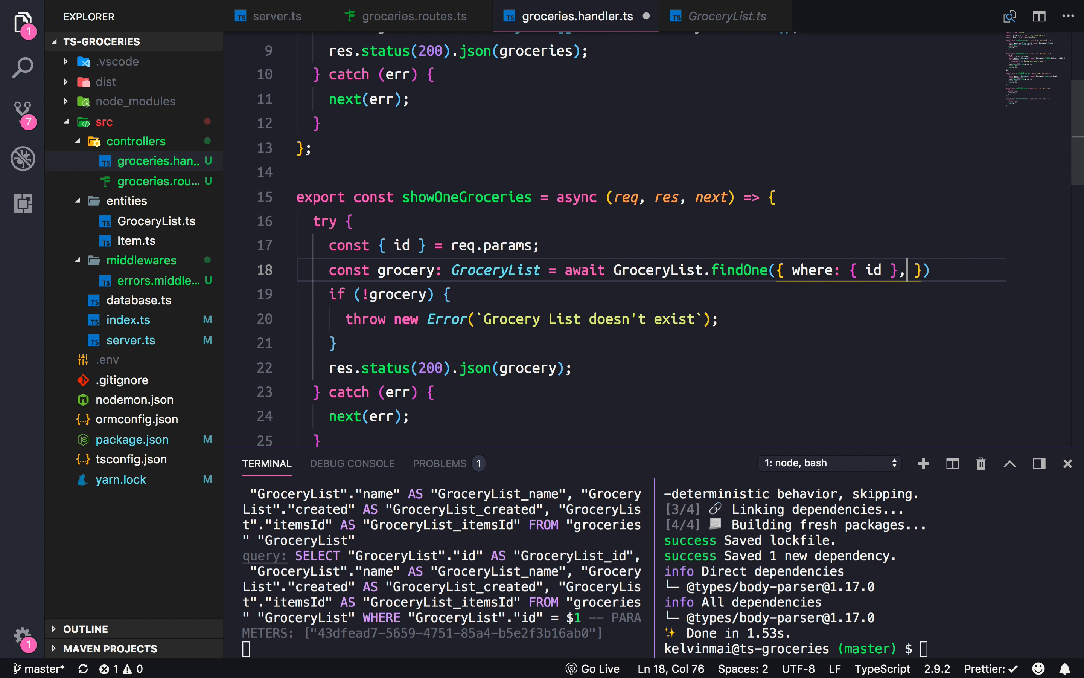
key("Backspace")
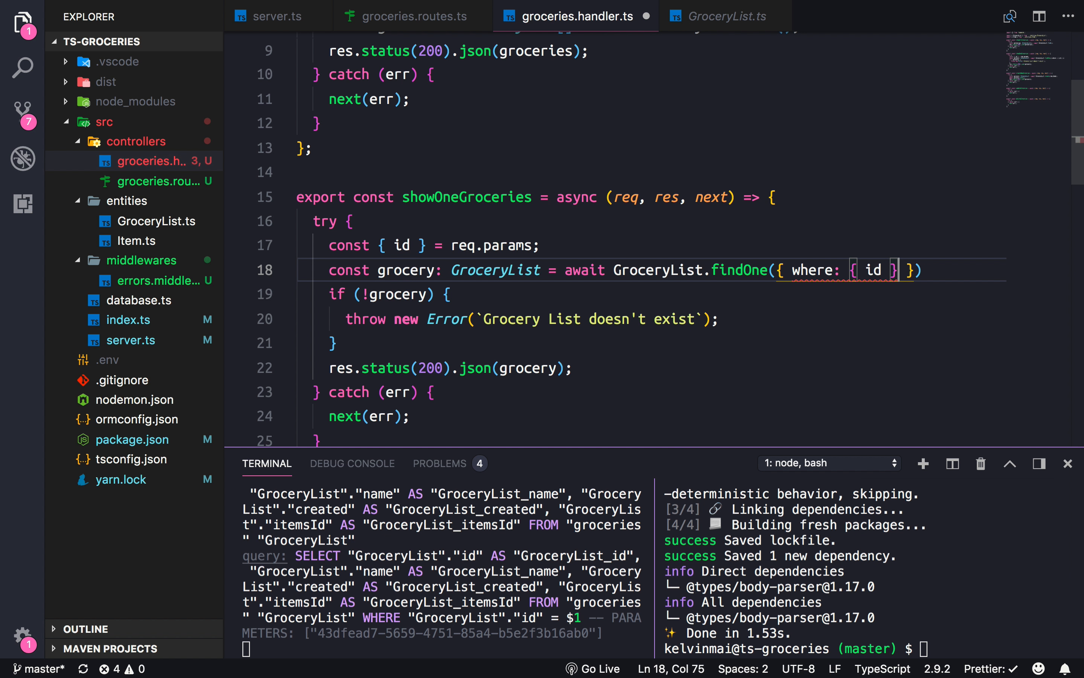
type(", re")
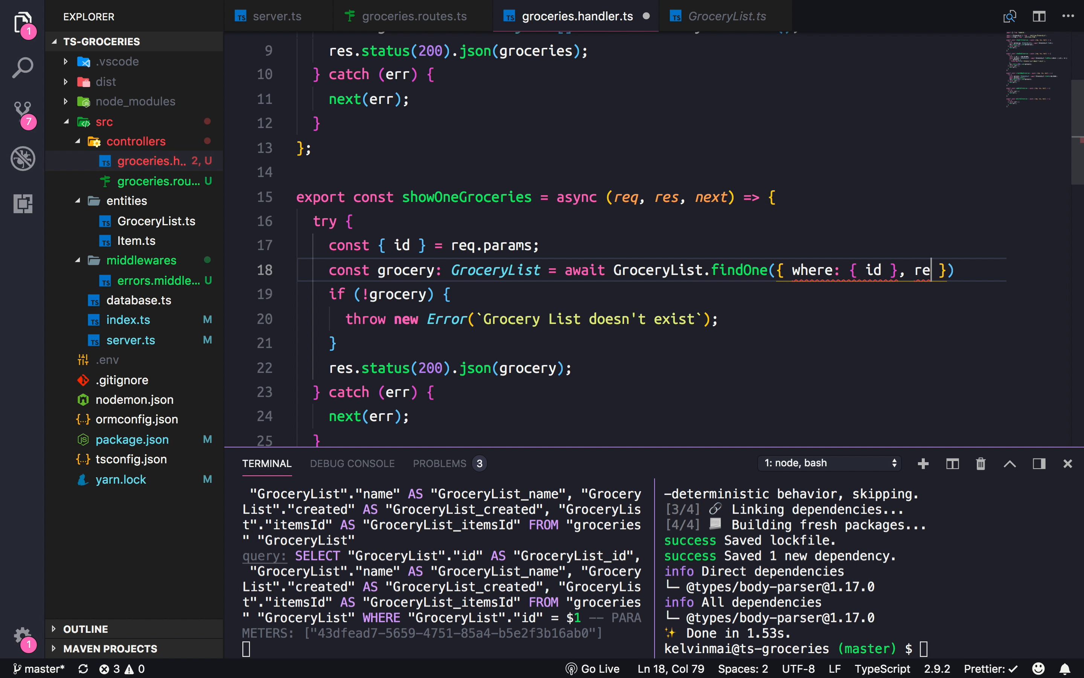
key("Backspace")
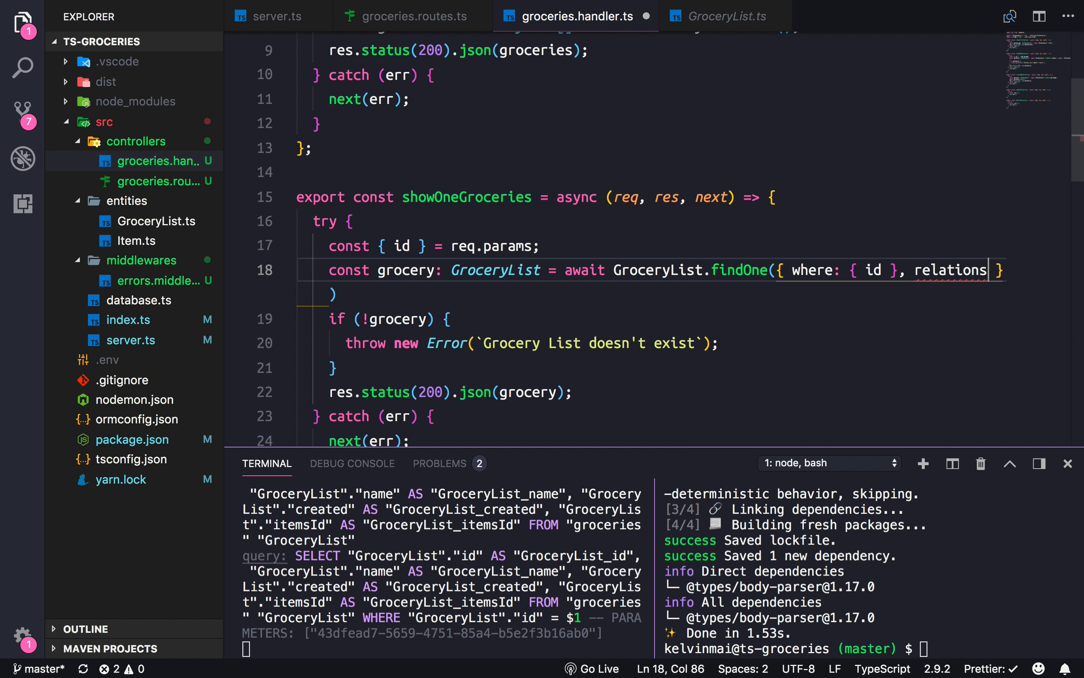
type(":")
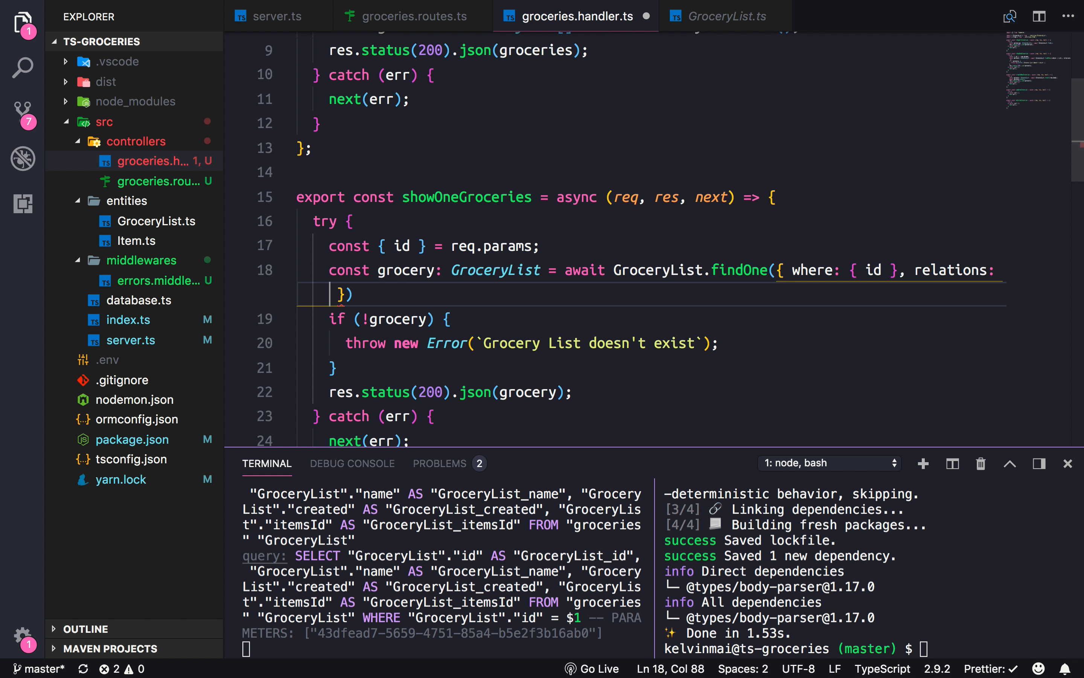
type("['']")
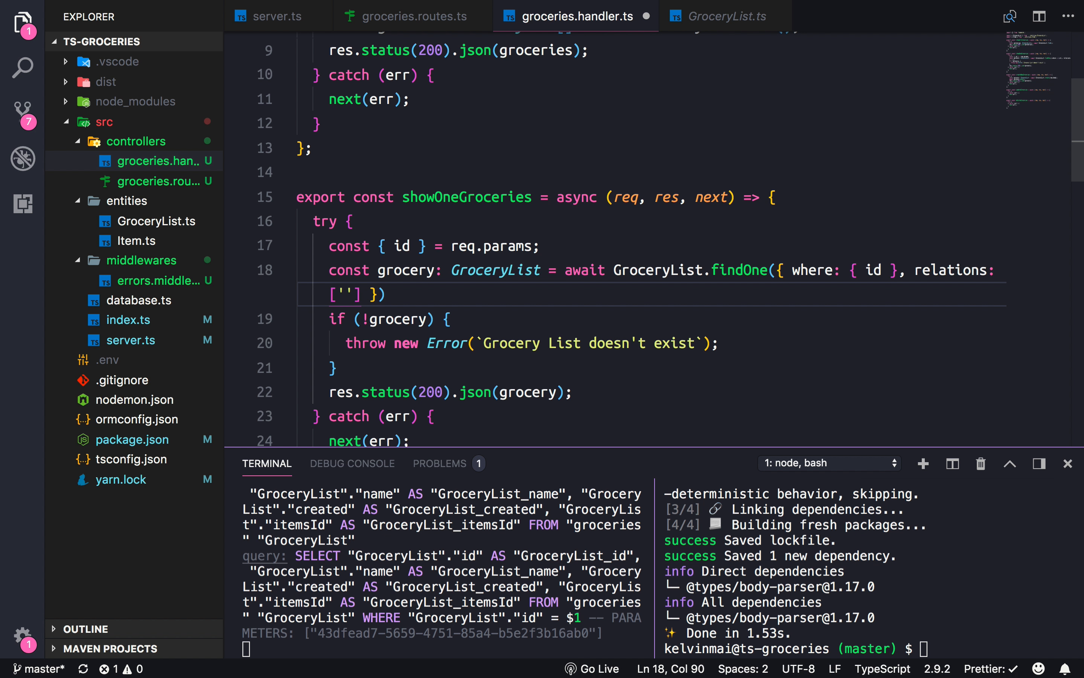
type("items")
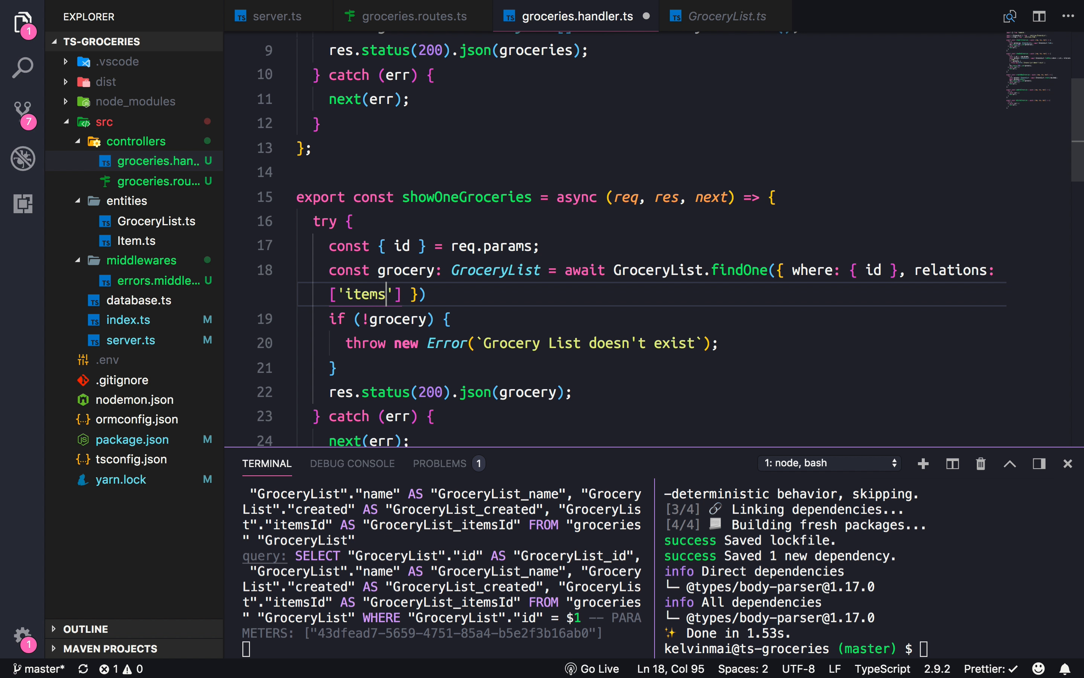
- Confirm the items field in GroceryList.ts, then finish the findOne line with a semicolon
left_click(721, 16)
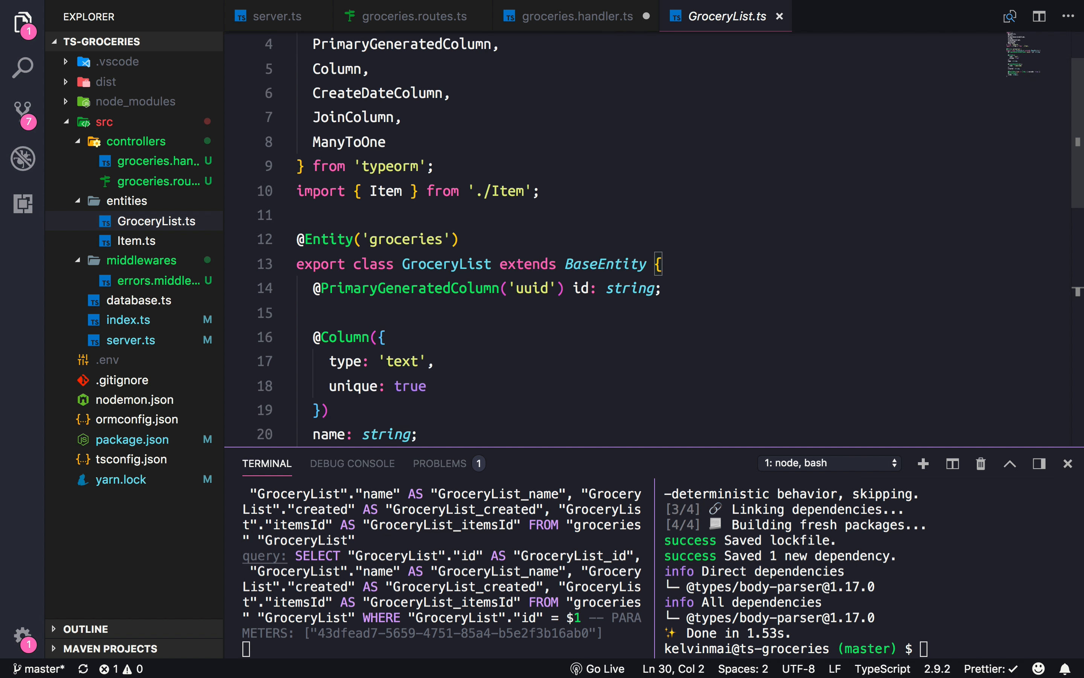
scroll("down", 3)
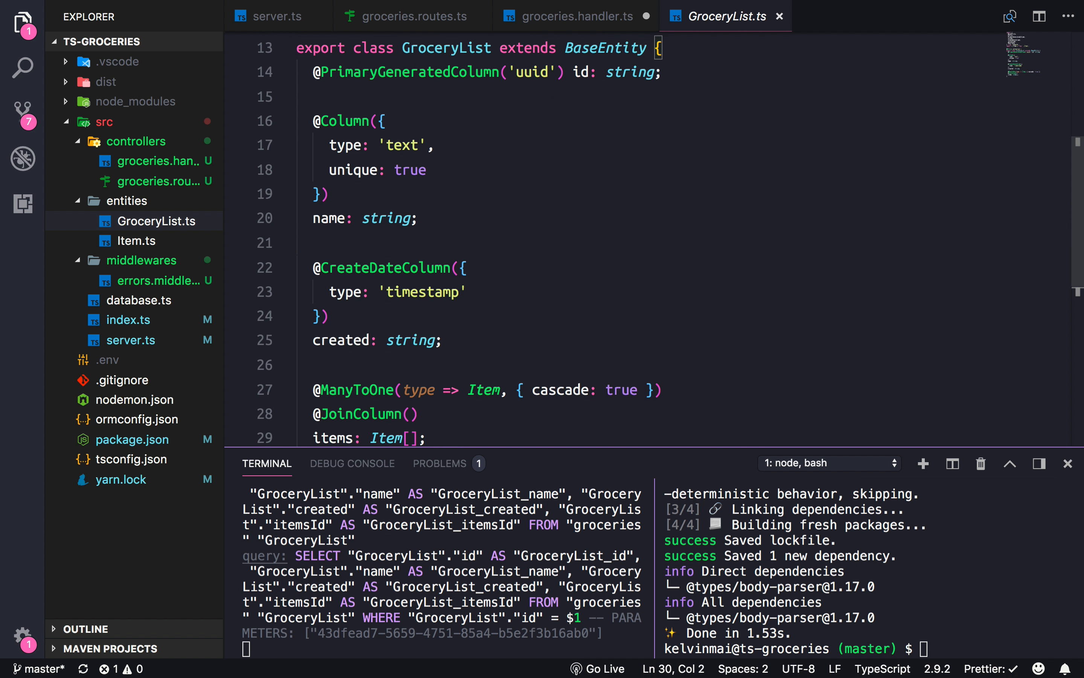
scroll("down", 3)
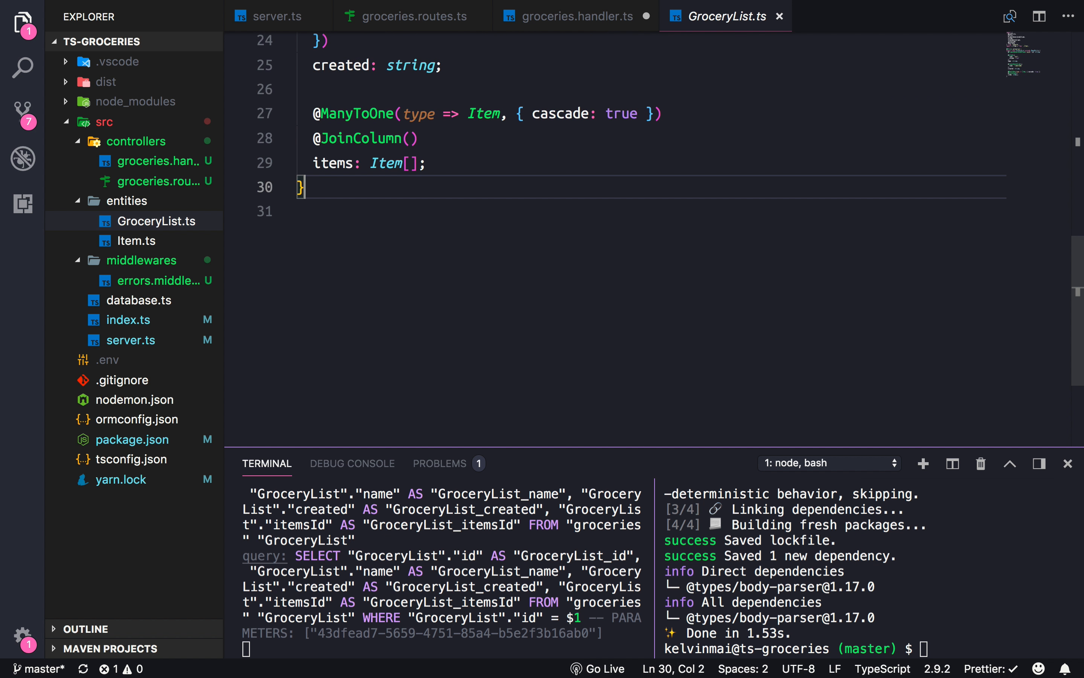
left_click(573, 16)
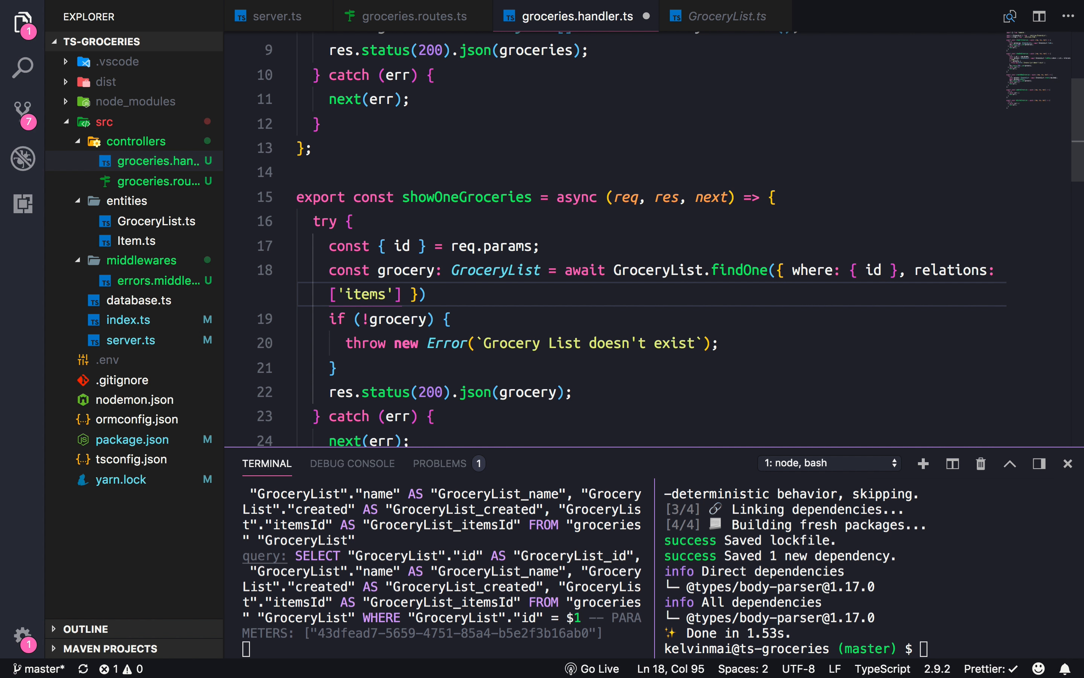
type(";")
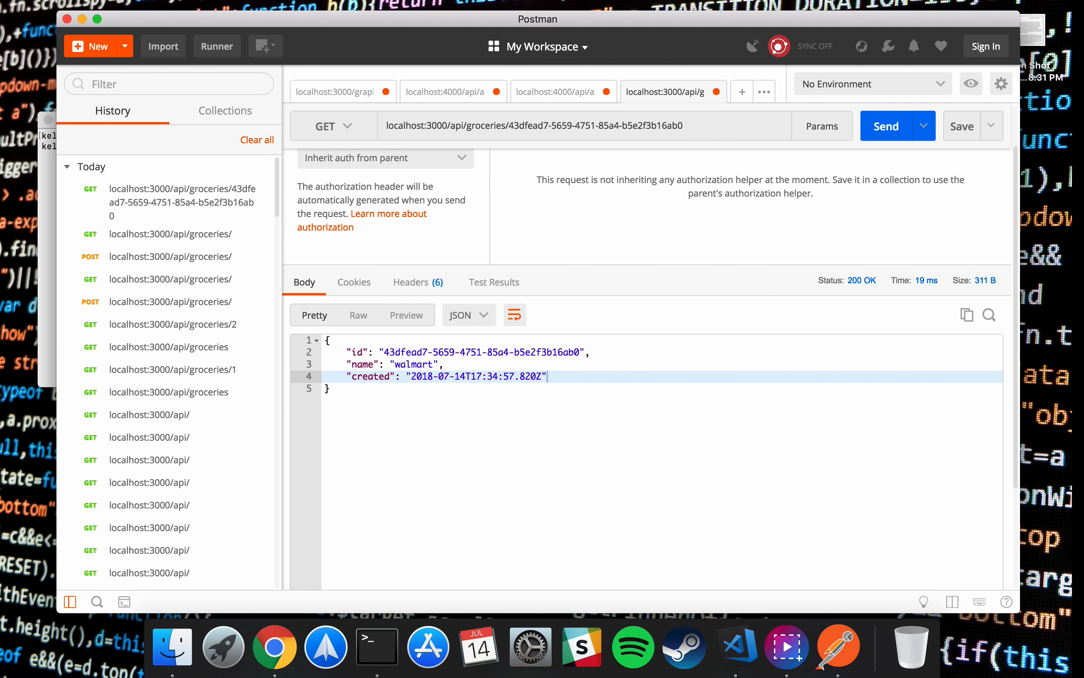
- Fetch walmart by id getting items: null, then a 500 'Relation not found' for relation 'test'
left_click(898, 126)
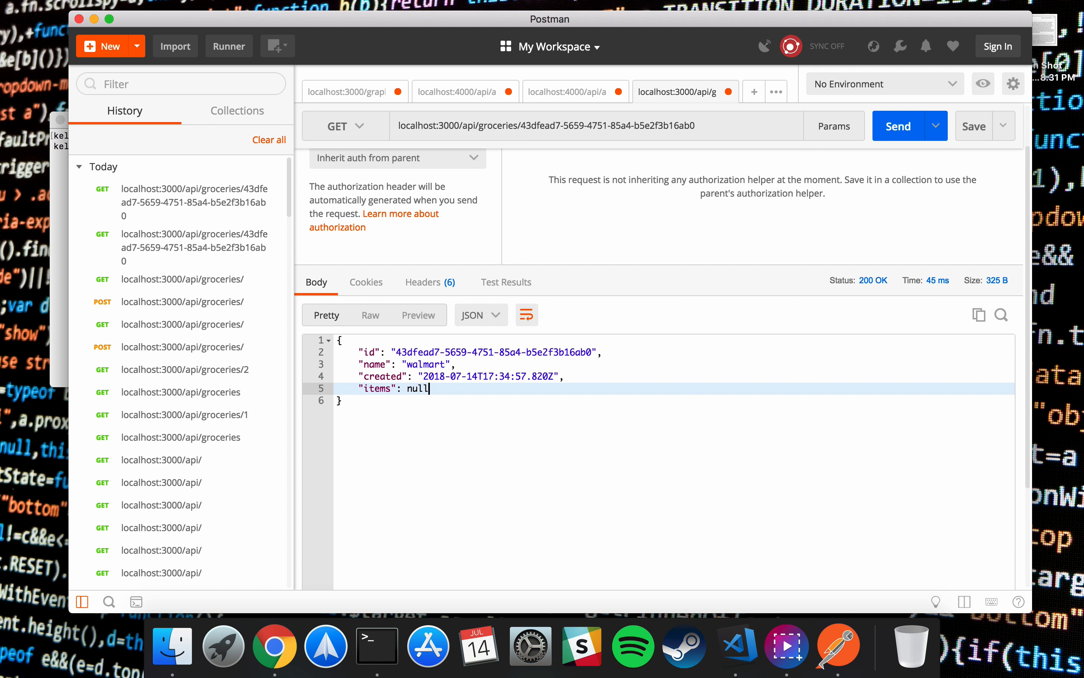
left_click(735, 650)
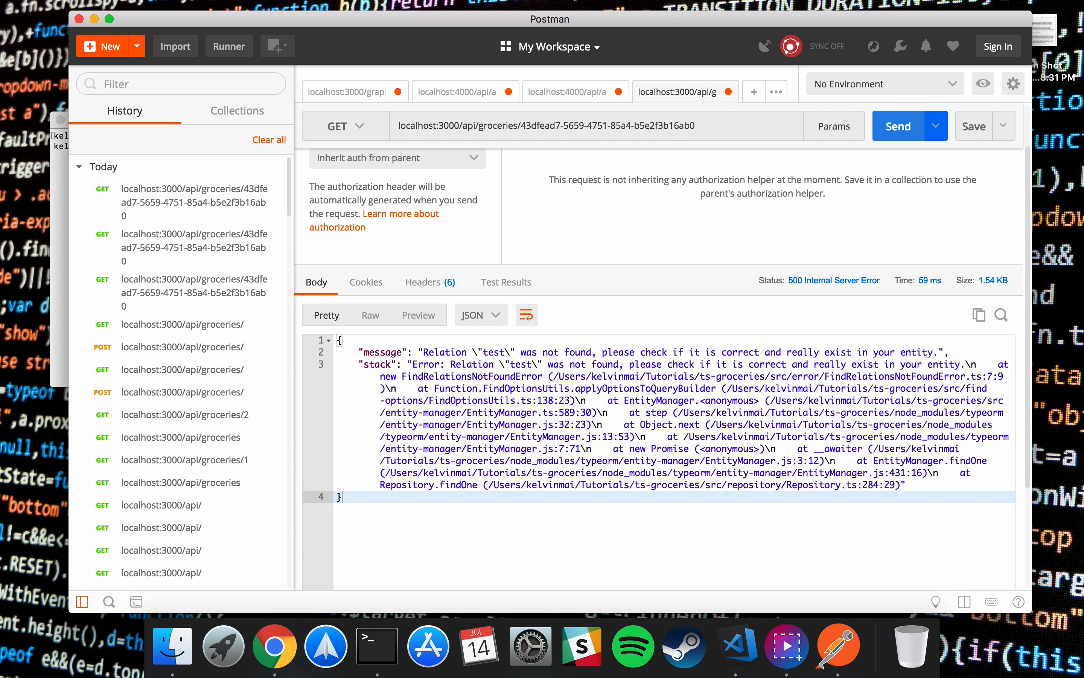
left_click(736, 647)
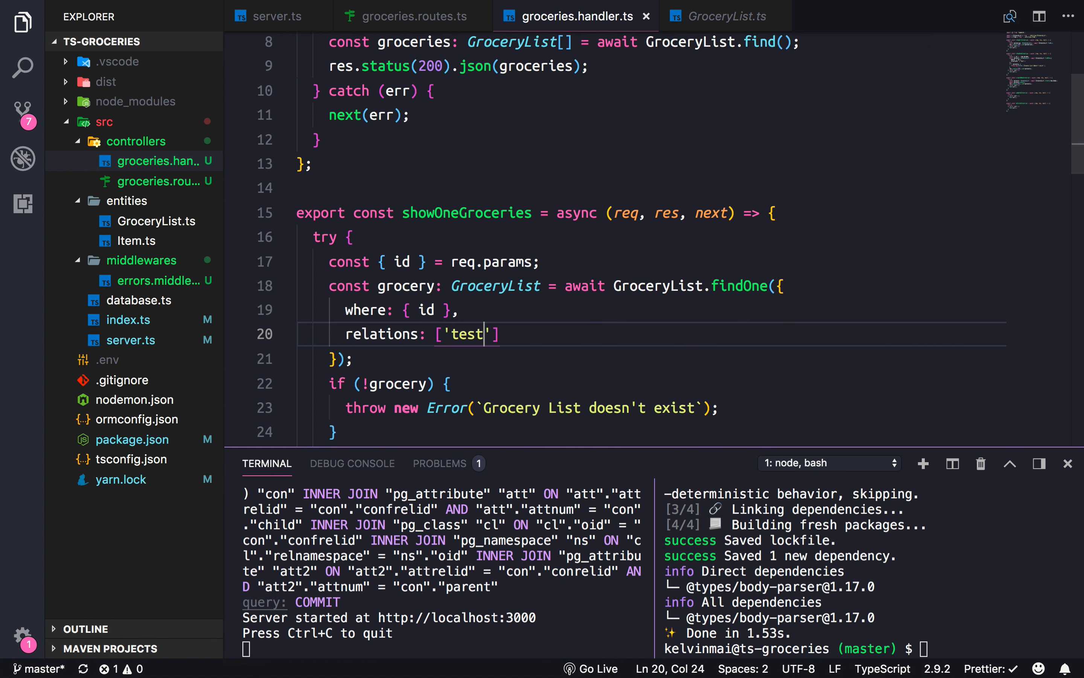
- Restore the 'items' relation in showOneGroceries and check the items field in GroceryList.ts
type("items")
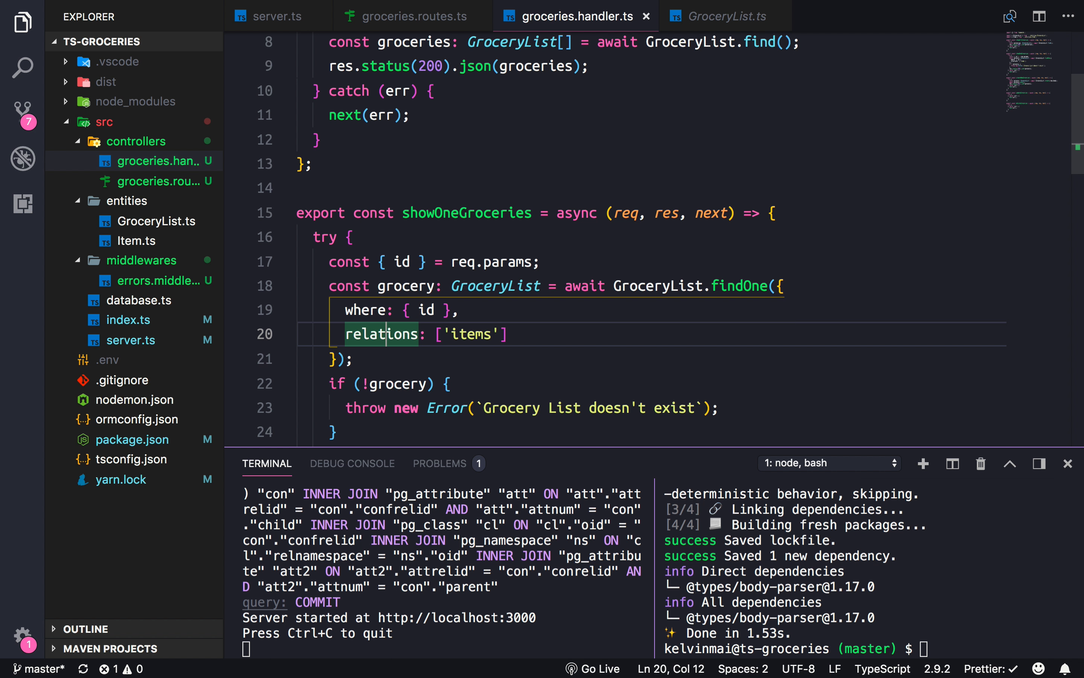
left_click(782, 285)
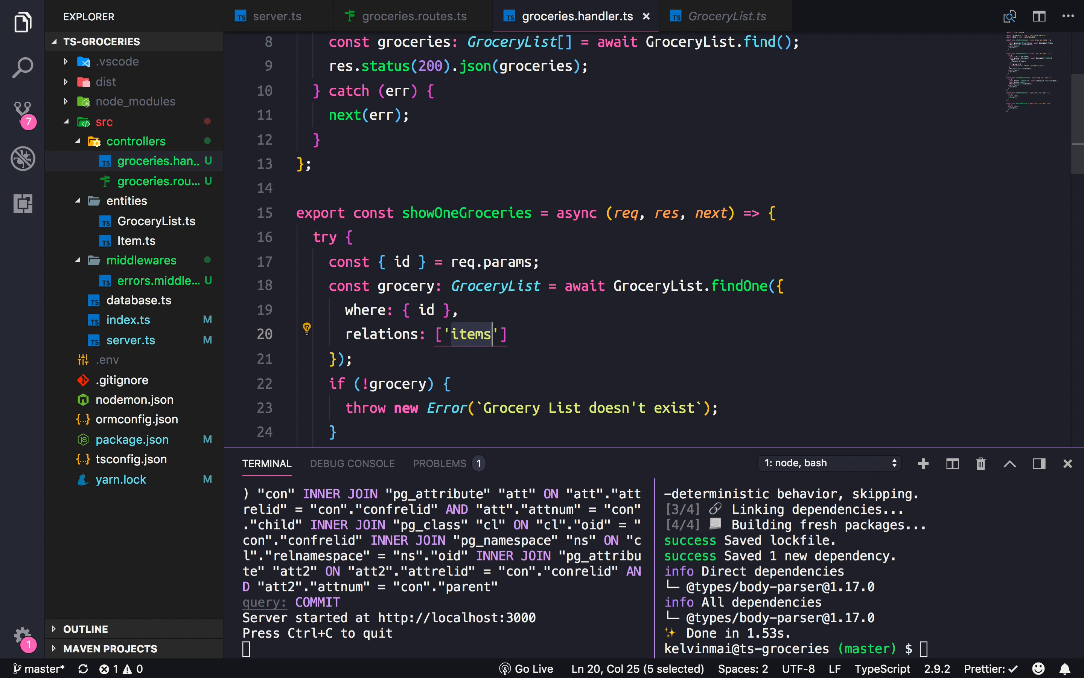
left_click(725, 16)
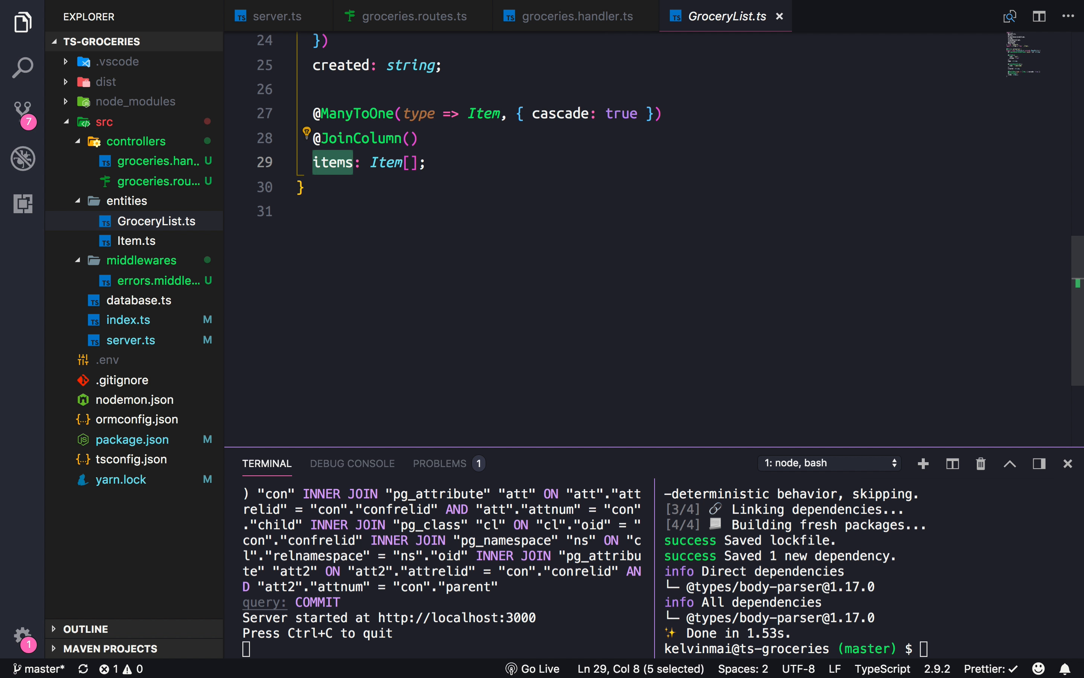
scroll("up", 3)
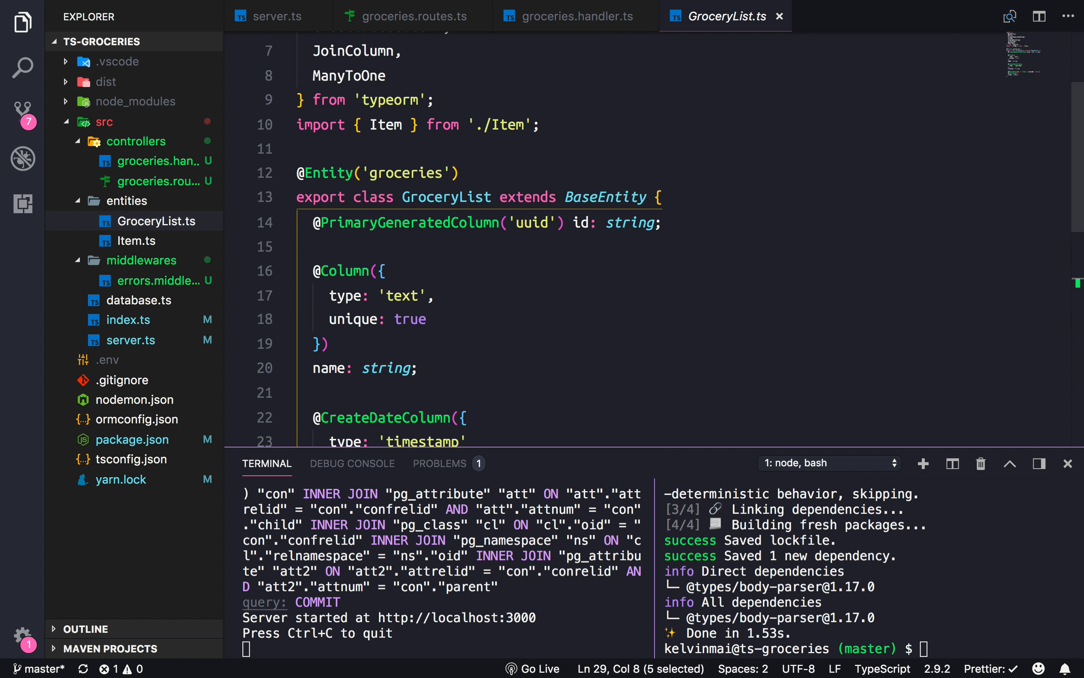
left_click(567, 16)
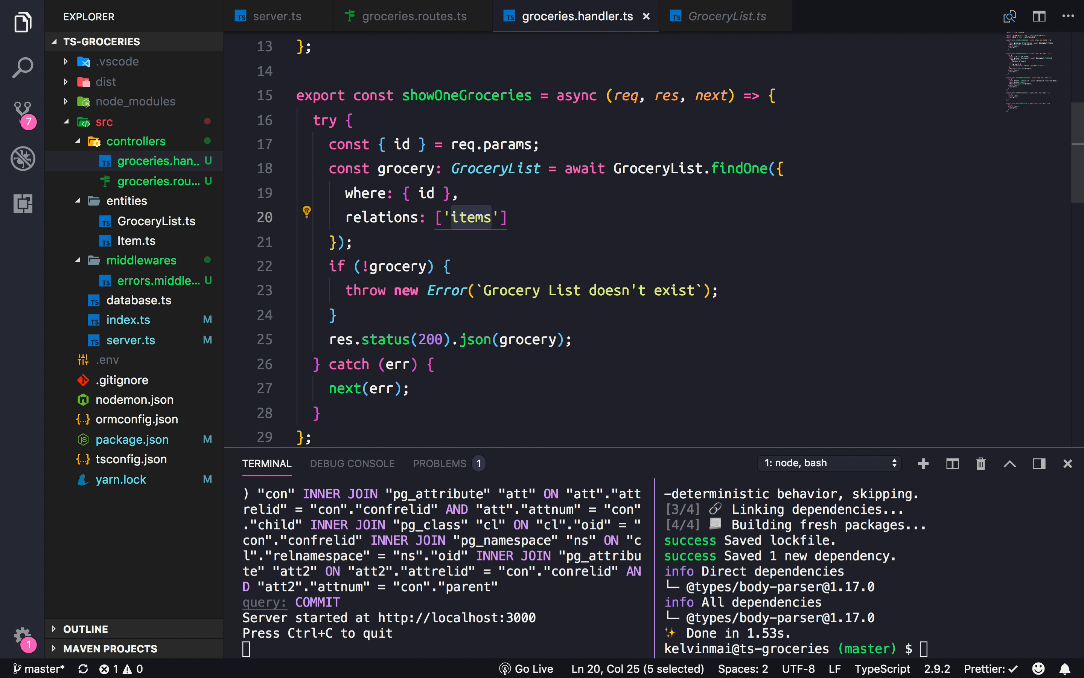
scroll("up", 3)
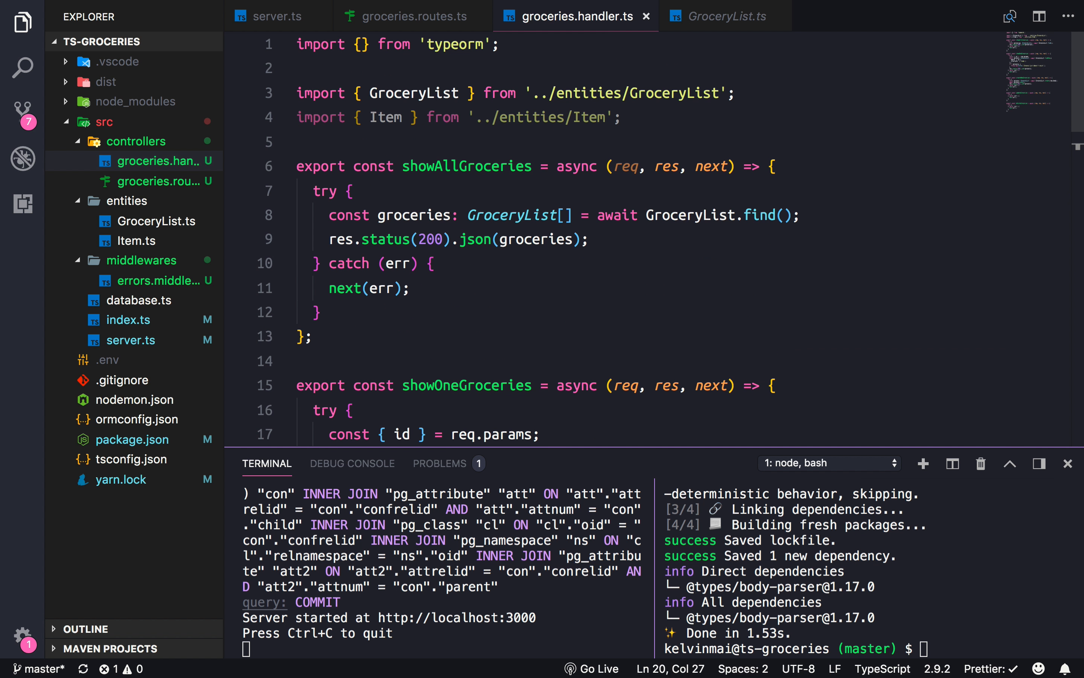
- Give showAllGroceries' GroceryList.find a { relations: ['items'] } option
type("{}")
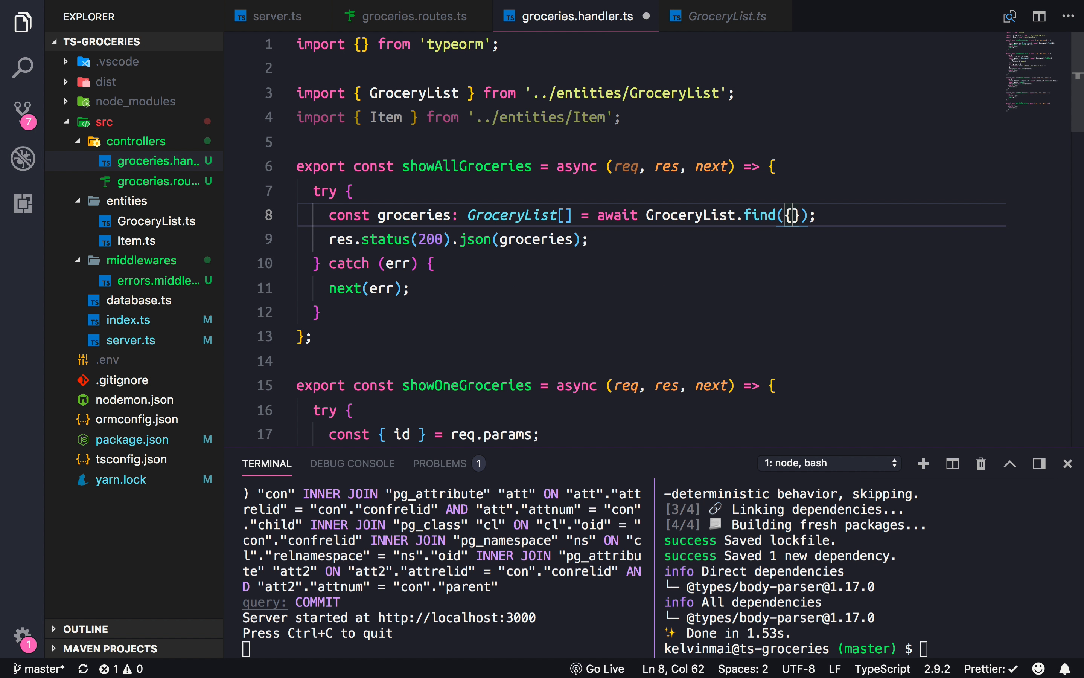
type("relations:")
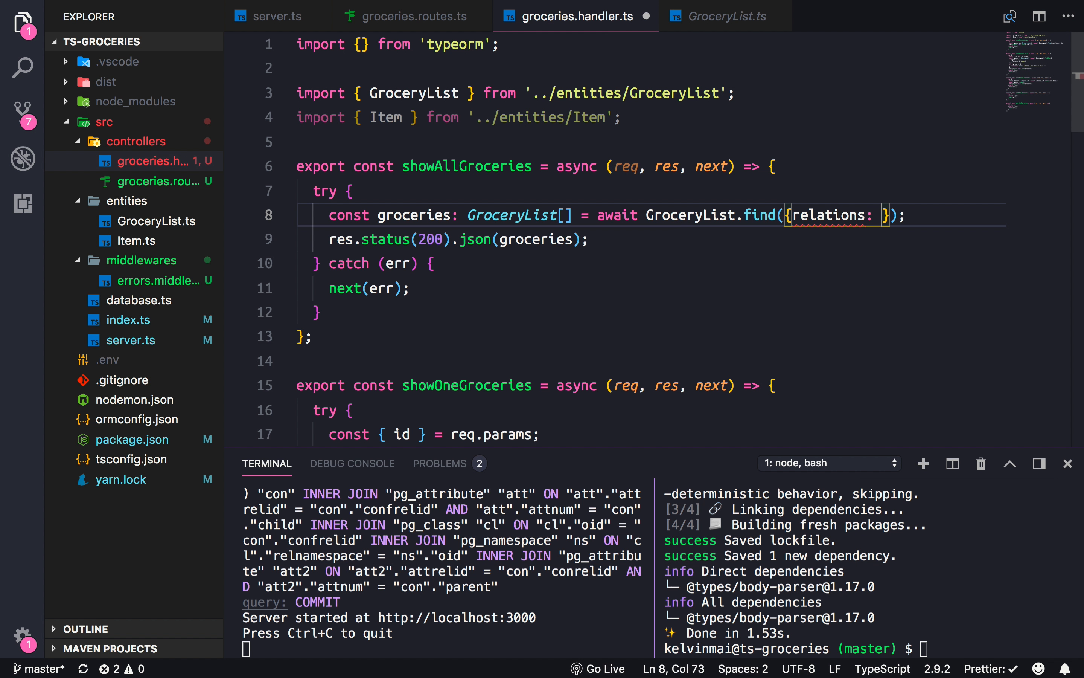
type("['ti")
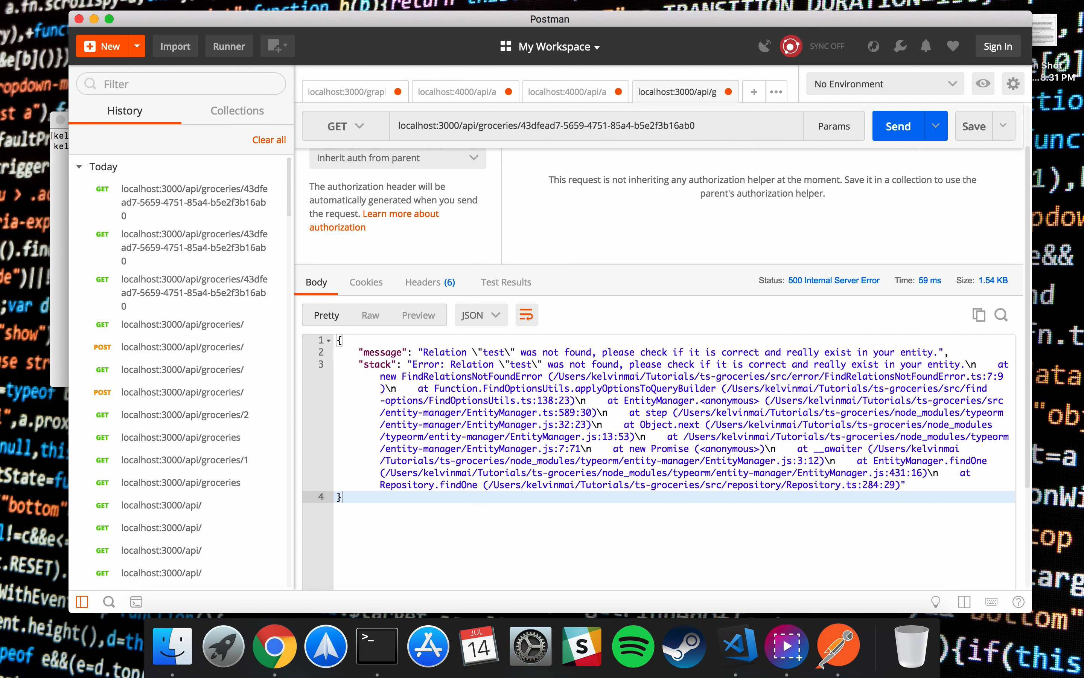
- Resend the by-id request for 200 OK with items null, then fetch /api/groceries without the id
left_click(523, 125)
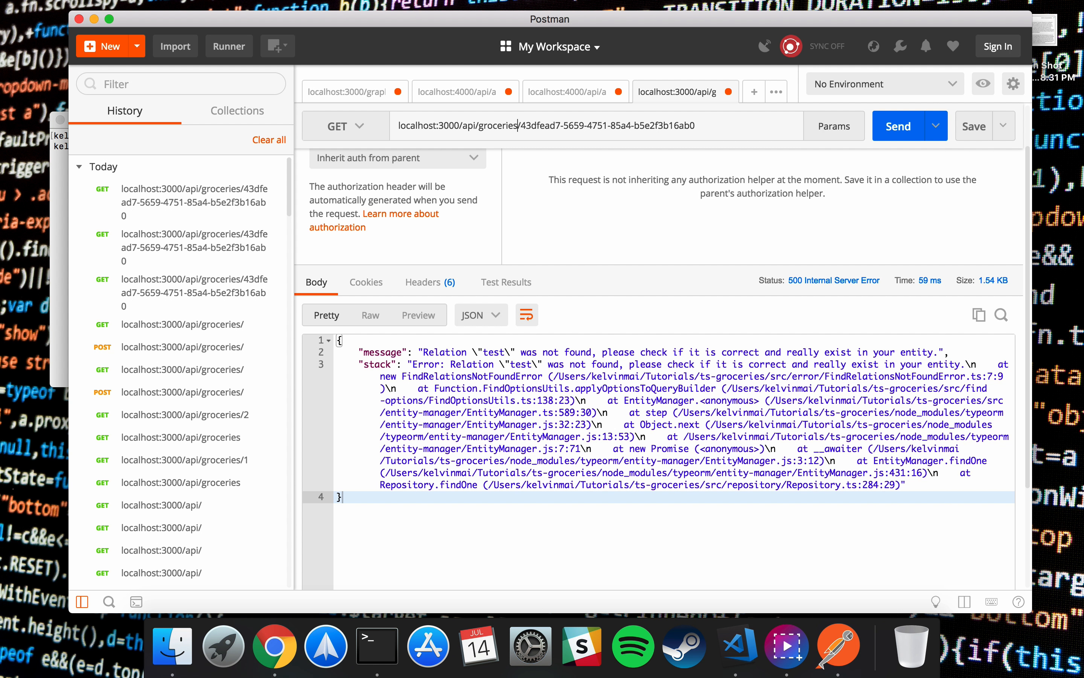
left_click(898, 126)
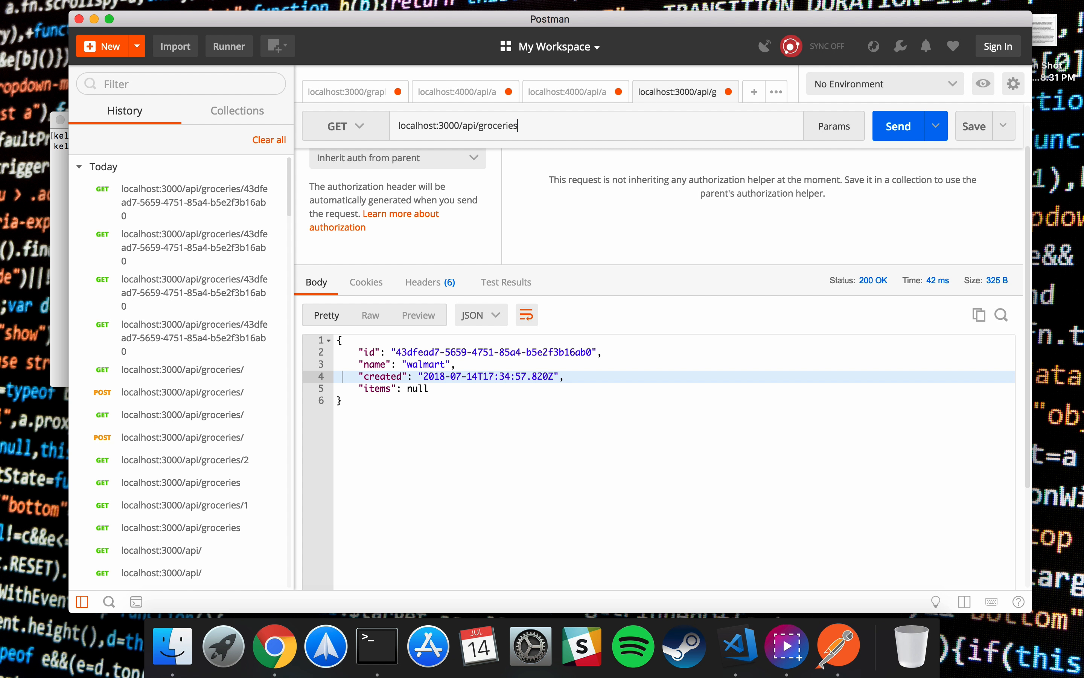
left_click(897, 125)
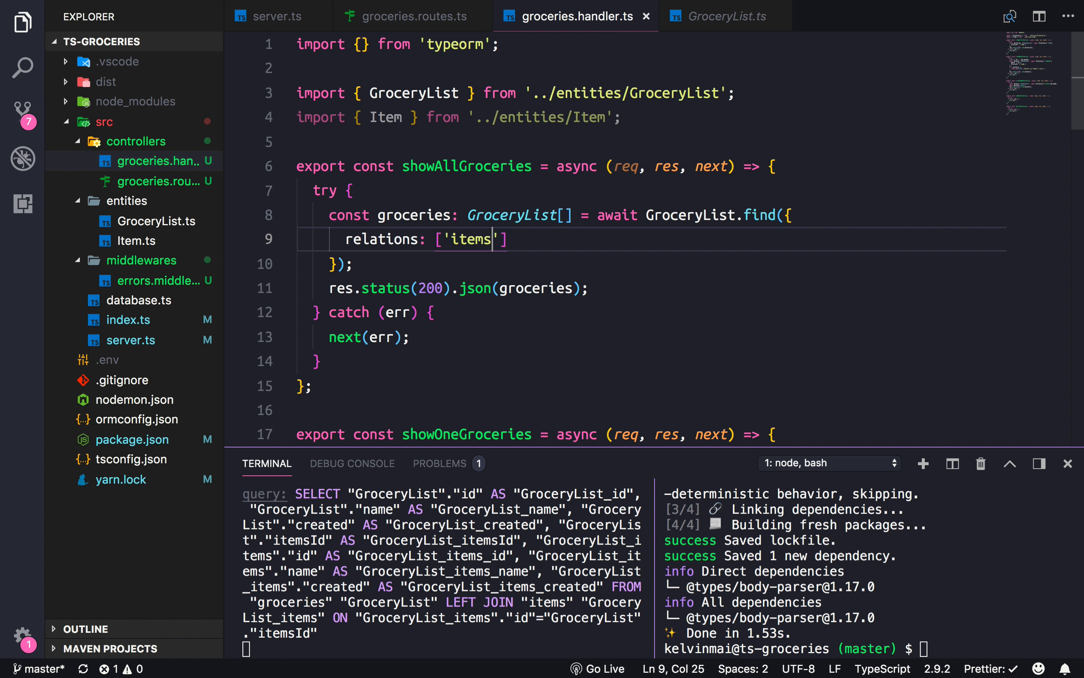
- In updateGroceries, destructure id from req.params and findOne the GroceryList by { where: { id } }
scroll("down", 3)
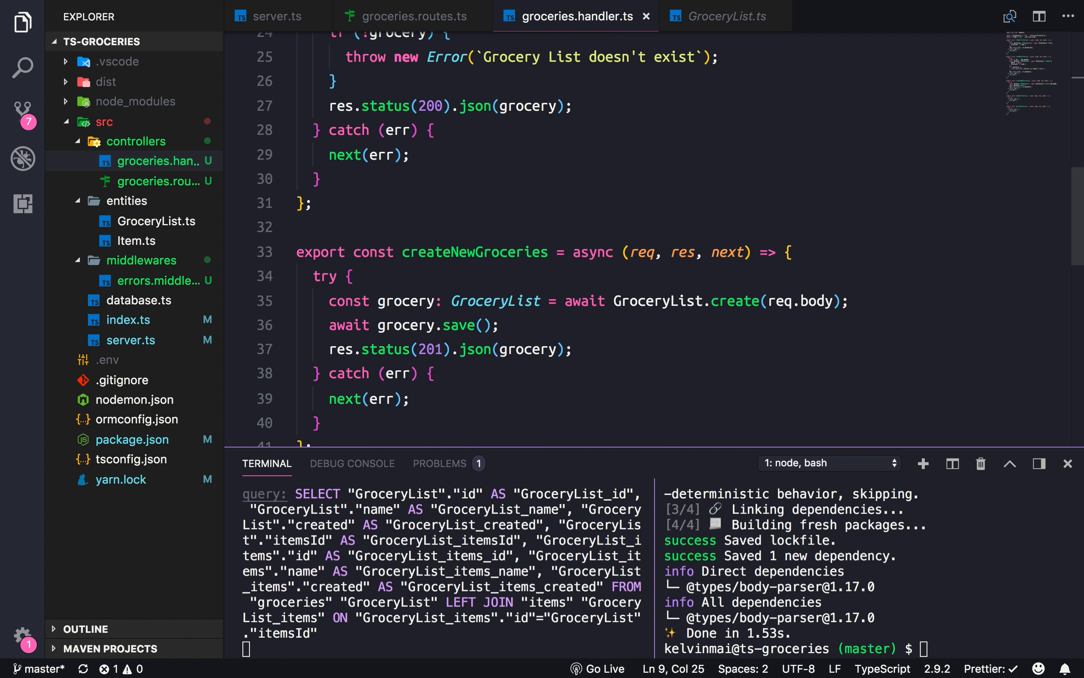
scroll("down", 3)
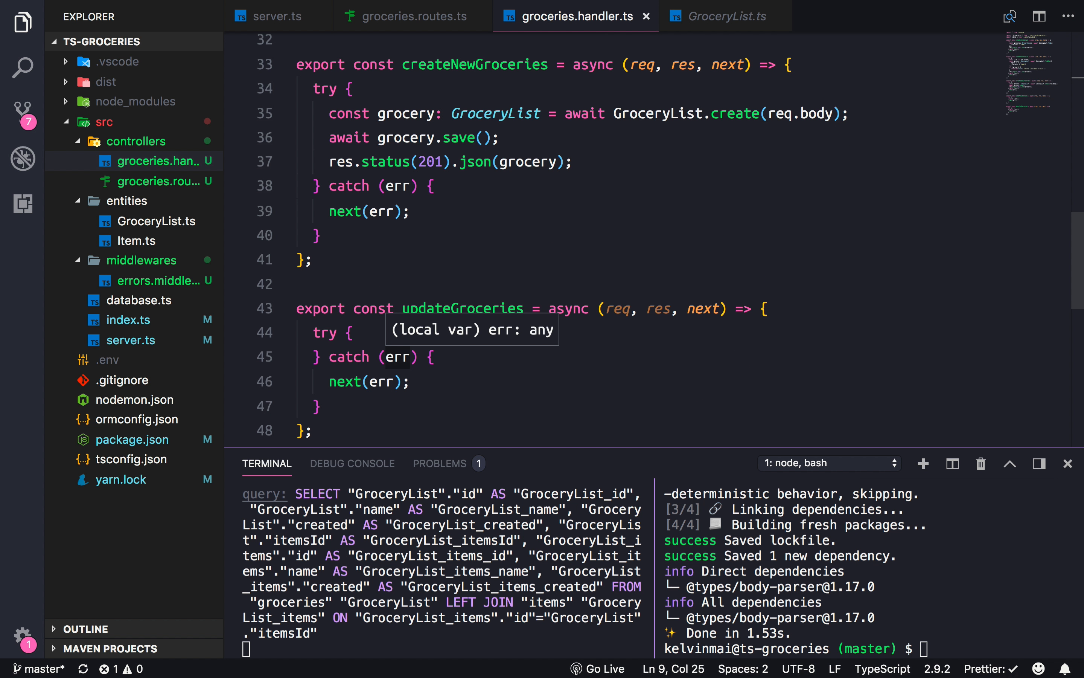
type("const grocer")
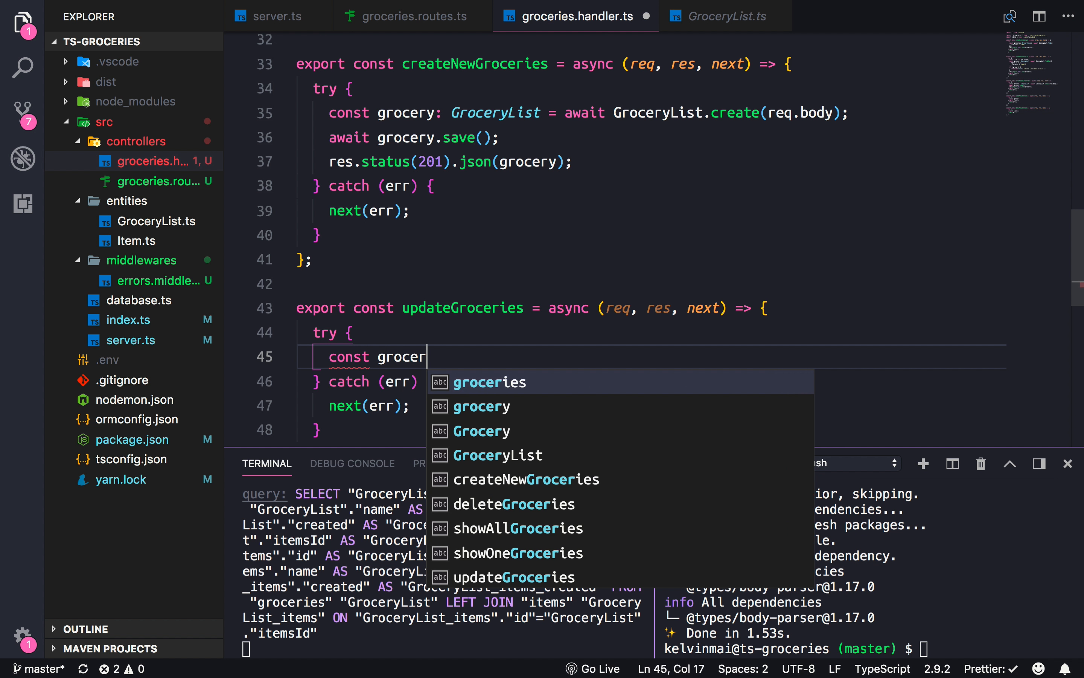
type("y: Grocy")
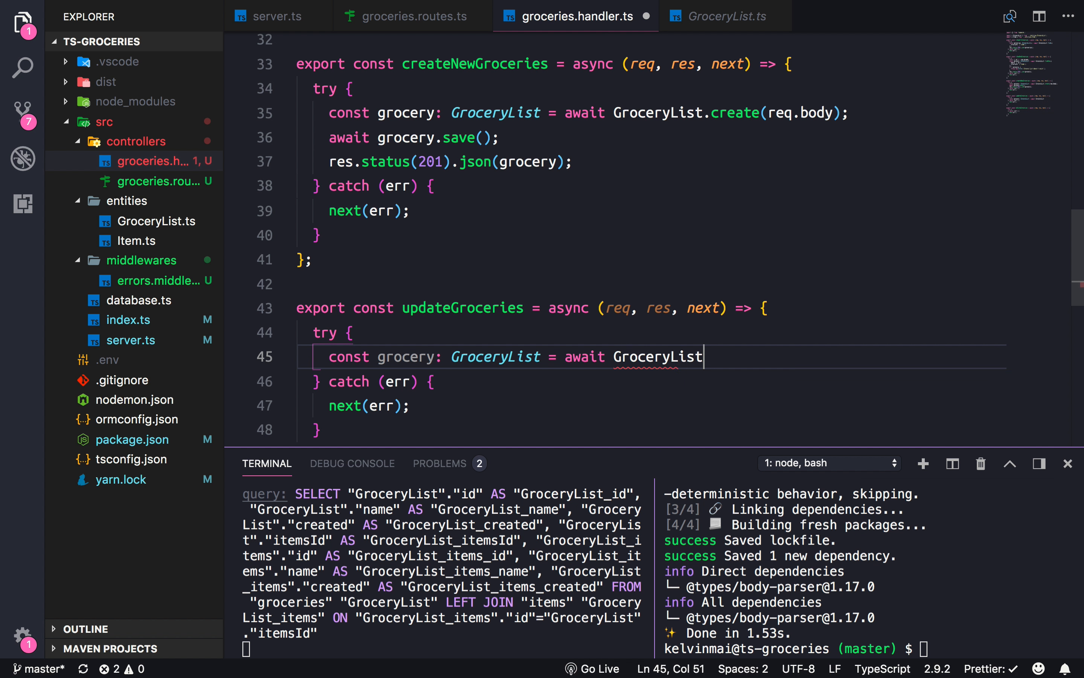
type(".fondOne({where: {id")
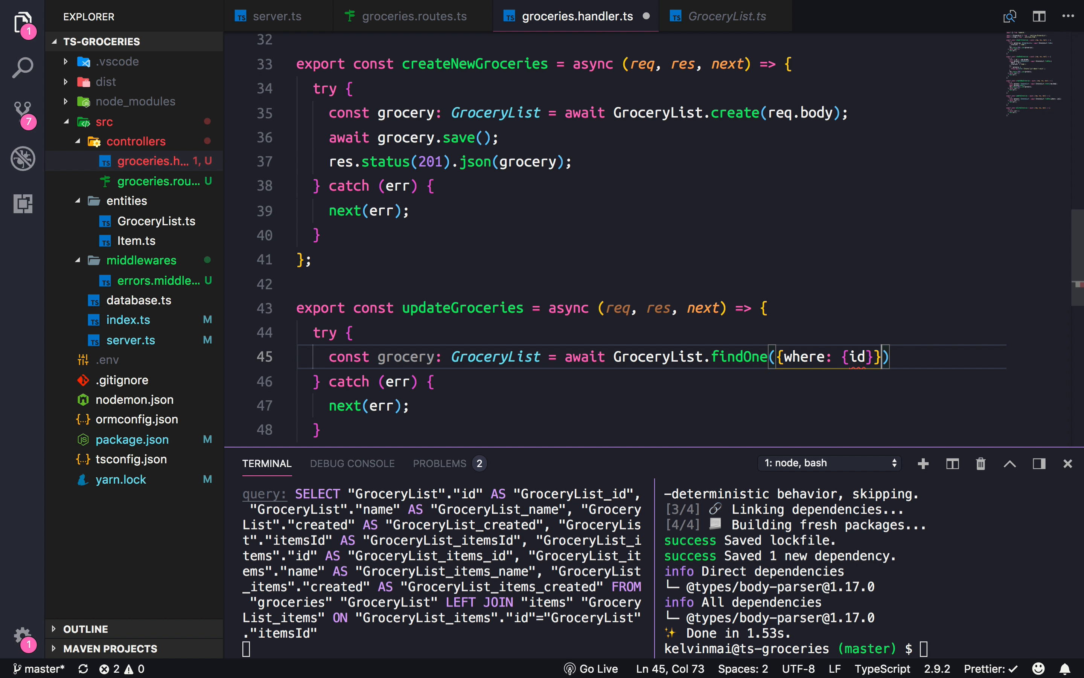
key("enter")
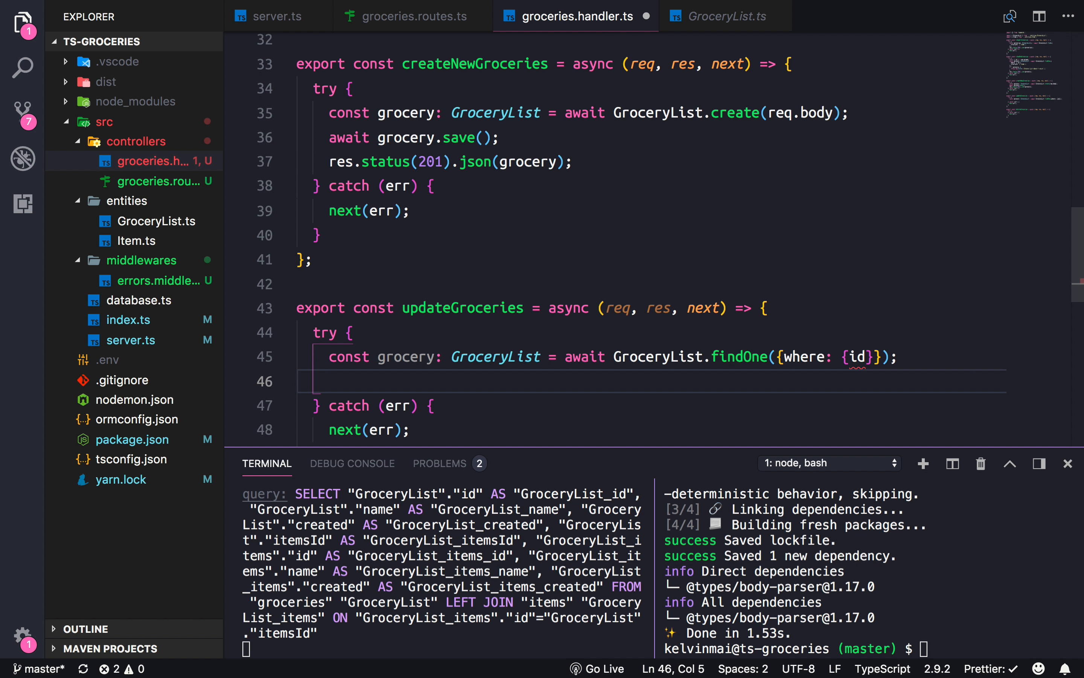
key("Enter")
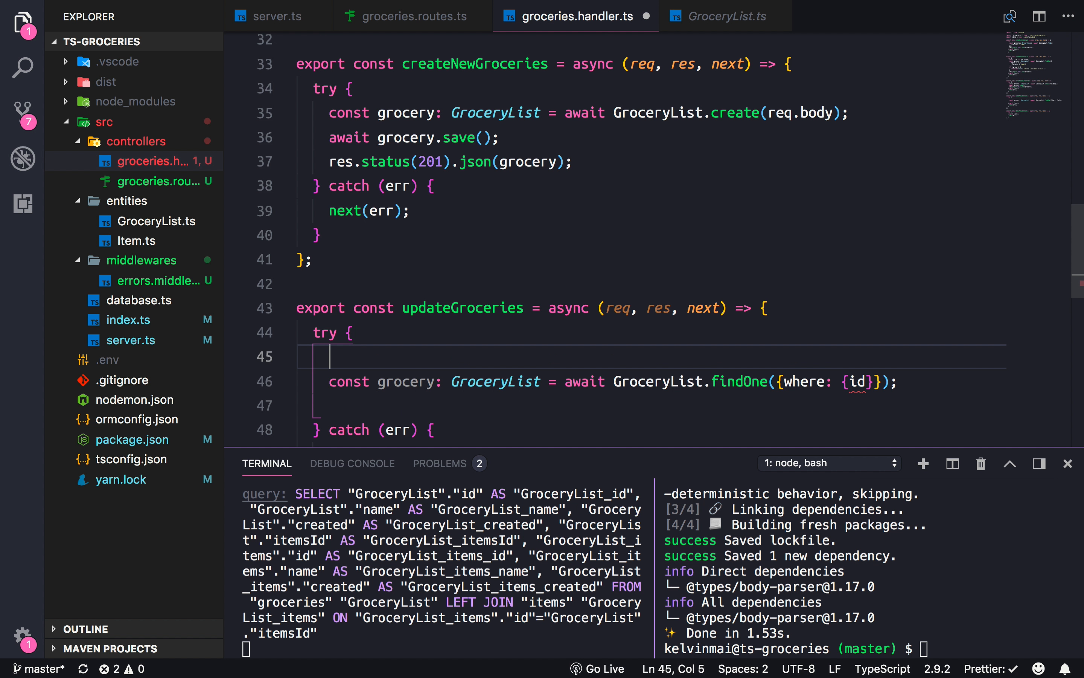
type("const")
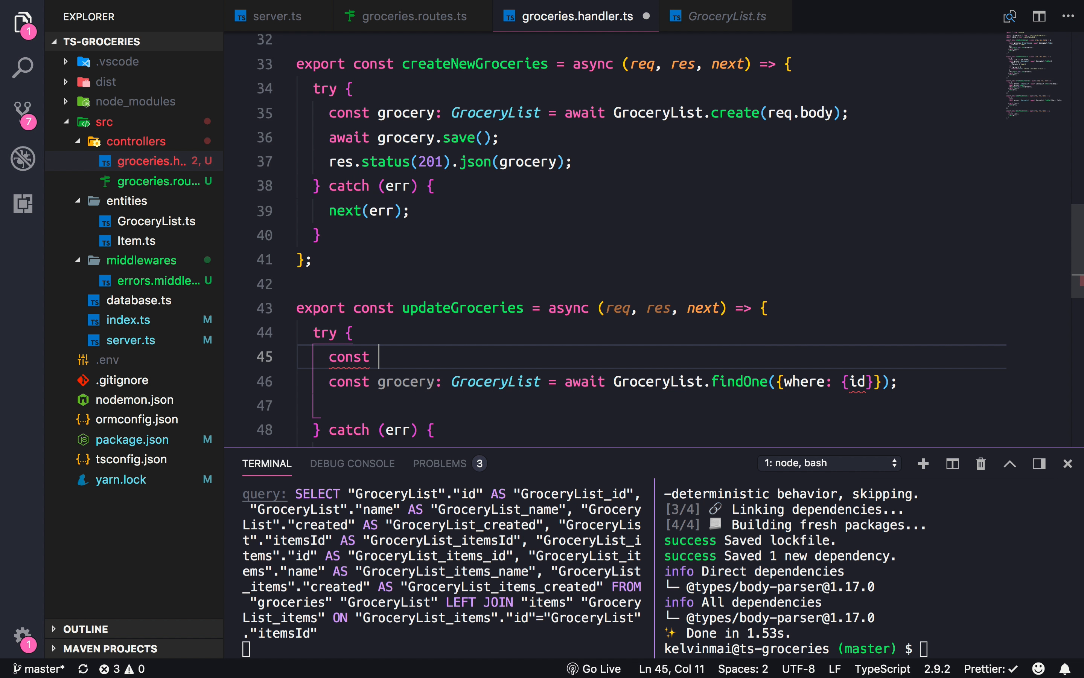
type("{id} = req.params;")
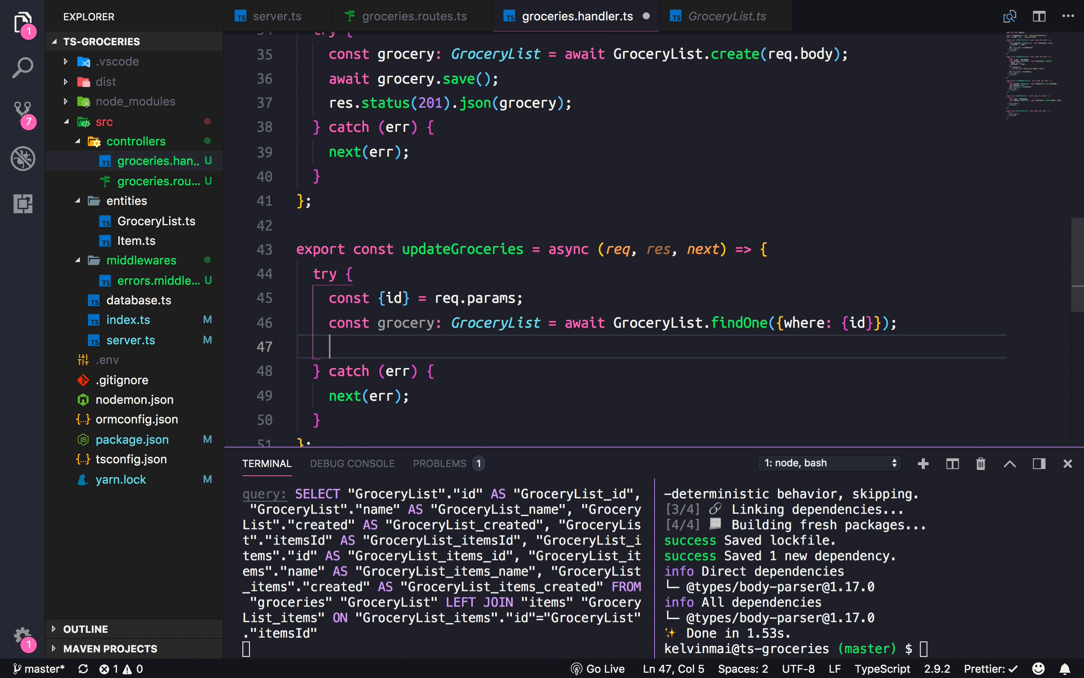
- Set grocery.name = req.body.name, await grocery.save(), and respond res.status(200).json(grocery)
type("await")
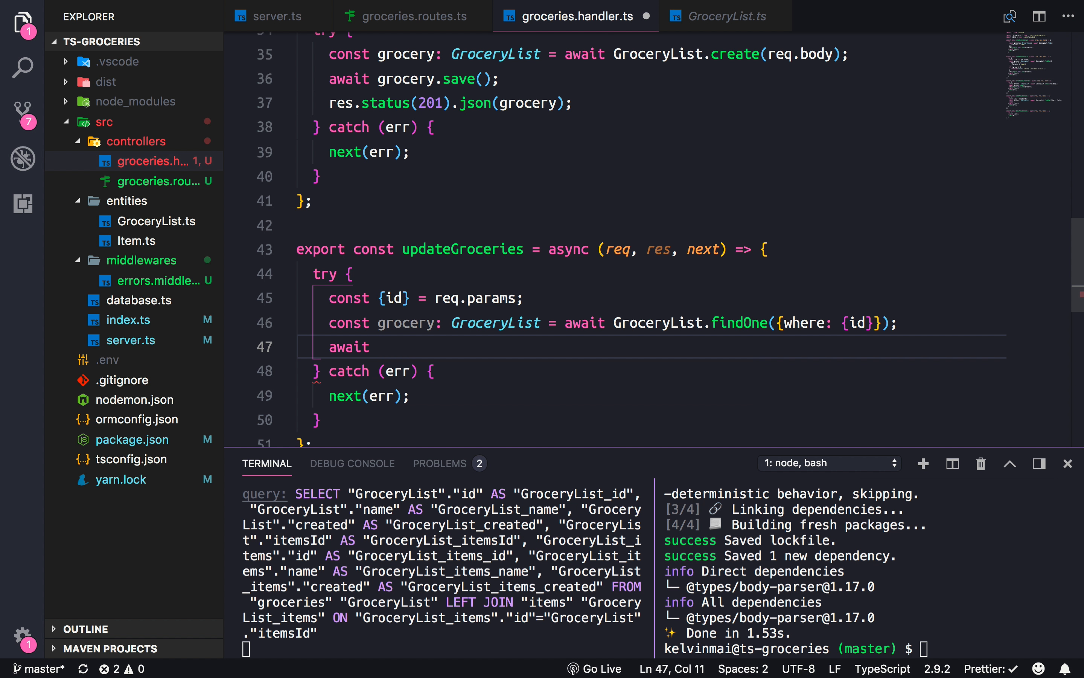
type("groceyr")
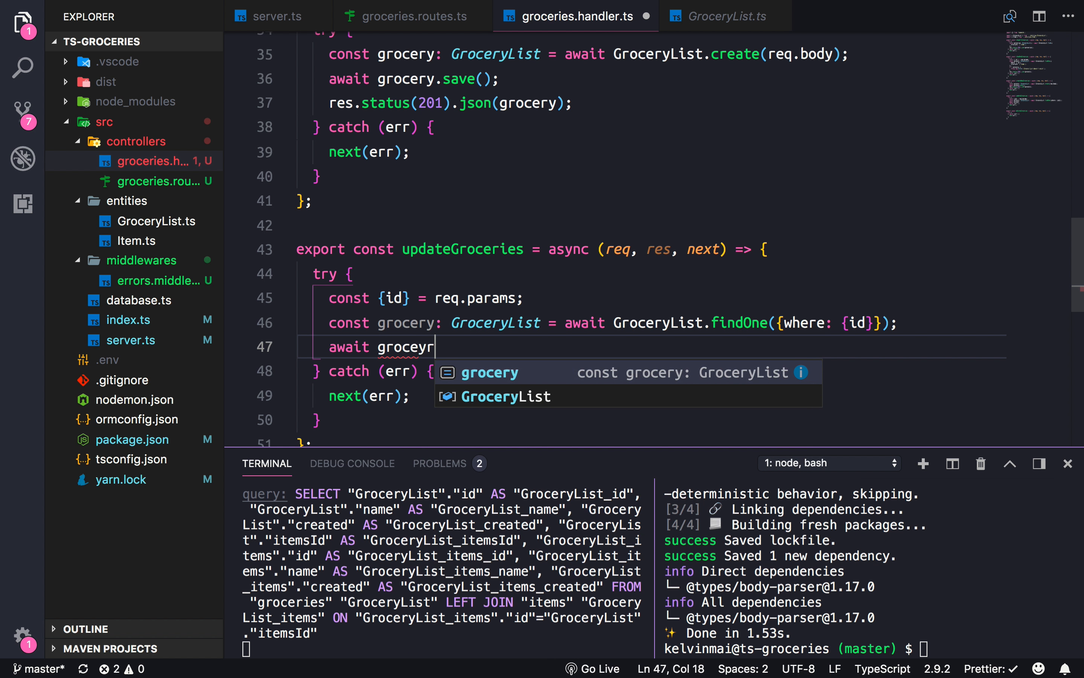
type(".save")
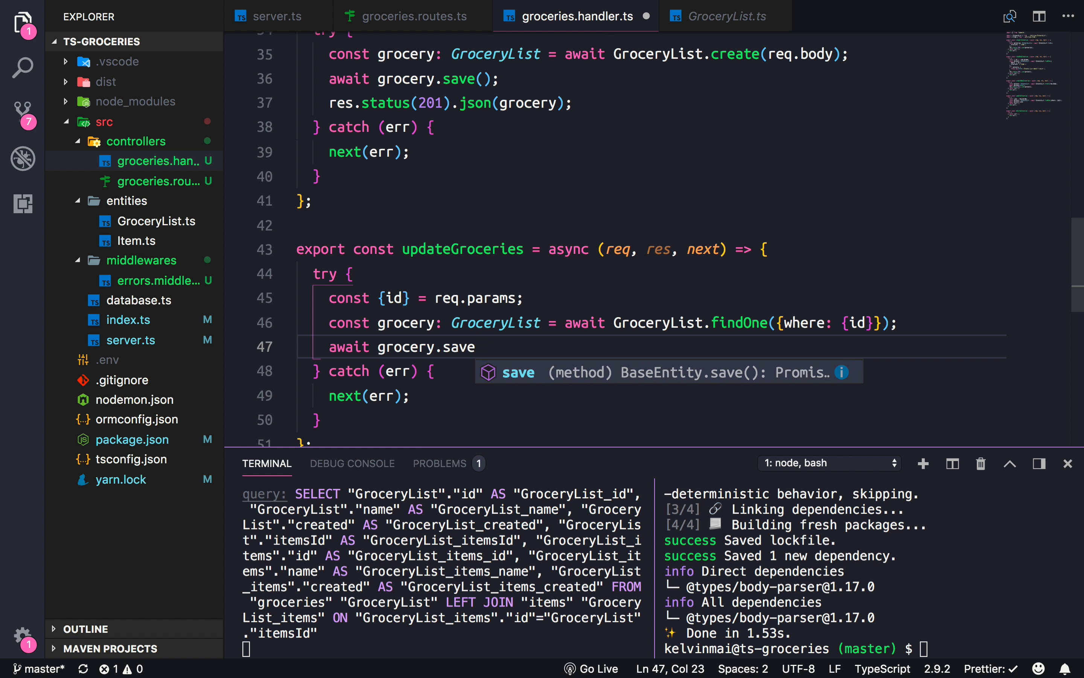
type("res.status(2")
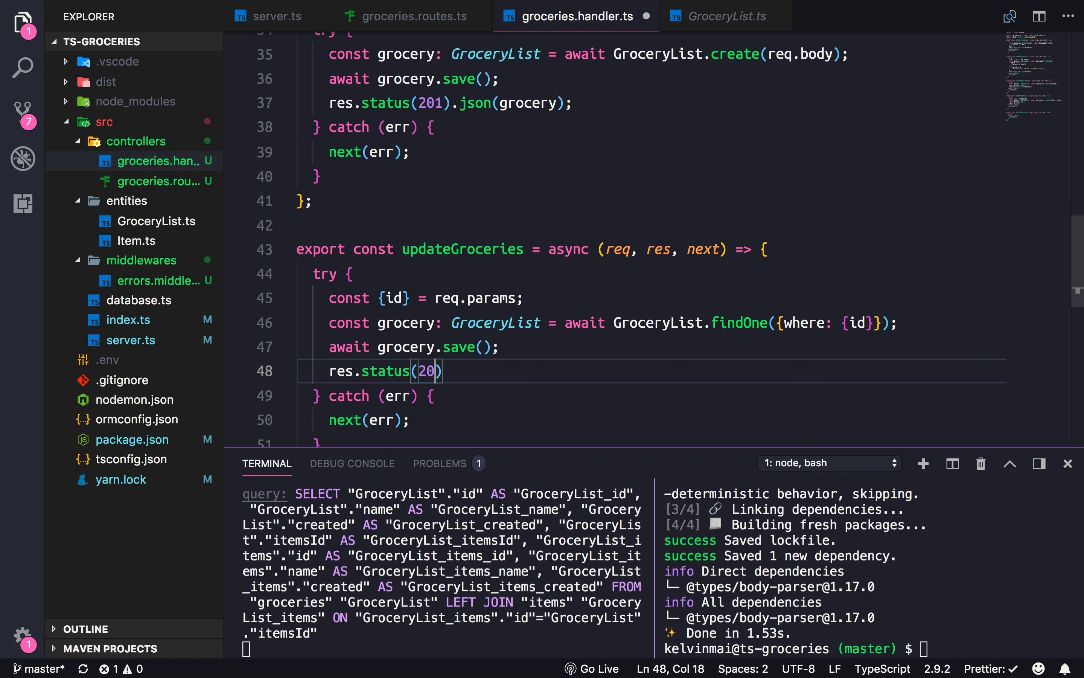
type("0).json(grocery);")
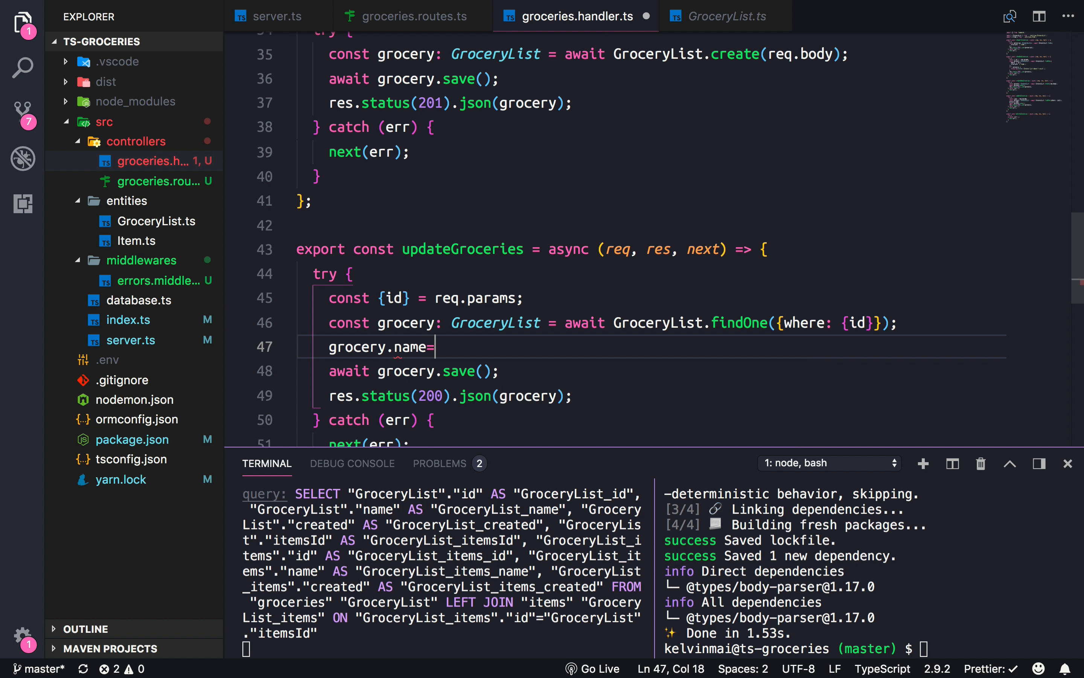
type("= req.body.name;")
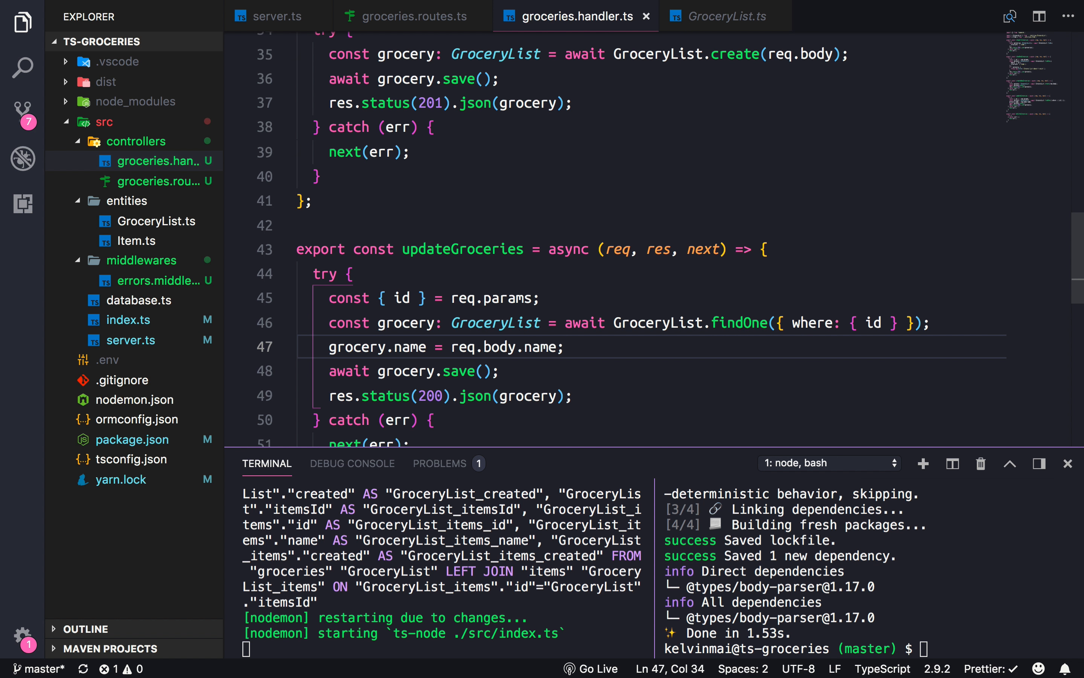
left_click(343, 126)
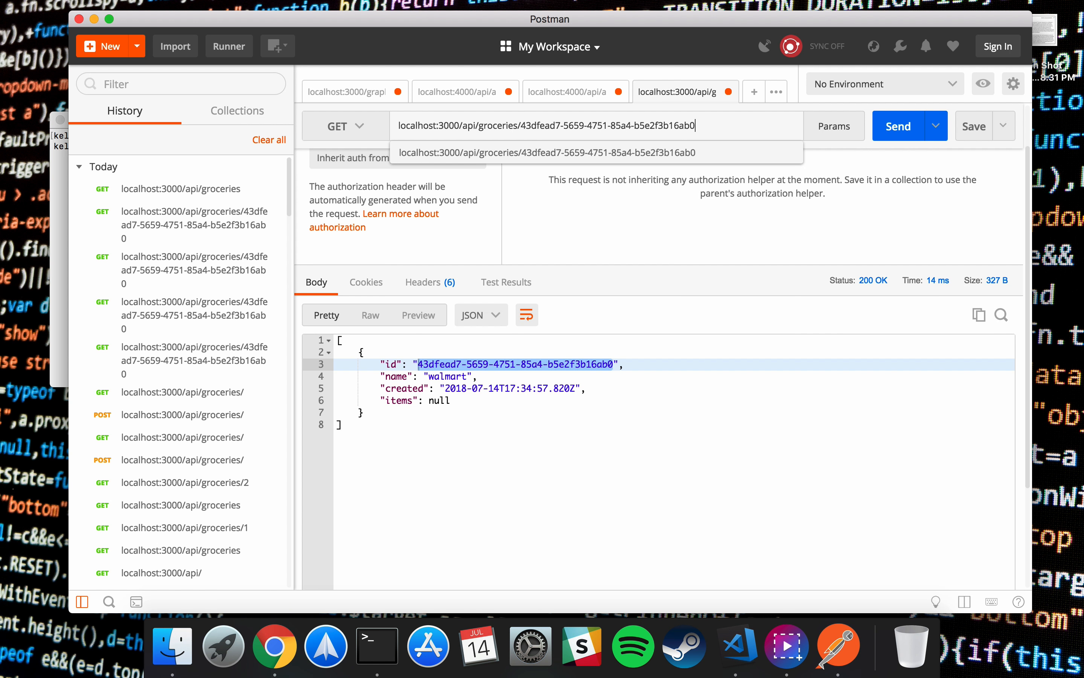
- PUT name 'Walmart' to the walmart list, then GET it by id to see the new name returned
left_click(897, 126)
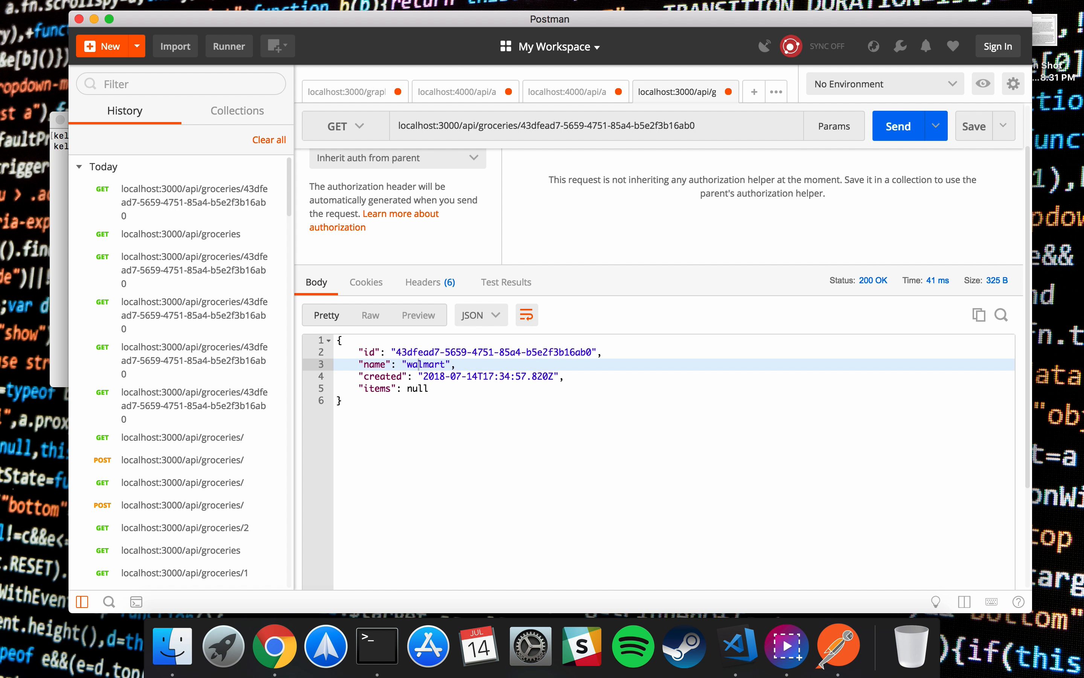
left_click(343, 126)
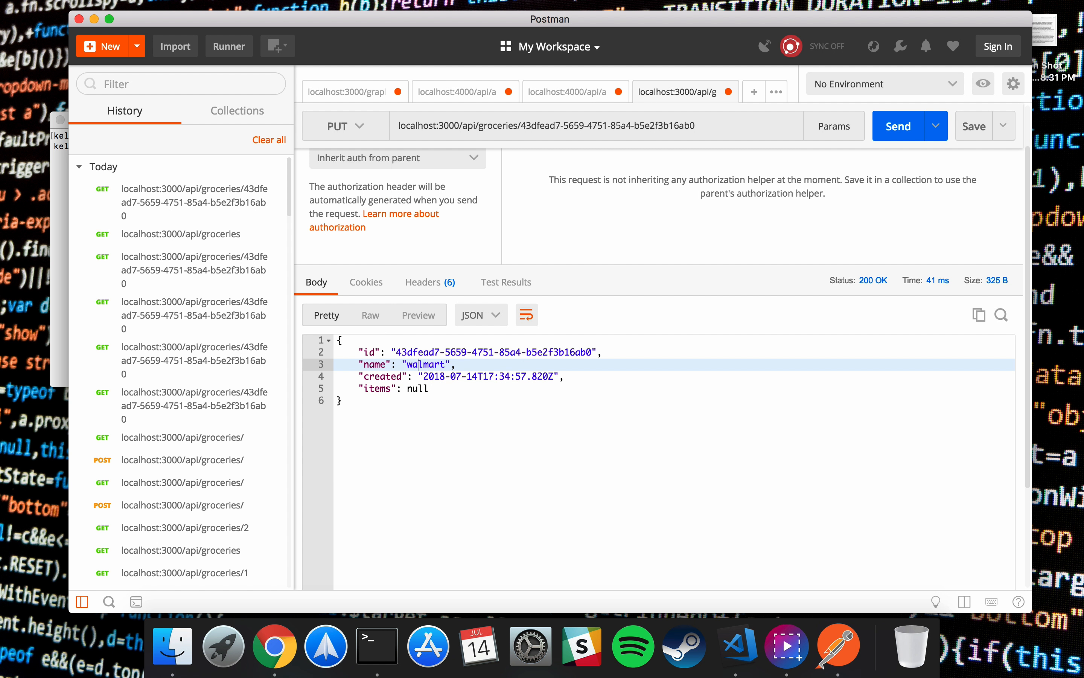
left_click(472, 159)
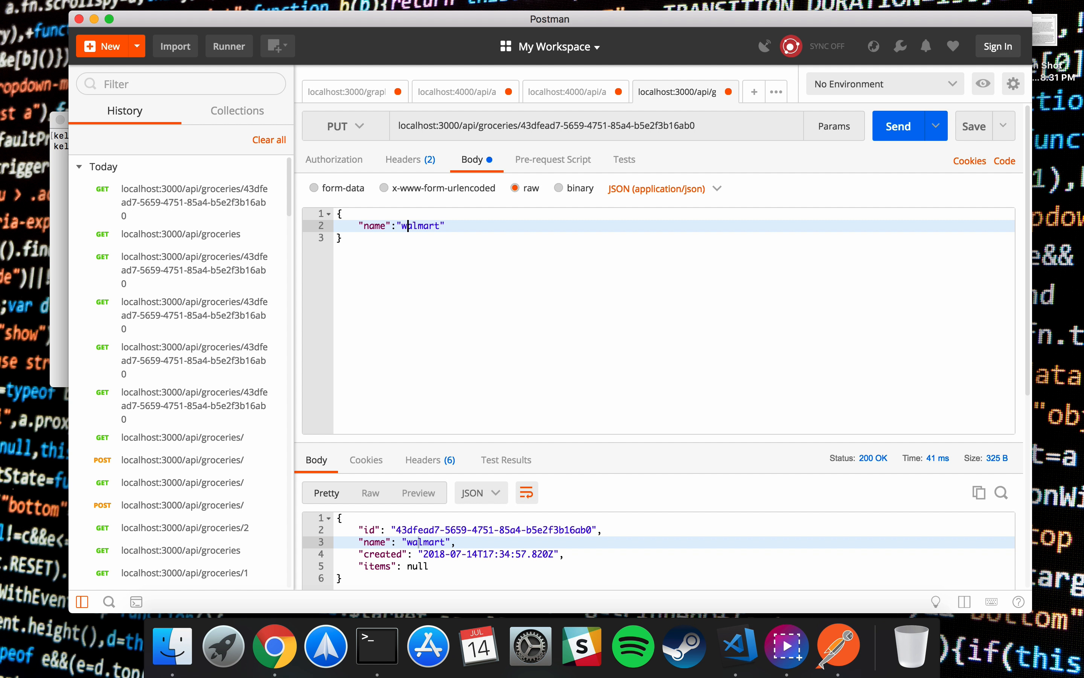
type("W")
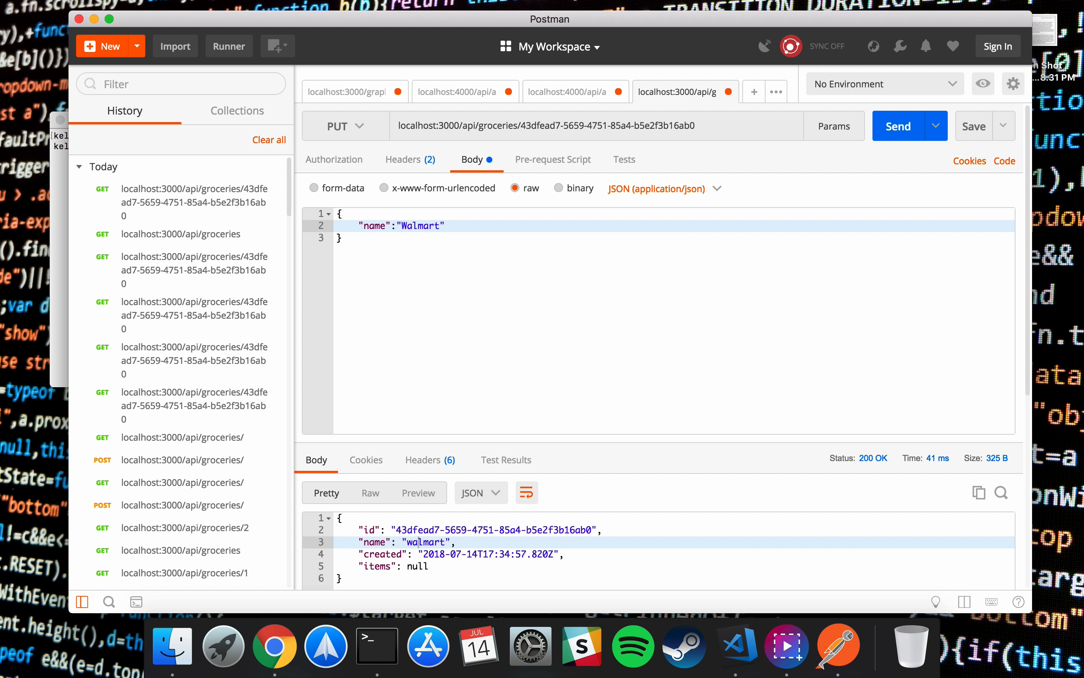
left_click(897, 126)
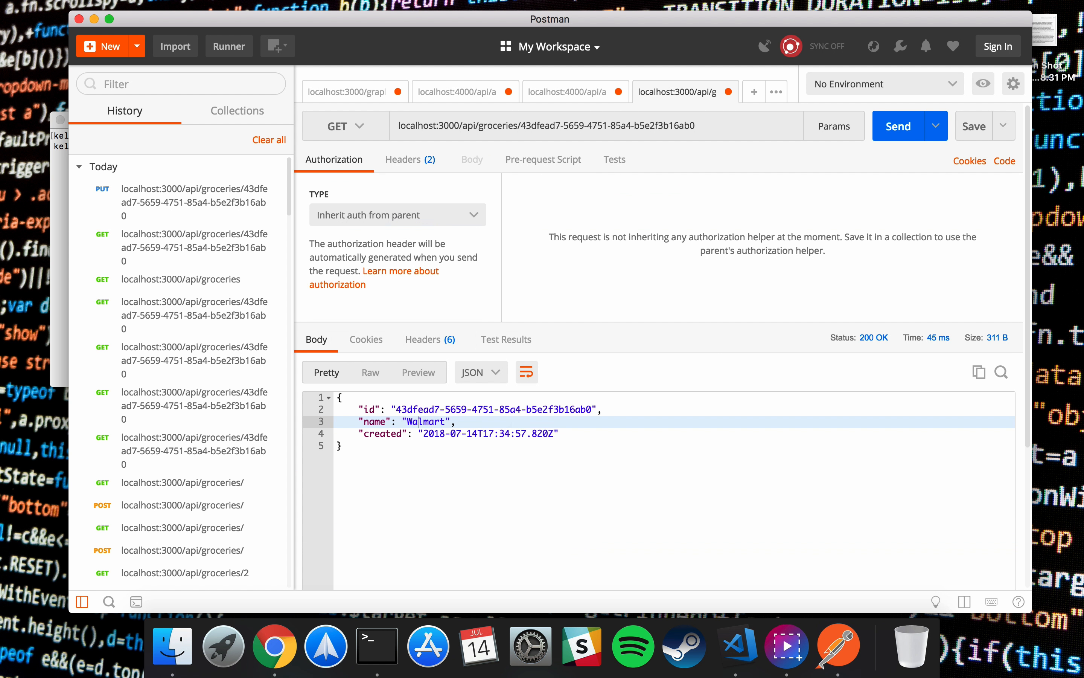
left_click(898, 126)
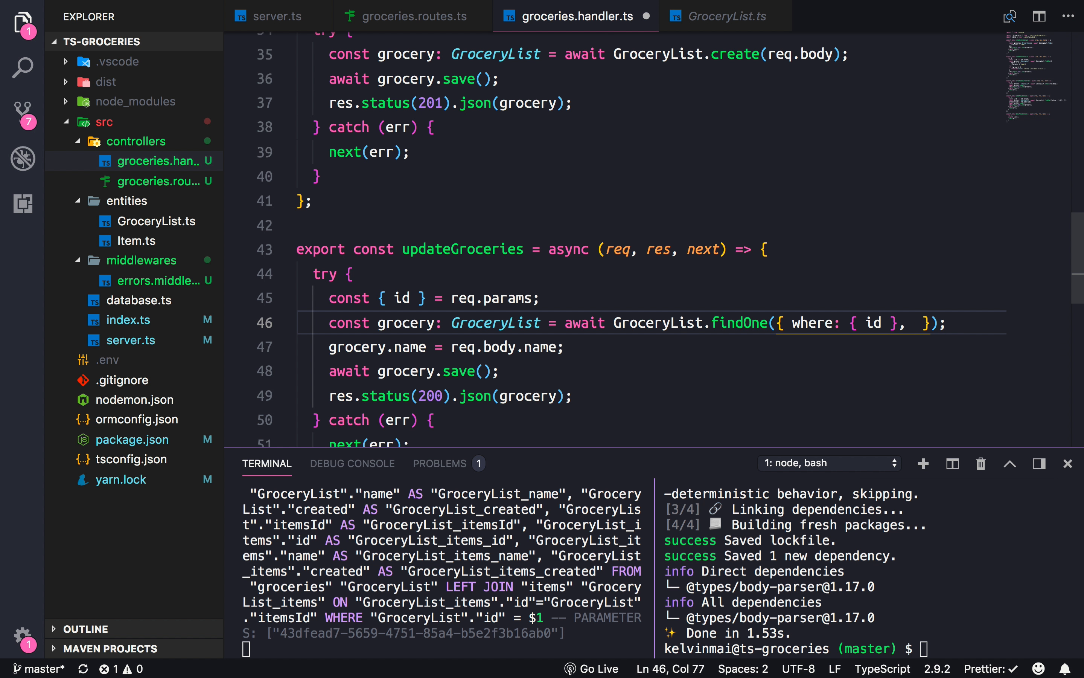
- Add relations: ['items'] to updateGroceries' findOne options so related items are loaded
type("relations:")
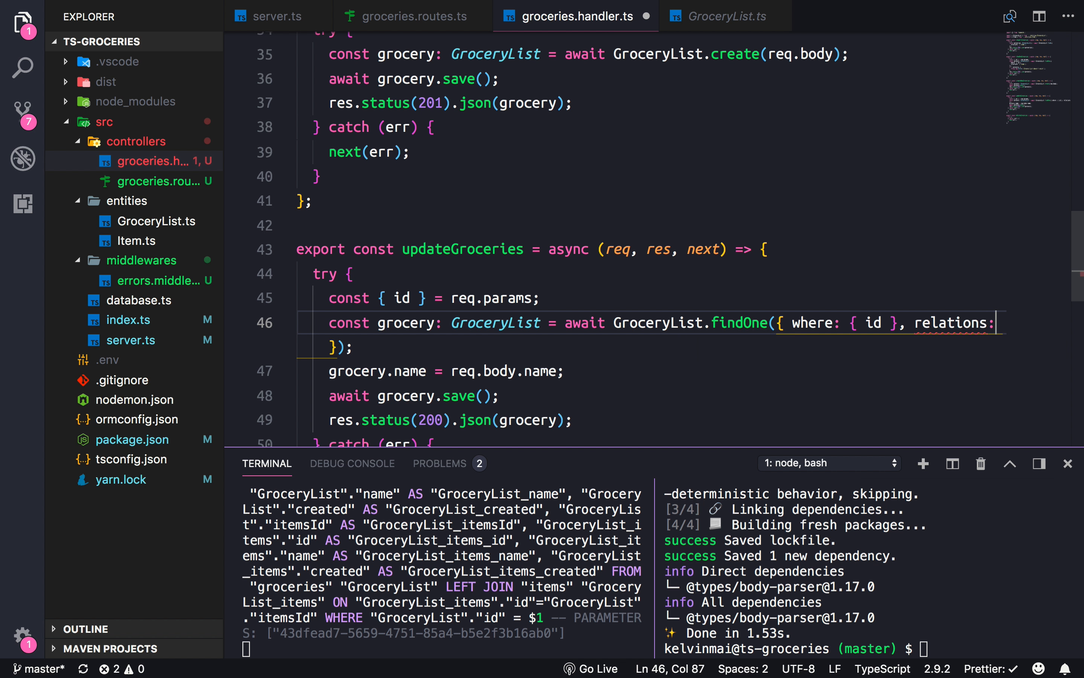
type("['i']")
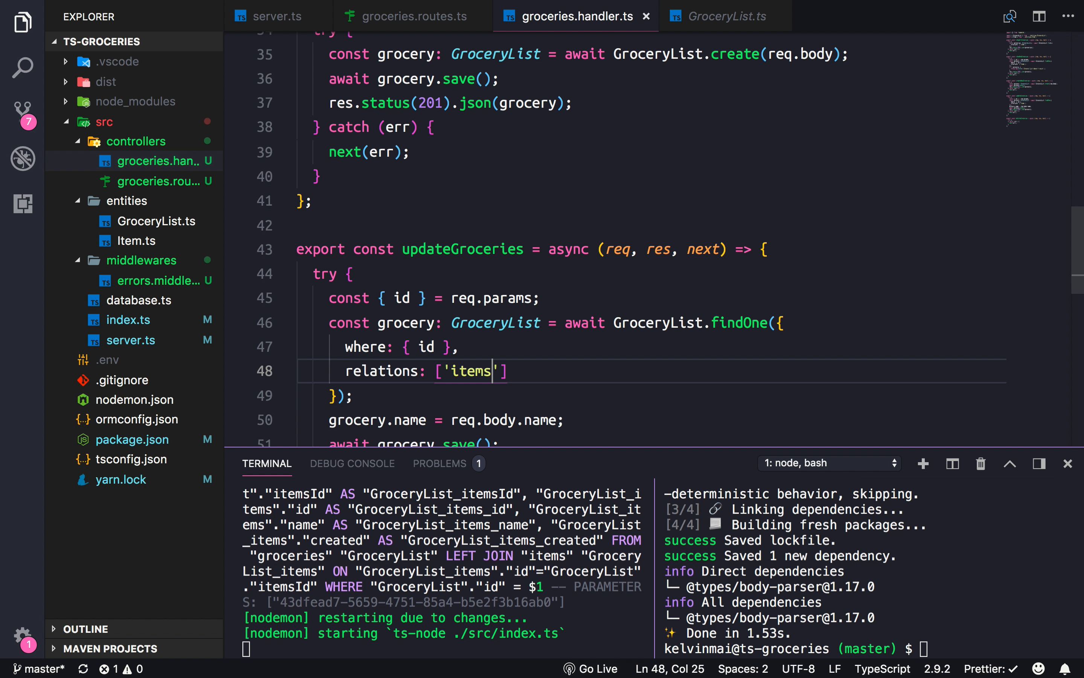
scroll("down", 3)
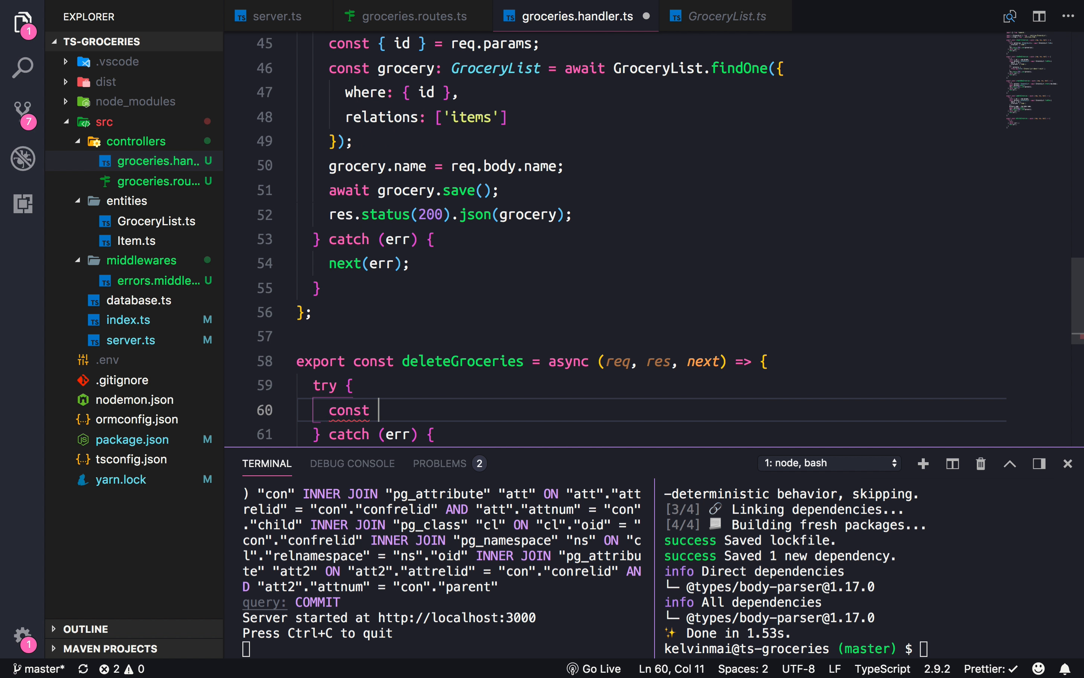
- Destructure id from req.params and findOne the grocery list by id with its items relation
type("{id}")
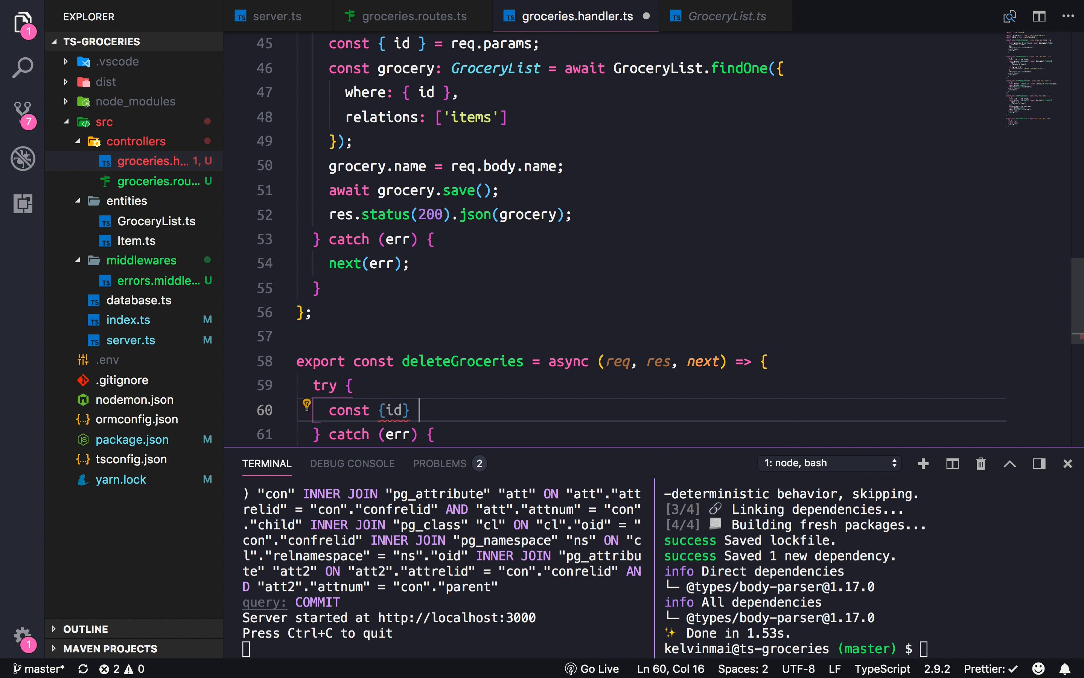
type("= req.par")
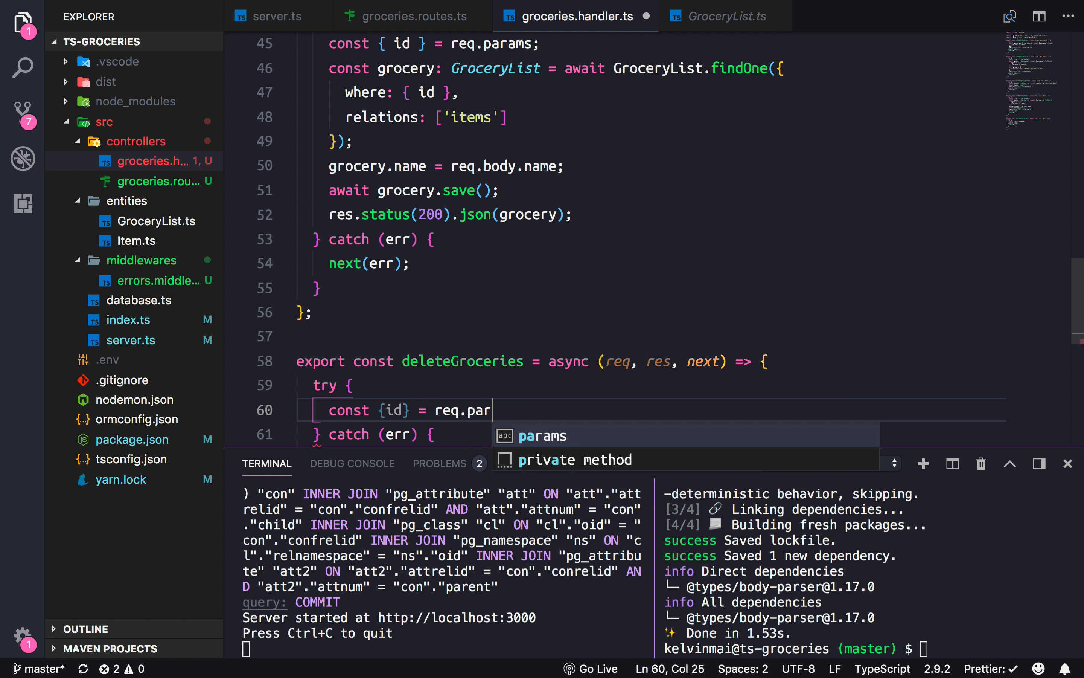
key("Enter")
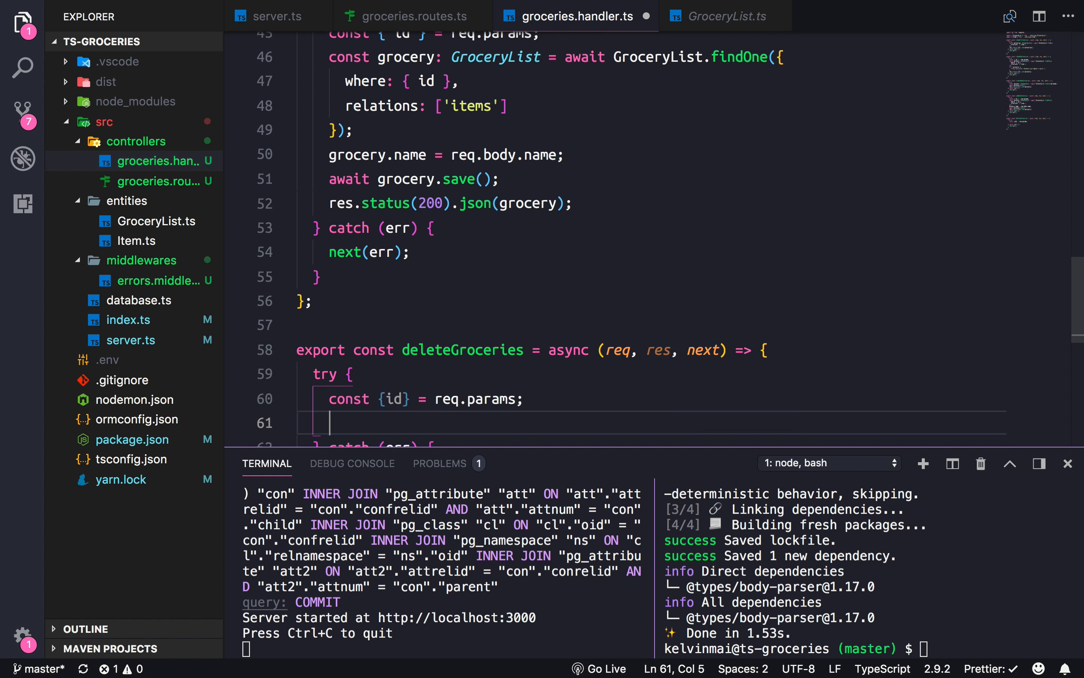
type("const grocery: GroceryList = await GroceryList.findOne({where:{")
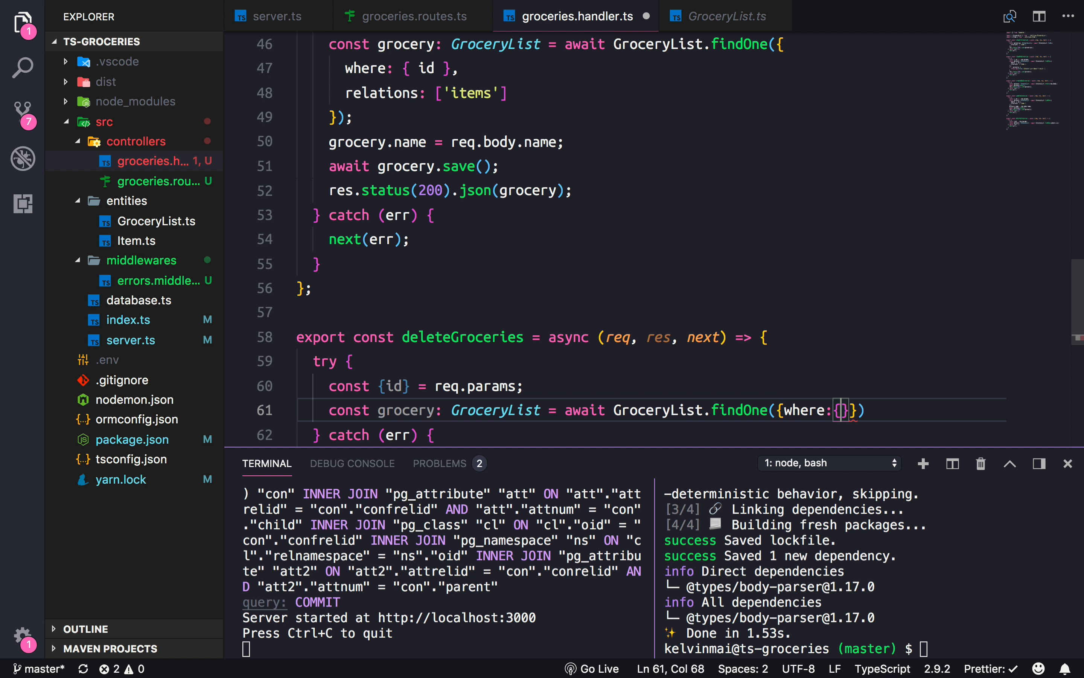
type("id}, r")
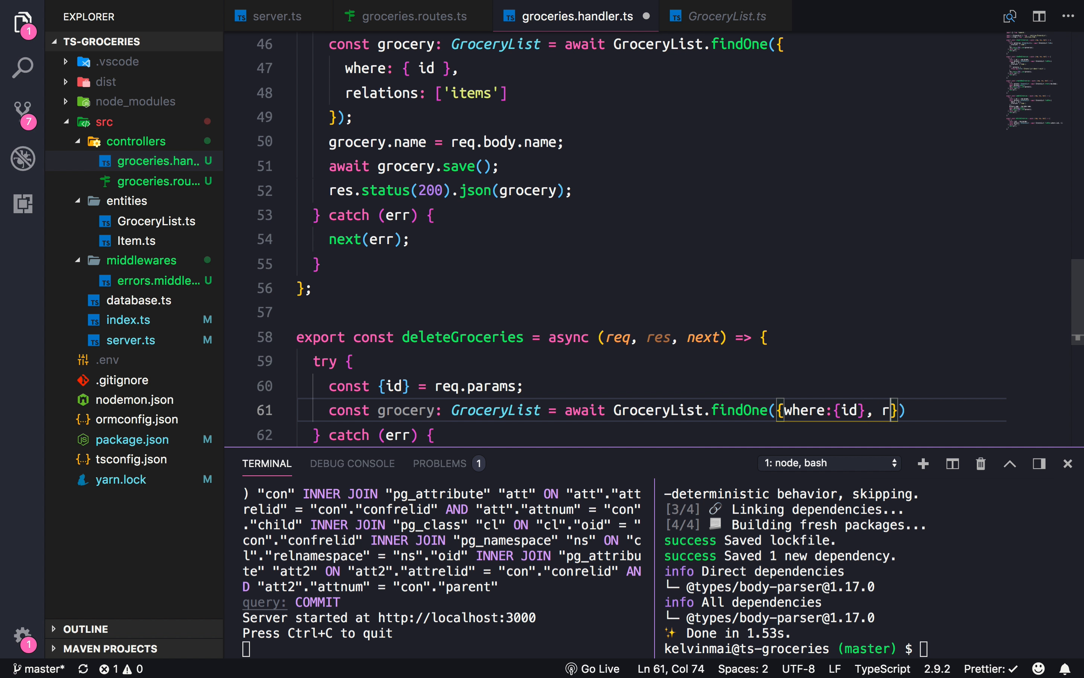
type("elations: ['items")
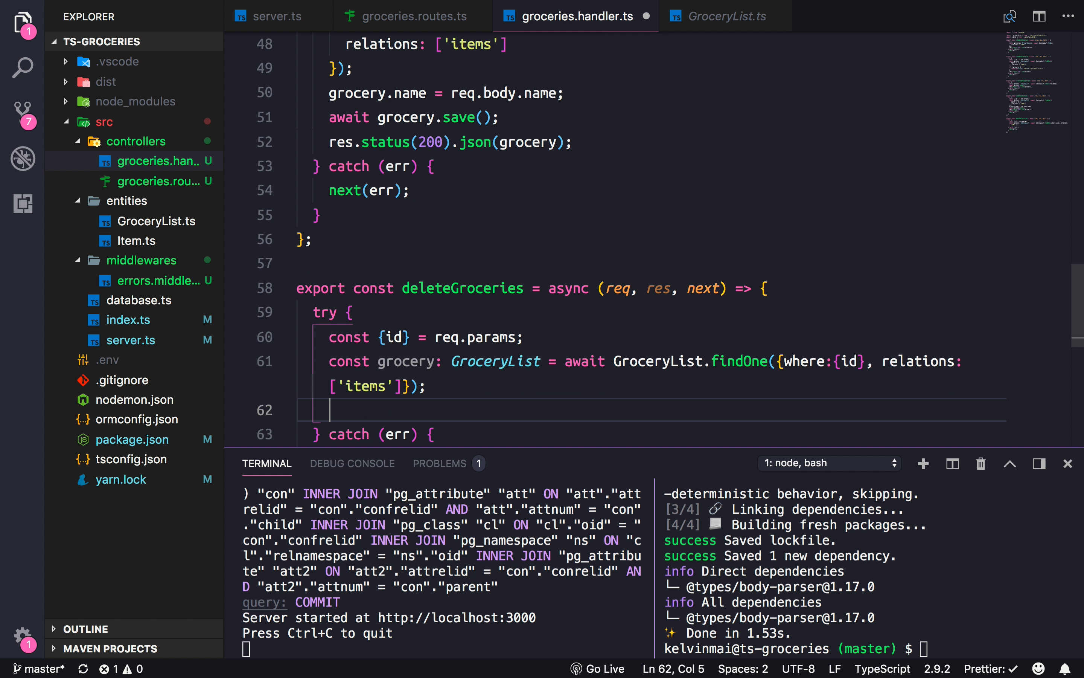
- Await grocery.remove() and respond with status 200 and the removed grocery as JSON
type("await")
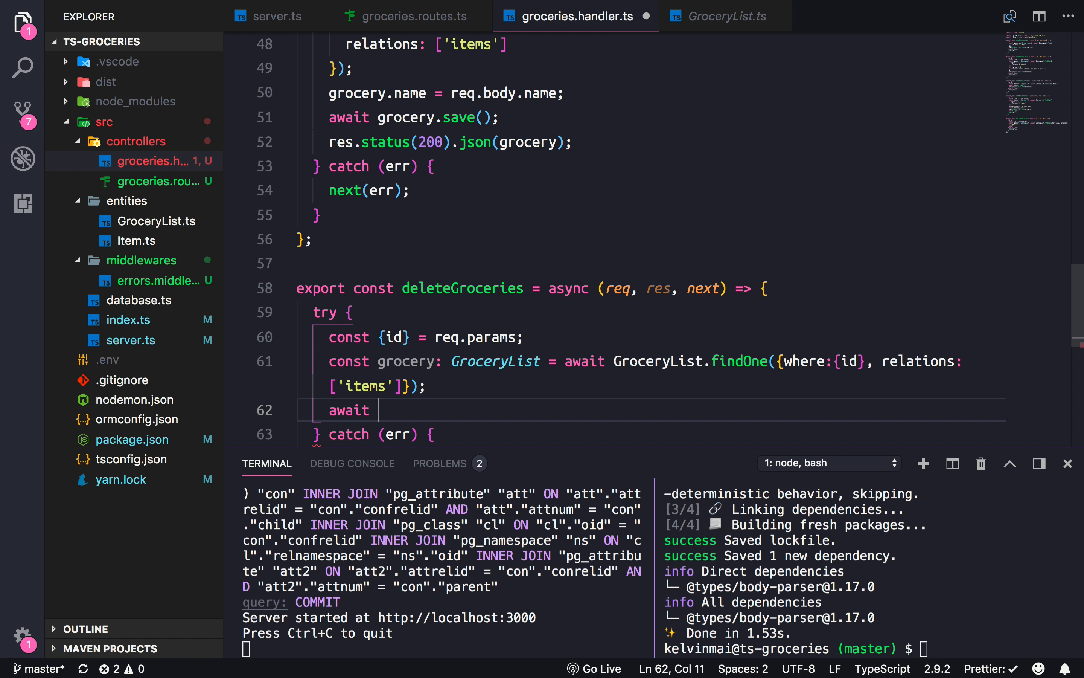
type("grocery")
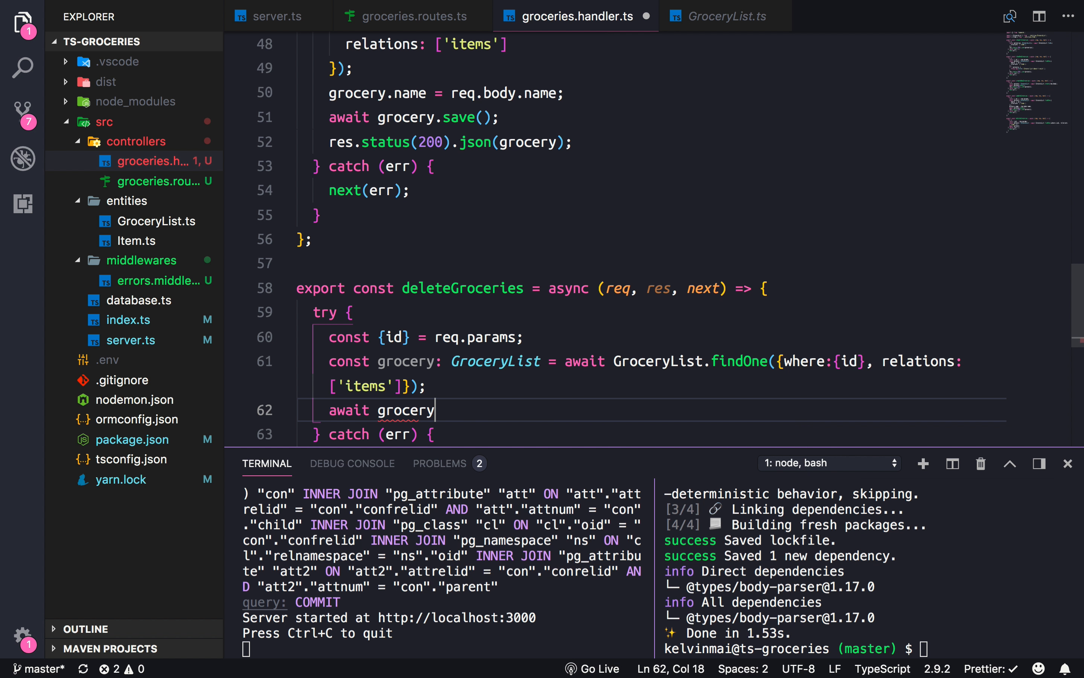
type(".remove()")
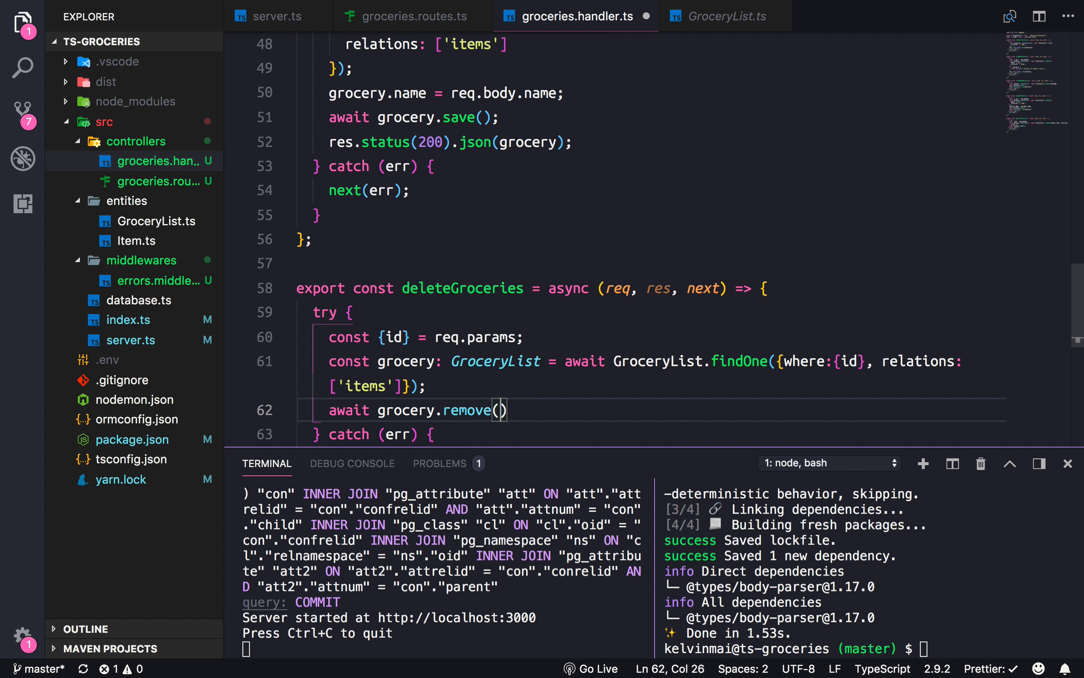
type("res.status.")
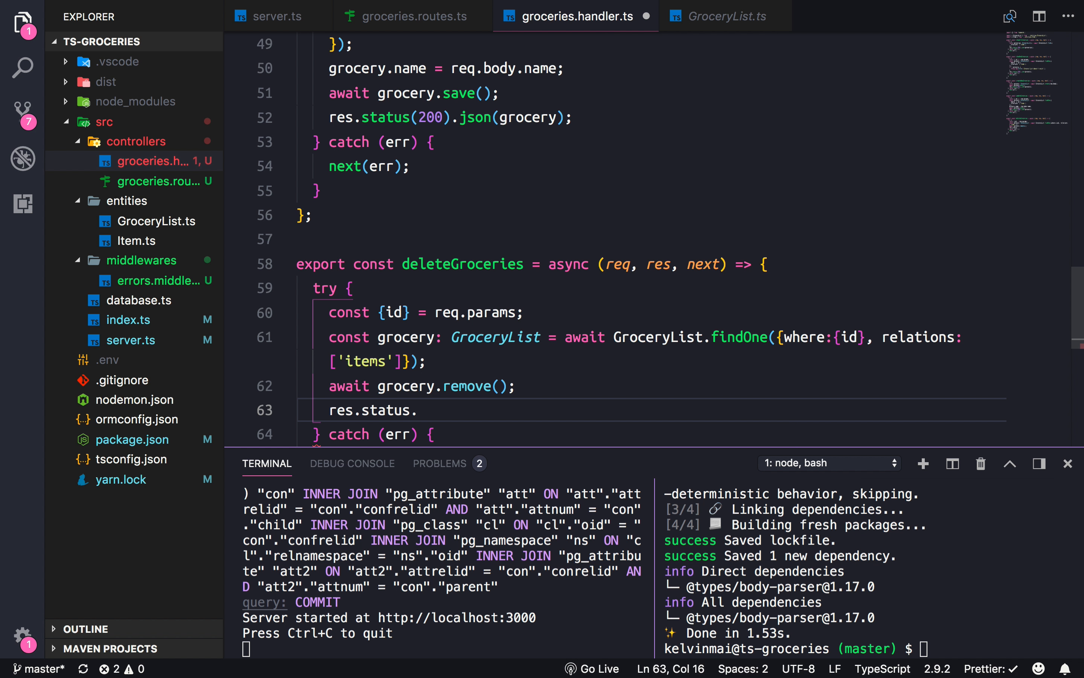
type("(200)")
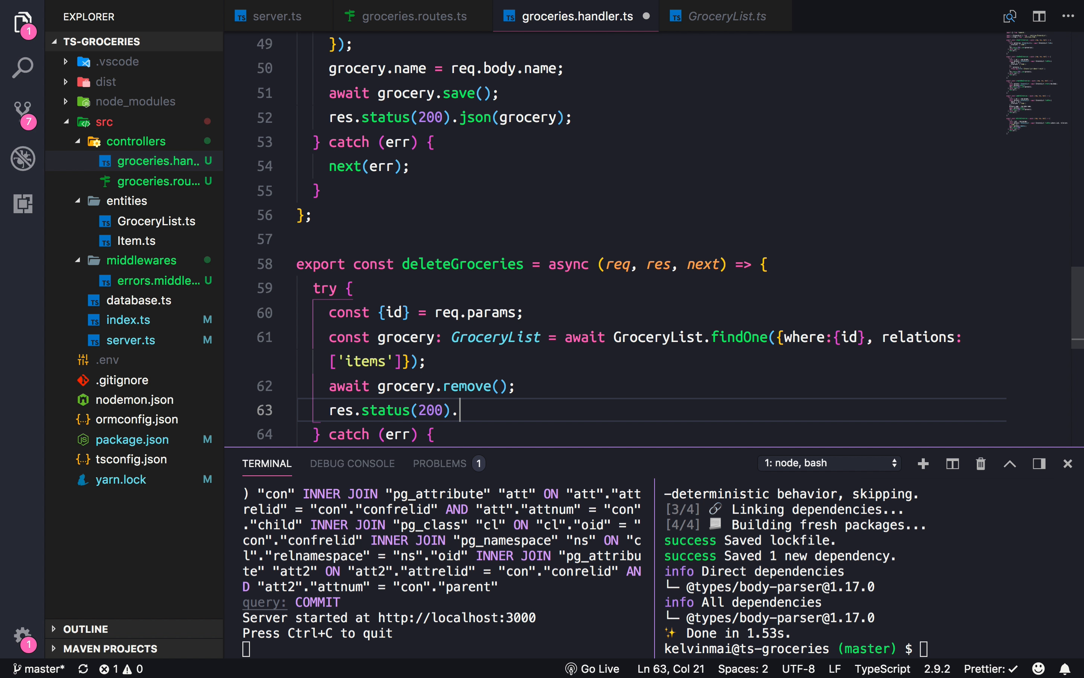
type("json(groc")
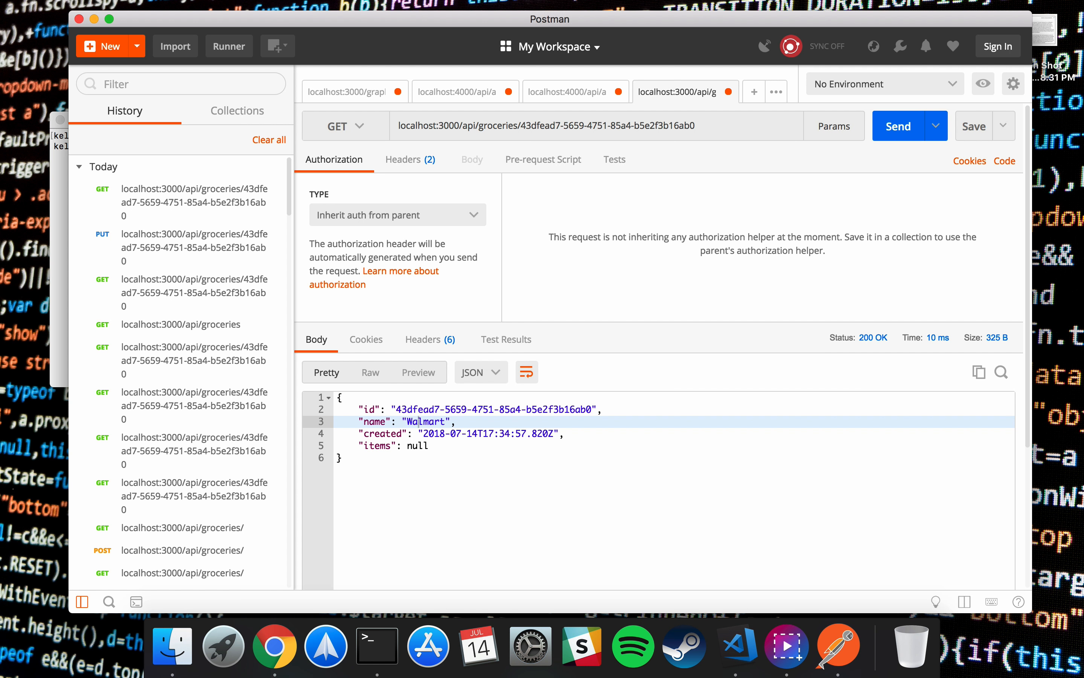
- DELETE the Walmart list by id (200 OK), then GET it again to see 'Grocery List doesn't exist'
left_click(344, 125)
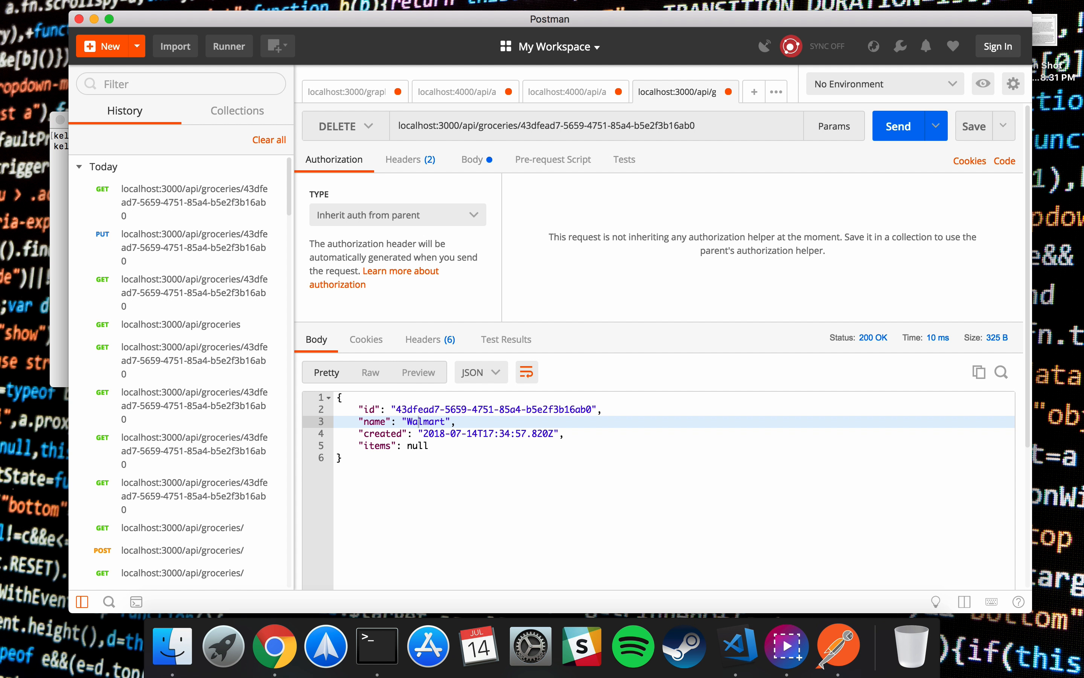
left_click(898, 126)
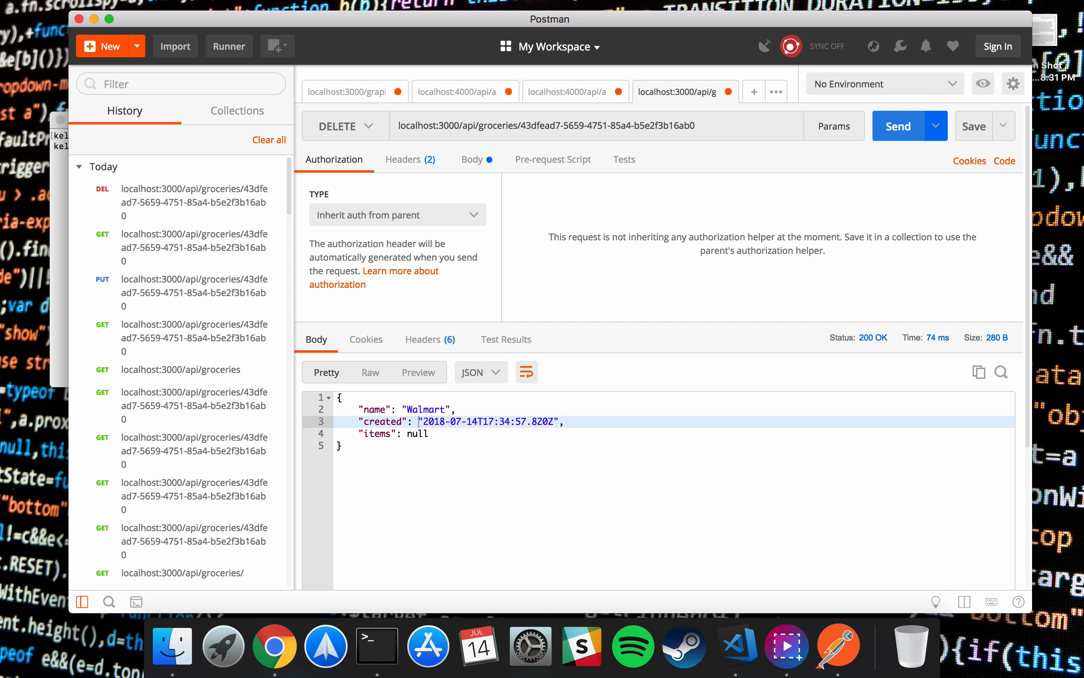
left_click(344, 126)
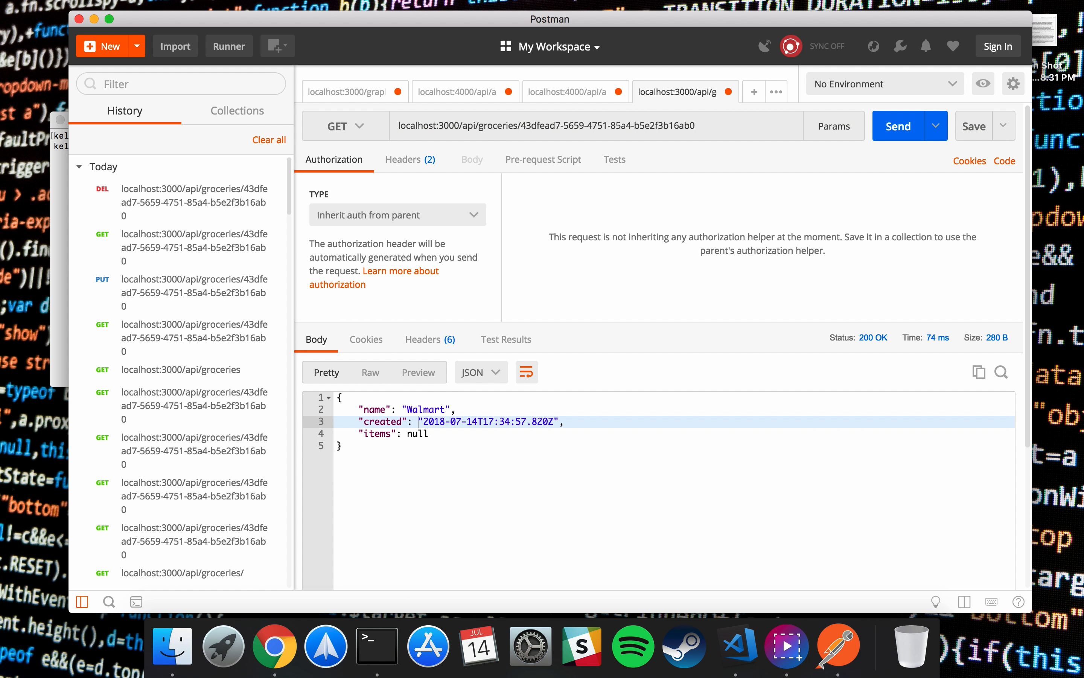
left_click(899, 126)
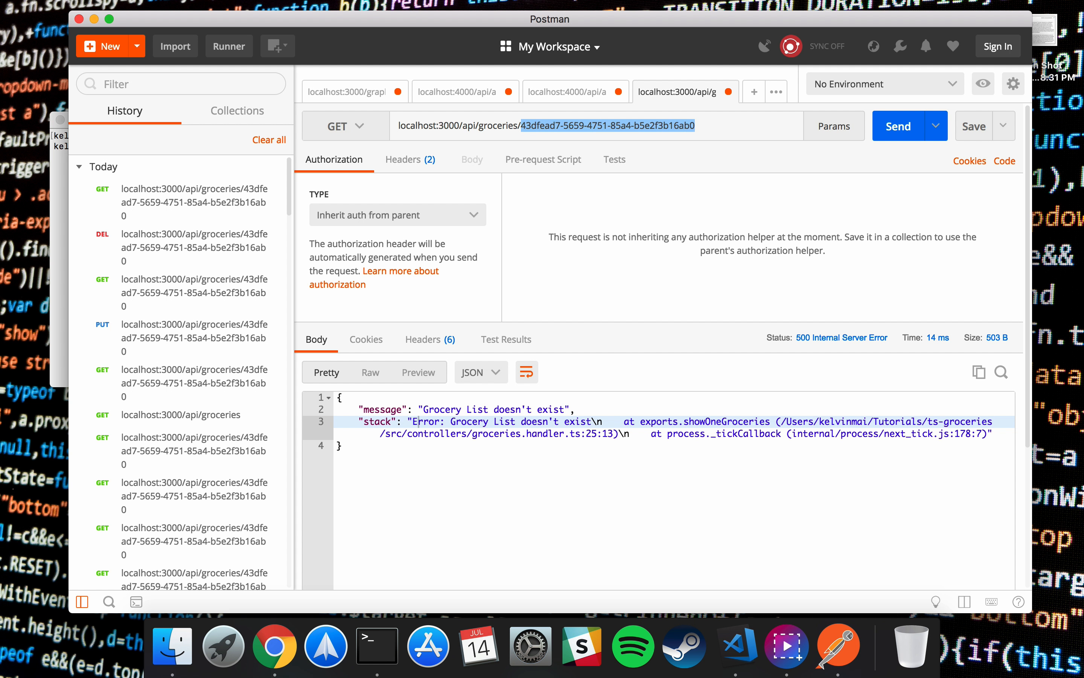
left_click(898, 125)
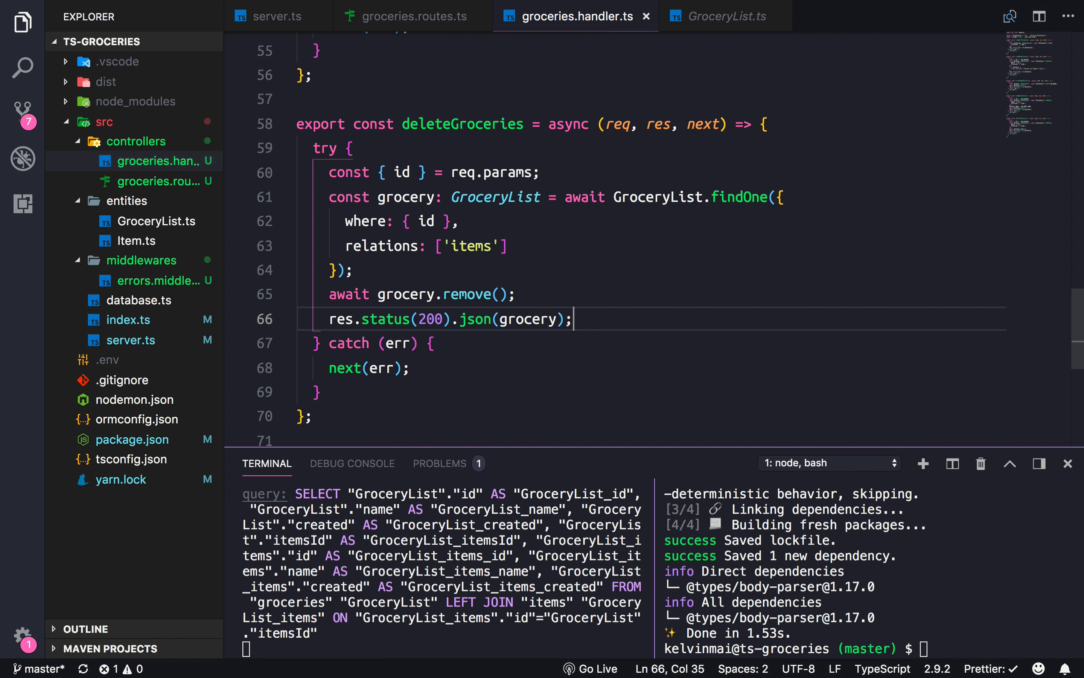
- Delete the unused typeorm and Item import lines, leaving only the GroceryList import
scroll("up", 3)
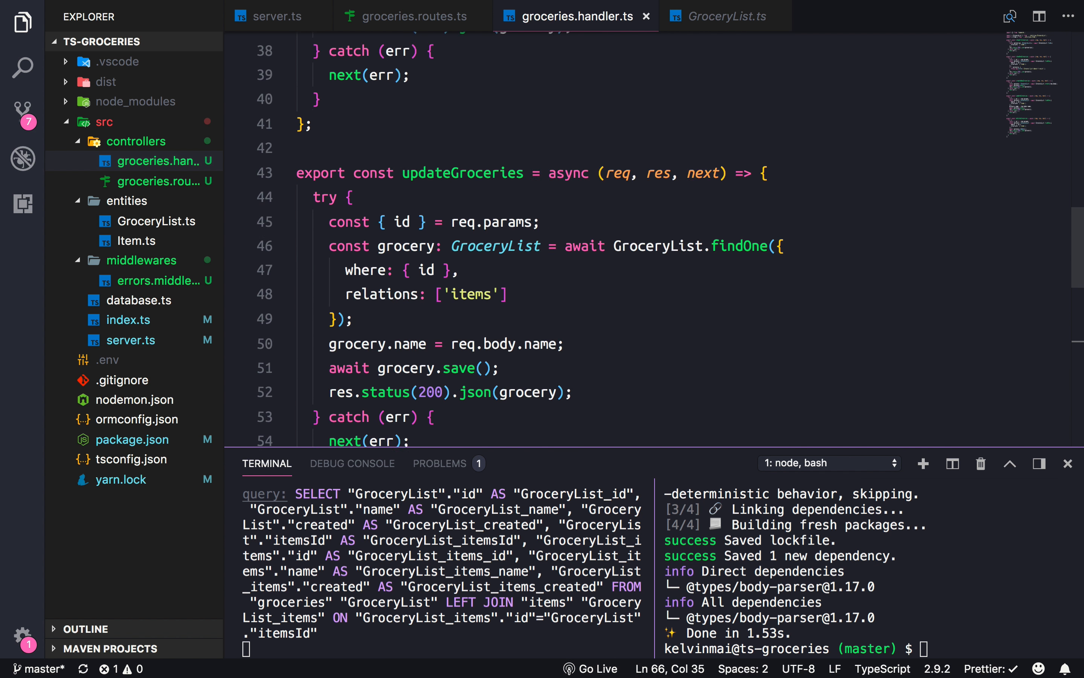
scroll("up", 3)
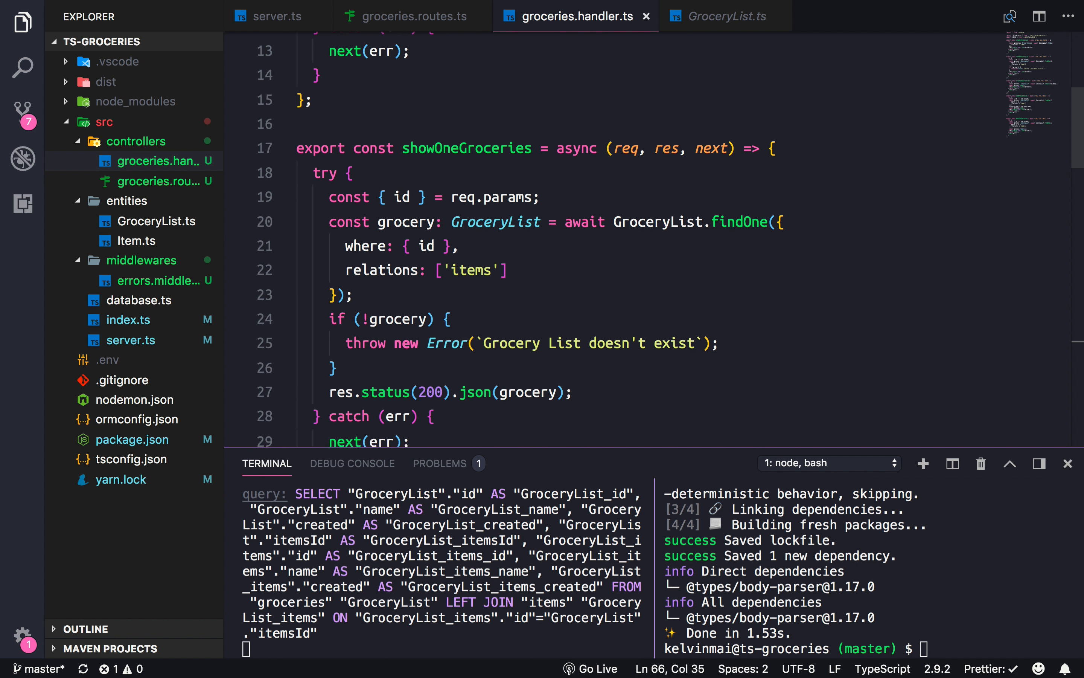
scroll("up", 3)
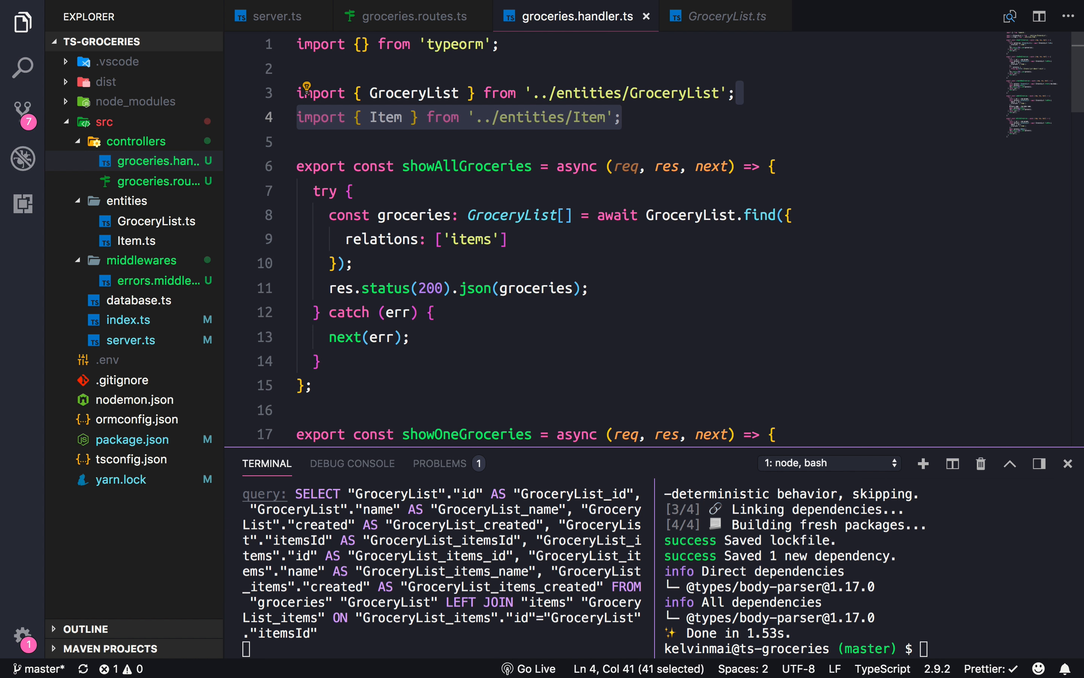
key("Delete")
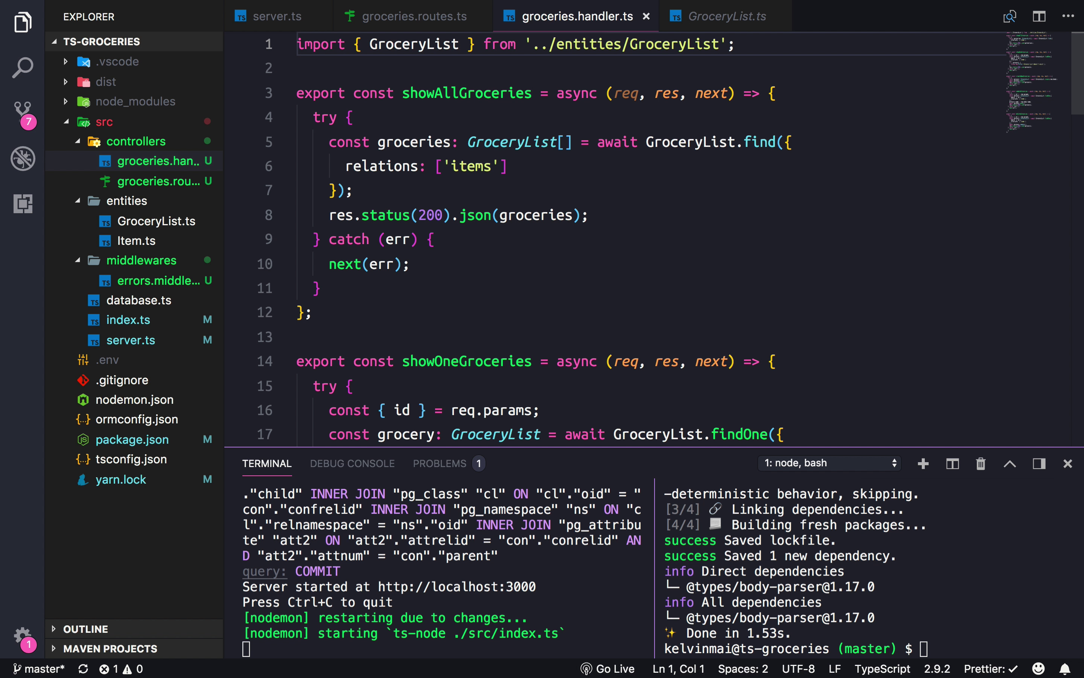
- Save the file and glance at the error-handling middleware as the server restarts
double_click(413, 44)
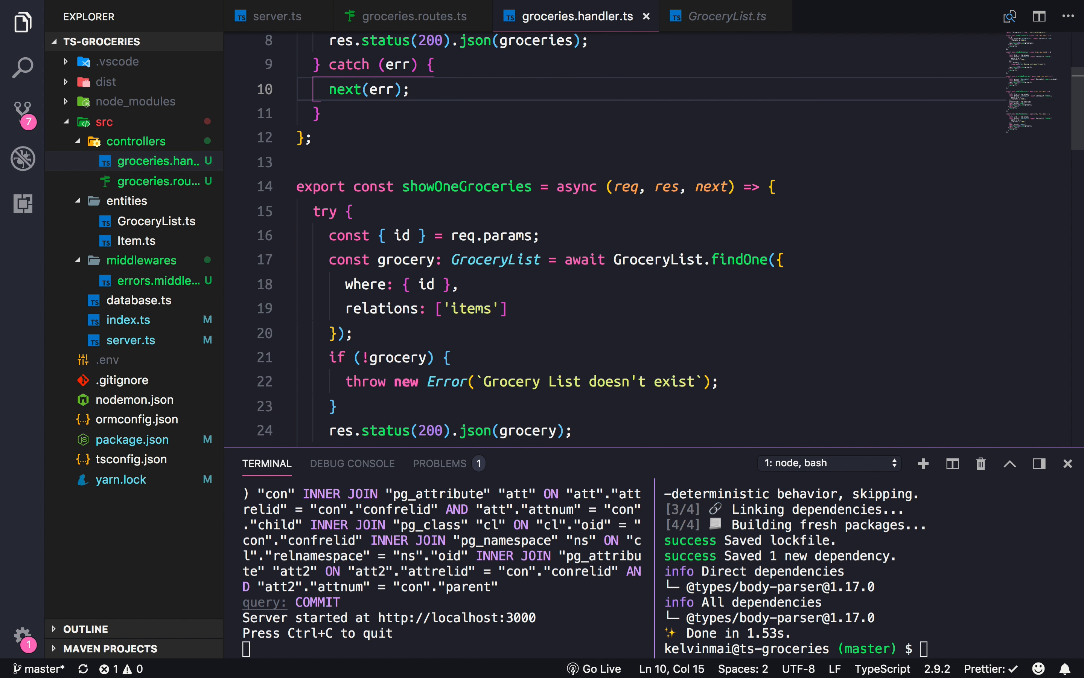
scroll("down", 3)
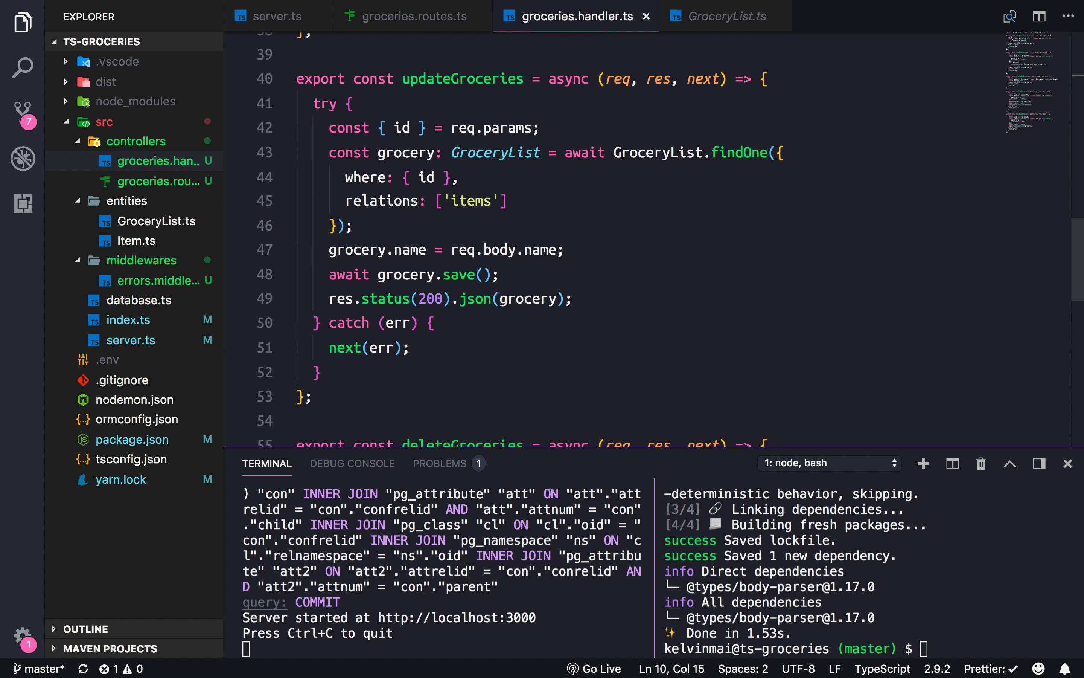
left_click(408, 16)
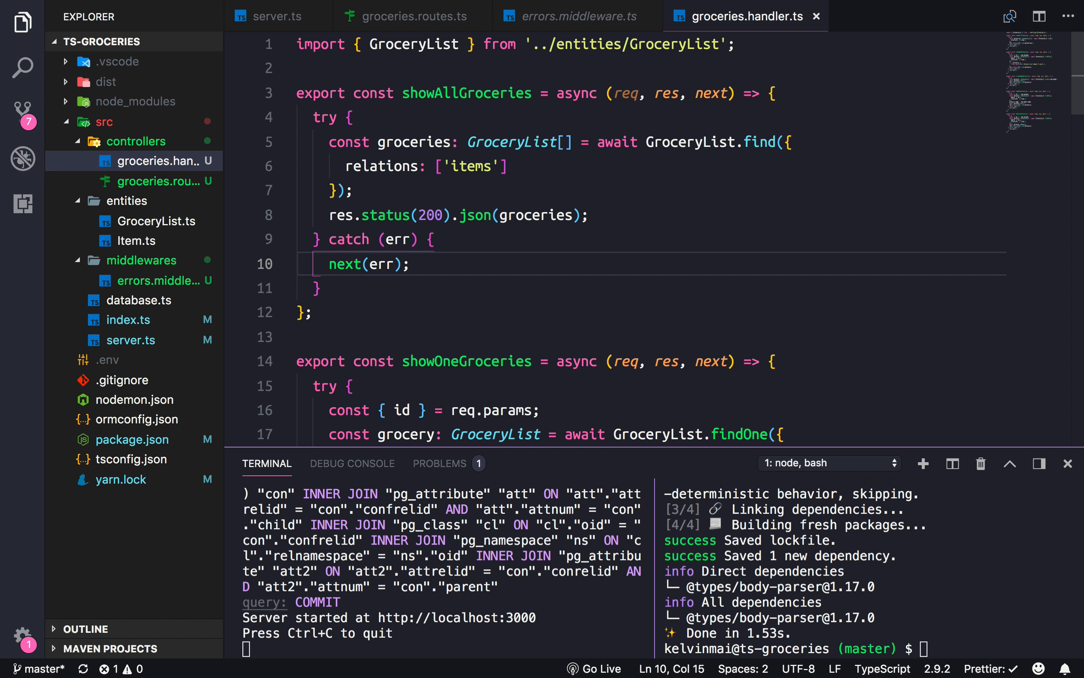
left_click(476, 166)
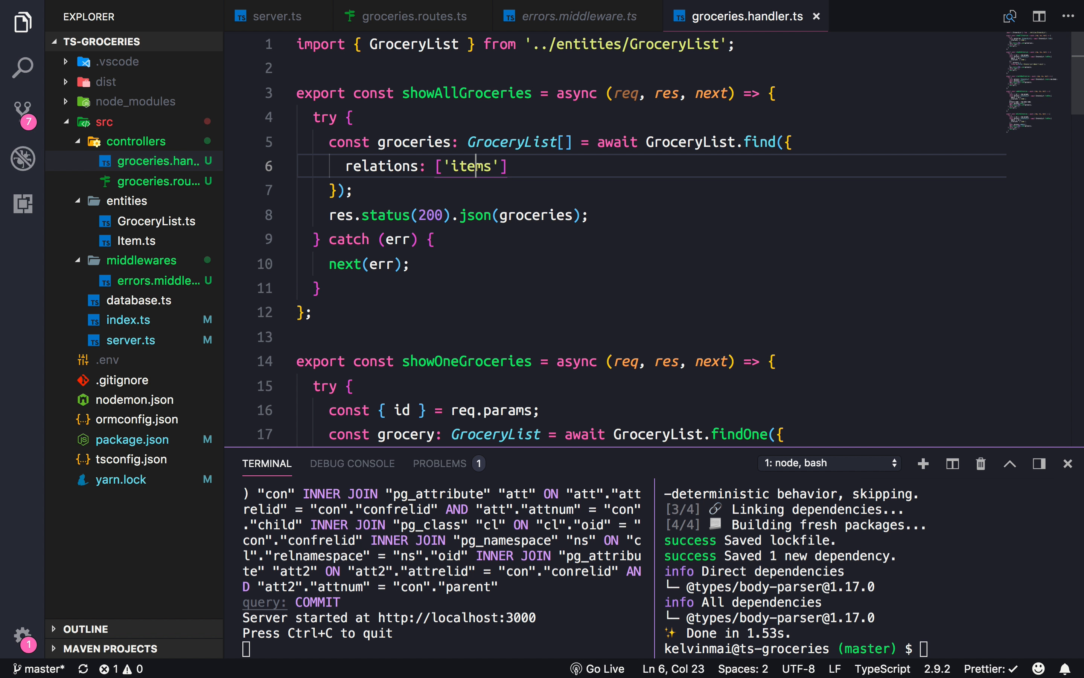